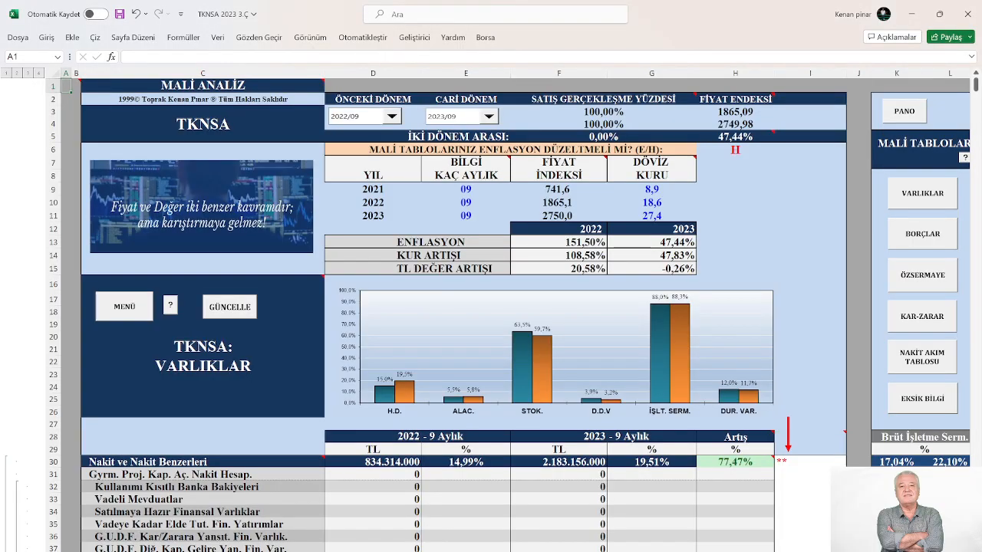
{"action": "mouse_move", "coordinate": [841, 316]}
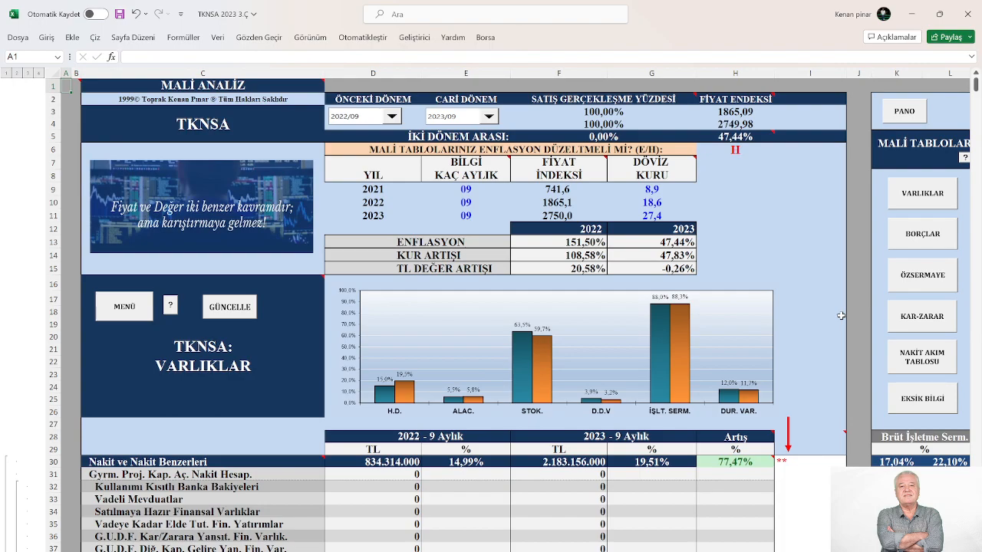
- Scroll the TKNSA assets table down to Stoklar and Toplam Dönen Varlıklar (rows 54–90)
{"action": "scroll", "scroll_direction": "down", "scroll_amount": 3}
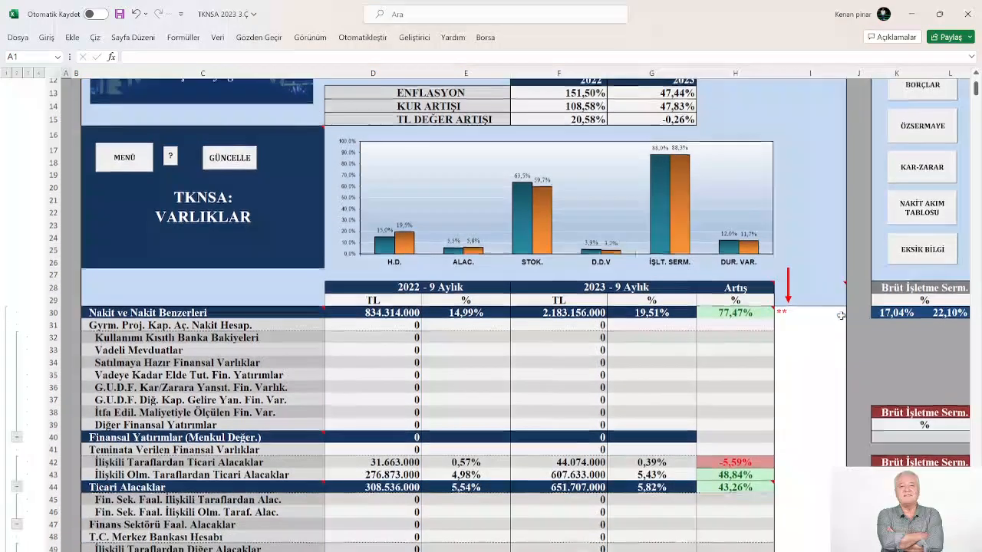
{"action": "scroll", "scroll_direction": "down", "scroll_amount": 3}
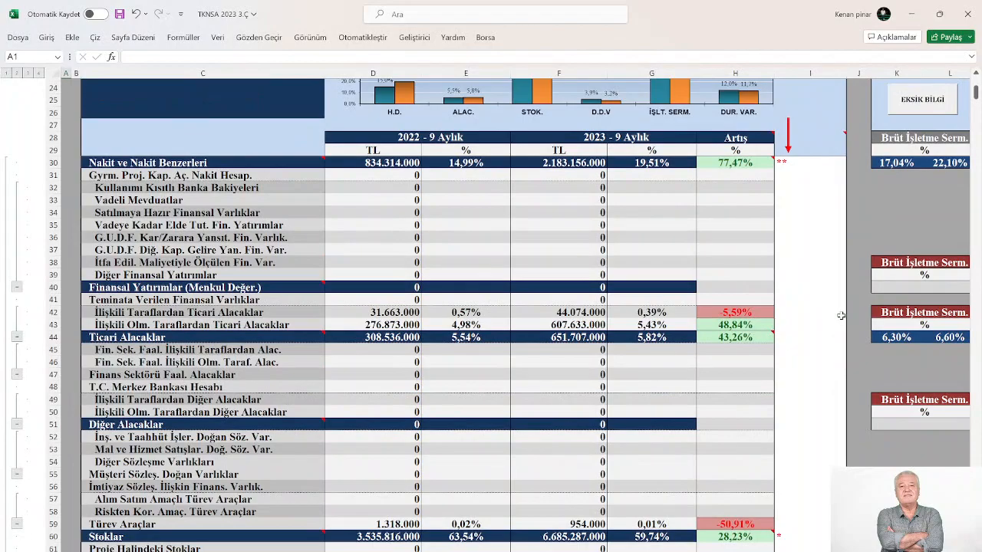
{"action": "scroll", "scroll_direction": "down", "scroll_amount": 3}
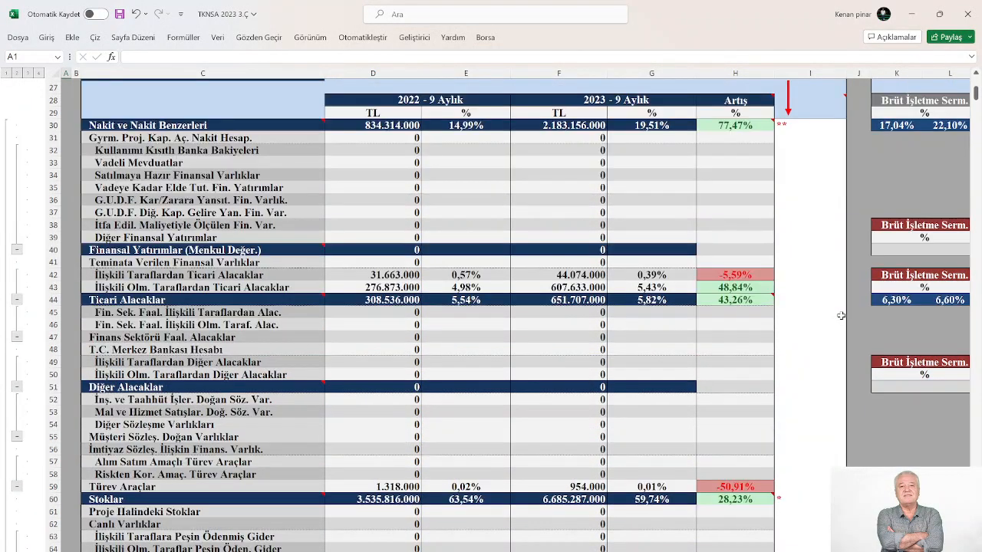
{"action": "scroll", "scroll_direction": "down", "scroll_amount": 3}
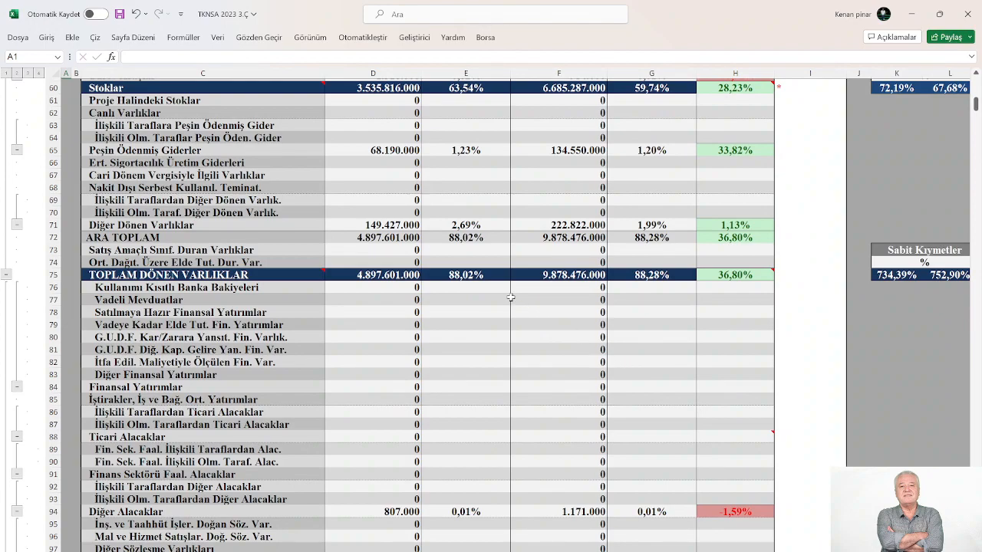
{"action": "mouse_move", "coordinate": [465, 277]}
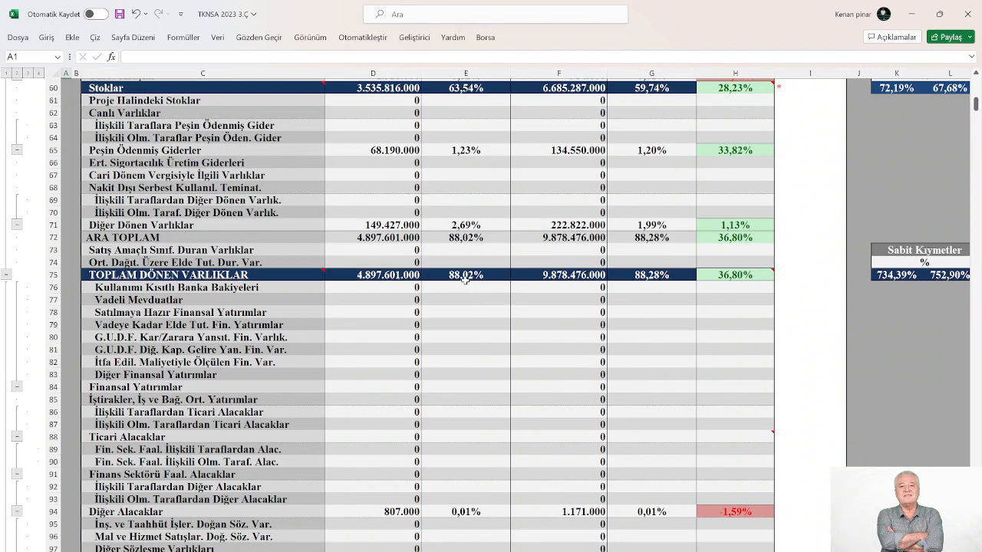
{"action": "mouse_move", "coordinate": [650, 286]}
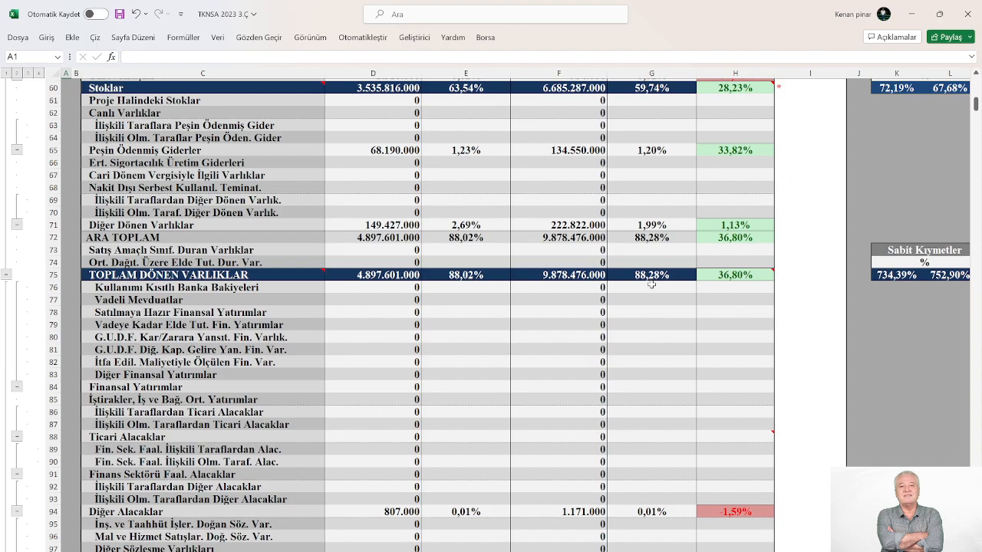
{"action": "mouse_move", "coordinate": [653, 279]}
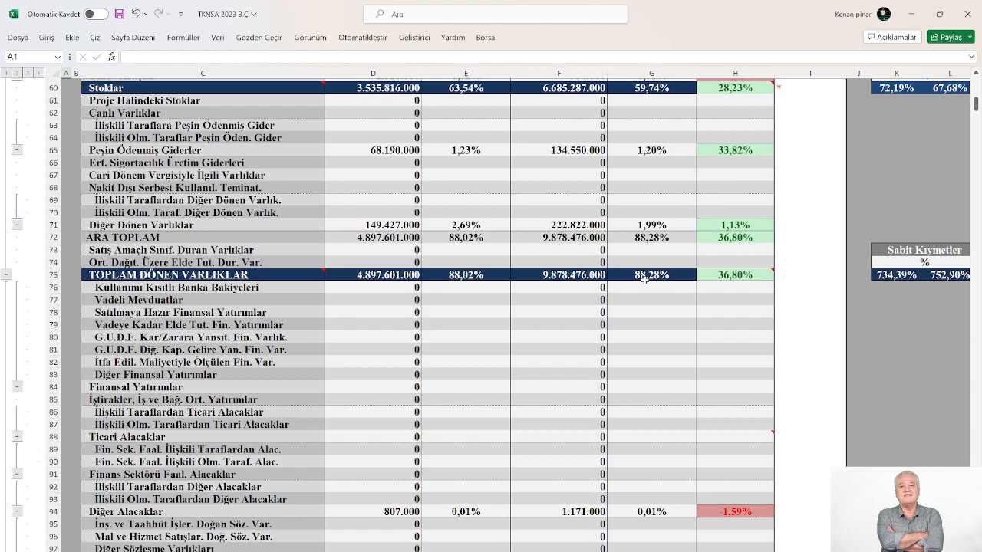
{"action": "scroll", "scroll_direction": "down", "scroll_amount": 3}
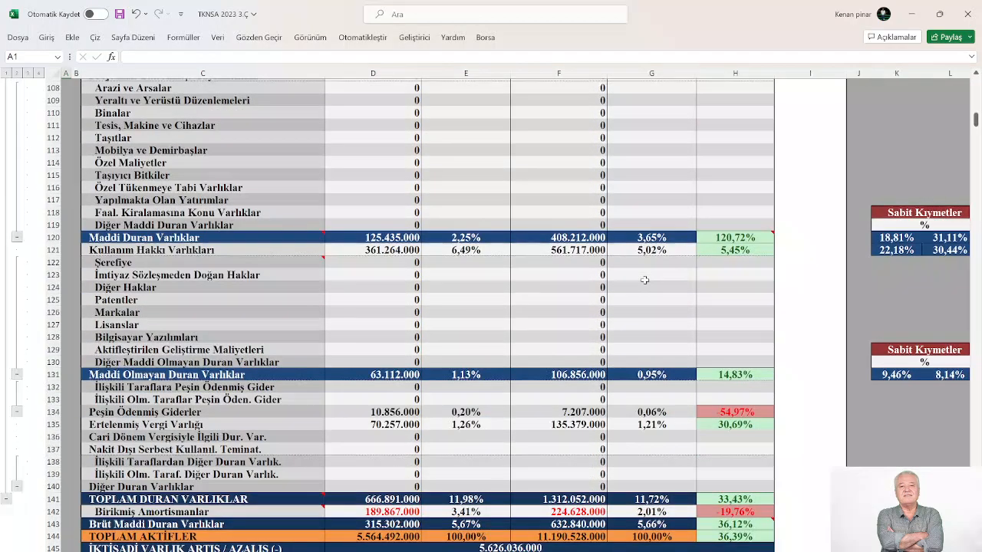
{"action": "scroll", "scroll_direction": "down", "scroll_amount": 3}
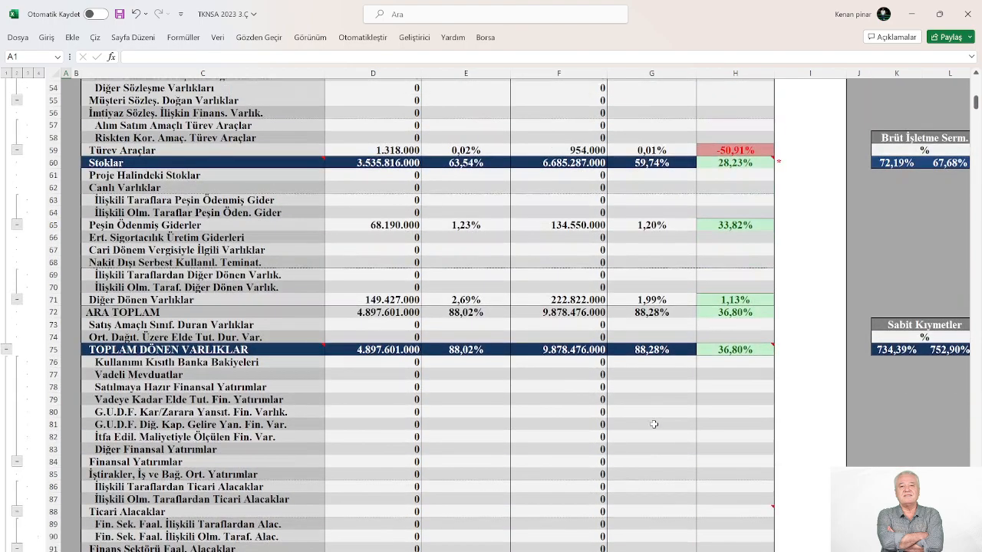
{"action": "scroll", "scroll_direction": "up", "scroll_amount": 3}
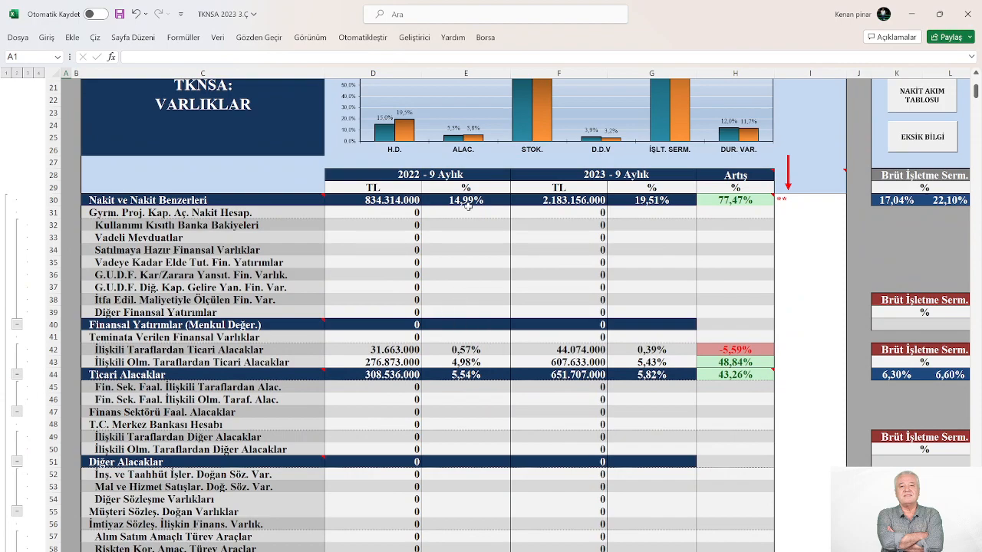
{"action": "mouse_move", "coordinate": [623, 241]}
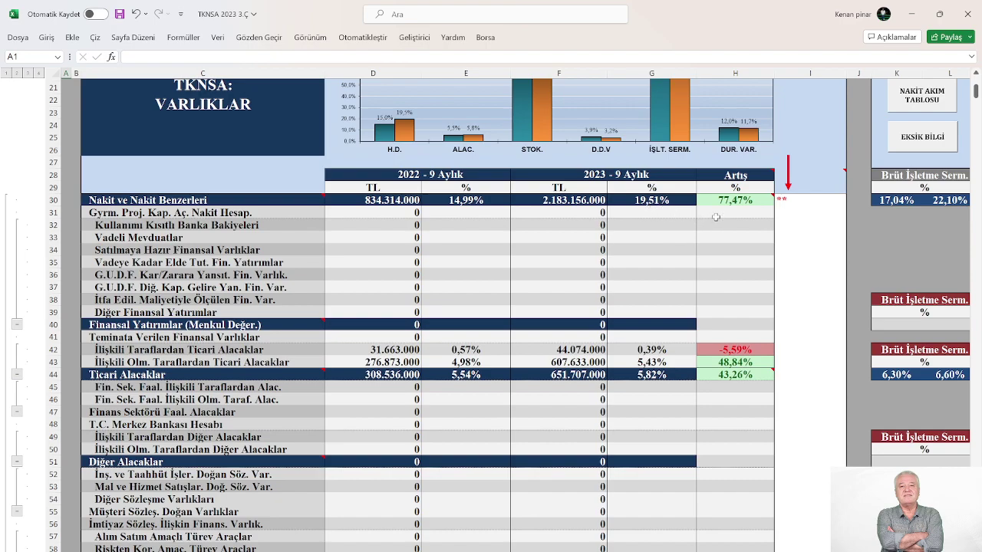
{"action": "mouse_move", "coordinate": [744, 202]}
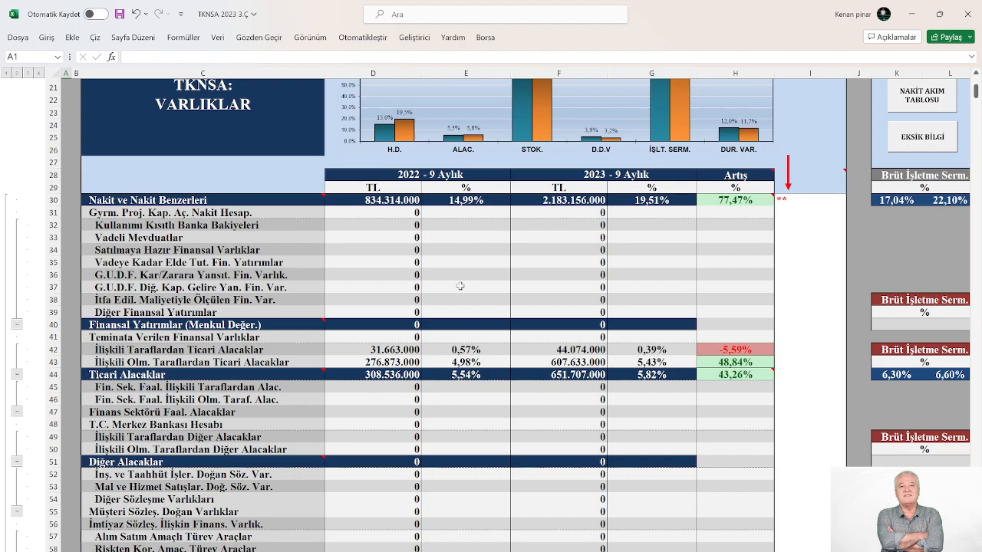
{"action": "mouse_move", "coordinate": [471, 325]}
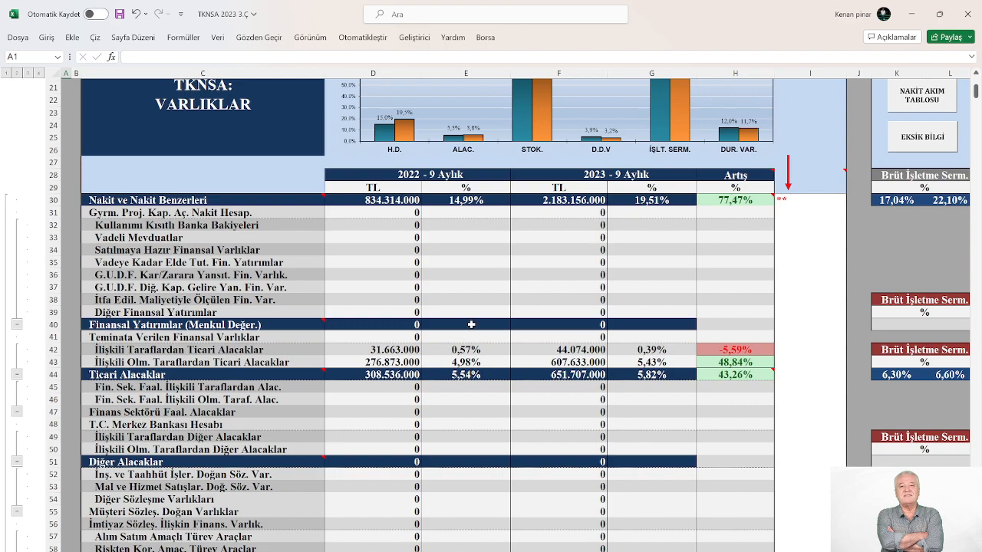
{"action": "scroll", "scroll_direction": "down", "scroll_amount": 3}
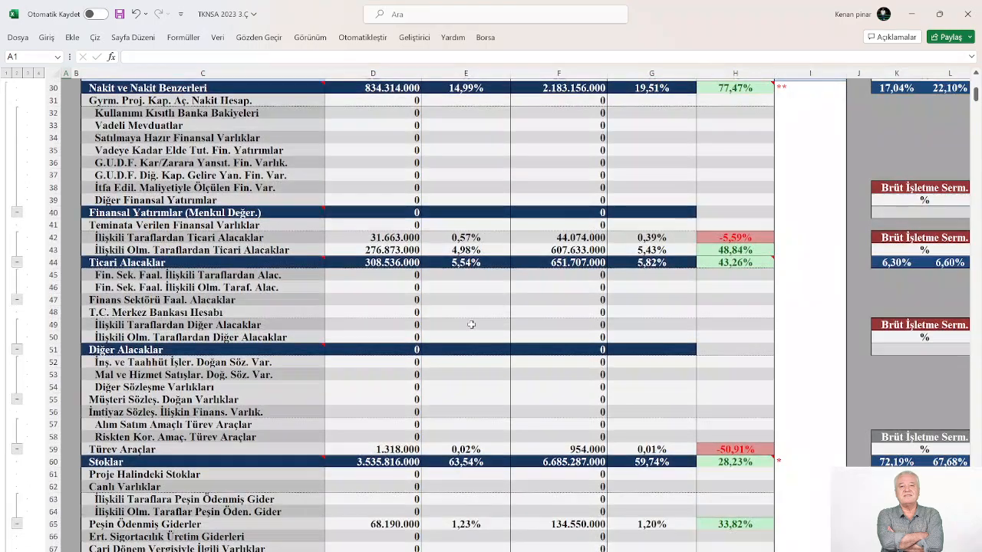
{"action": "scroll", "scroll_direction": "down", "scroll_amount": 3}
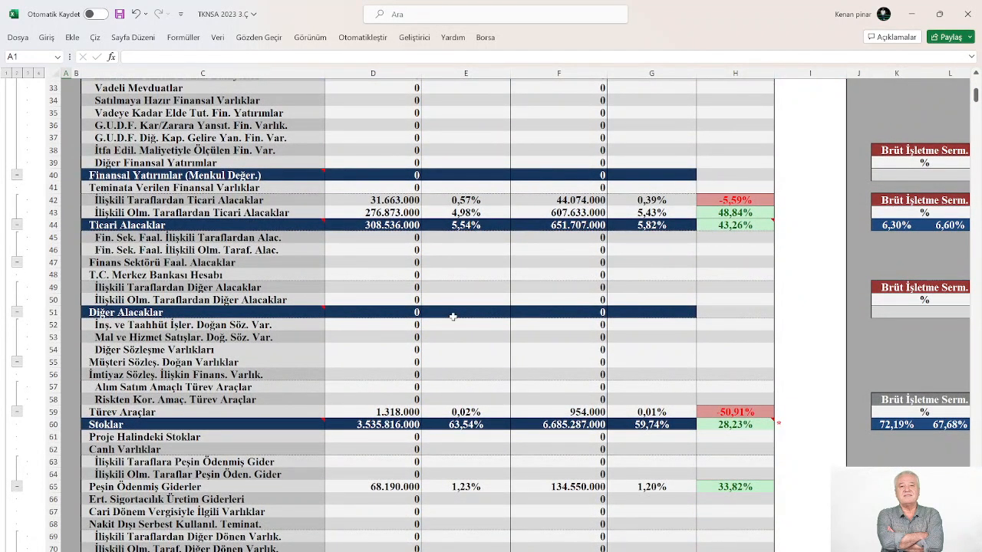
{"action": "mouse_move", "coordinate": [519, 283]}
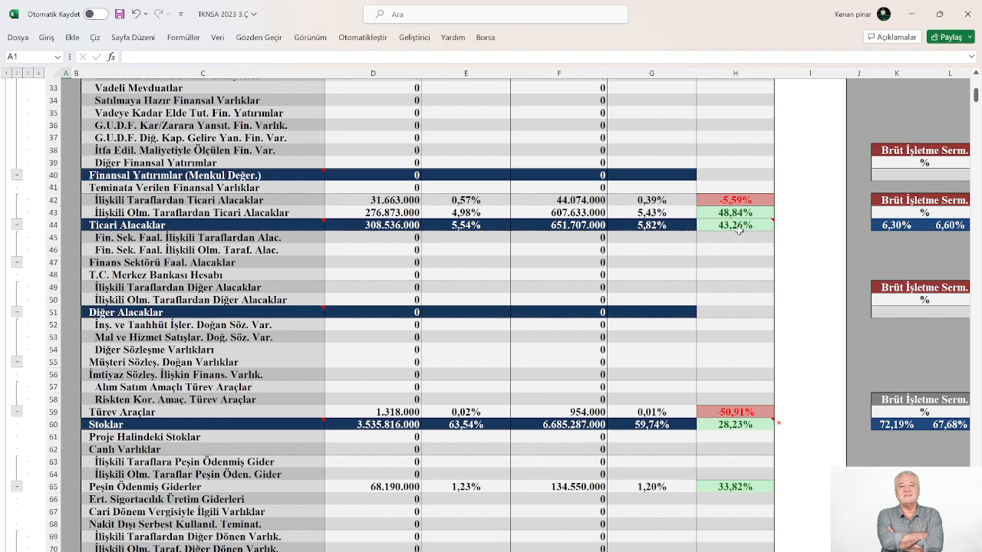
{"action": "scroll", "scroll_direction": "down", "scroll_amount": 3}
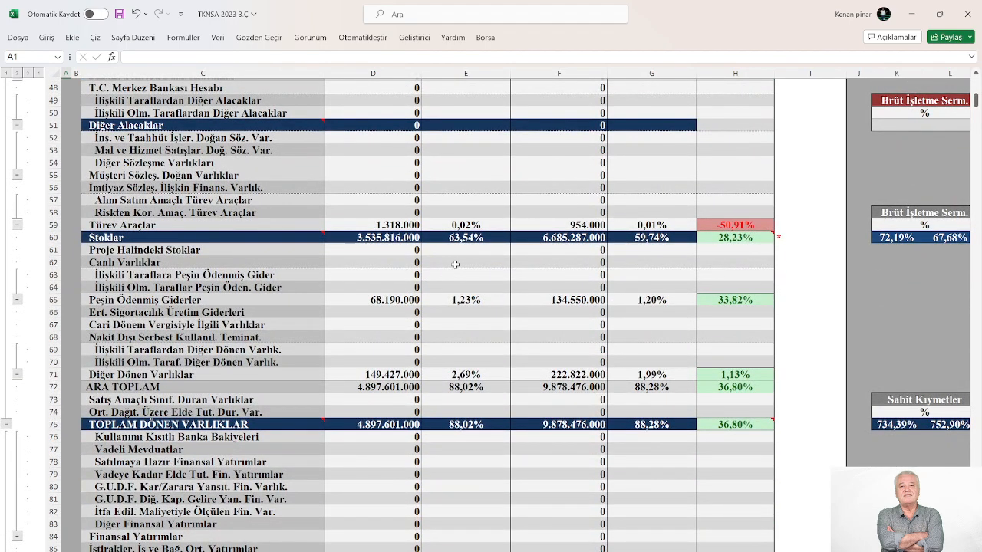
{"action": "mouse_move", "coordinate": [470, 242]}
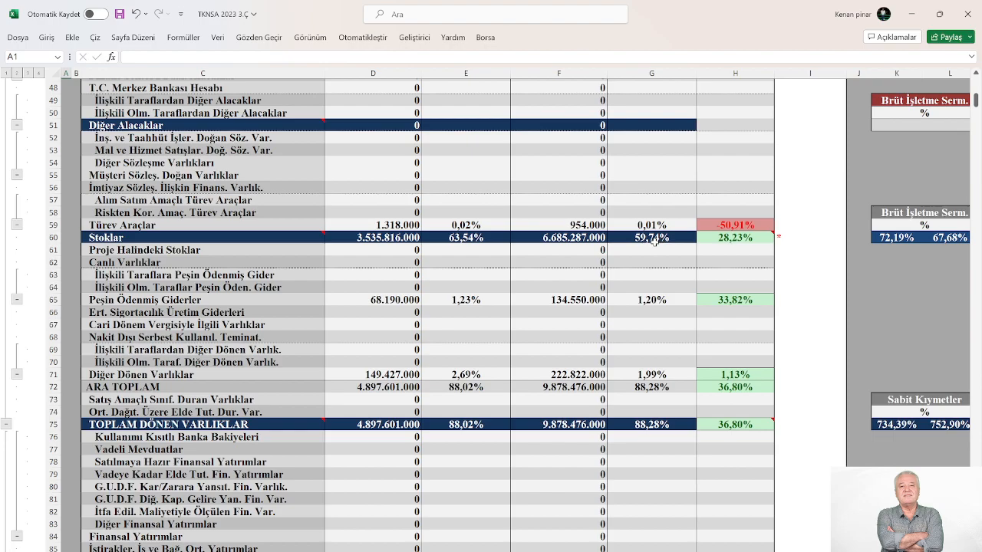
- Scroll down to Toplam Aktifler and the TKNSA: BORÇLAR header (rows 120–146)
{"action": "scroll", "scroll_direction": "down", "scroll_amount": 3}
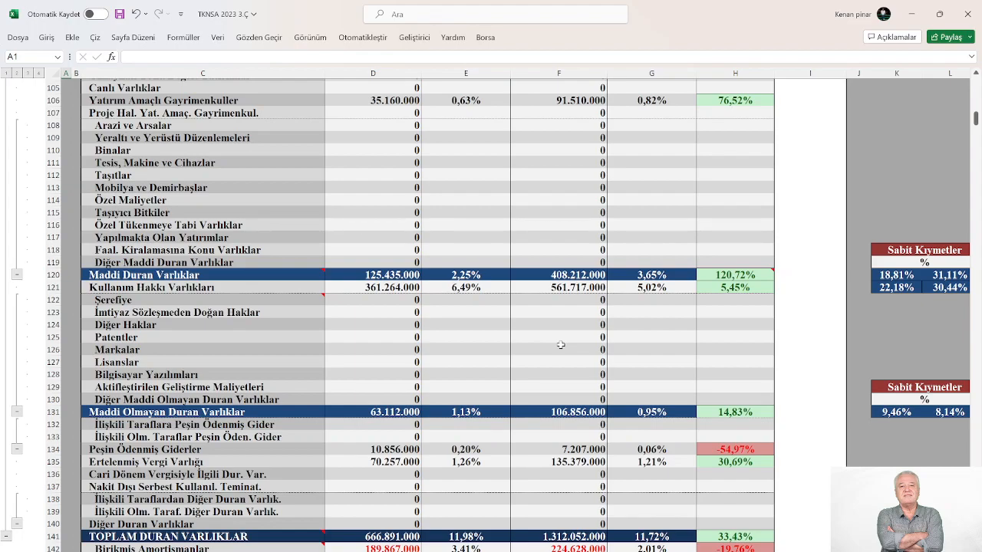
{"action": "mouse_move", "coordinate": [661, 294]}
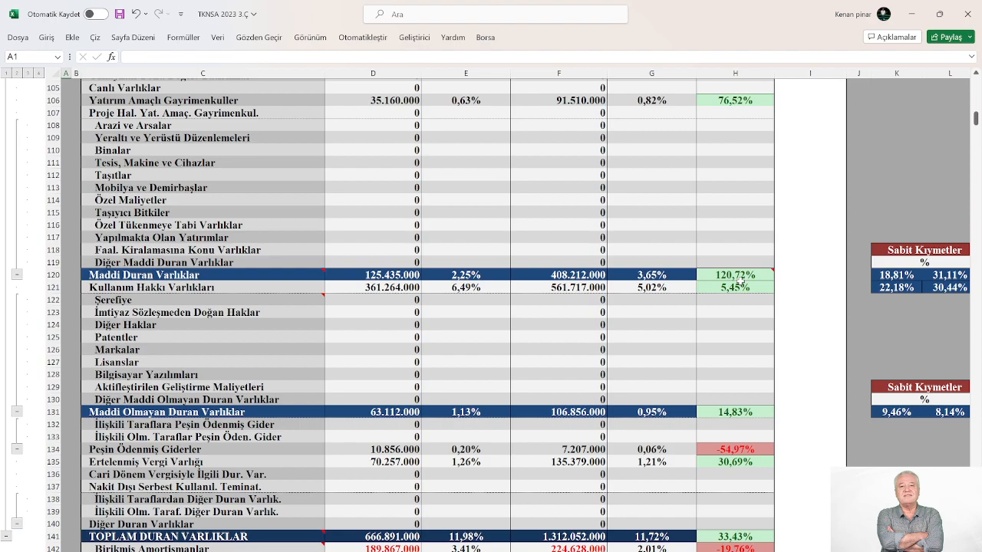
{"action": "mouse_move", "coordinate": [917, 334]}
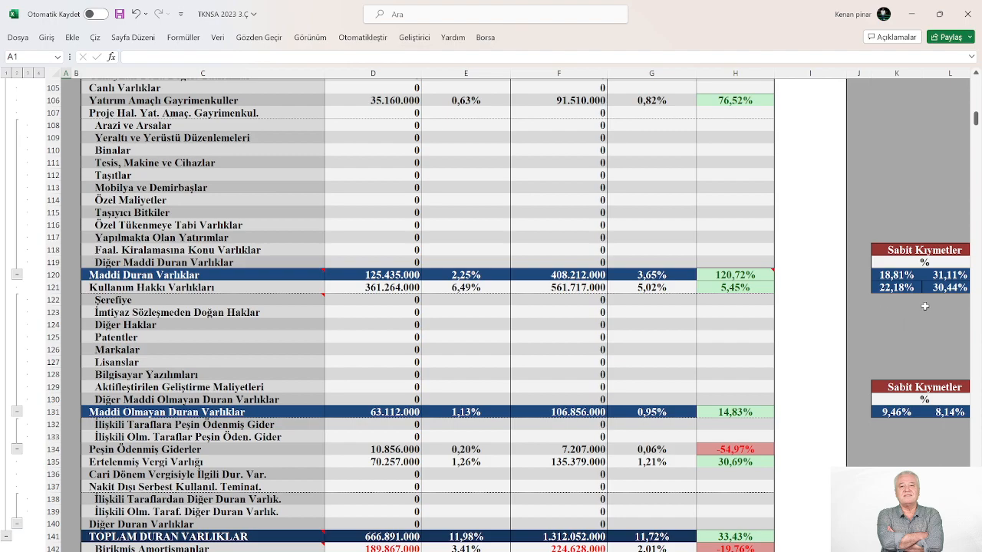
{"action": "mouse_move", "coordinate": [951, 295]}
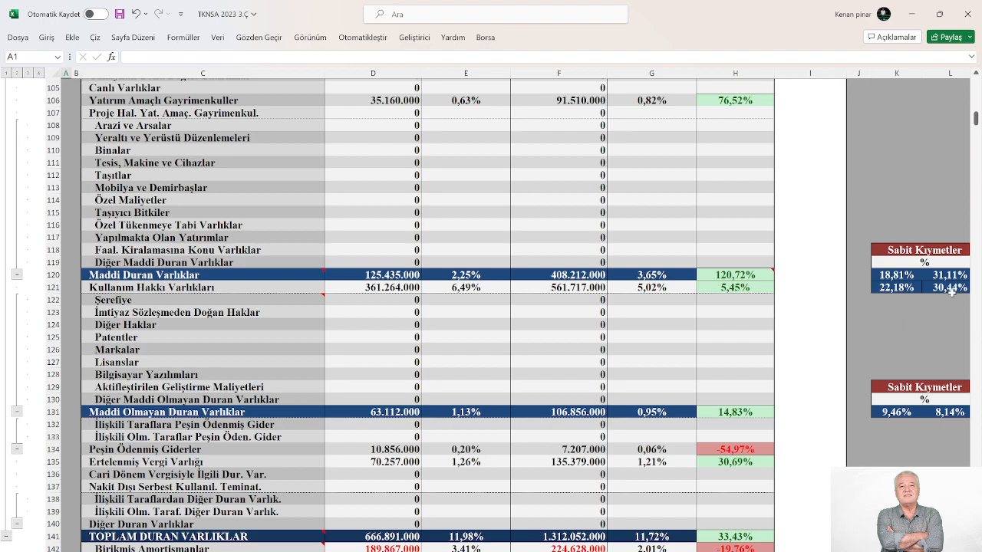
{"action": "scroll", "scroll_direction": "down", "scroll_amount": 3}
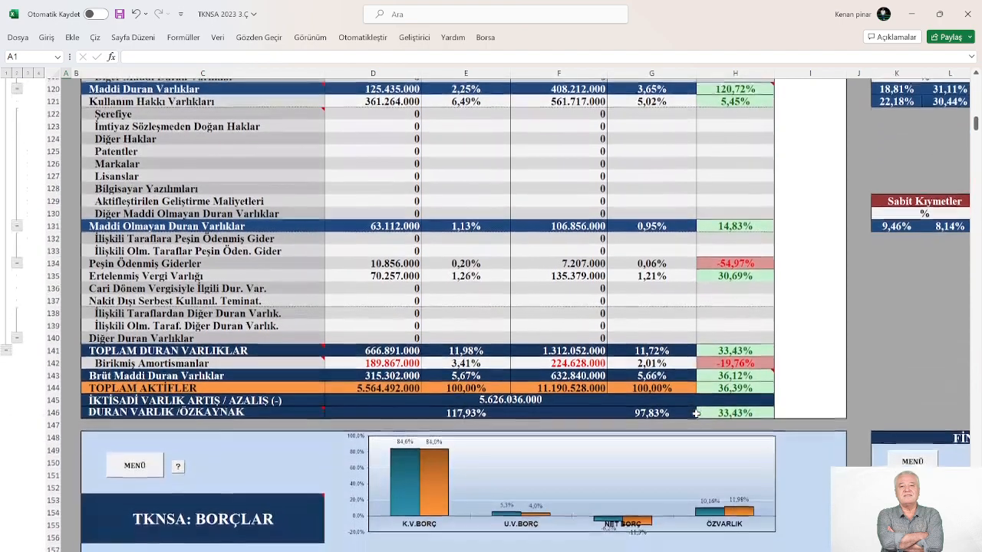
{"action": "scroll", "scroll_direction": "down", "scroll_amount": 3}
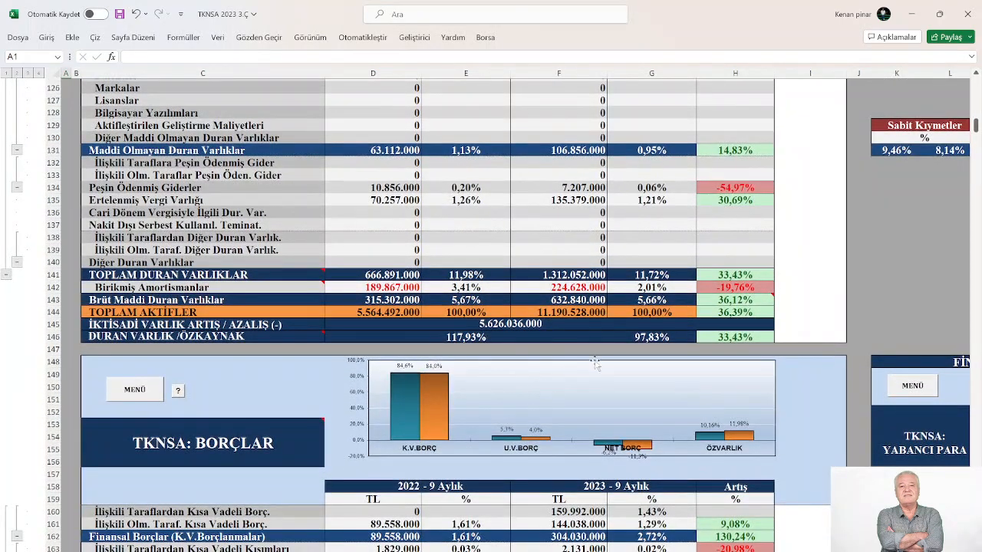
{"action": "mouse_move", "coordinate": [540, 346]}
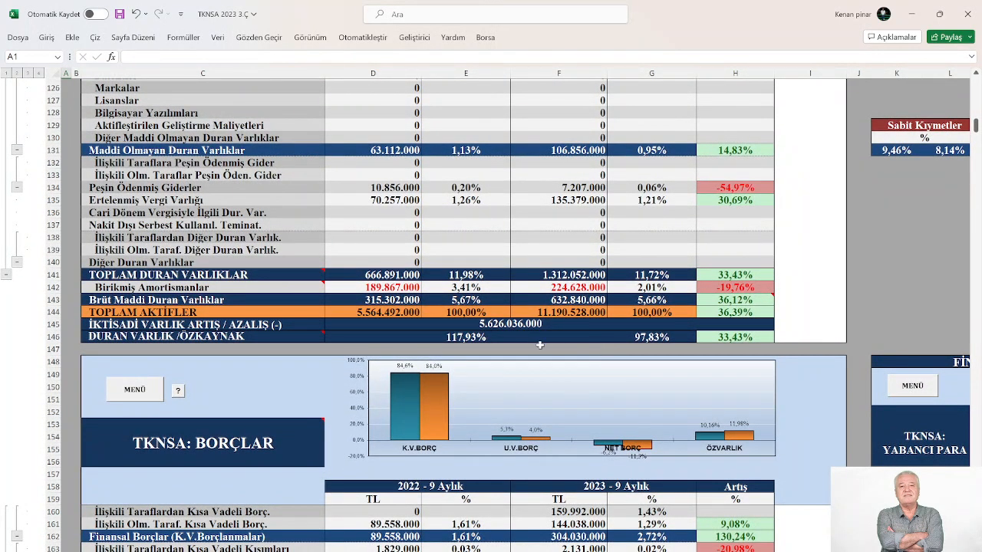
{"action": "mouse_move", "coordinate": [539, 345]}
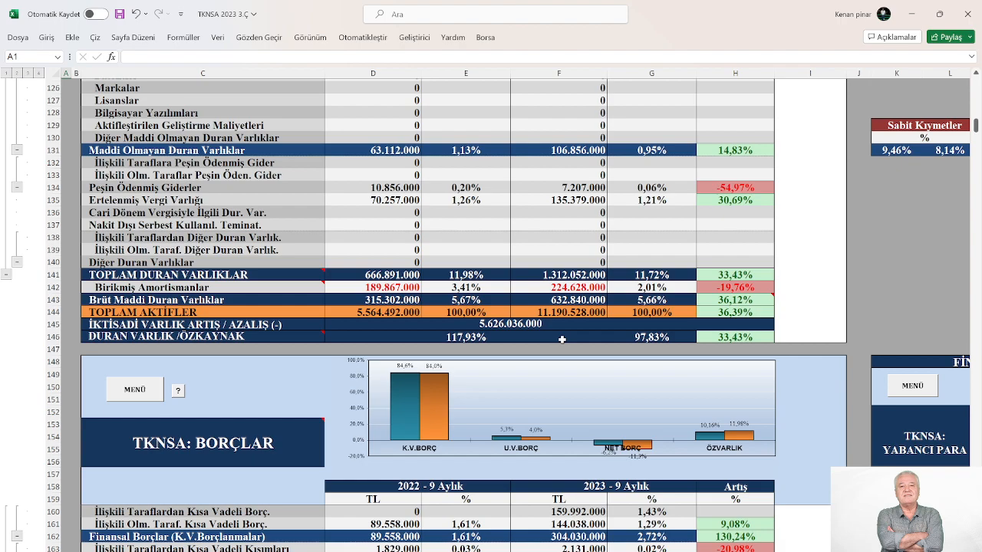
{"action": "mouse_move", "coordinate": [548, 342]}
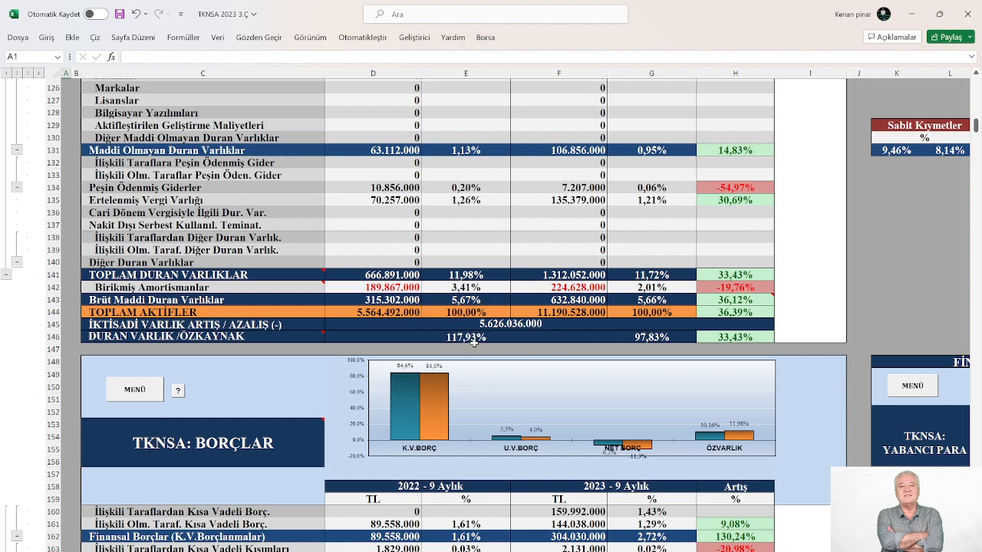
{"action": "mouse_move", "coordinate": [656, 349]}
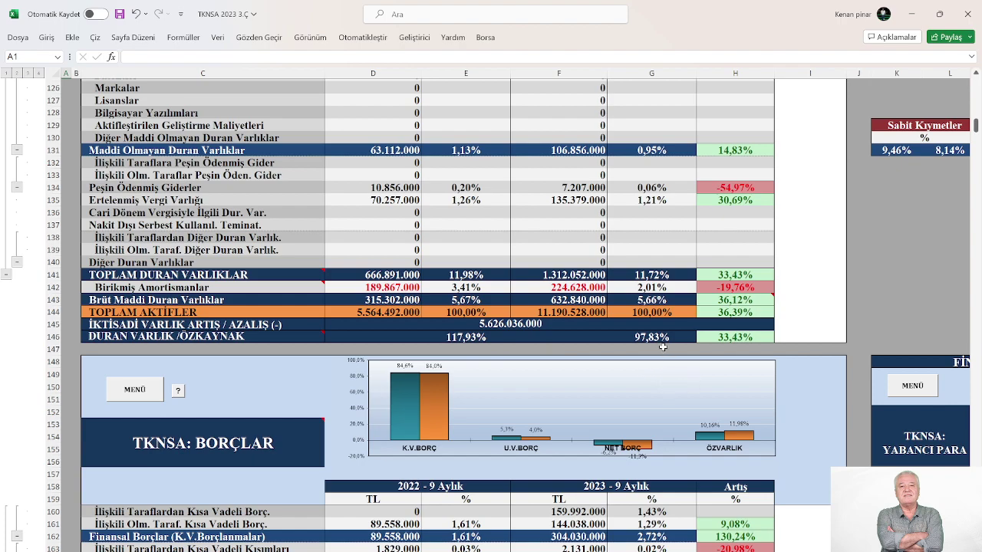
{"action": "mouse_move", "coordinate": [669, 340]}
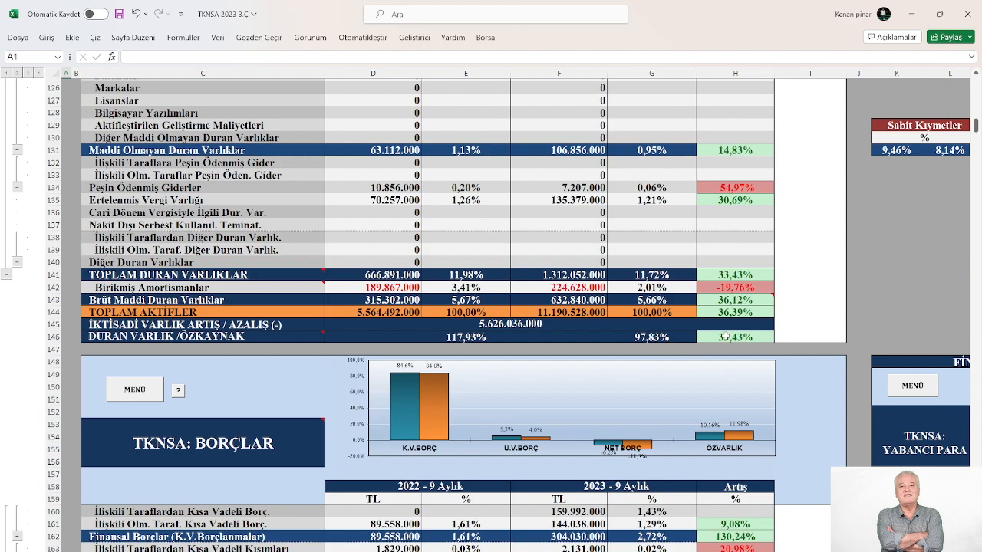
- Scroll the BORÇLAR table down to the KISA VADELİ BORÇLAR total row (row 203)
{"action": "scroll", "scroll_direction": "down", "scroll_amount": 3}
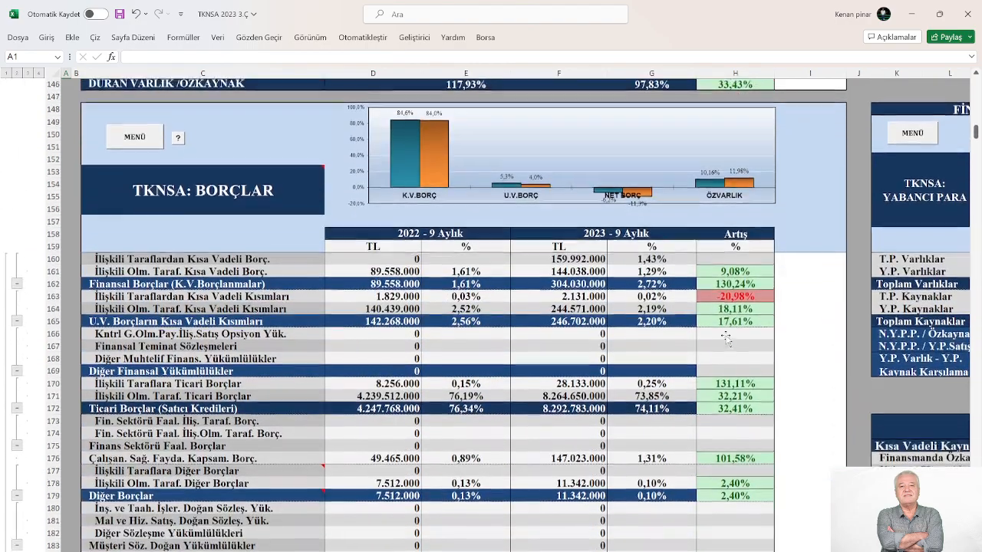
{"action": "scroll", "scroll_direction": "down", "scroll_amount": 3}
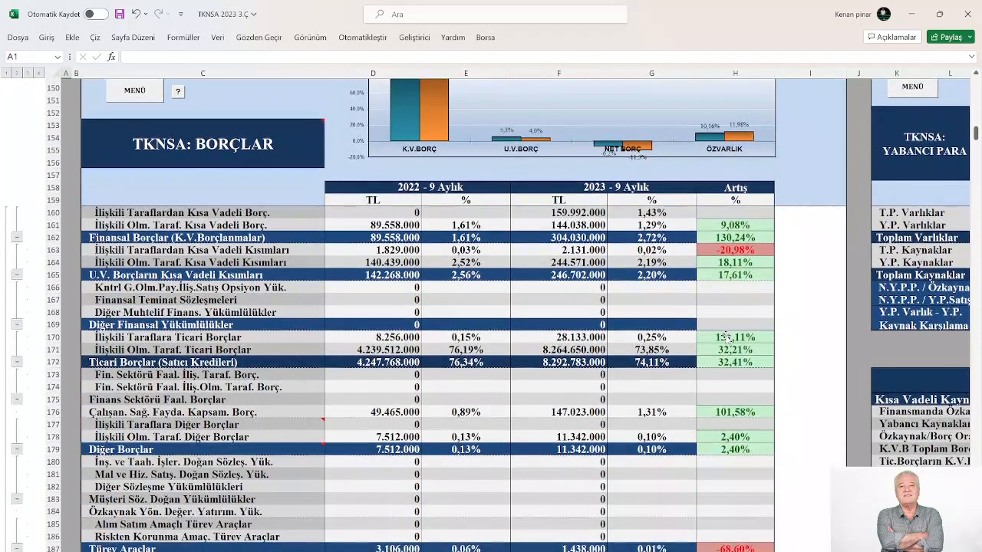
{"action": "scroll", "scroll_direction": "down", "scroll_amount": 3}
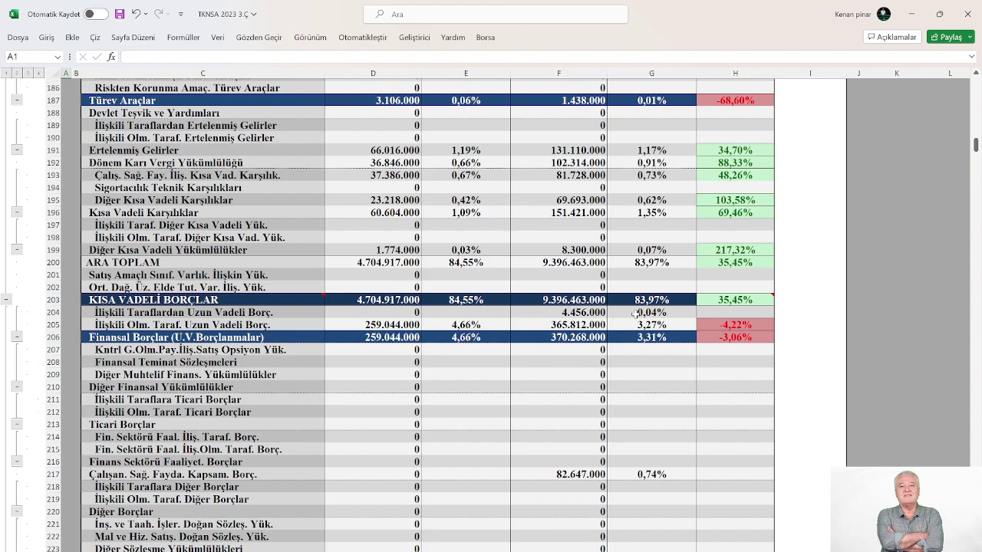
{"action": "mouse_move", "coordinate": [673, 304]}
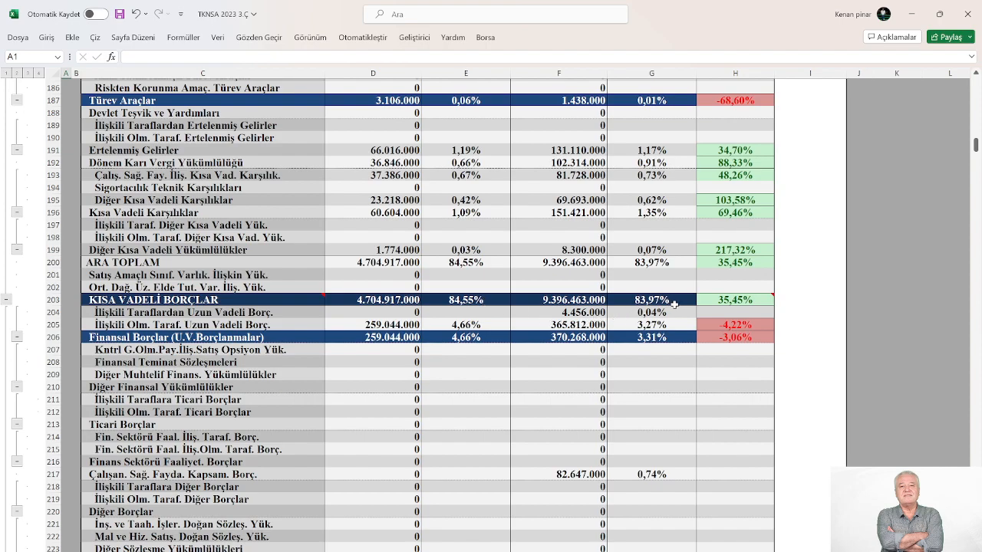
{"action": "scroll", "scroll_direction": "down", "scroll_amount": 3}
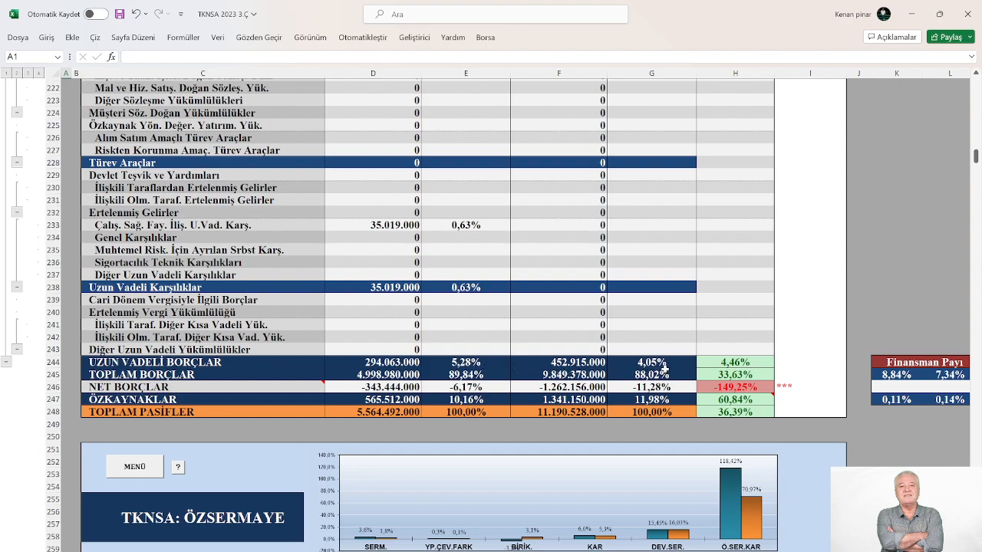
{"action": "mouse_move", "coordinate": [674, 362]}
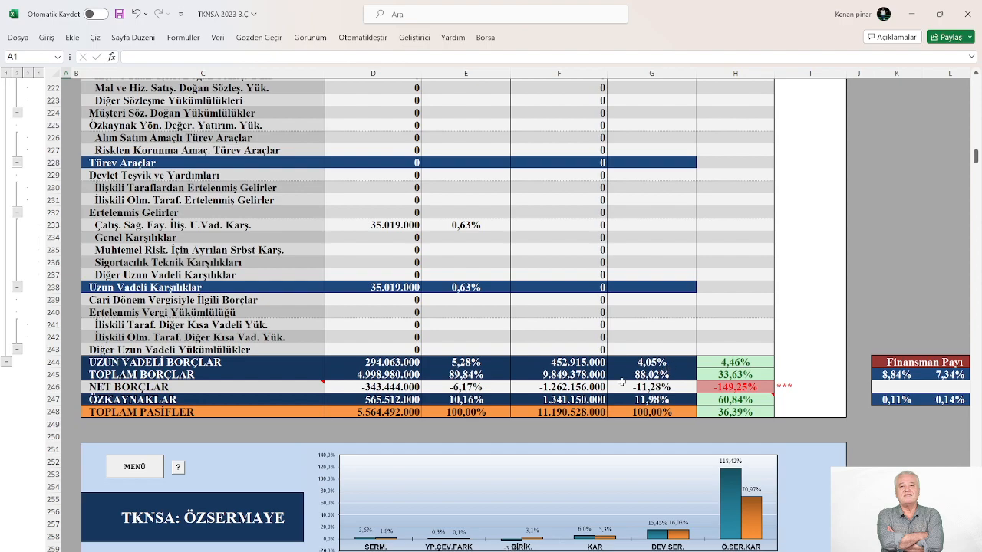
{"action": "mouse_move", "coordinate": [562, 396]}
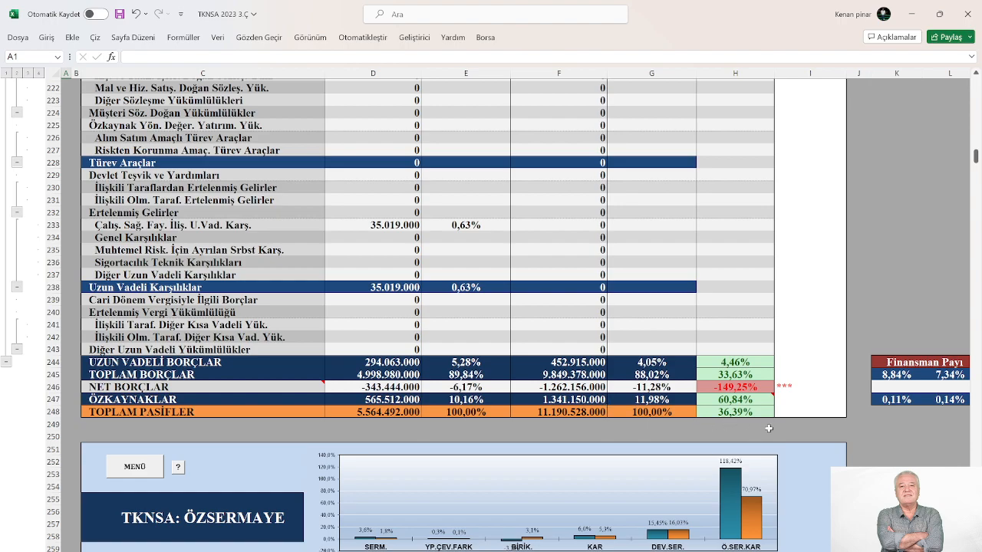
{"action": "mouse_move", "coordinate": [905, 427]}
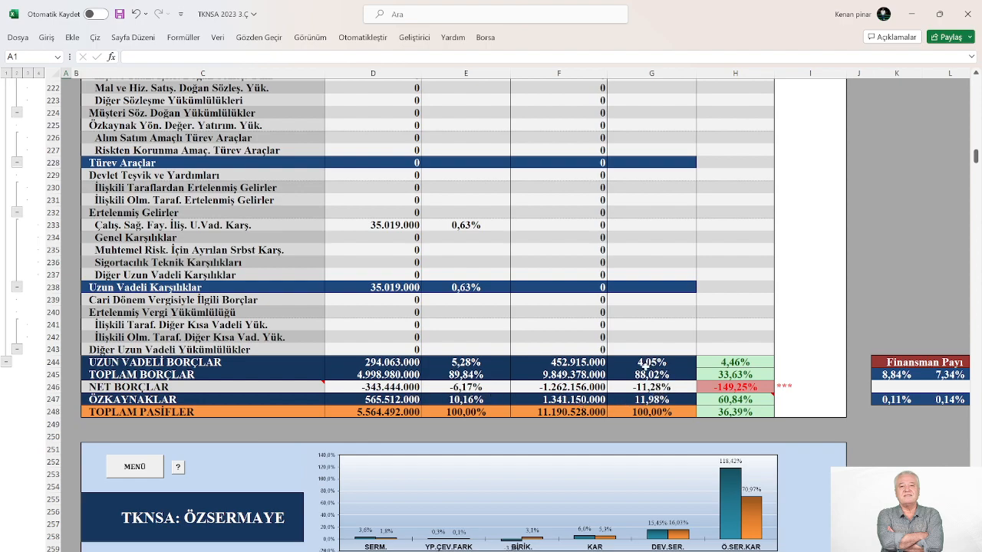
{"action": "mouse_move", "coordinate": [678, 374]}
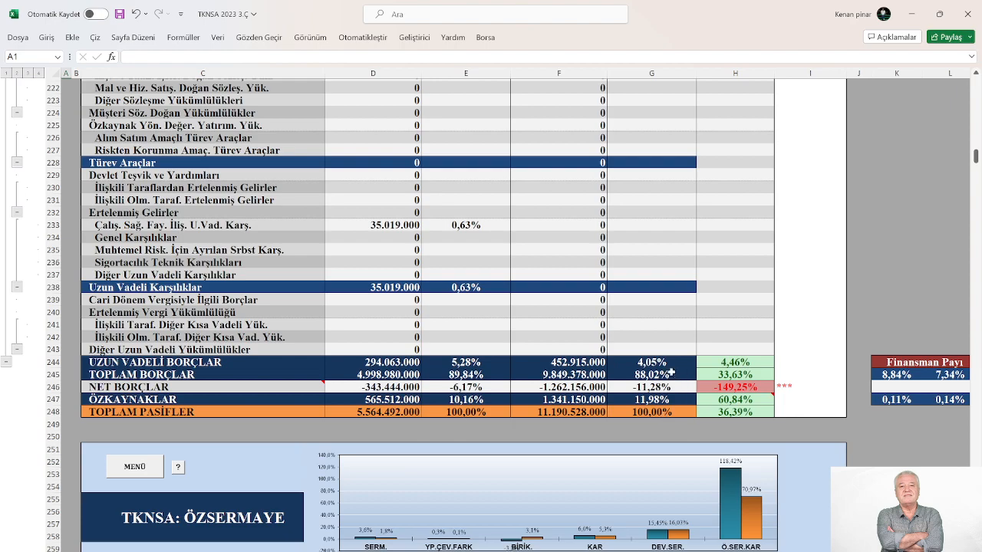
{"action": "mouse_move", "coordinate": [623, 391]}
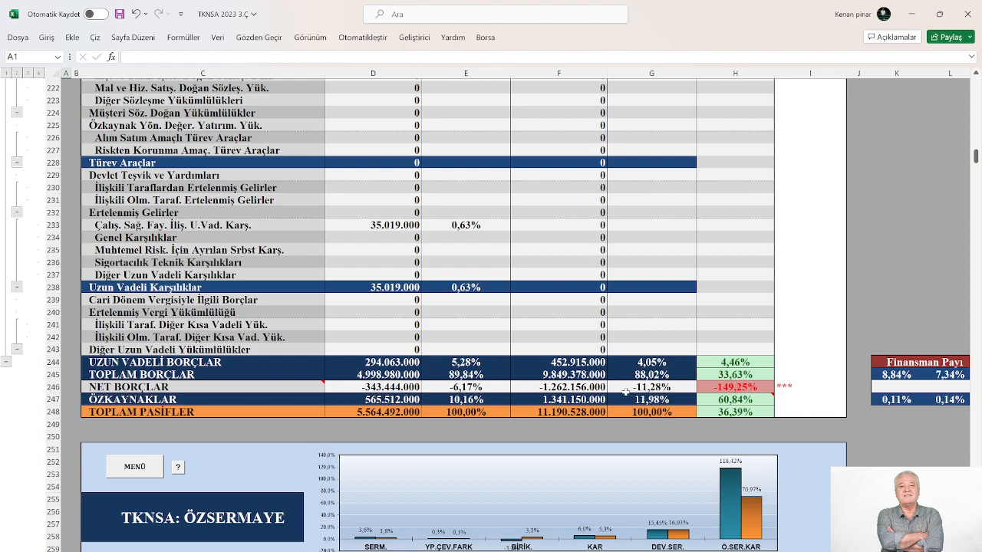
{"action": "mouse_move", "coordinate": [631, 379]}
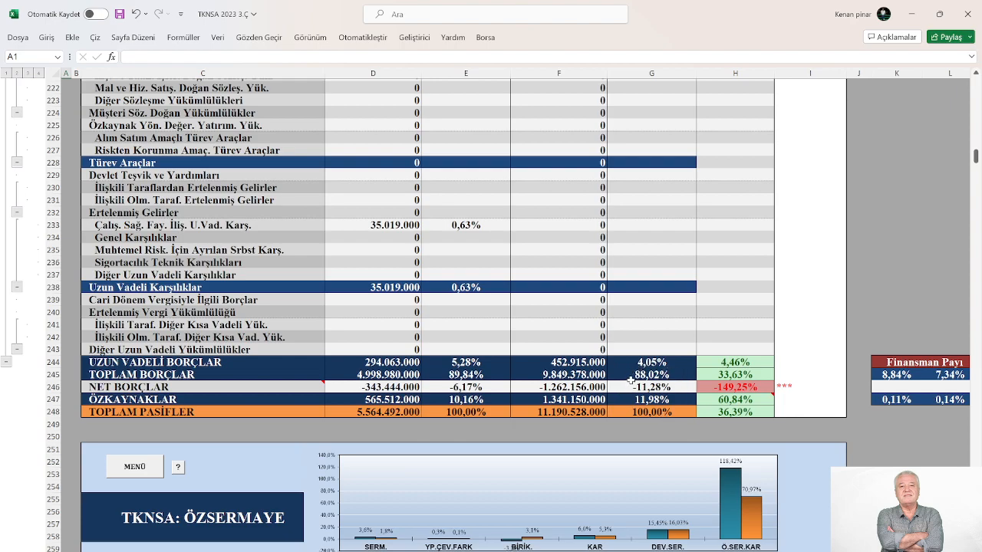
{"action": "mouse_move", "coordinate": [628, 373]}
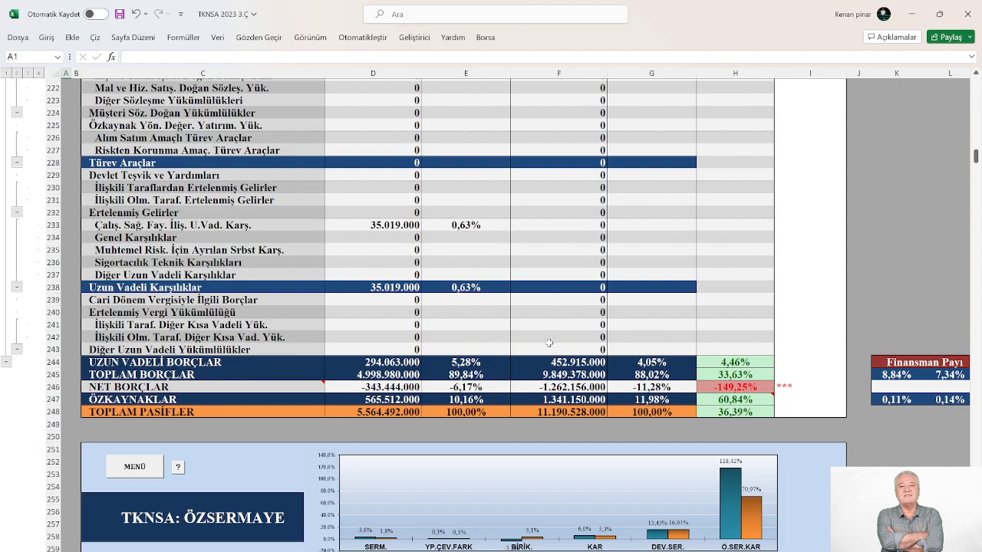
{"action": "mouse_move", "coordinate": [622, 380]}
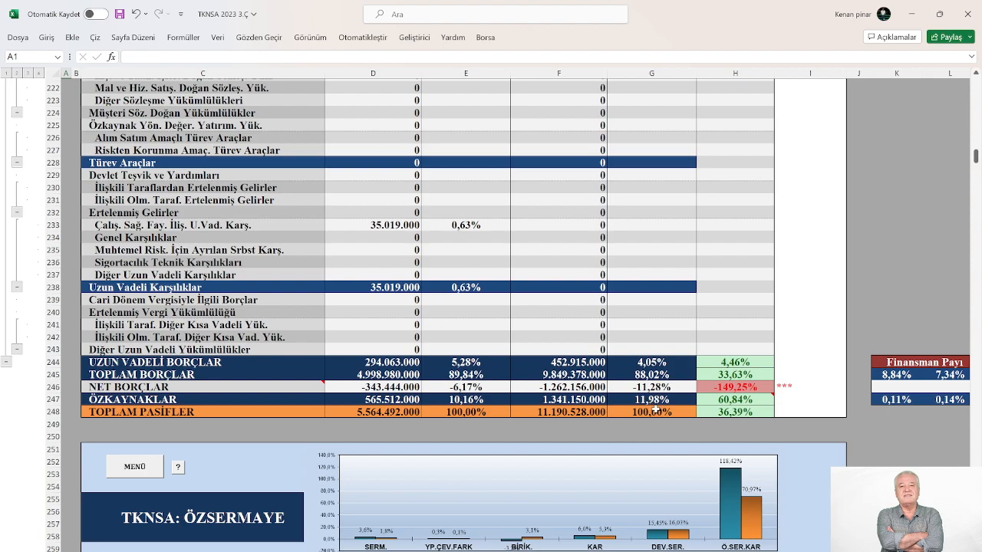
{"action": "mouse_move", "coordinate": [675, 399]}
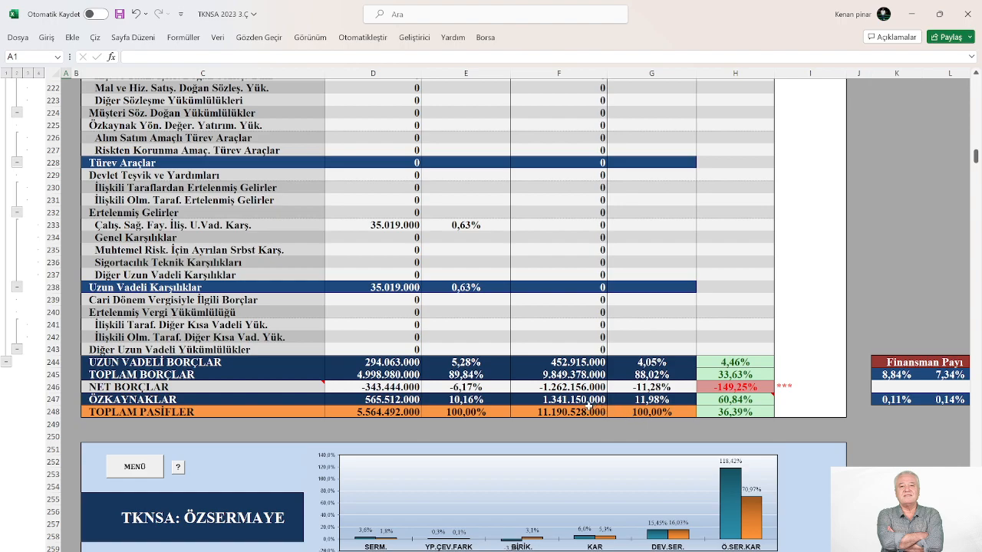
{"action": "mouse_move", "coordinate": [580, 399]}
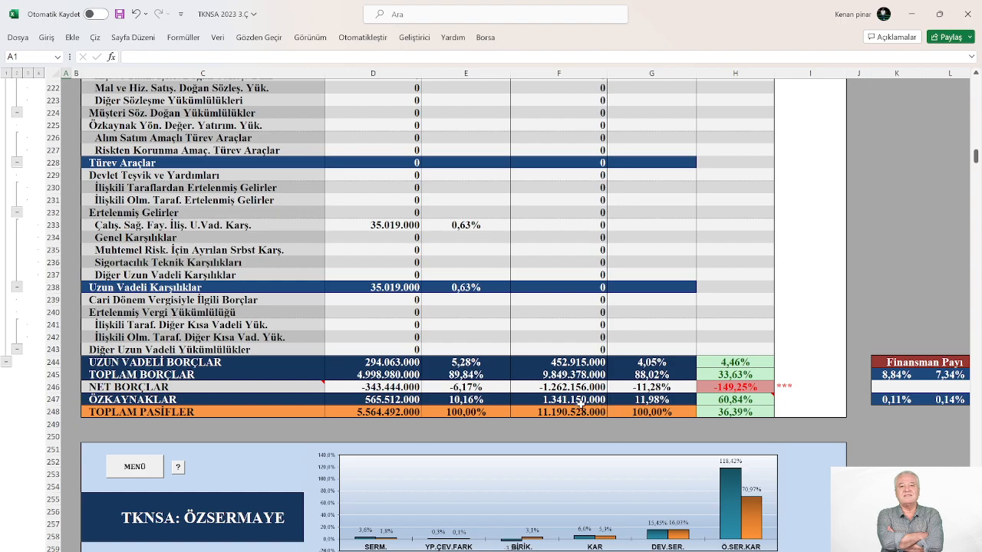
{"action": "mouse_move", "coordinate": [619, 374]}
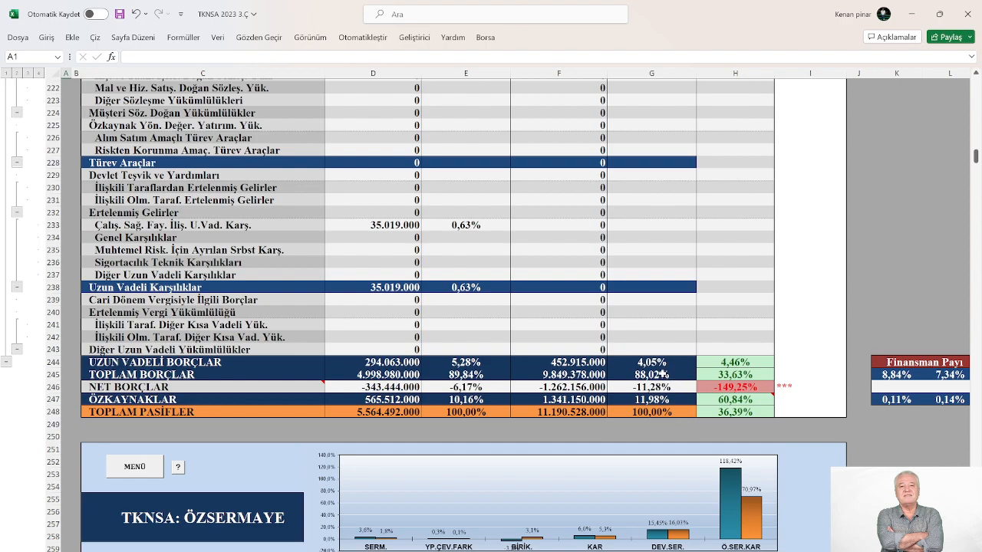
{"action": "mouse_move", "coordinate": [700, 375]}
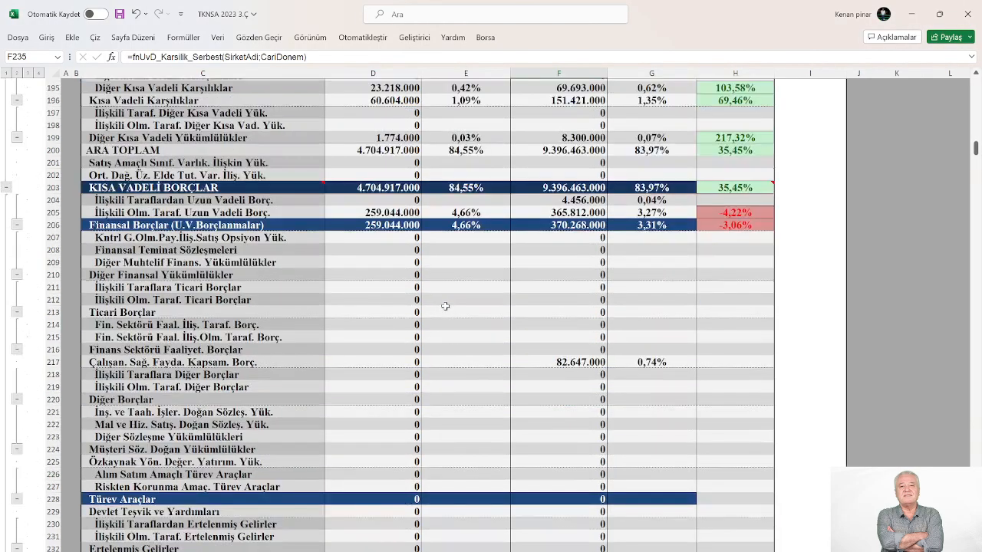
{"action": "scroll", "scroll_direction": "up", "scroll_amount": 3}
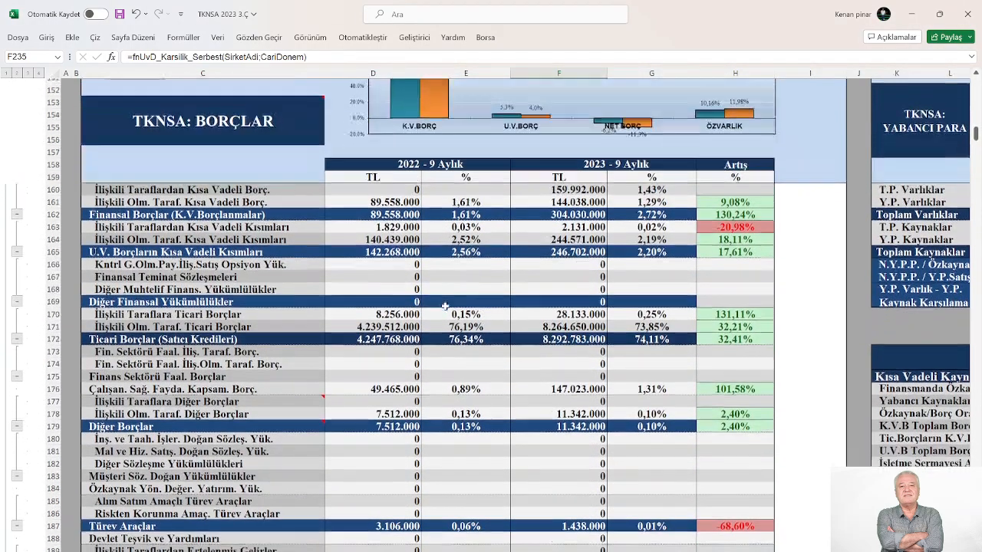
{"action": "scroll", "scroll_direction": "down", "scroll_amount": 3}
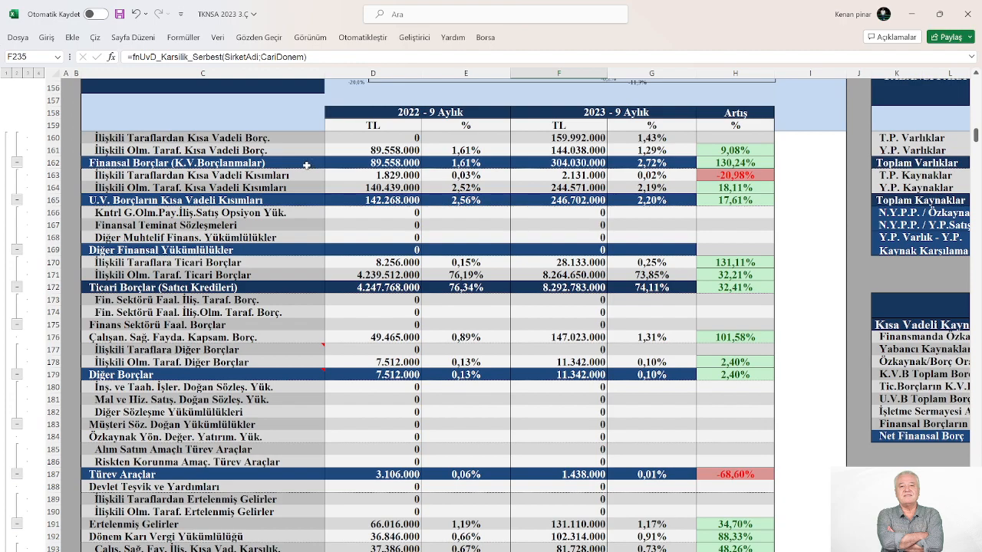
{"action": "mouse_move", "coordinate": [432, 178]}
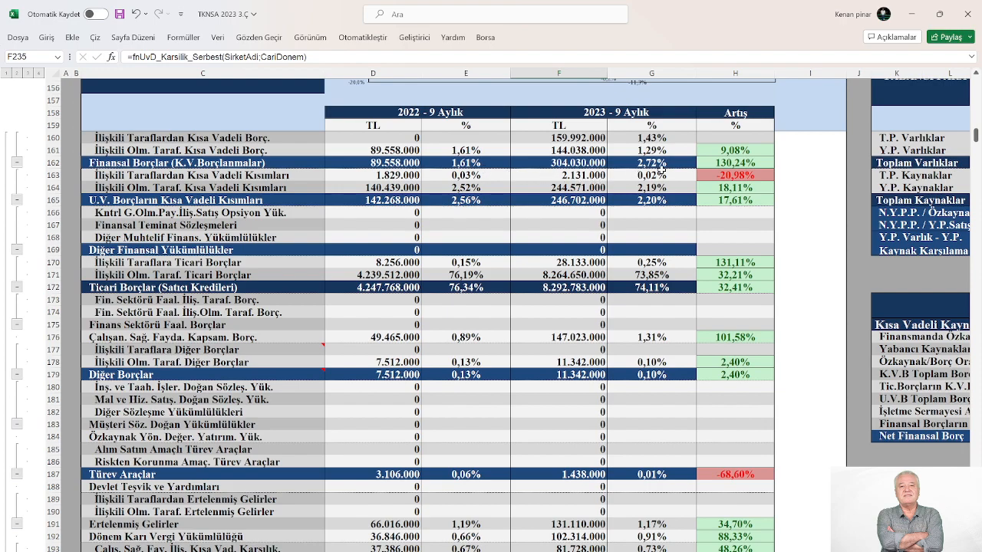
{"action": "mouse_move", "coordinate": [667, 167]}
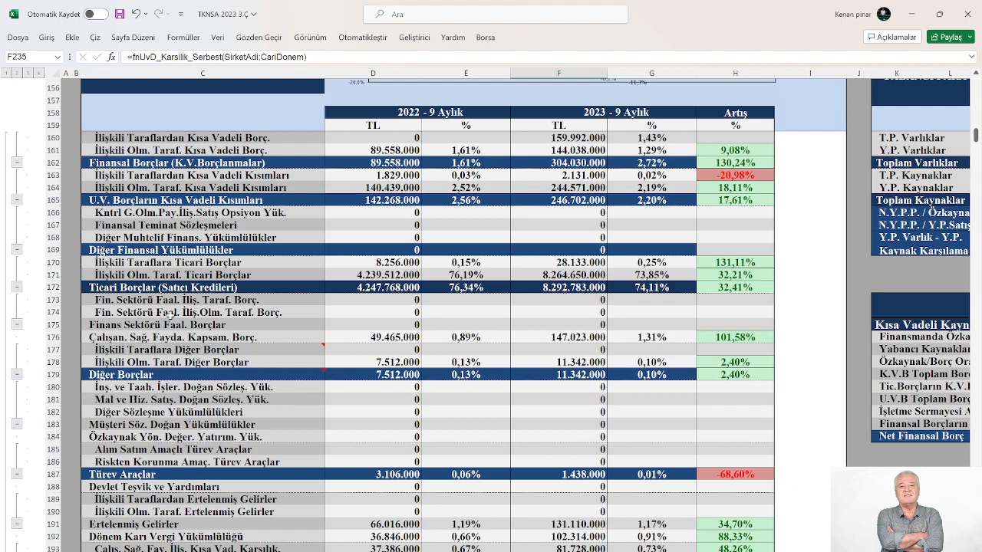
{"action": "mouse_move", "coordinate": [334, 299]}
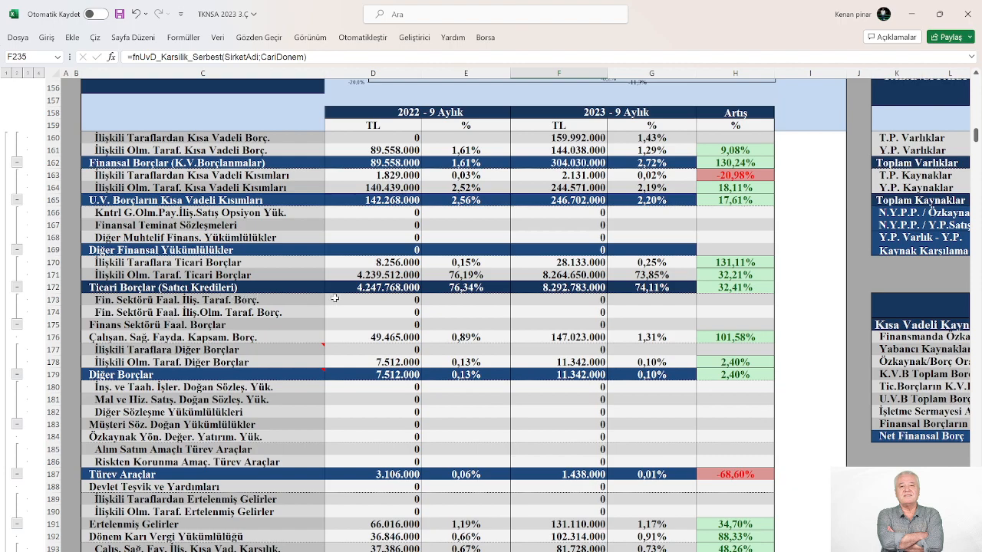
{"action": "mouse_move", "coordinate": [466, 289]}
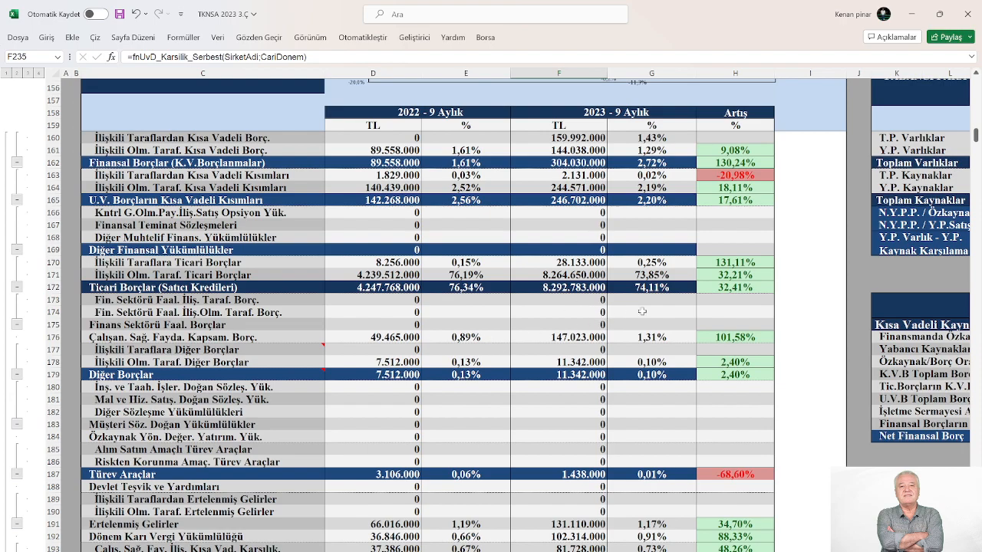
{"action": "mouse_move", "coordinate": [678, 289]}
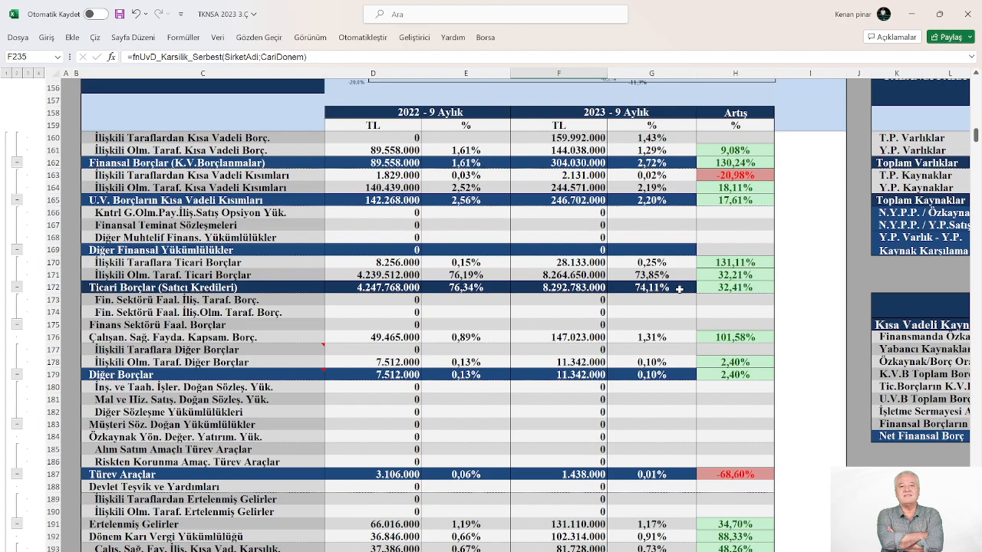
{"action": "scroll", "scroll_direction": "down", "scroll_amount": 3}
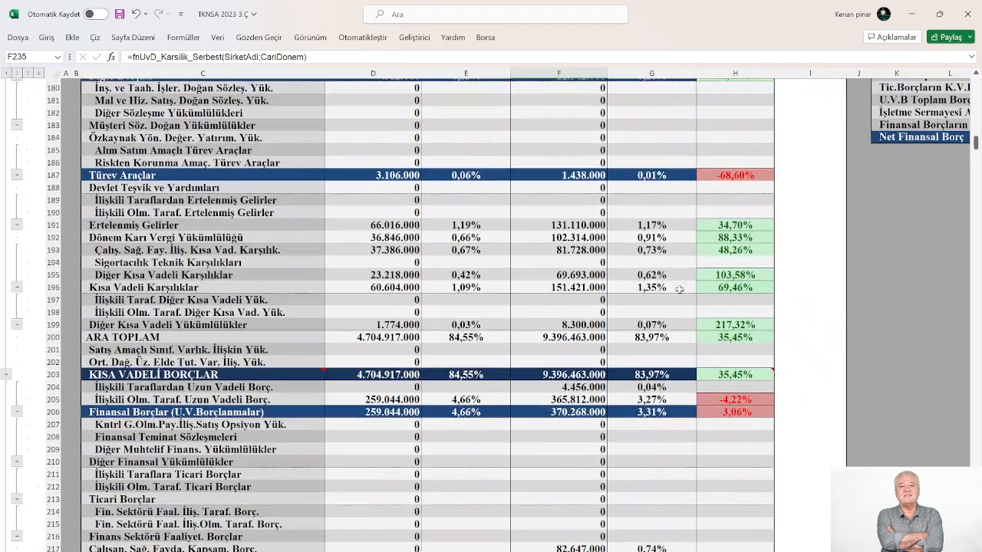
{"action": "scroll", "scroll_direction": "up", "scroll_amount": 3}
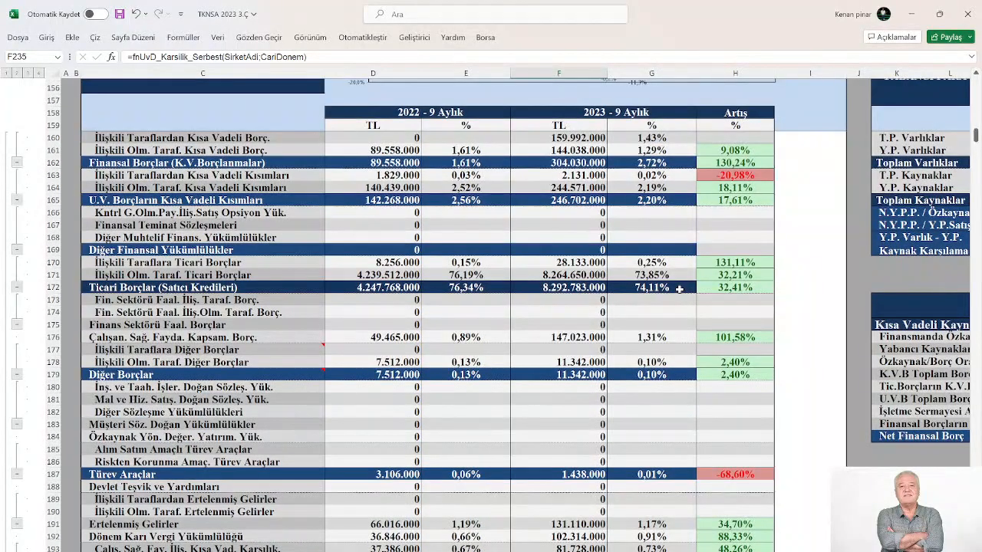
{"action": "scroll", "scroll_direction": "down", "scroll_amount": 3}
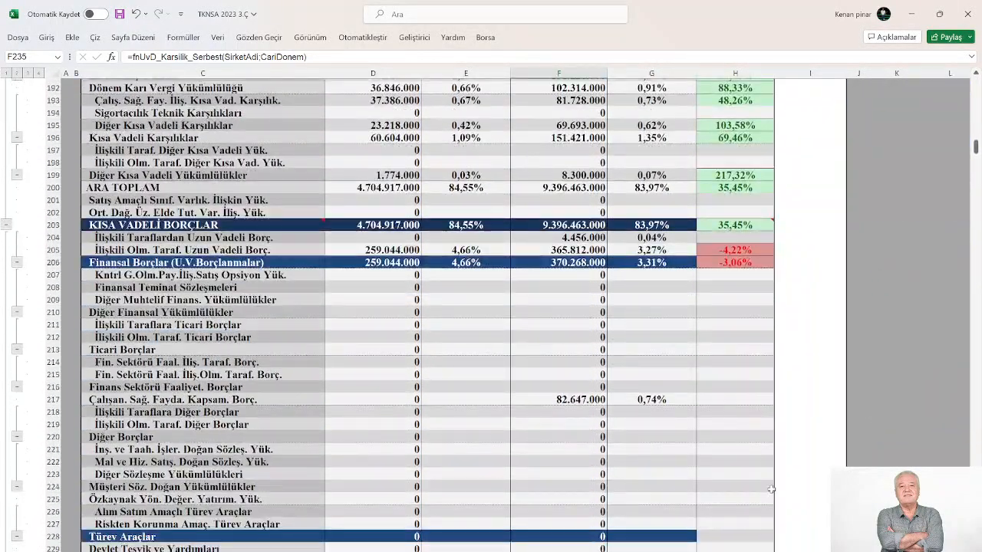
- Scroll up to the BORÇLAR chart, then right to the YABANCI PARA table in columns I–U
{"action": "scroll", "scroll_direction": "up", "scroll_amount": 3}
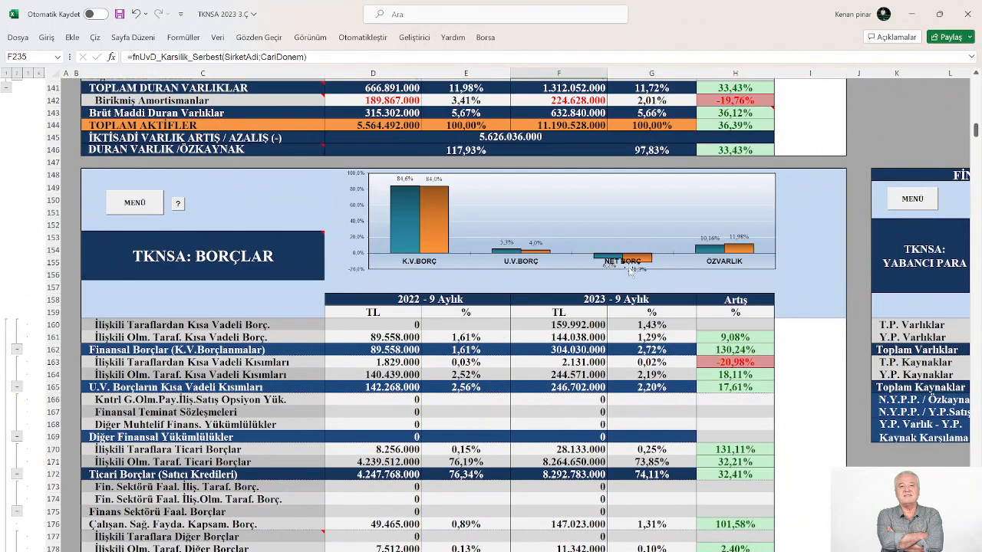
{"action": "mouse_move", "coordinate": [540, 264]}
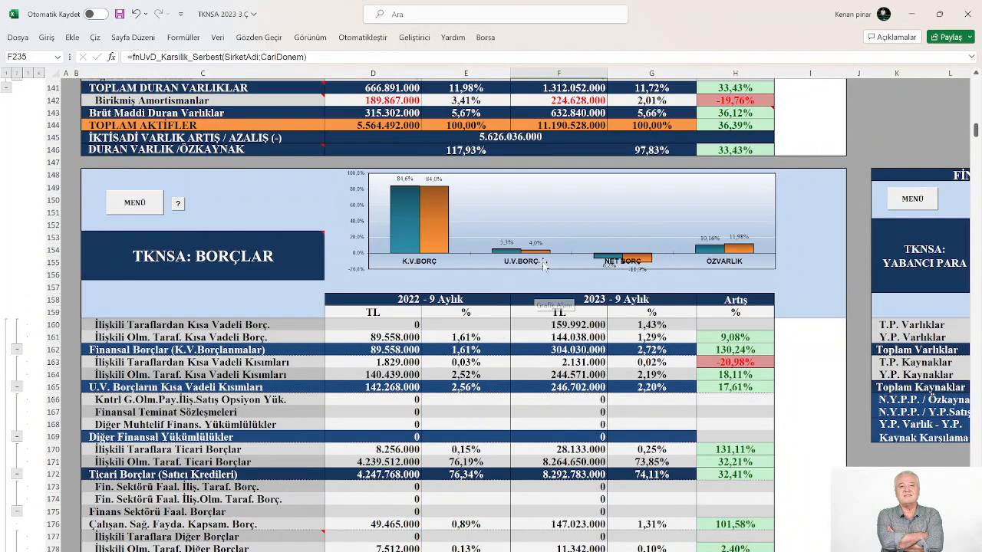
{"action": "mouse_move", "coordinate": [545, 266]}
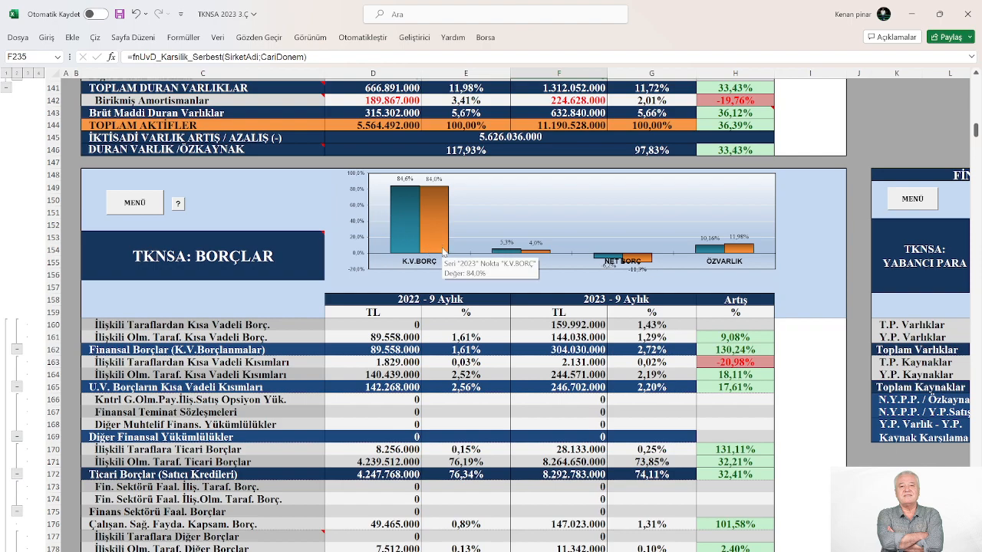
{"action": "mouse_move", "coordinate": [417, 221]}
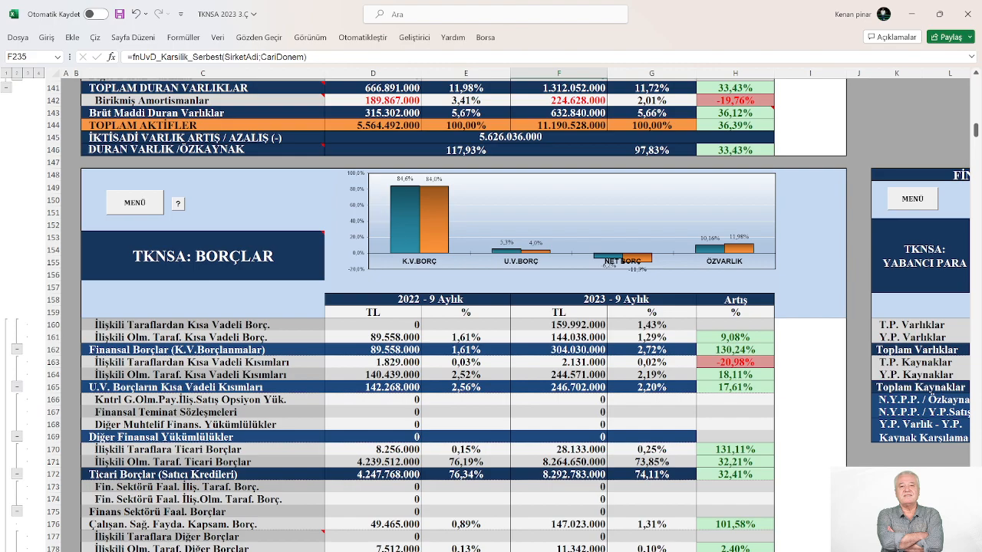
{"action": "scroll", "scroll_direction": "right", "scroll_amount": 3}
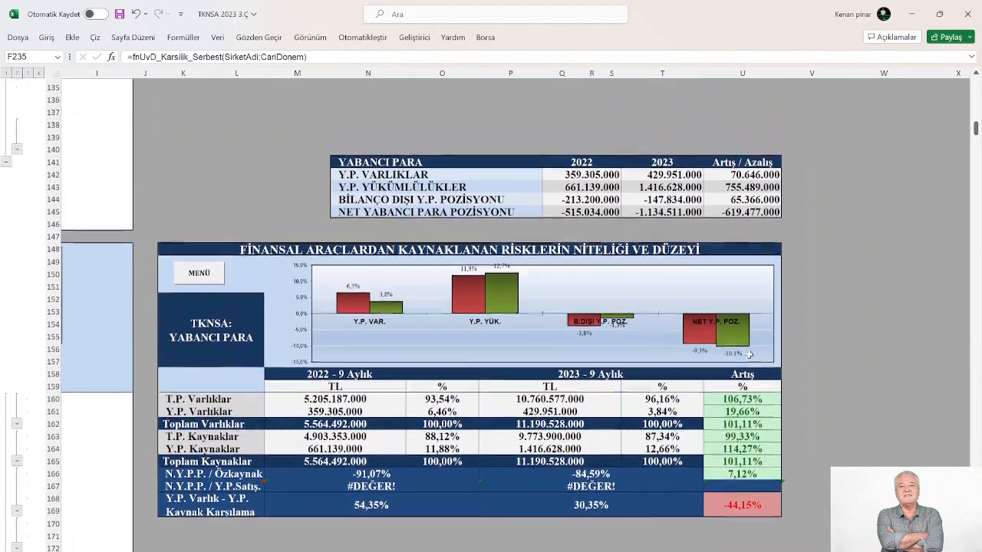
- Scroll down past the foreign currency risk section to the Finansman Kaynaklarında Değişiklik table
{"action": "scroll", "scroll_direction": "down", "scroll_amount": 3}
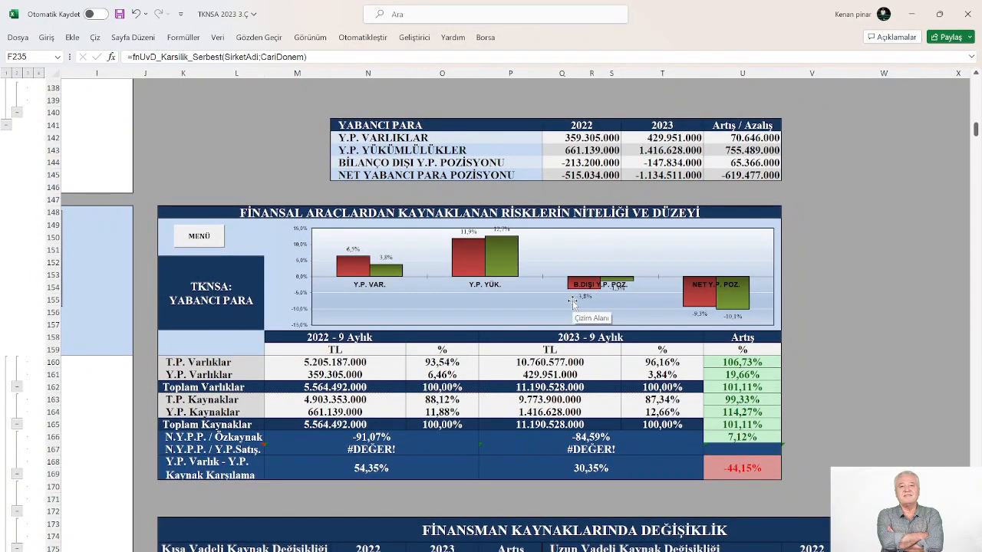
{"action": "mouse_move", "coordinate": [874, 267]}
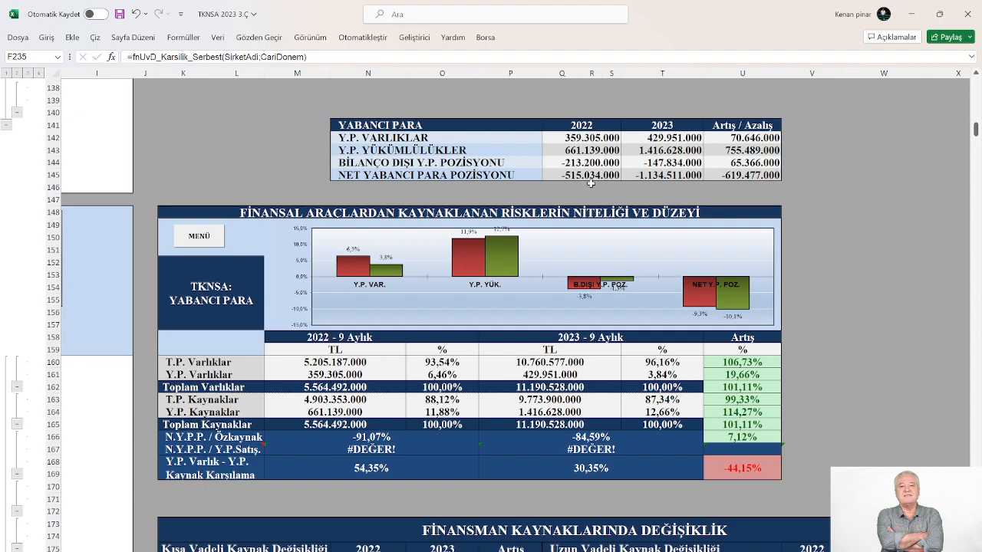
{"action": "mouse_move", "coordinate": [599, 181]}
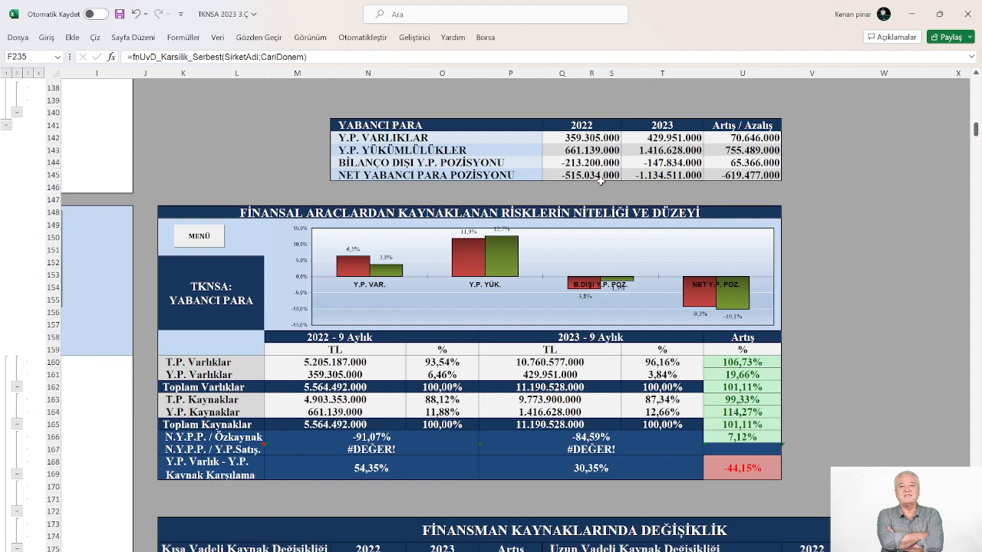
{"action": "mouse_move", "coordinate": [672, 192]}
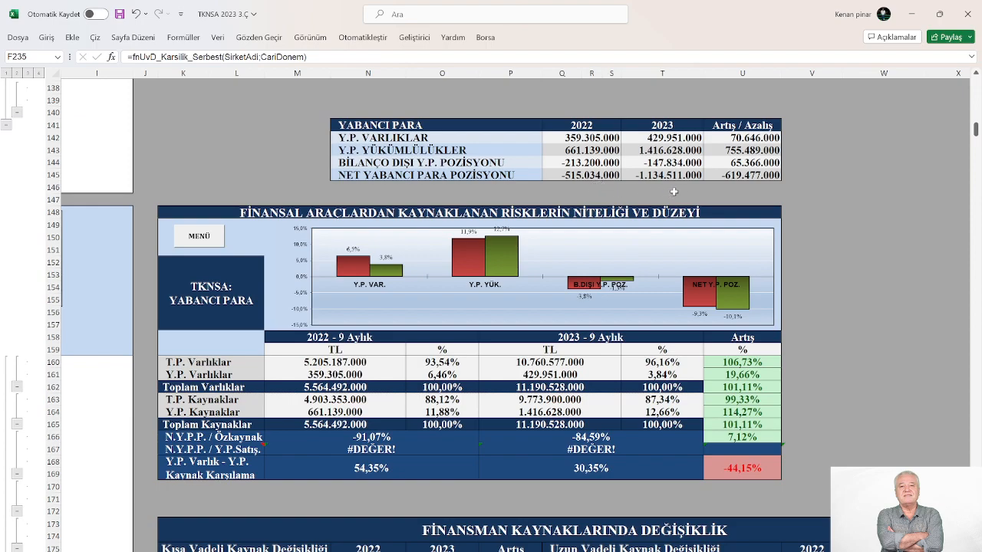
{"action": "mouse_move", "coordinate": [742, 200]}
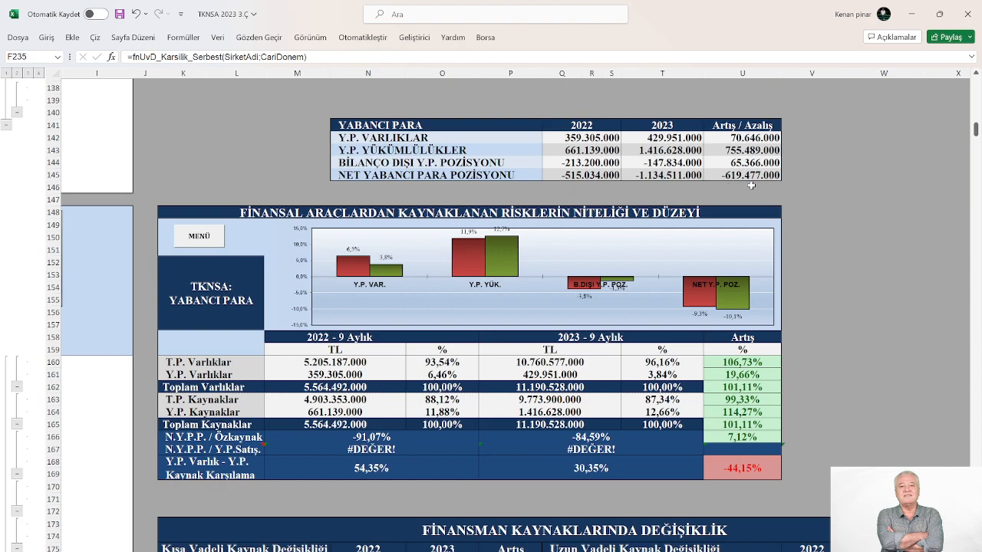
{"action": "mouse_move", "coordinate": [659, 193]}
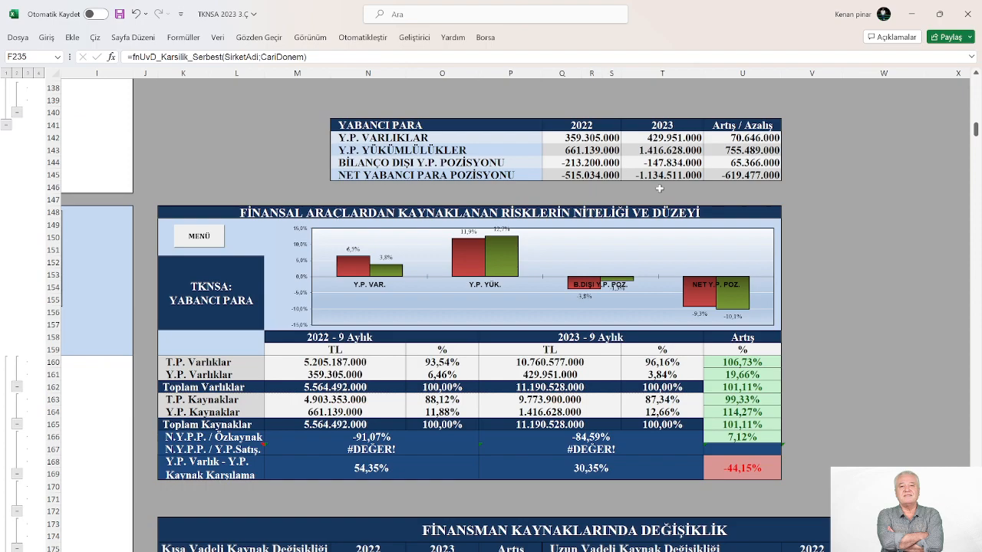
{"action": "scroll", "scroll_direction": "down", "scroll_amount": 3}
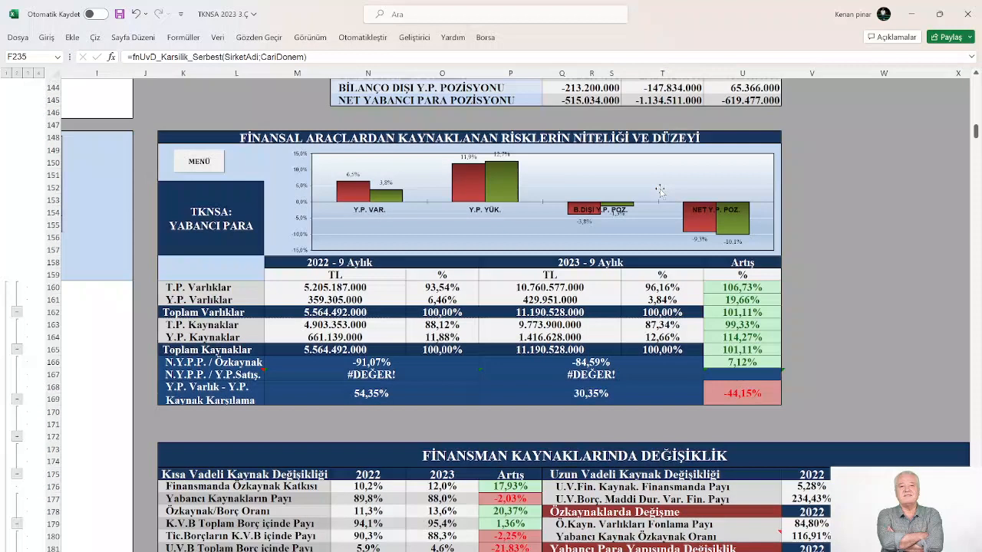
{"action": "scroll", "scroll_direction": "down", "scroll_amount": 3}
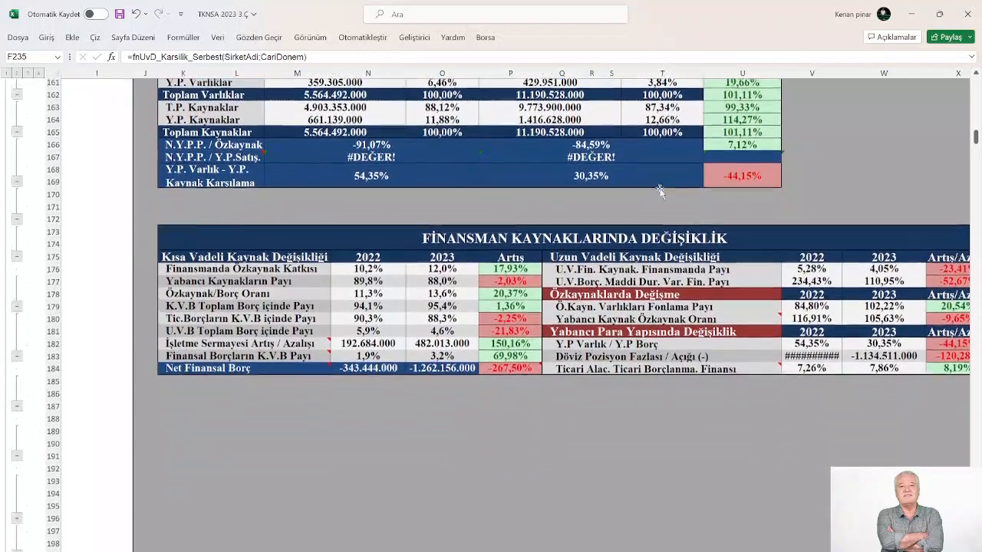
- Scroll down the financing table, then left to the short-term liabilities breakdown in columns C–H
{"action": "scroll", "scroll_direction": "down", "scroll_amount": 3}
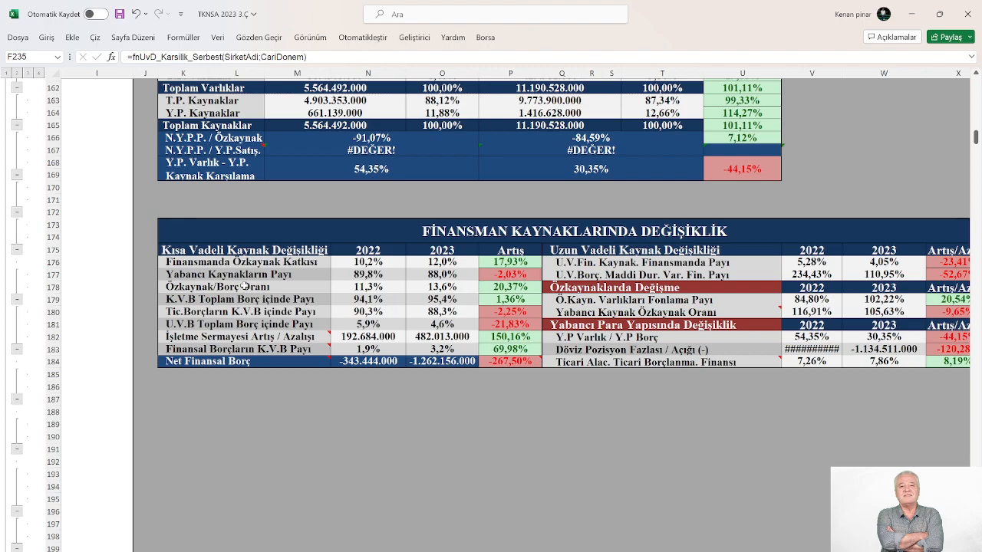
{"action": "mouse_move", "coordinate": [273, 291]}
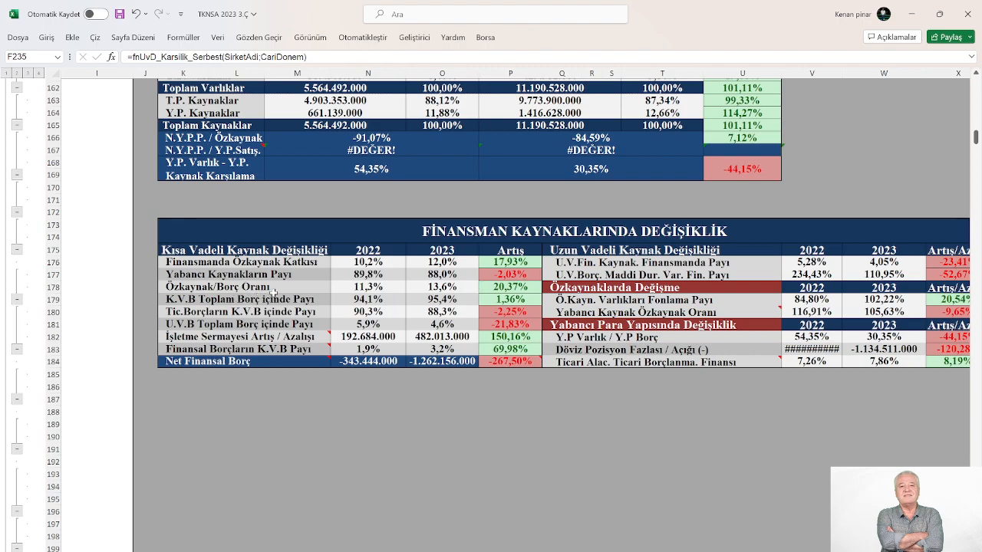
{"action": "mouse_move", "coordinate": [526, 299]}
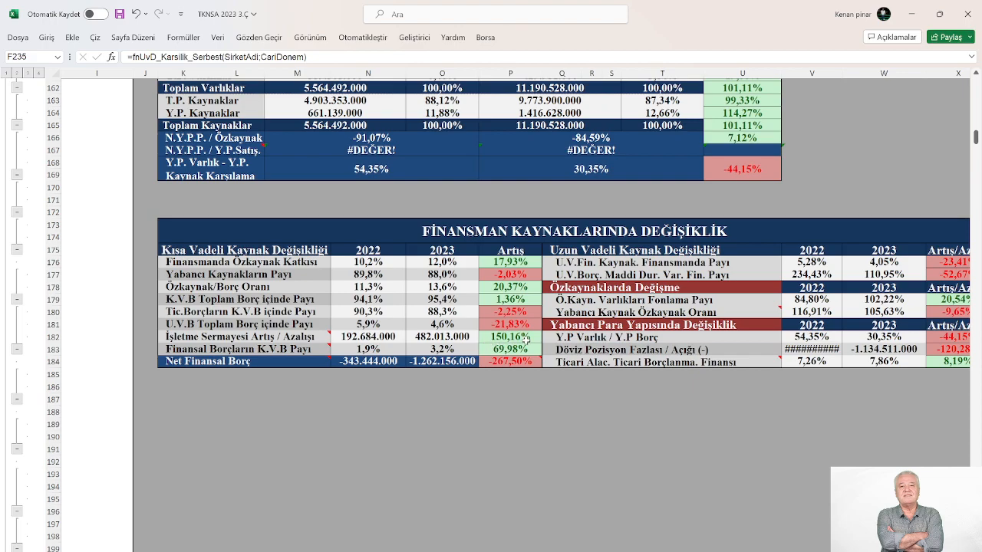
{"action": "mouse_move", "coordinate": [222, 360]}
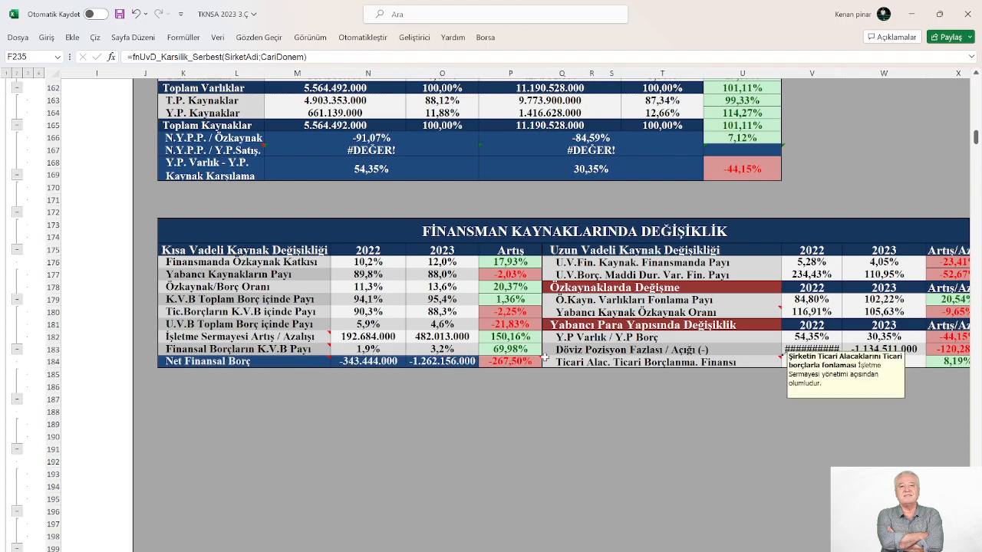
{"action": "mouse_move", "coordinate": [546, 352]}
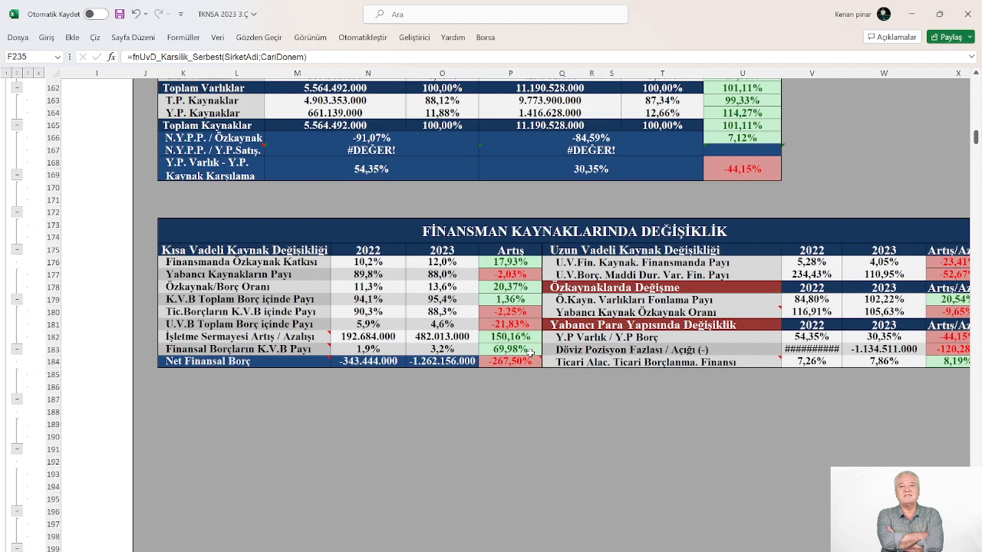
{"action": "mouse_move", "coordinate": [408, 399]}
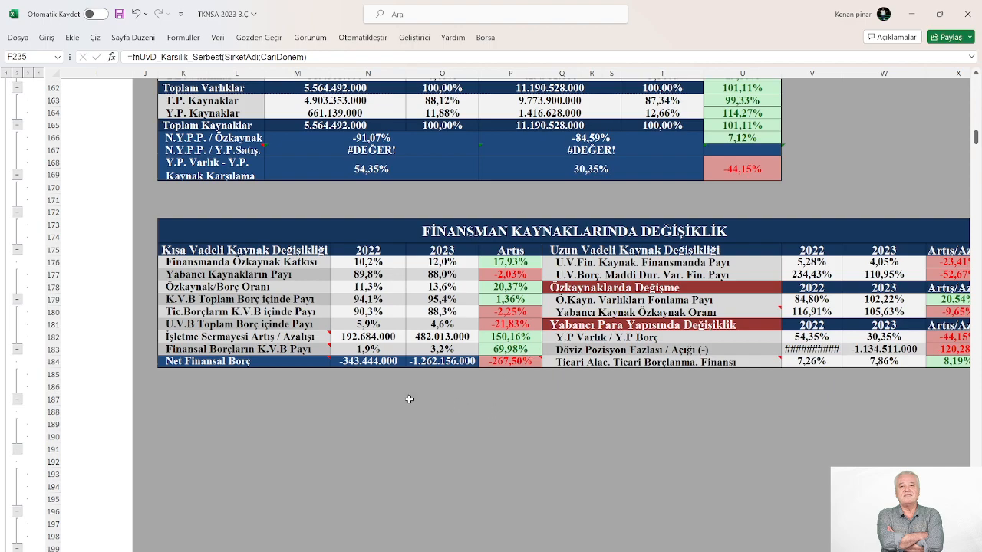
{"action": "mouse_move", "coordinate": [201, 387]}
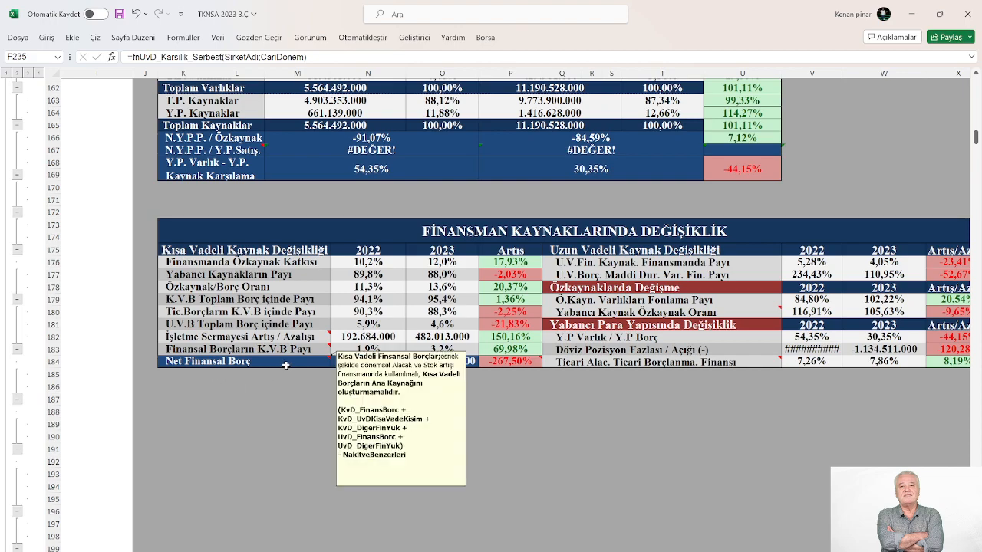
{"action": "mouse_move", "coordinate": [383, 448]}
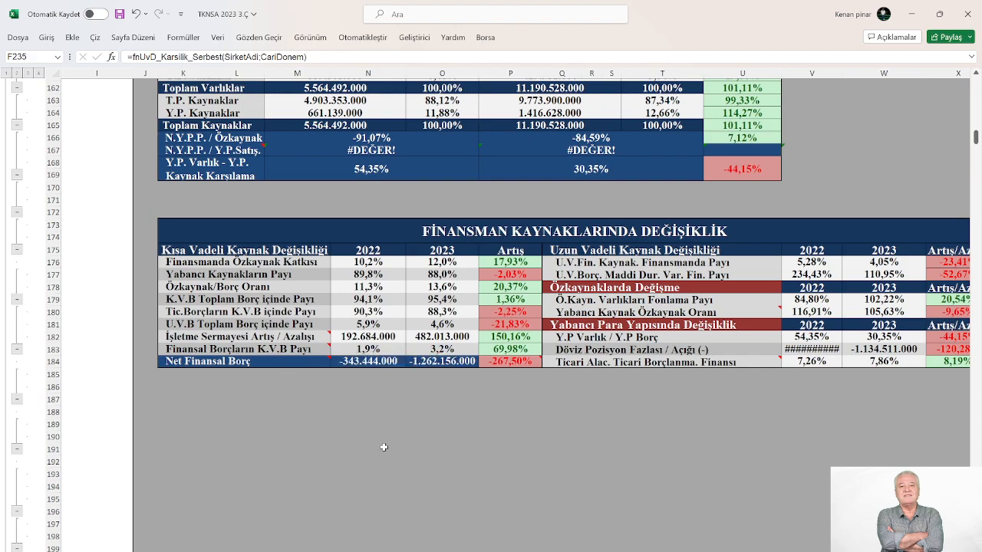
{"action": "mouse_move", "coordinate": [529, 361]}
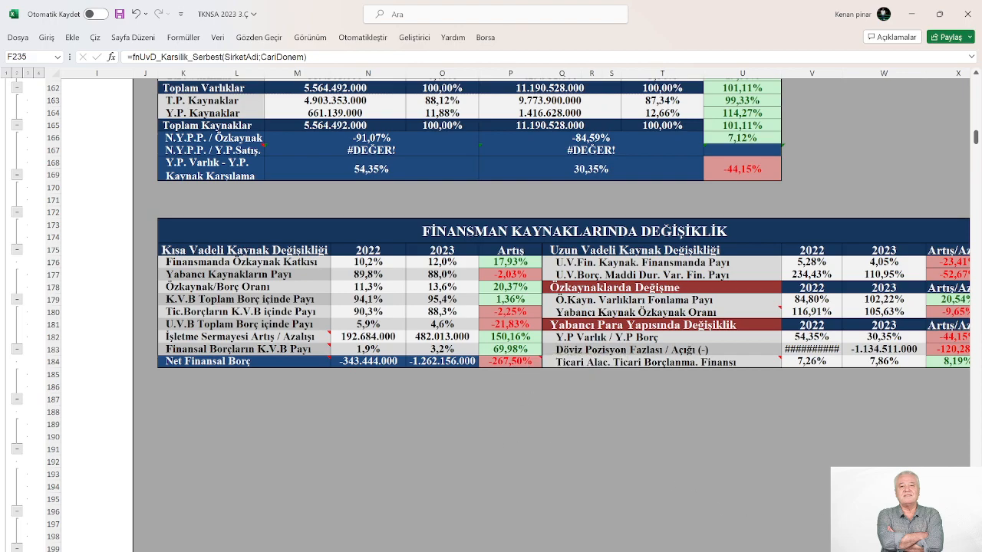
{"action": "scroll", "scroll_direction": "left", "scroll_amount": 3}
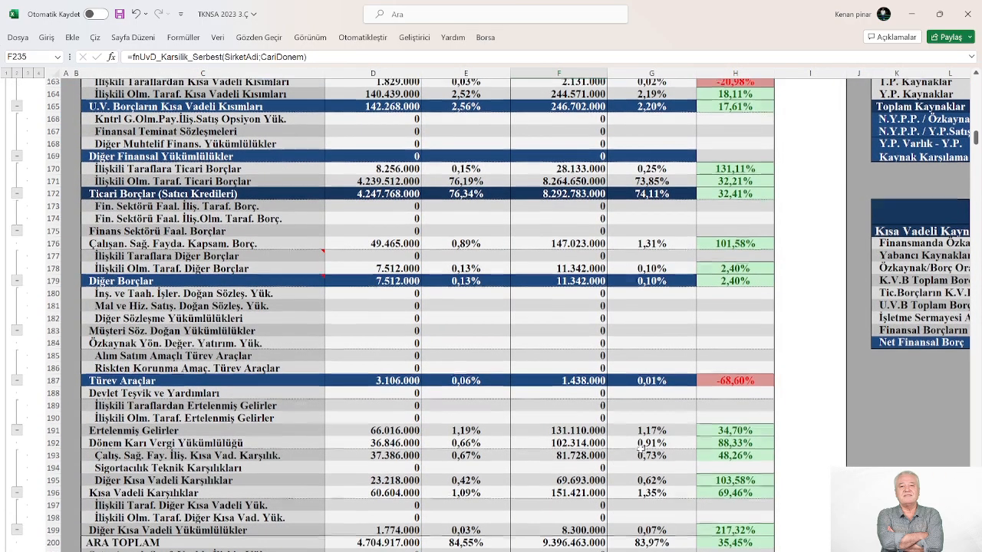
- Scroll down to the UZUN VADELİ BORÇLAR through TOPLAM PASİFLER total rows
{"action": "scroll", "scroll_direction": "down", "scroll_amount": 3}
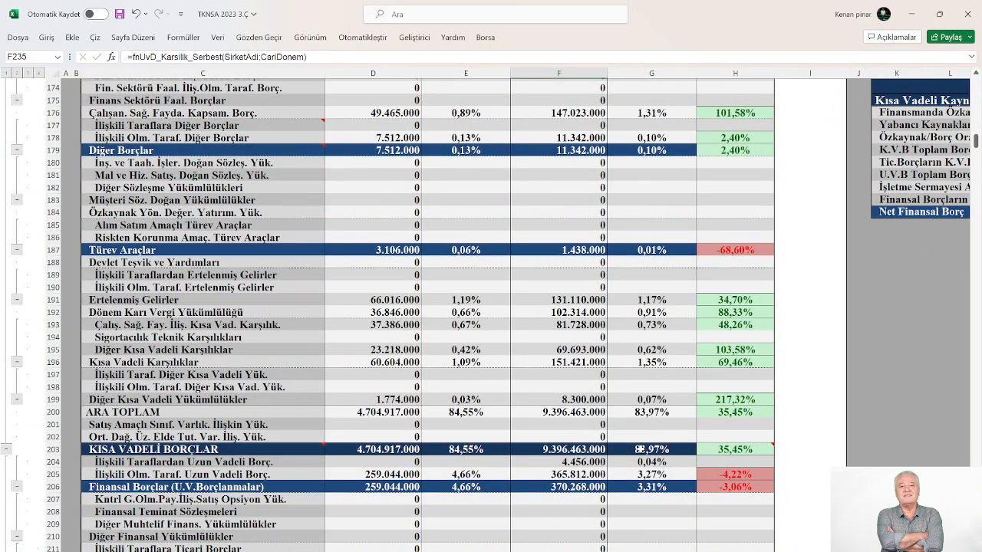
{"action": "scroll", "scroll_direction": "down", "scroll_amount": 3}
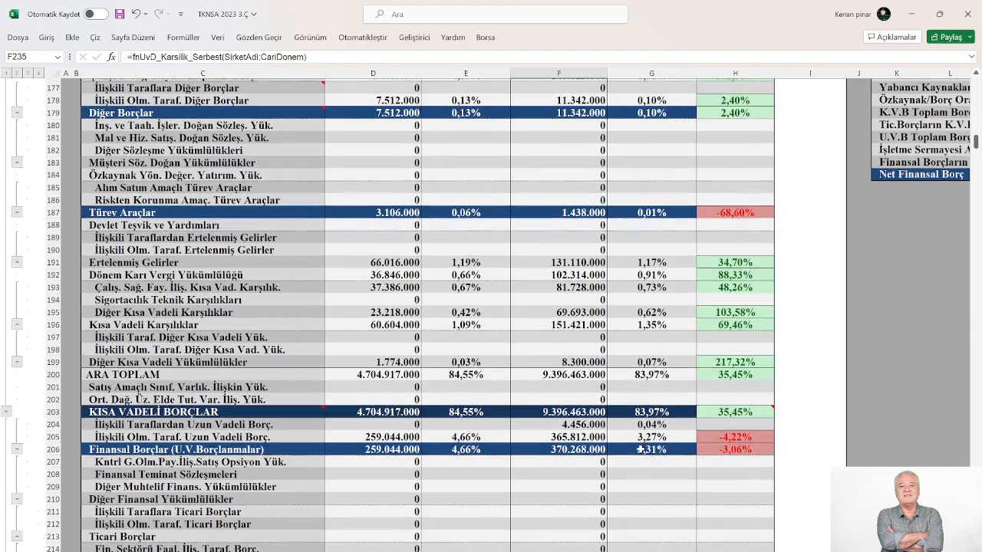
{"action": "scroll", "scroll_direction": "down", "scroll_amount": 3}
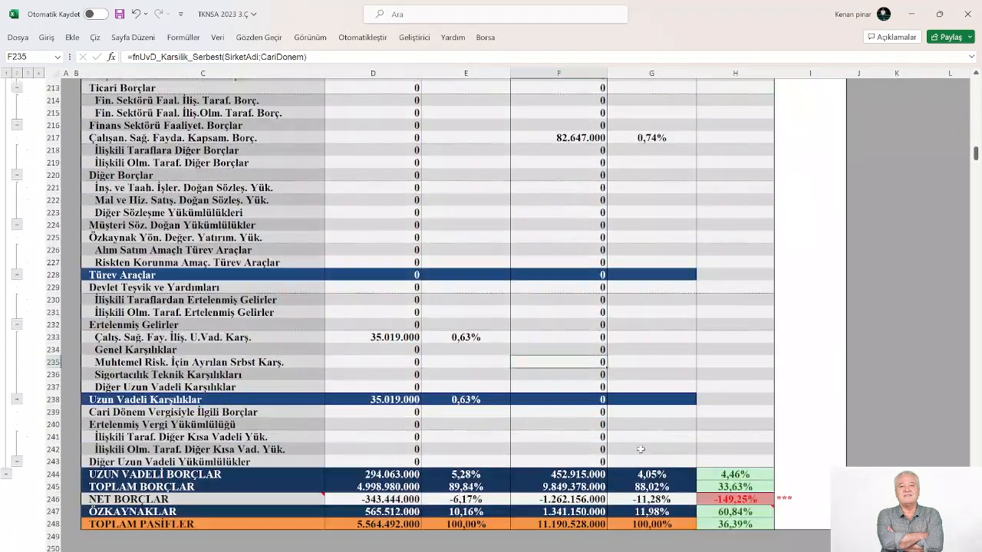
{"action": "scroll", "scroll_direction": "down", "scroll_amount": 3}
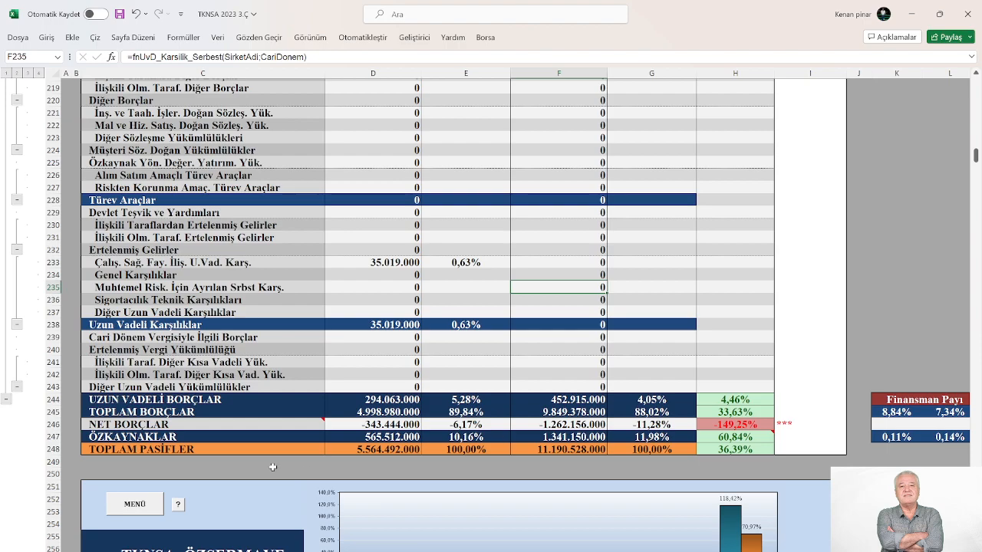
{"action": "mouse_move", "coordinate": [141, 509]}
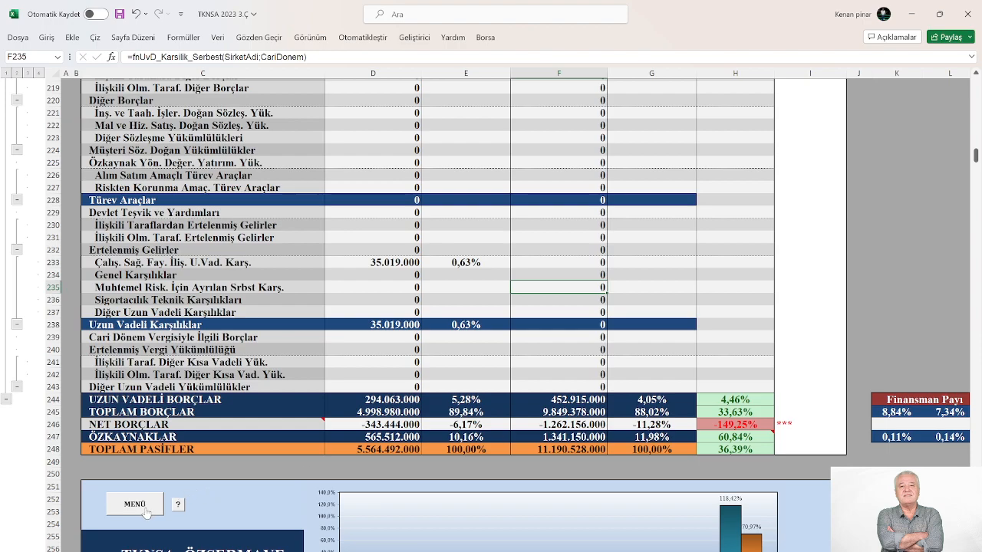
- Scroll down below the totals to the TKNSA: ÖZSERMAYE chart and equity table
{"action": "scroll", "scroll_direction": "down", "scroll_amount": 3}
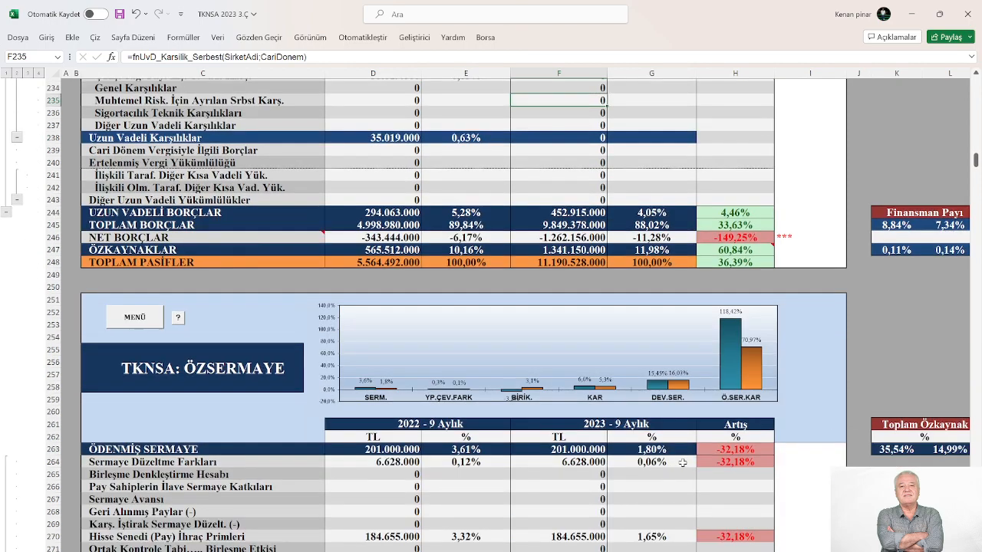
{"action": "scroll", "scroll_direction": "down", "scroll_amount": 3}
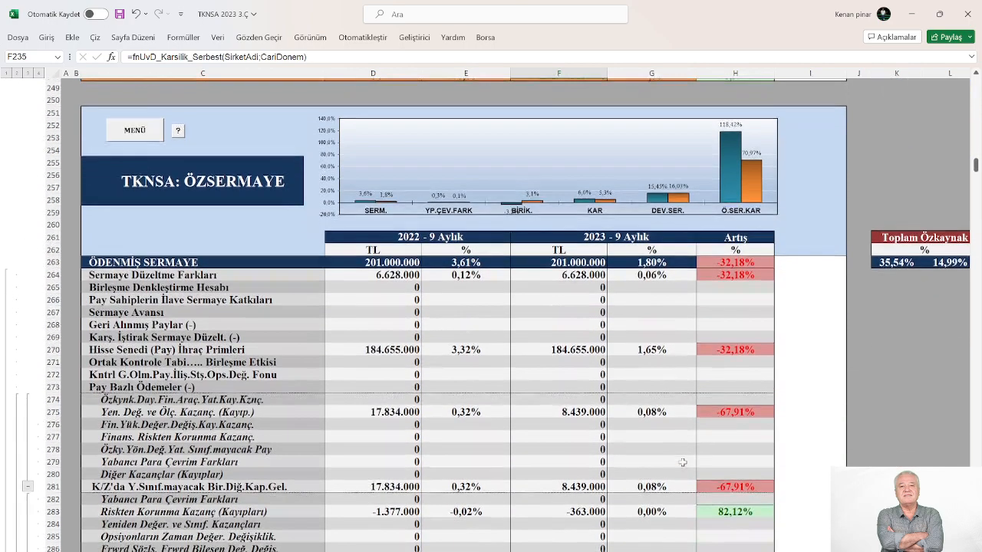
{"action": "scroll", "scroll_direction": "down", "scroll_amount": 3}
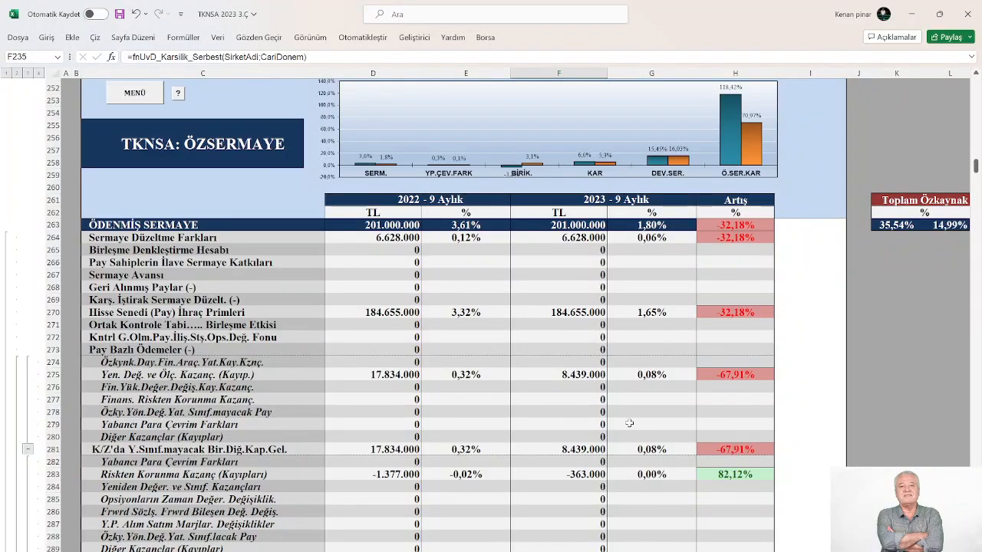
{"action": "mouse_move", "coordinate": [506, 175]}
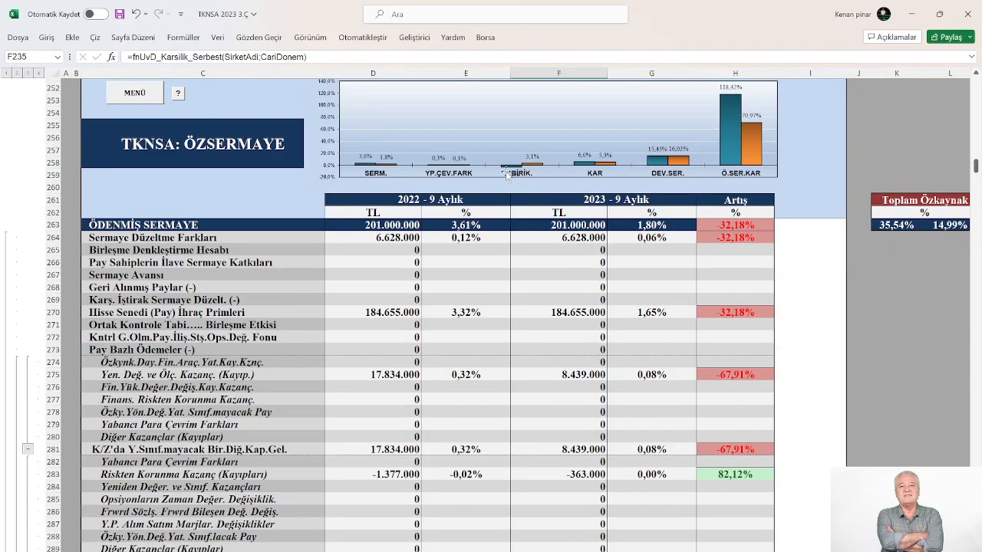
{"action": "mouse_move", "coordinate": [542, 187]}
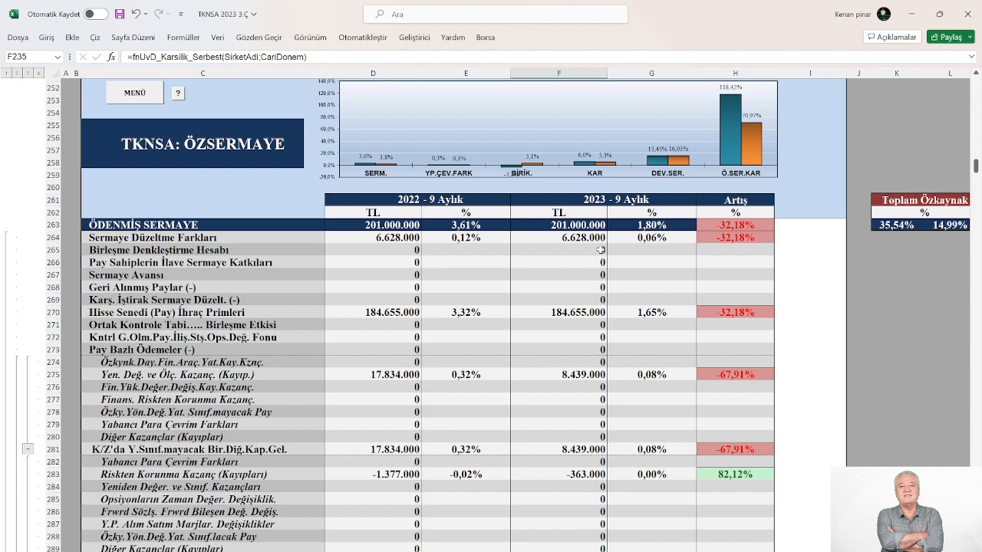
{"action": "mouse_move", "coordinate": [411, 262]}
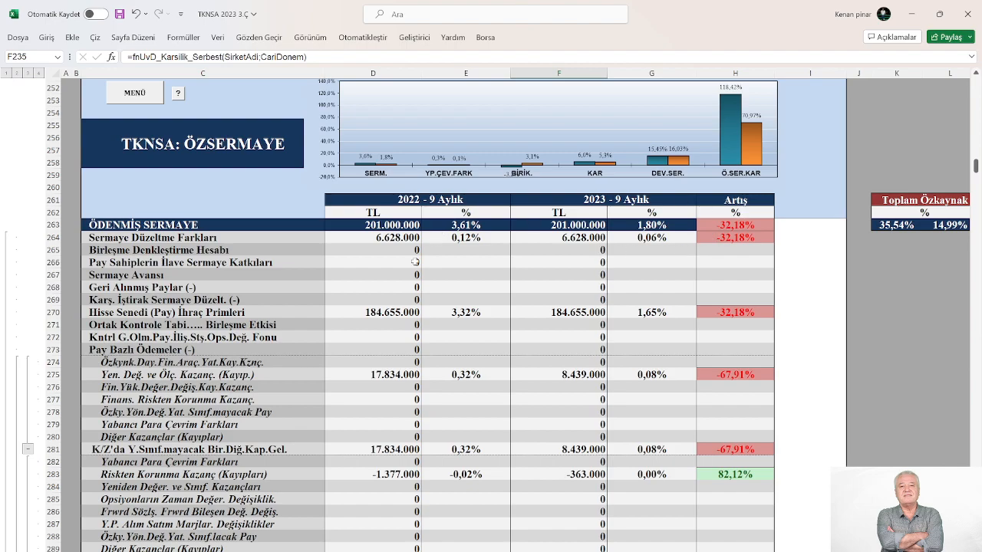
{"action": "mouse_move", "coordinate": [572, 356]}
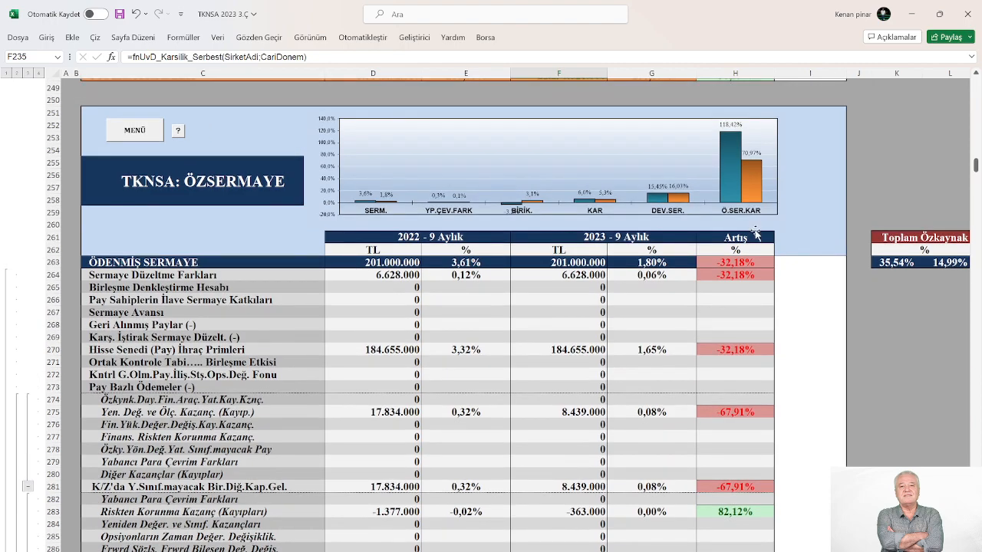
{"action": "mouse_move", "coordinate": [757, 181]}
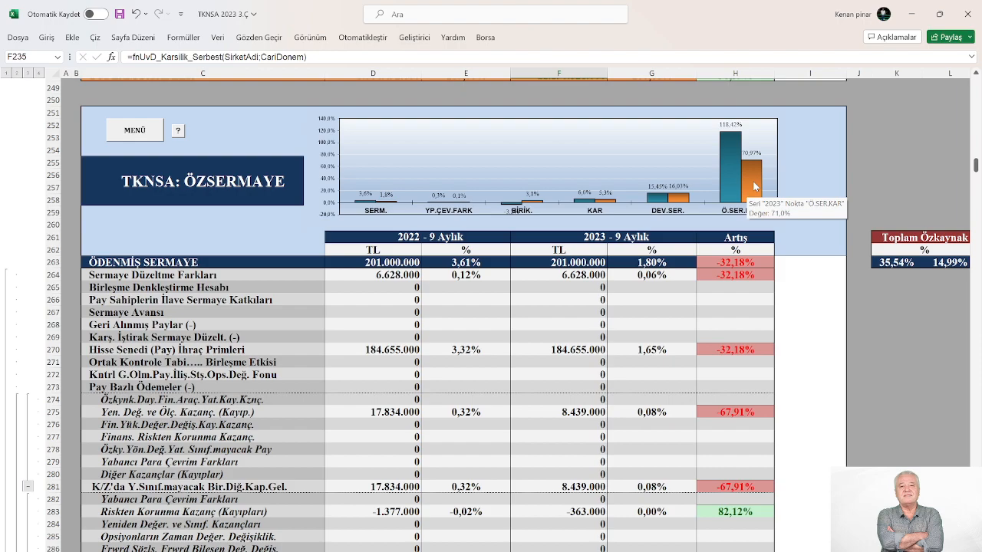
- Scroll down to the Toplam Özkaynak rows and the Bilanço Dengesi balance check
{"action": "scroll", "scroll_direction": "down", "scroll_amount": 3}
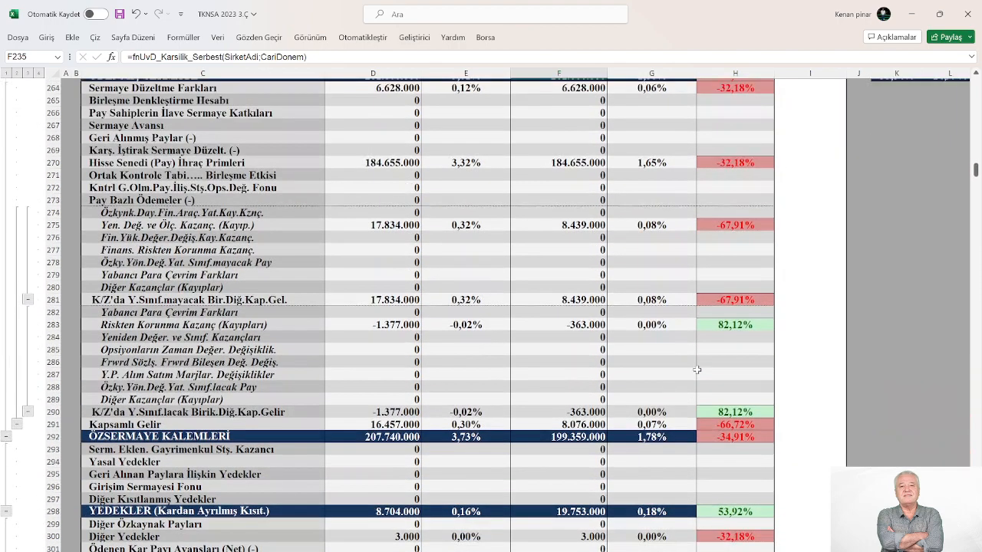
{"action": "scroll", "scroll_direction": "up", "scroll_amount": 3}
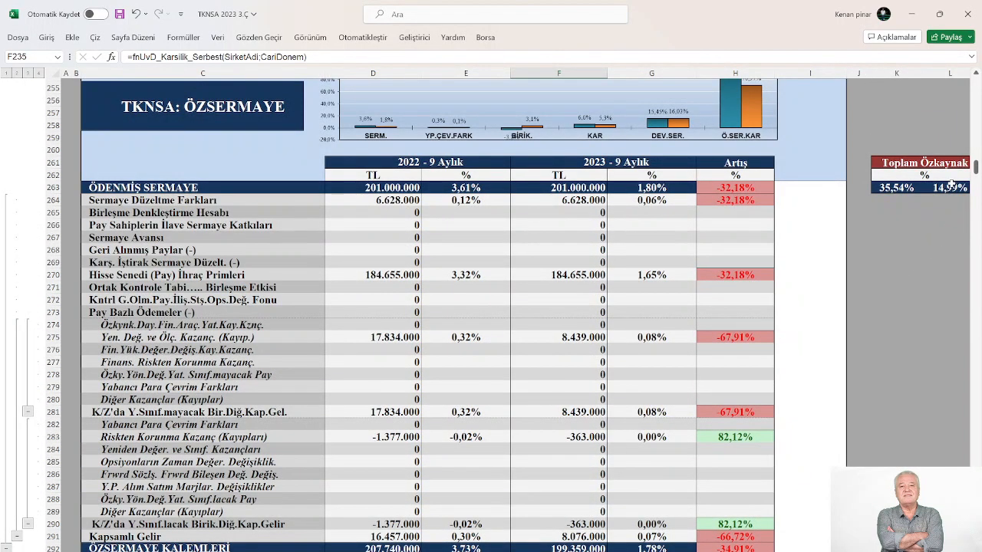
{"action": "scroll", "scroll_direction": "down", "scroll_amount": 3}
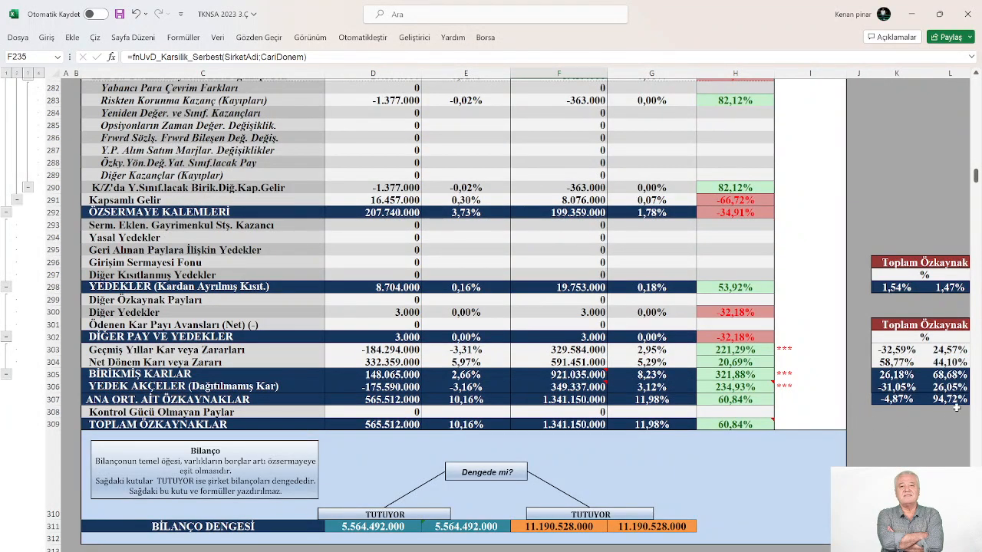
{"action": "mouse_move", "coordinate": [954, 407]}
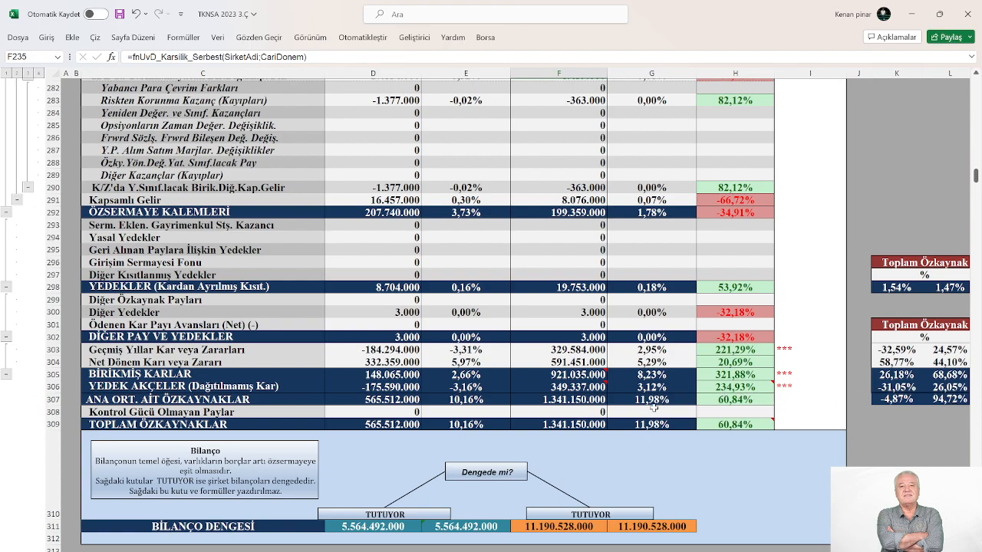
{"action": "scroll", "scroll_direction": "down", "scroll_amount": 3}
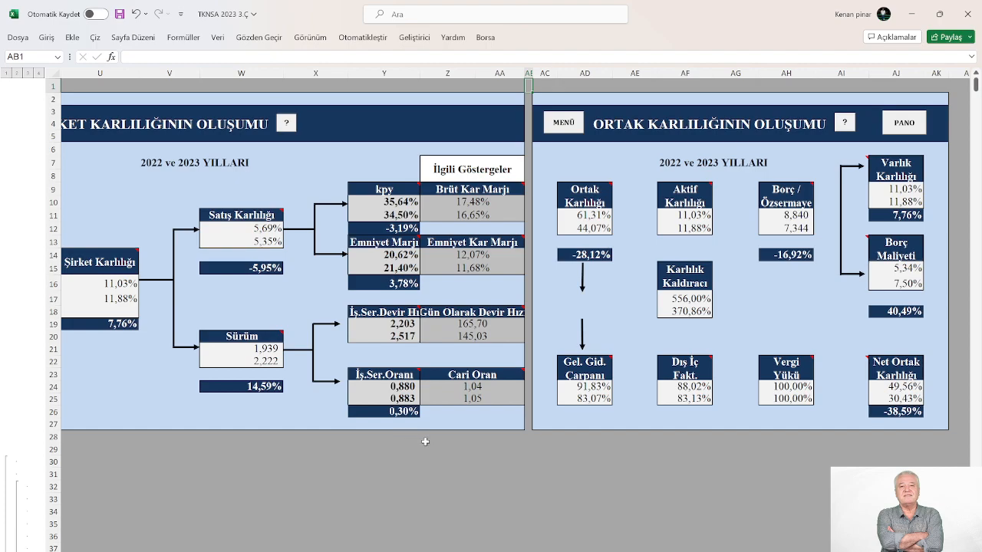
{"action": "mouse_move", "coordinate": [111, 328]}
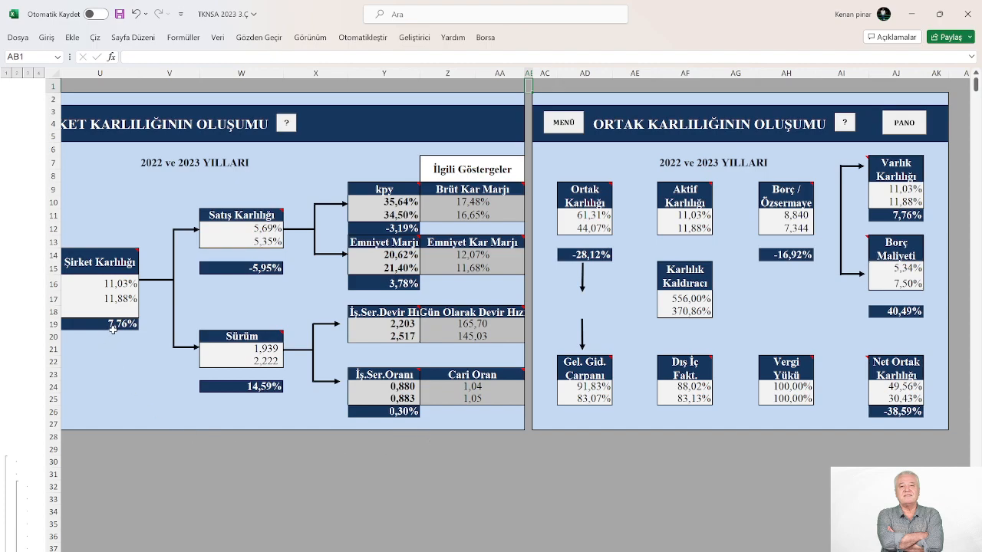
{"action": "mouse_move", "coordinate": [113, 328]}
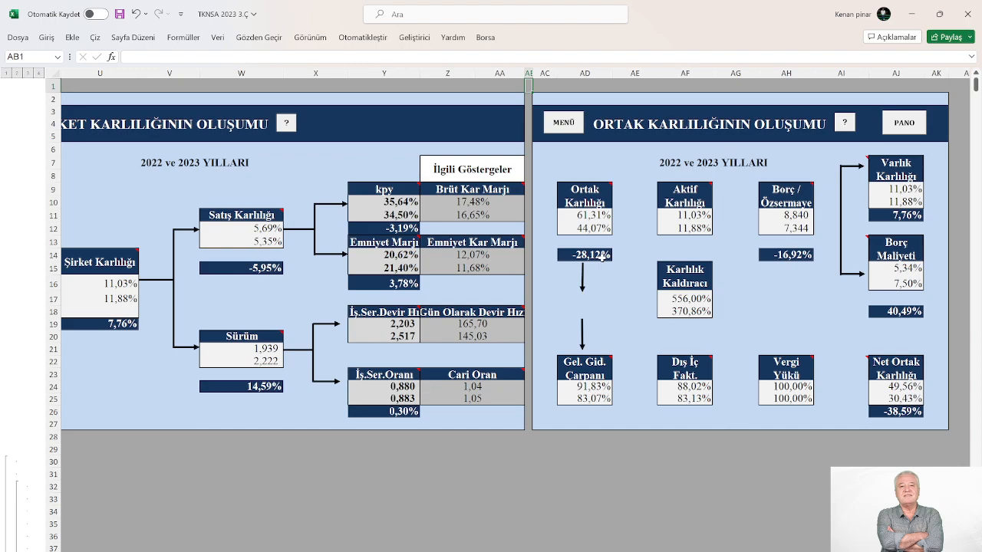
{"action": "mouse_move", "coordinate": [623, 276]}
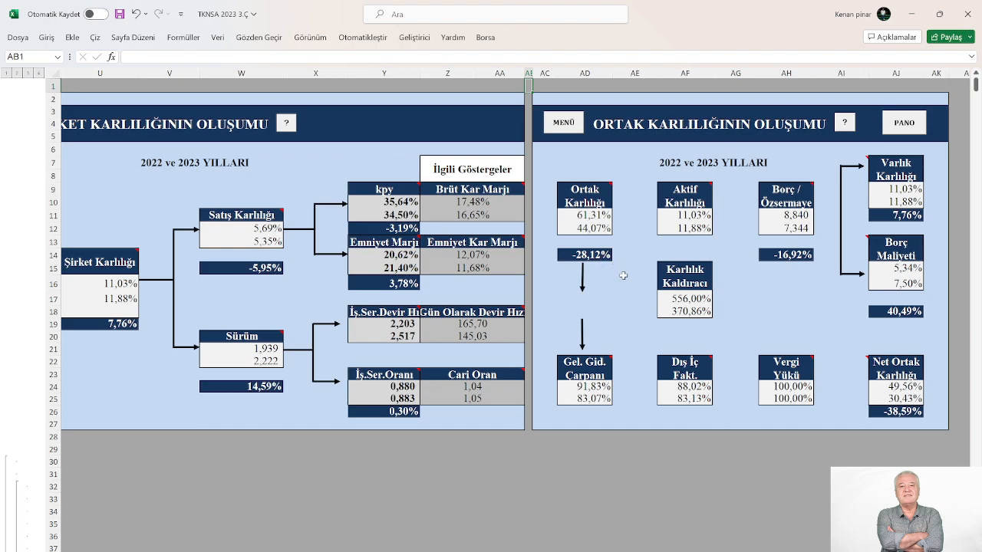
{"action": "mouse_move", "coordinate": [620, 177]}
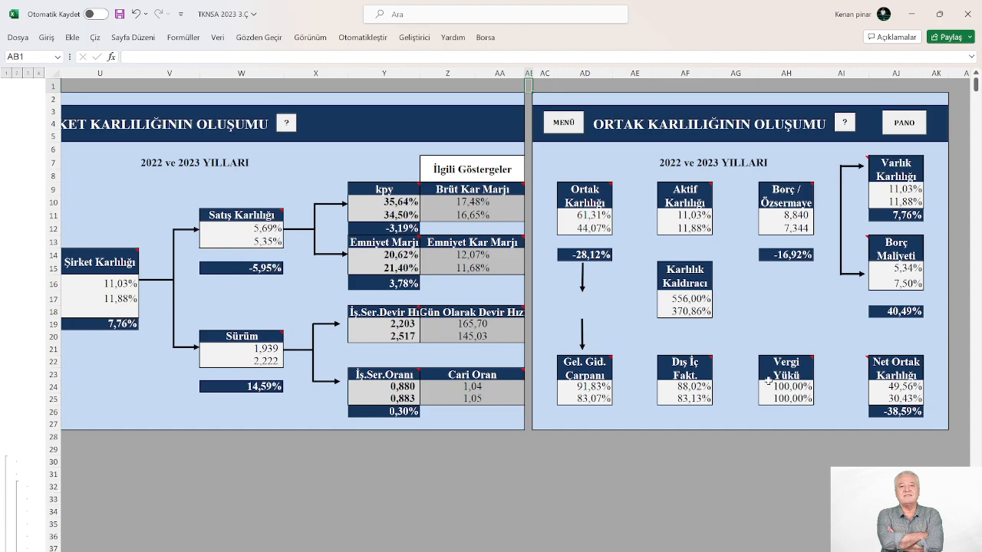
{"action": "mouse_move", "coordinate": [73, 339]}
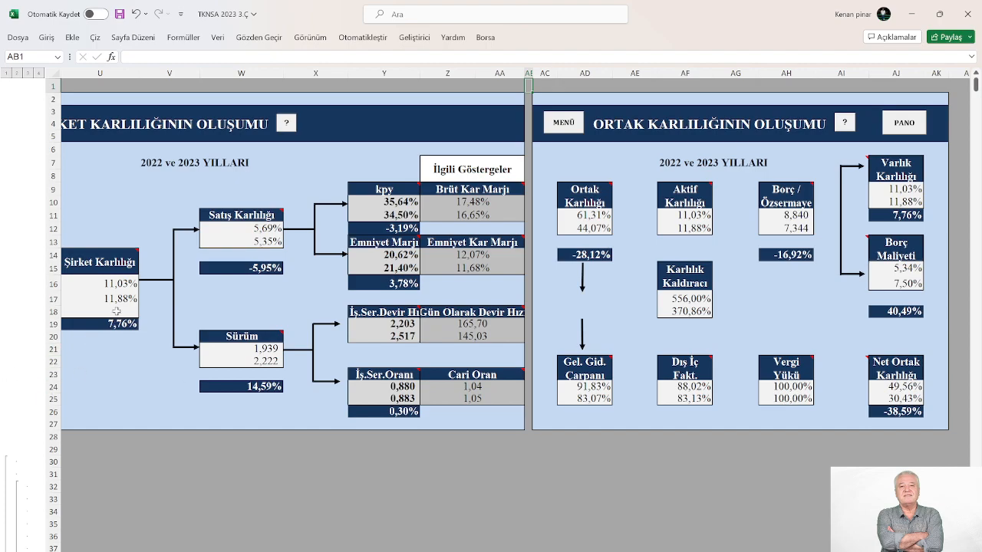
{"action": "mouse_move", "coordinate": [134, 258]}
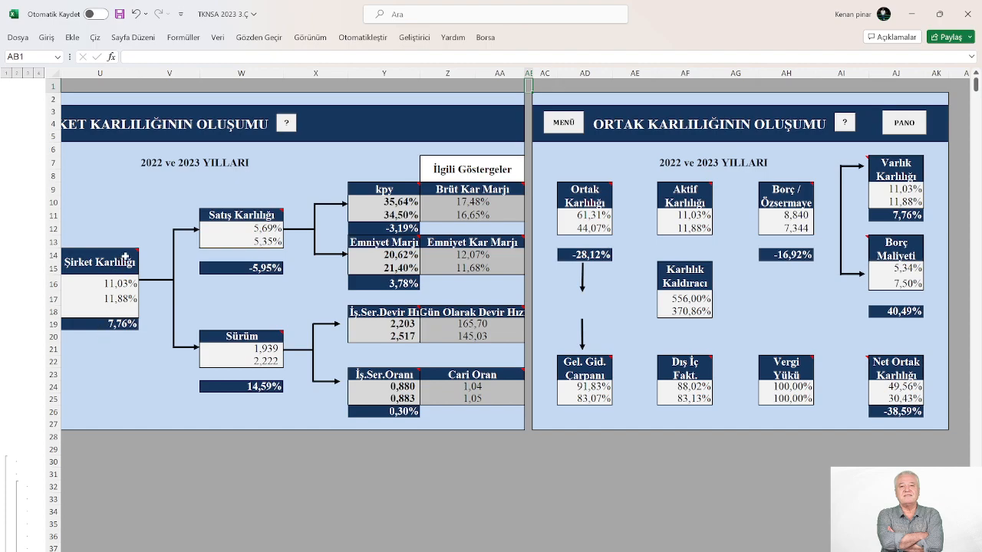
{"action": "mouse_move", "coordinate": [144, 329]}
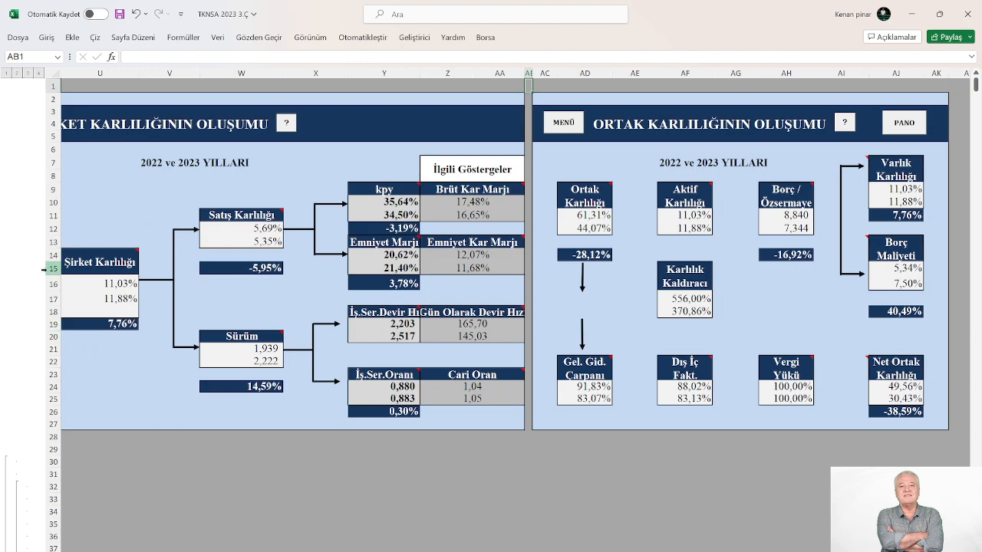
{"action": "mouse_move", "coordinate": [548, 233]}
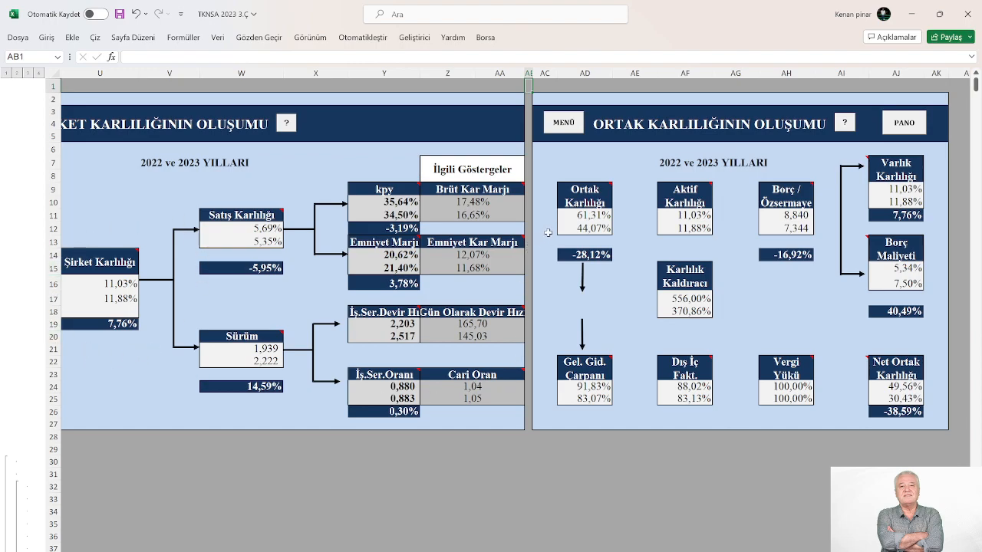
{"action": "mouse_move", "coordinate": [584, 202]}
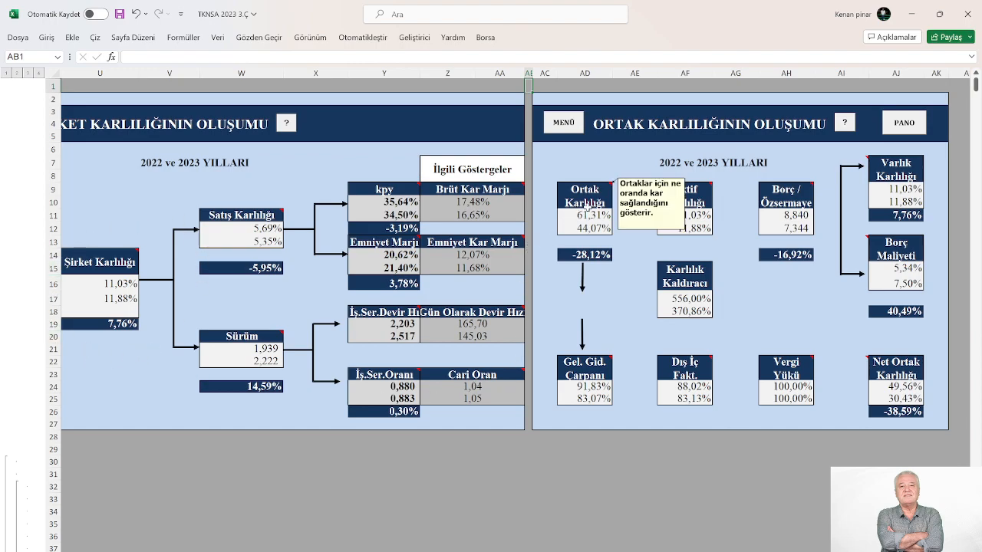
{"action": "mouse_move", "coordinate": [583, 297]}
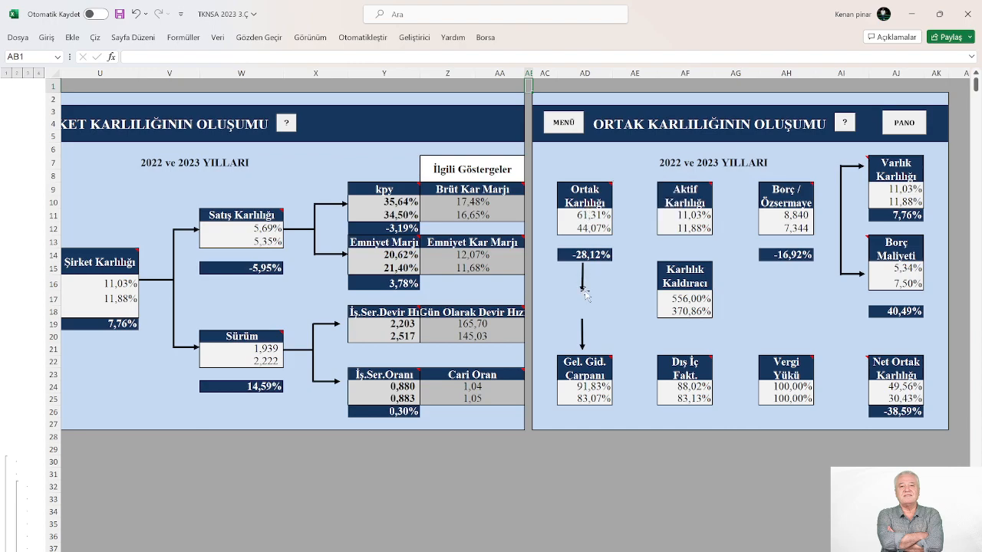
{"action": "mouse_move", "coordinate": [621, 277]}
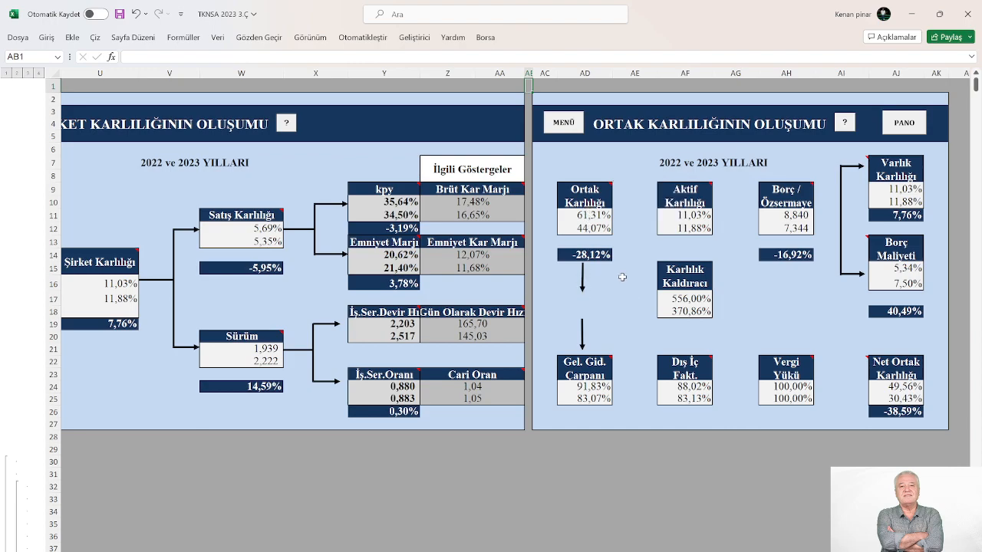
{"action": "mouse_move", "coordinate": [601, 283]}
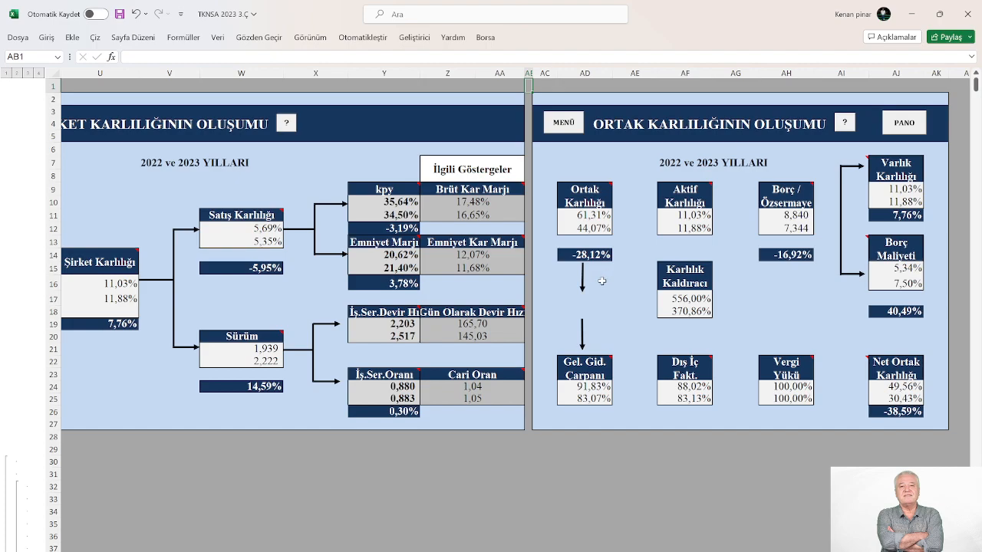
{"action": "mouse_move", "coordinate": [273, 251]}
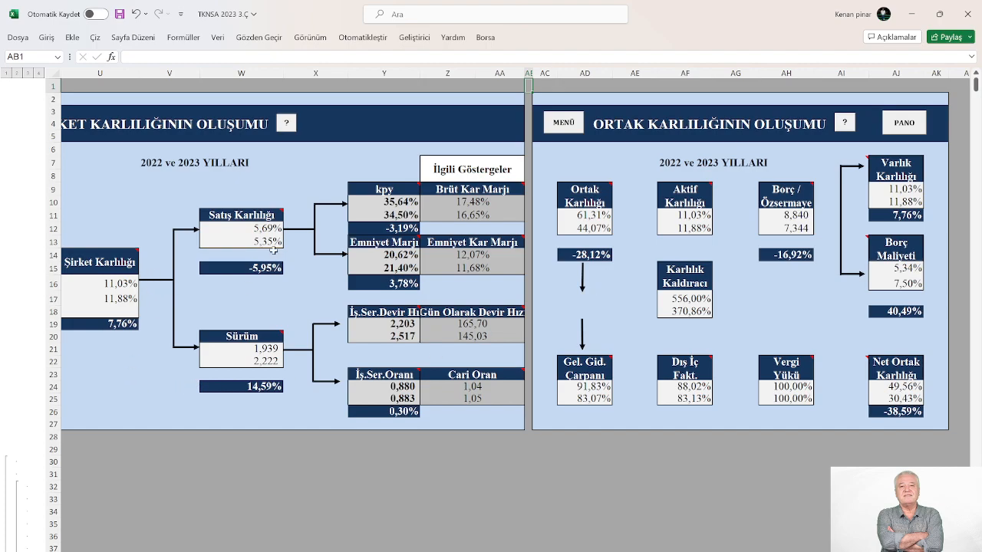
{"action": "mouse_move", "coordinate": [261, 372]}
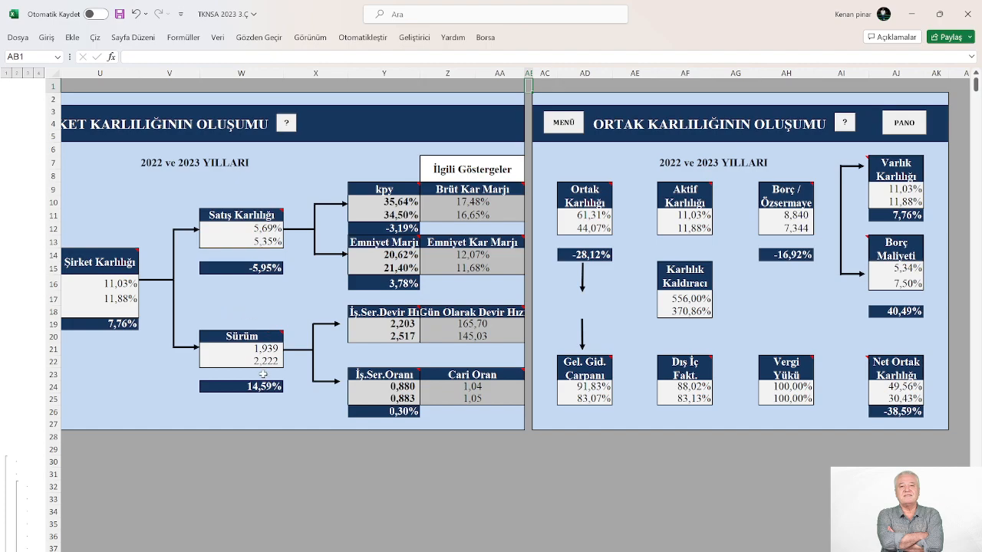
{"action": "mouse_move", "coordinate": [273, 391]}
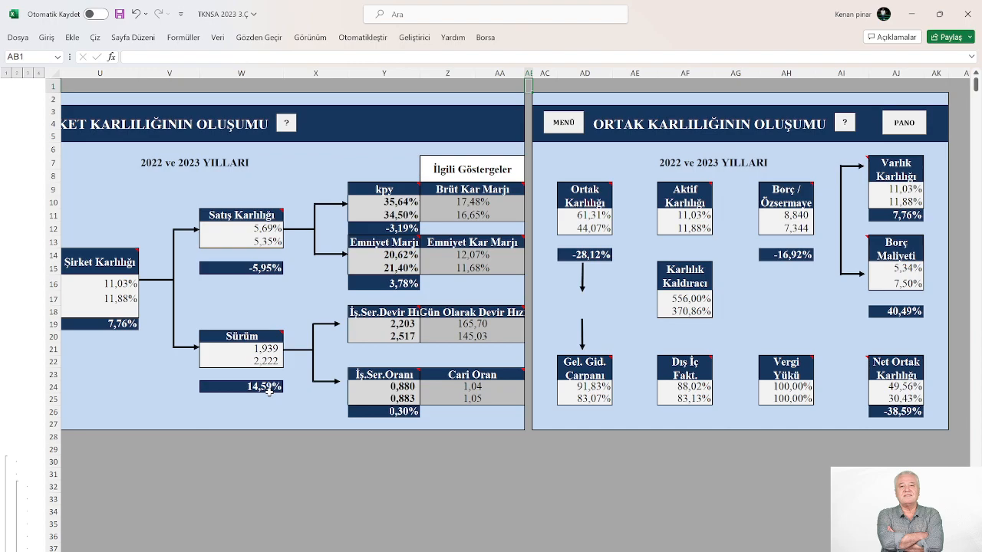
{"action": "mouse_move", "coordinate": [264, 269]}
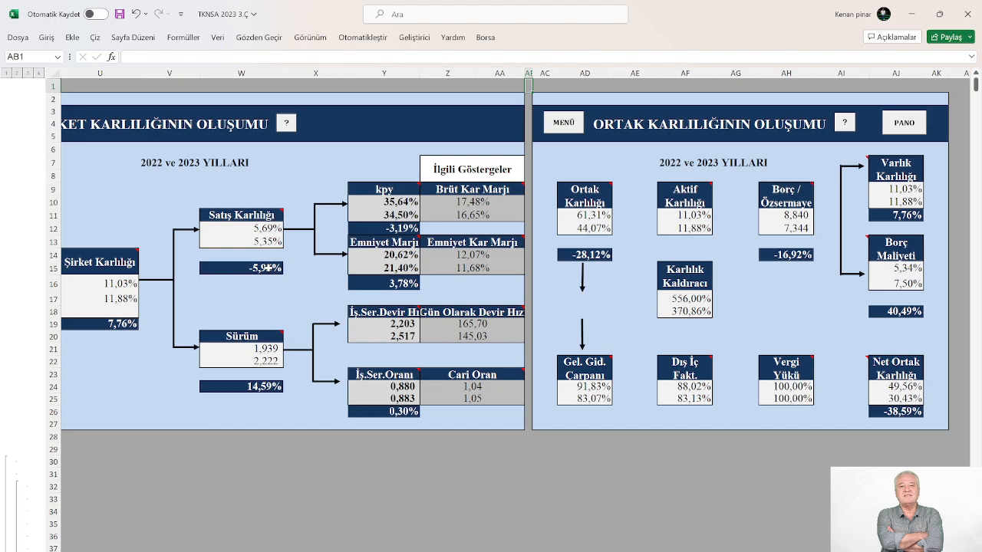
{"action": "mouse_move", "coordinate": [243, 420]}
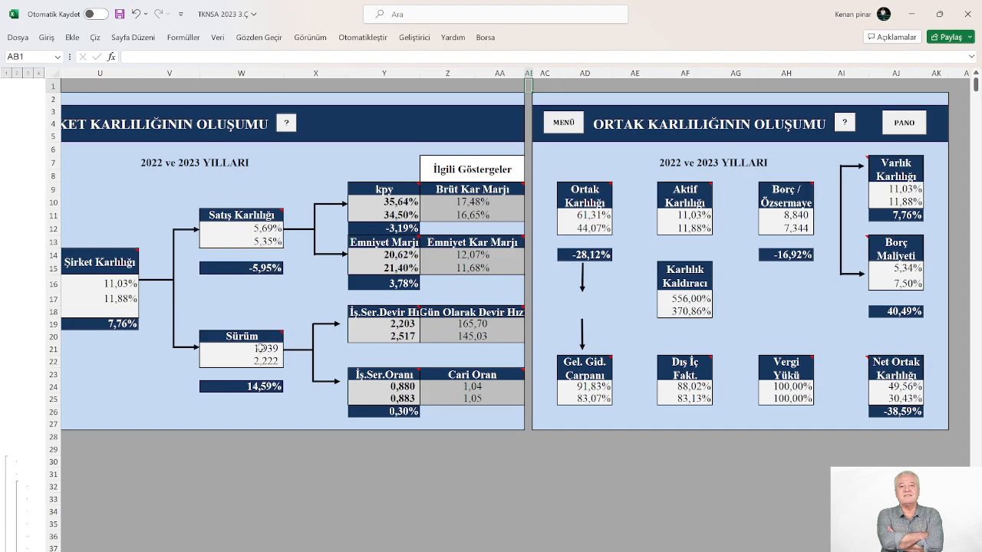
{"action": "mouse_move", "coordinate": [261, 280]}
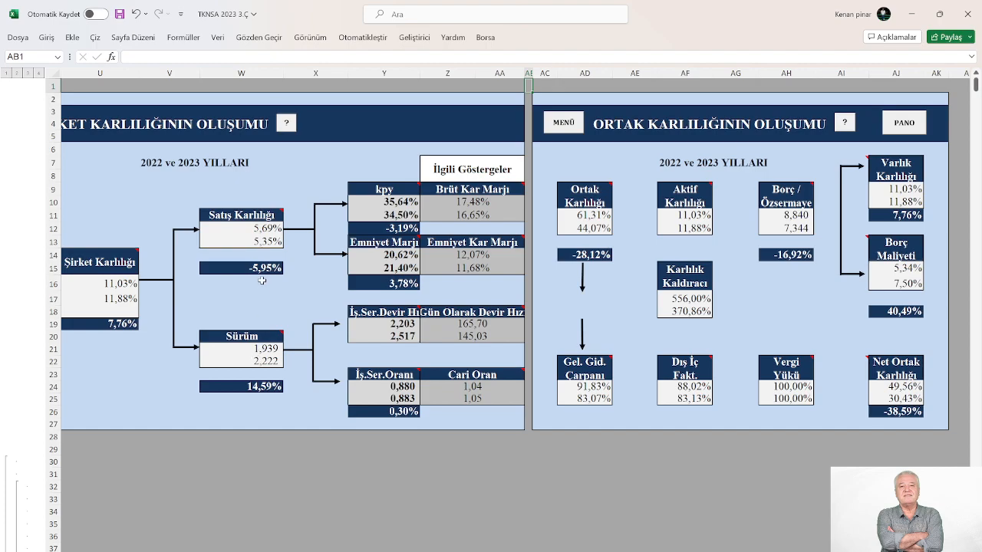
{"action": "mouse_move", "coordinate": [223, 299]}
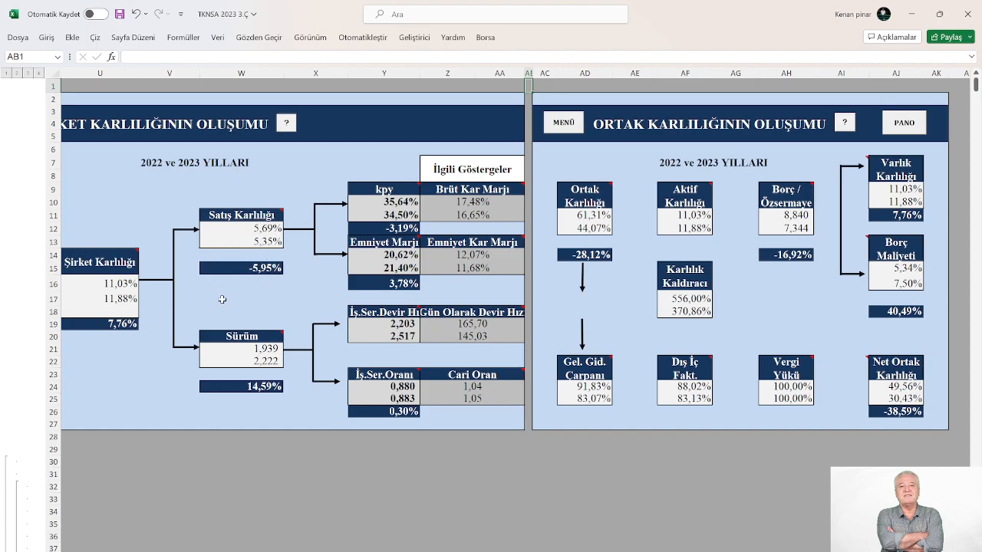
{"action": "mouse_move", "coordinate": [295, 266]}
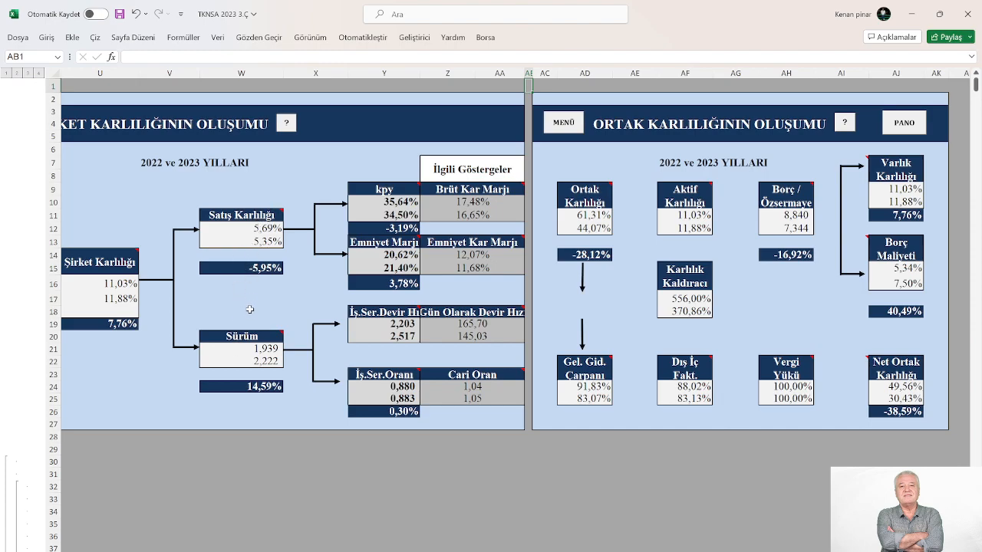
{"action": "mouse_move", "coordinate": [257, 299]}
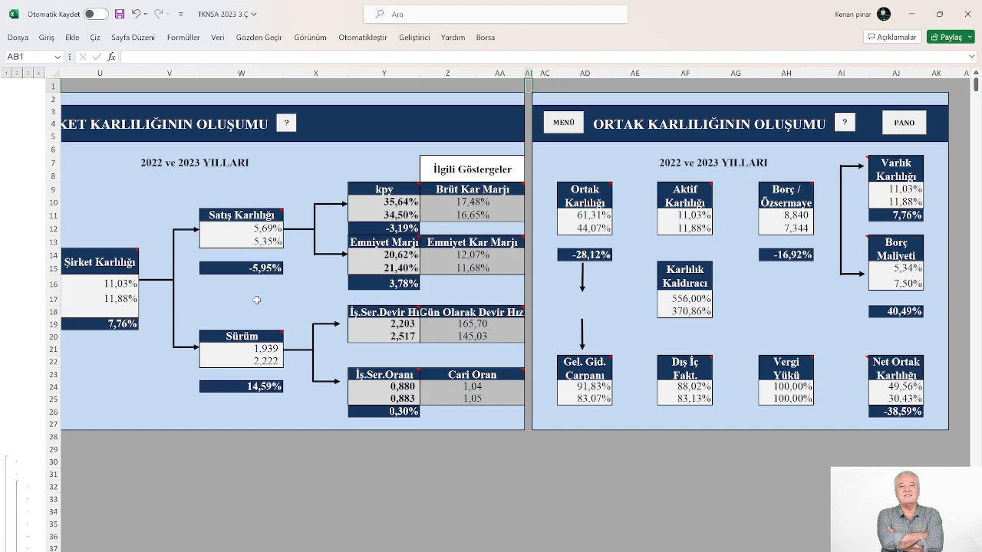
{"action": "mouse_move", "coordinate": [252, 313]}
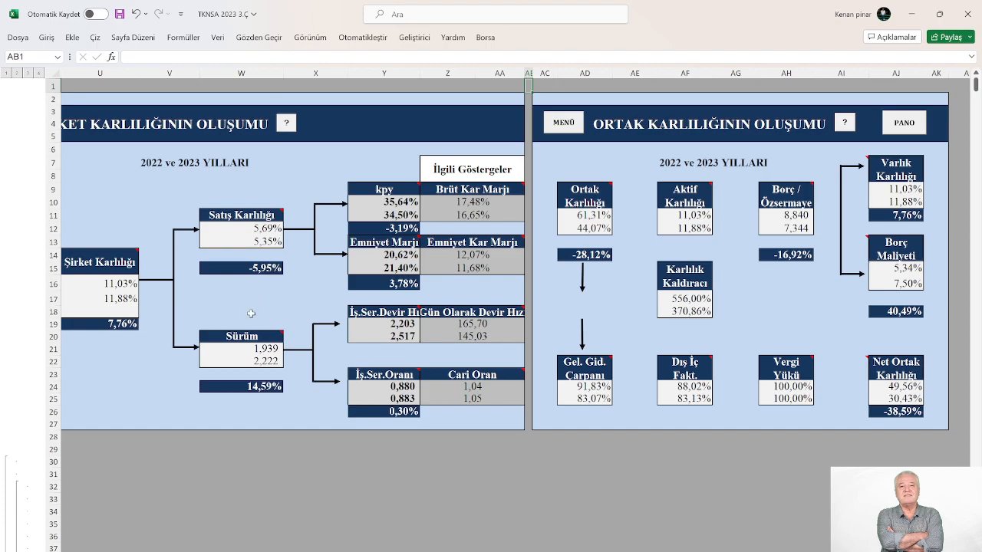
{"action": "mouse_move", "coordinate": [255, 304]}
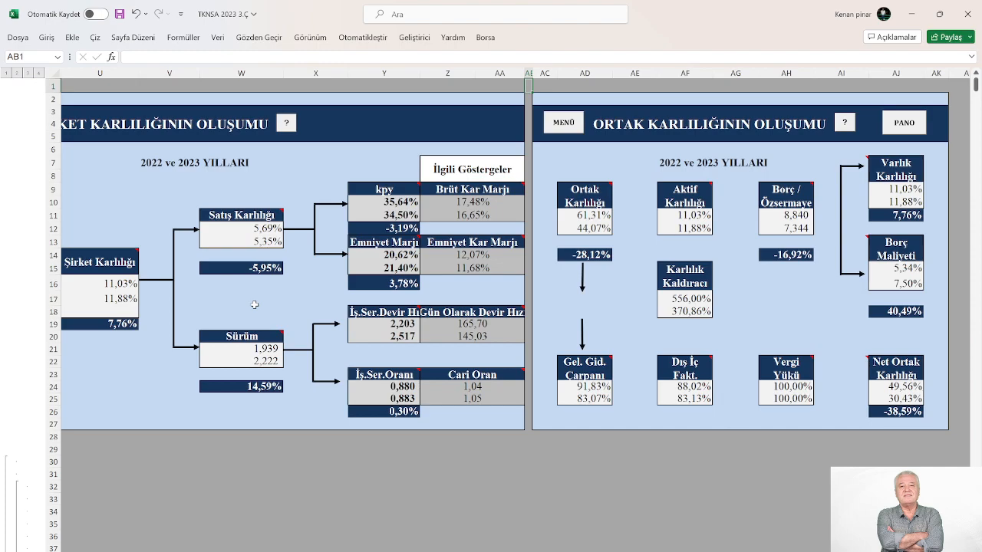
{"action": "mouse_move", "coordinate": [249, 304]}
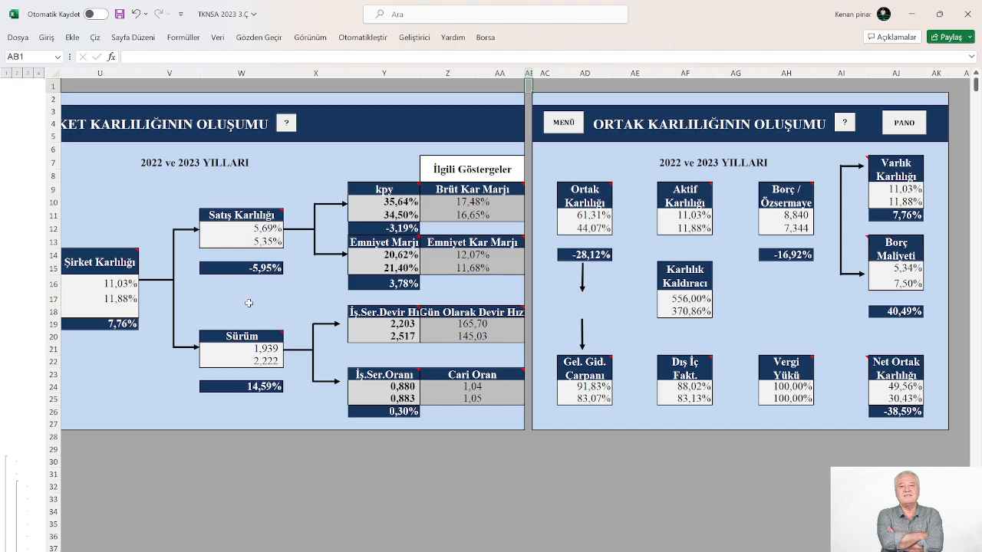
{"action": "mouse_move", "coordinate": [258, 298]}
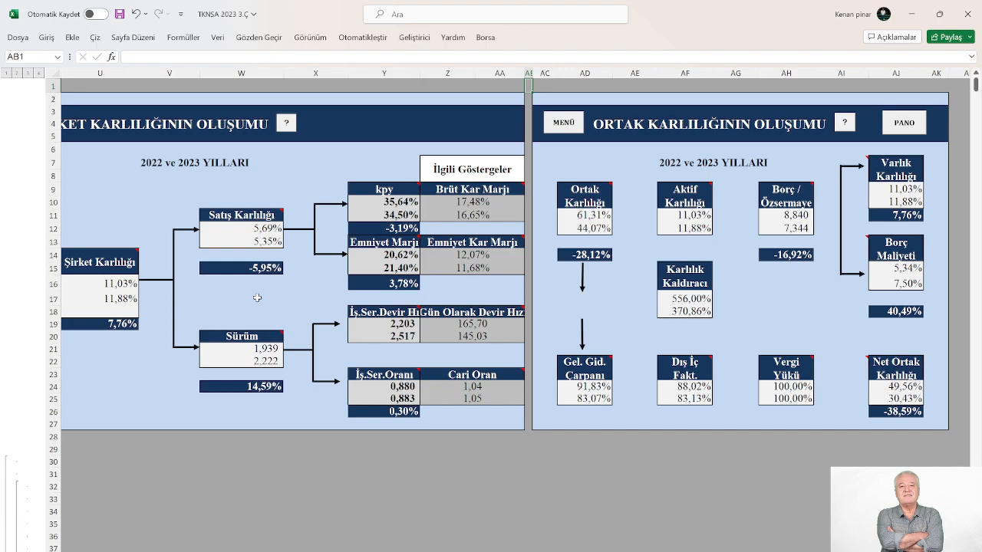
{"action": "mouse_move", "coordinate": [256, 300]}
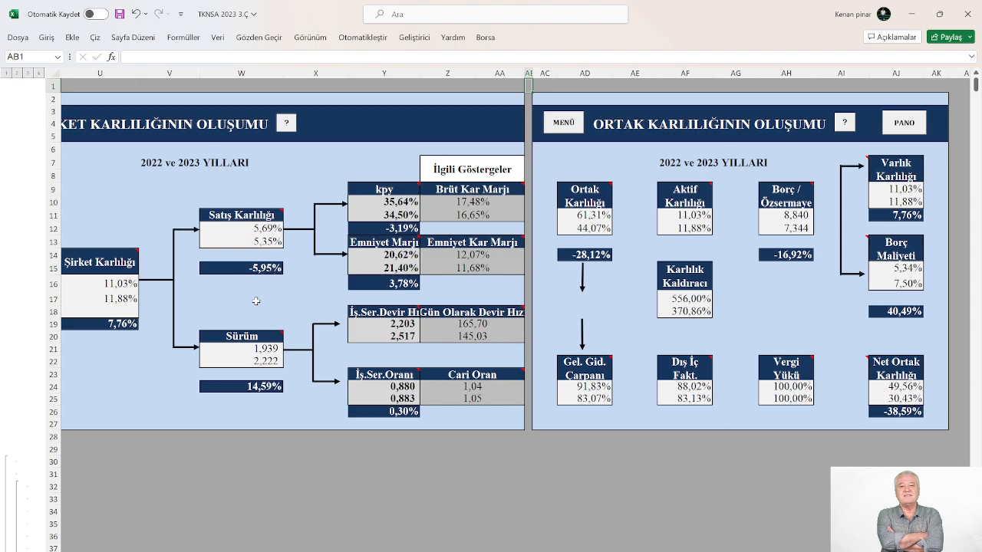
{"action": "mouse_move", "coordinate": [261, 302]}
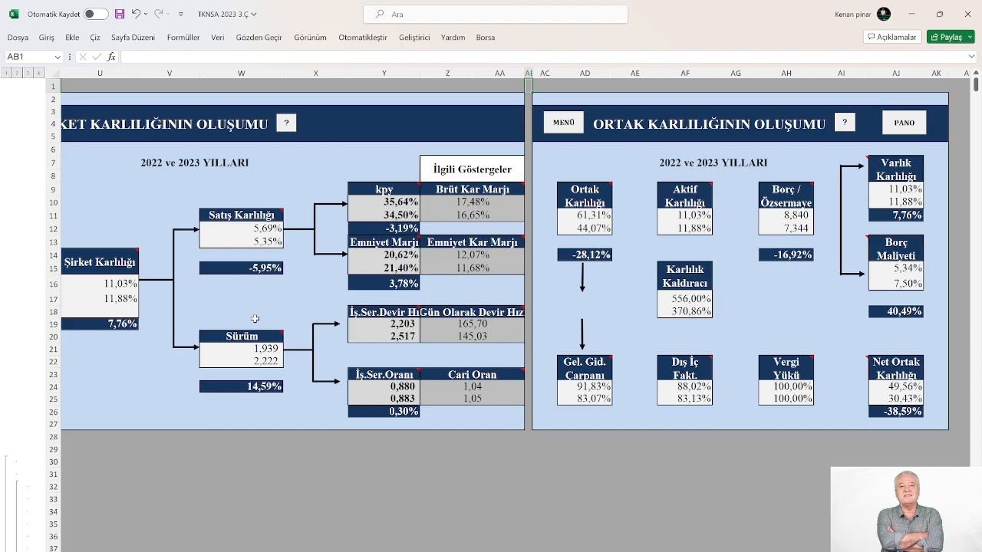
{"action": "mouse_move", "coordinate": [267, 299]}
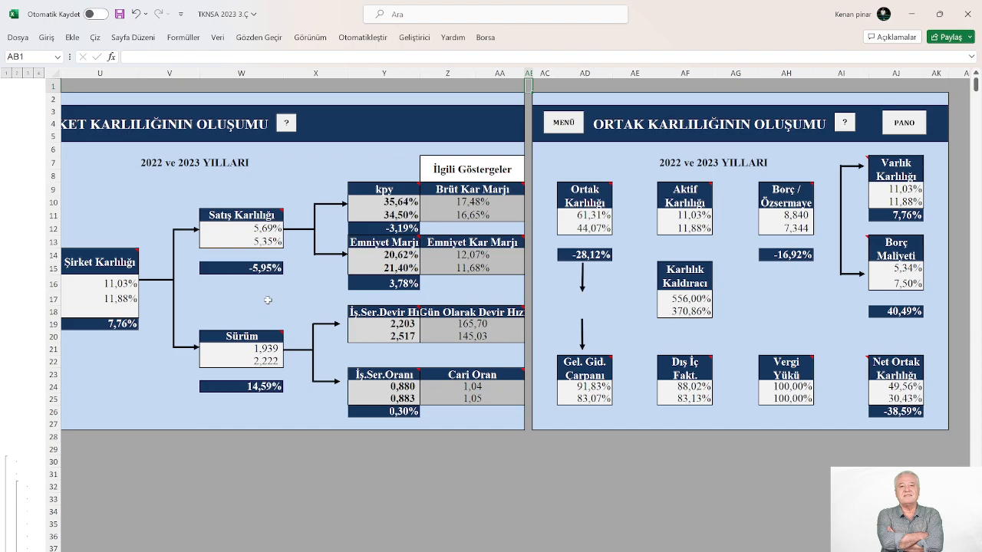
{"action": "mouse_move", "coordinate": [260, 299]}
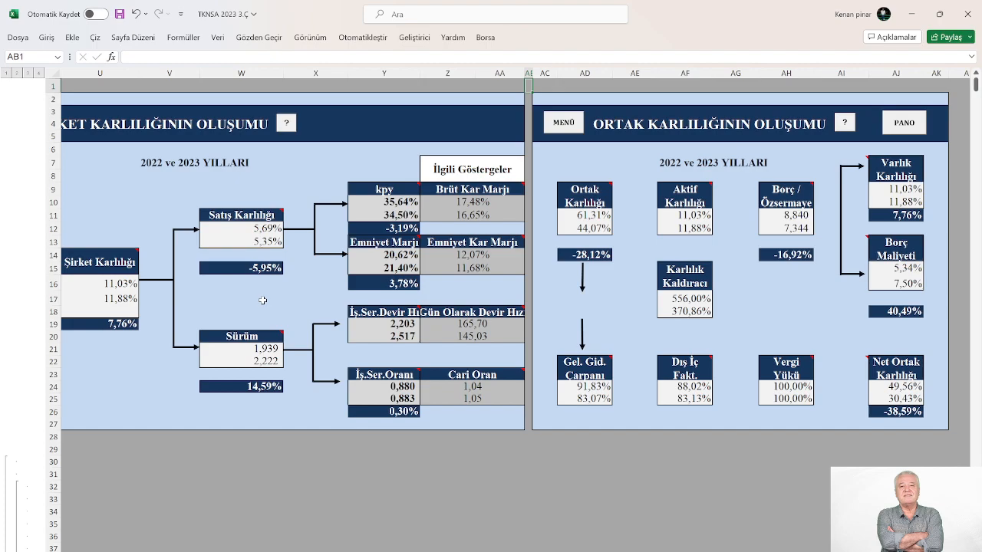
{"action": "mouse_move", "coordinate": [264, 294]}
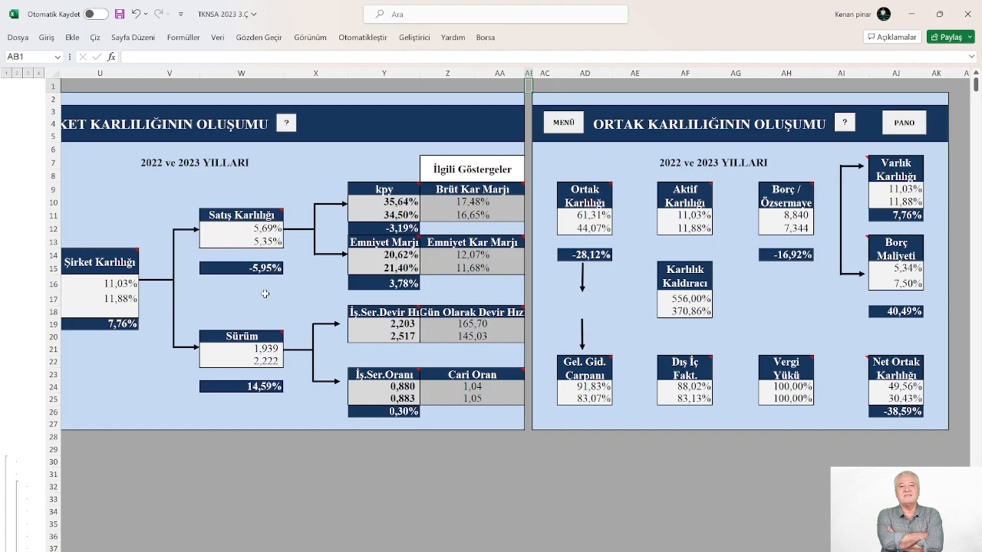
{"action": "mouse_move", "coordinate": [259, 300]}
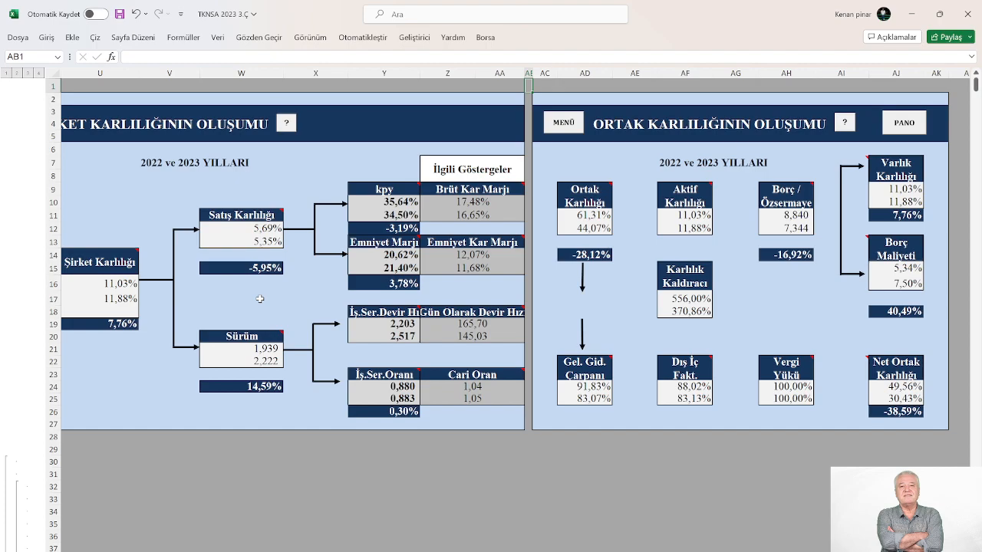
{"action": "mouse_move", "coordinate": [264, 307]}
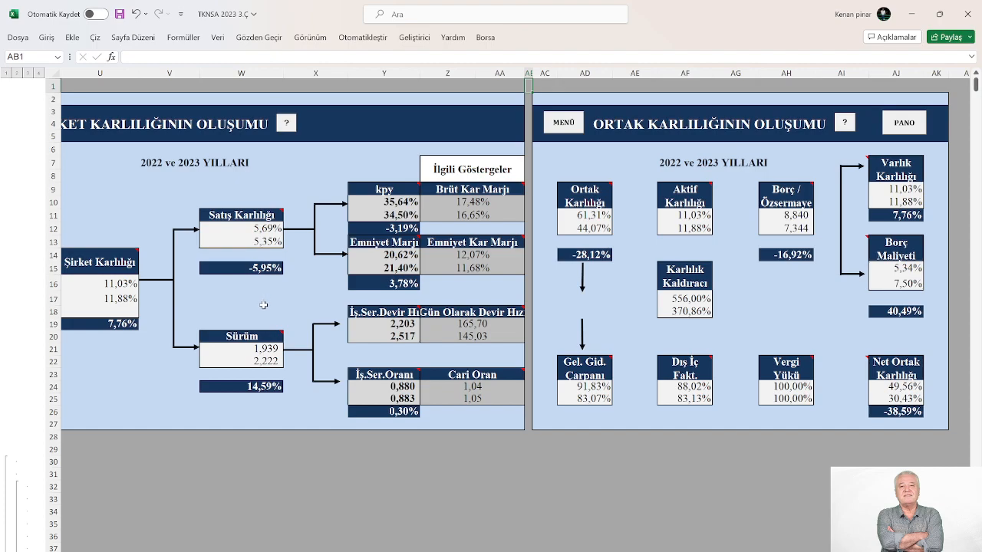
{"action": "mouse_move", "coordinate": [264, 310]}
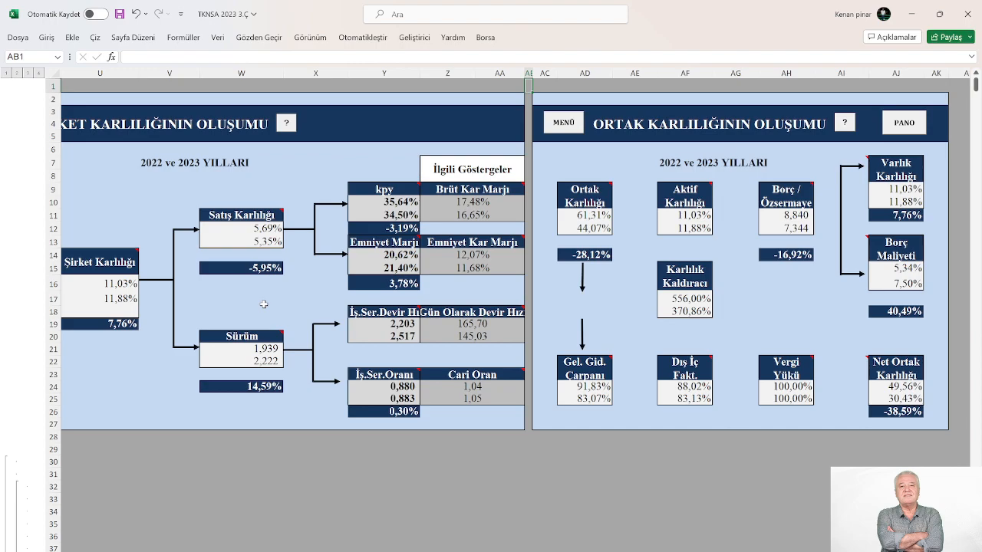
{"action": "mouse_move", "coordinate": [264, 375]}
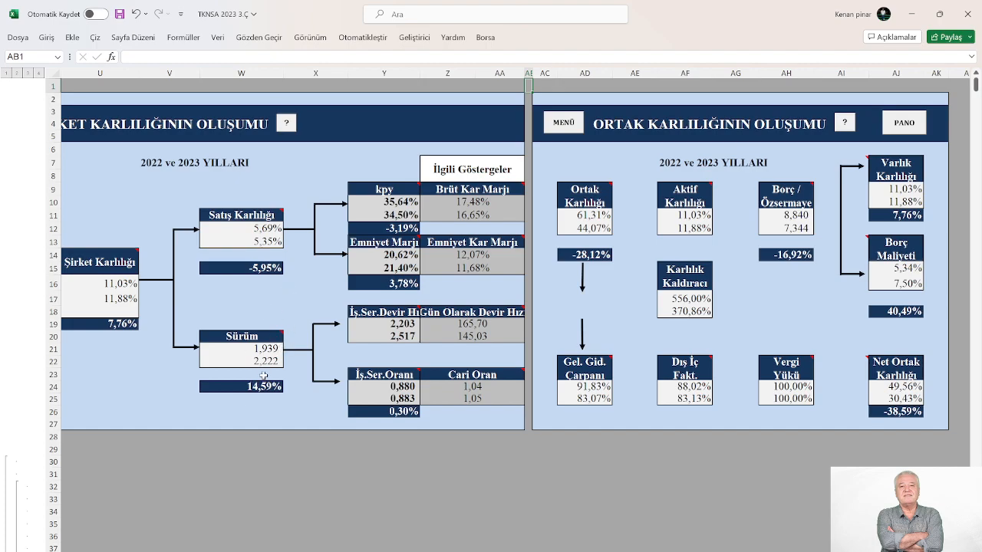
{"action": "mouse_move", "coordinate": [265, 377]}
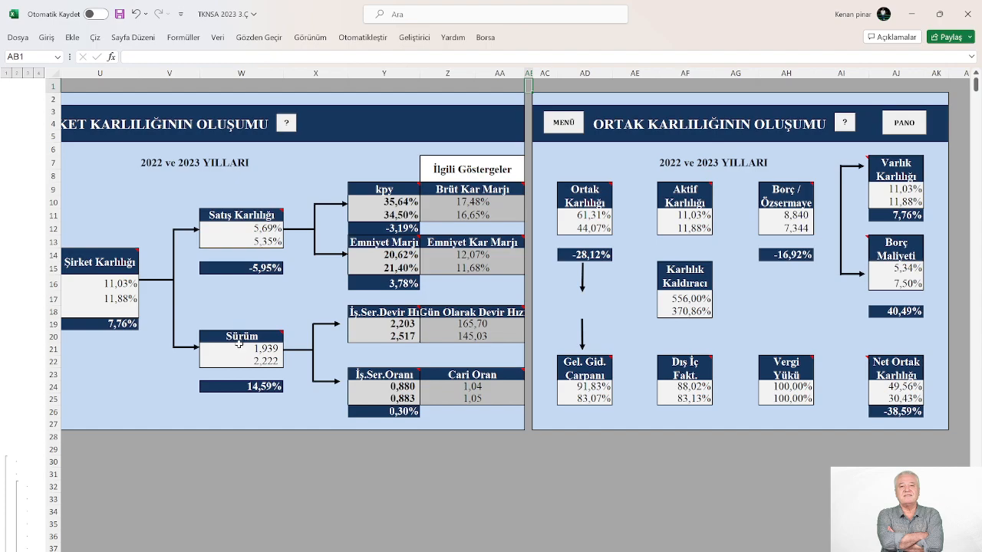
{"action": "mouse_move", "coordinate": [263, 302]}
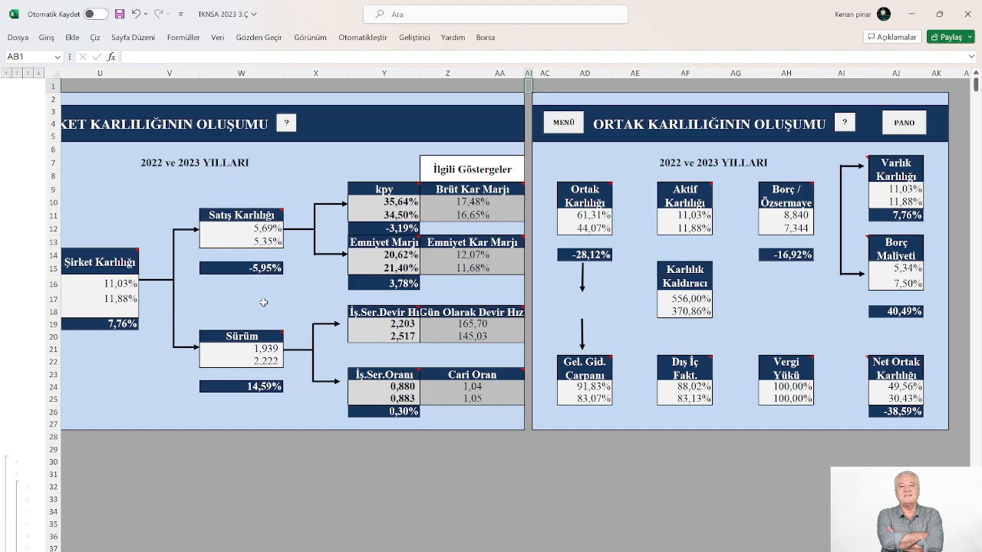
{"action": "mouse_move", "coordinate": [306, 337]}
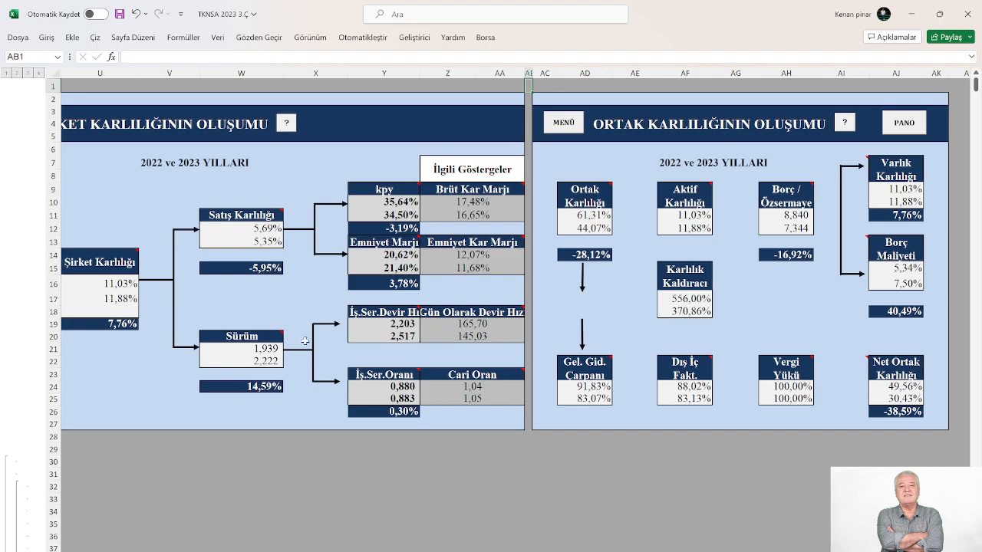
{"action": "mouse_move", "coordinate": [224, 350]}
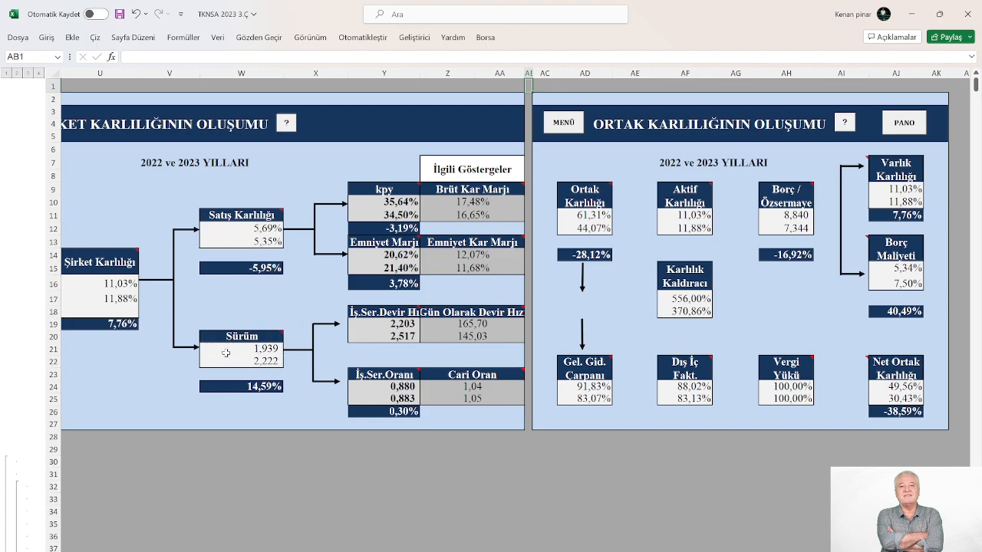
{"action": "mouse_move", "coordinate": [191, 377]}
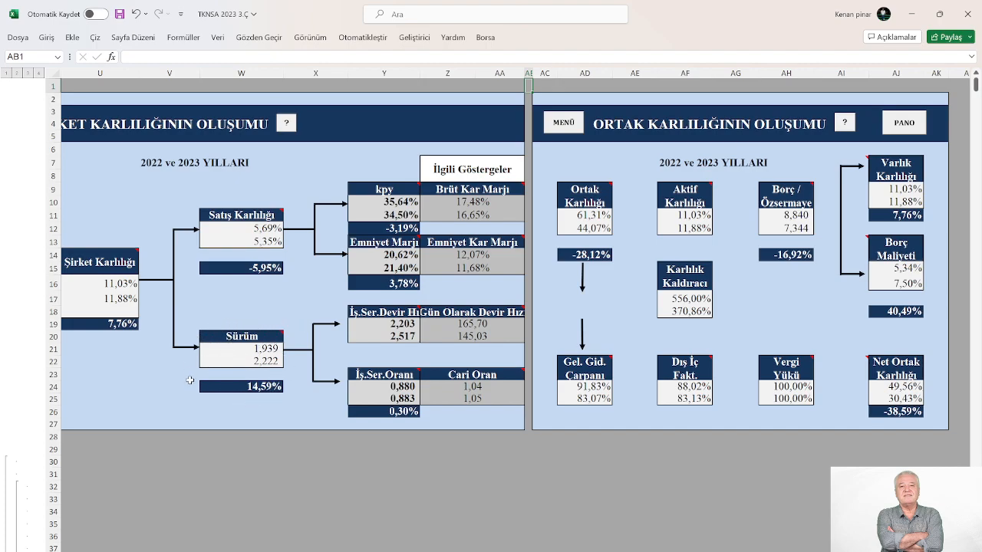
{"action": "mouse_move", "coordinate": [269, 254]}
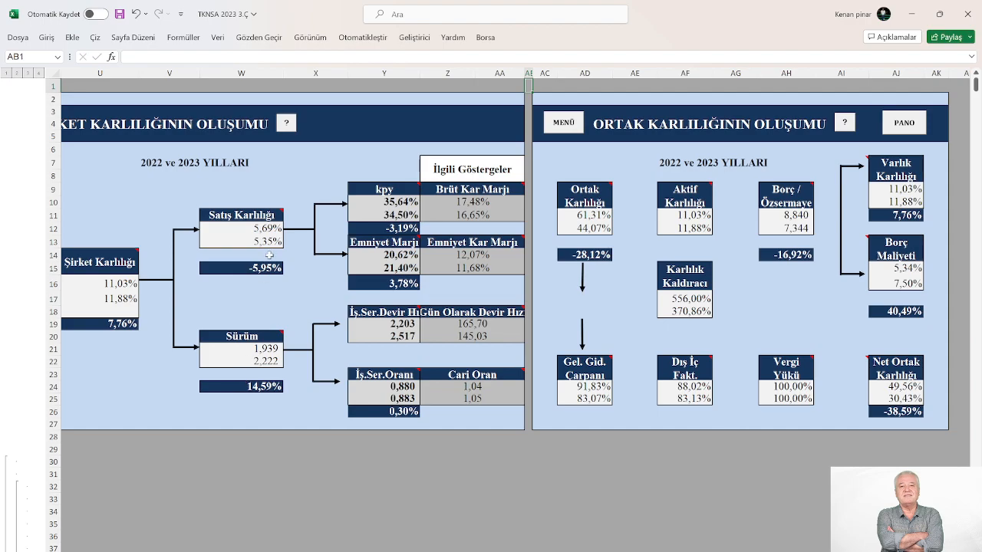
{"action": "mouse_move", "coordinate": [263, 386]}
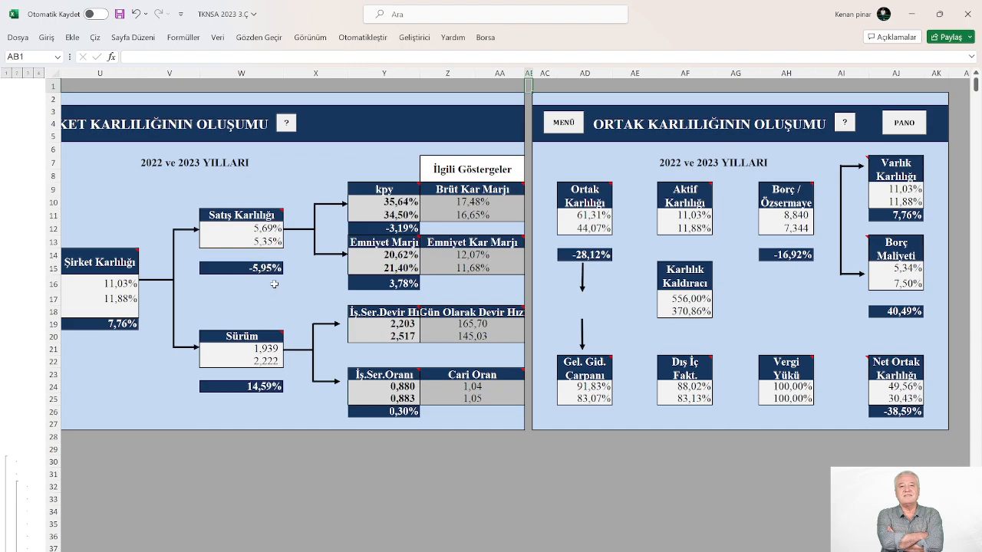
{"action": "mouse_move", "coordinate": [326, 279]}
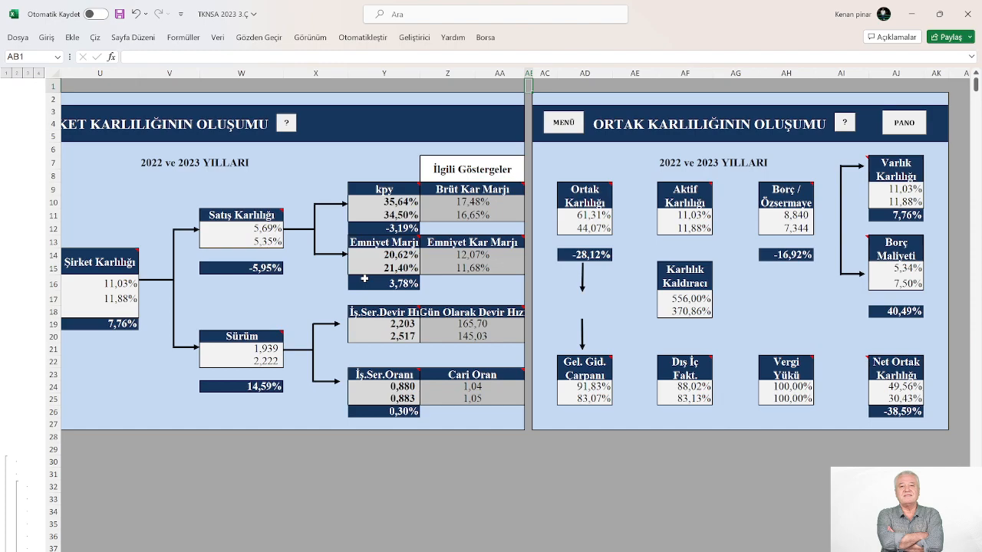
{"action": "mouse_move", "coordinate": [568, 288]}
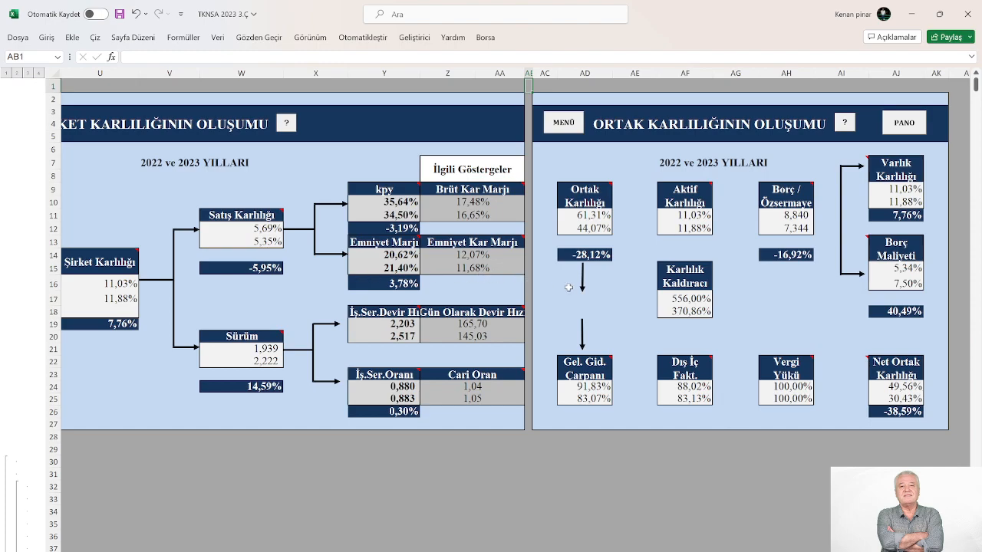
{"action": "mouse_move", "coordinate": [558, 251]}
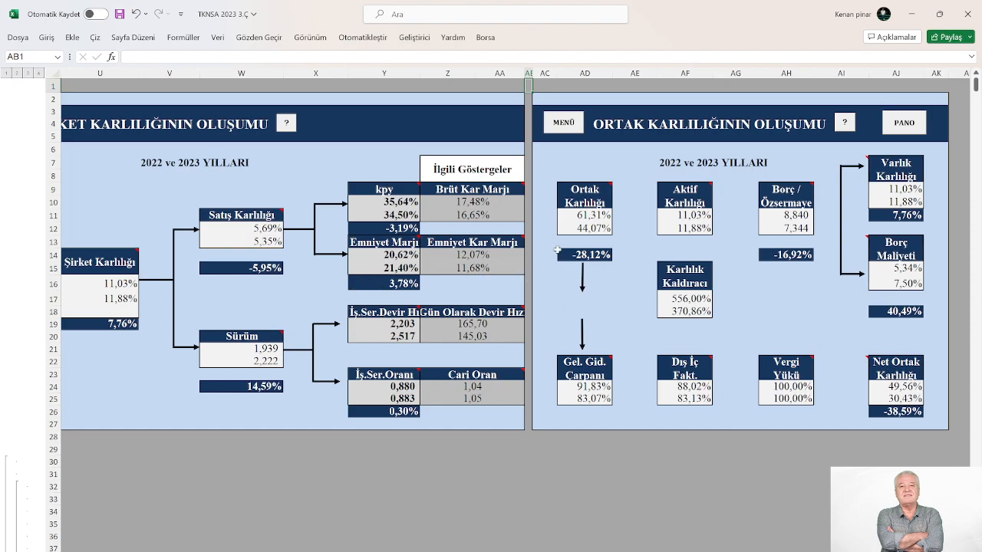
{"action": "mouse_move", "coordinate": [586, 259]}
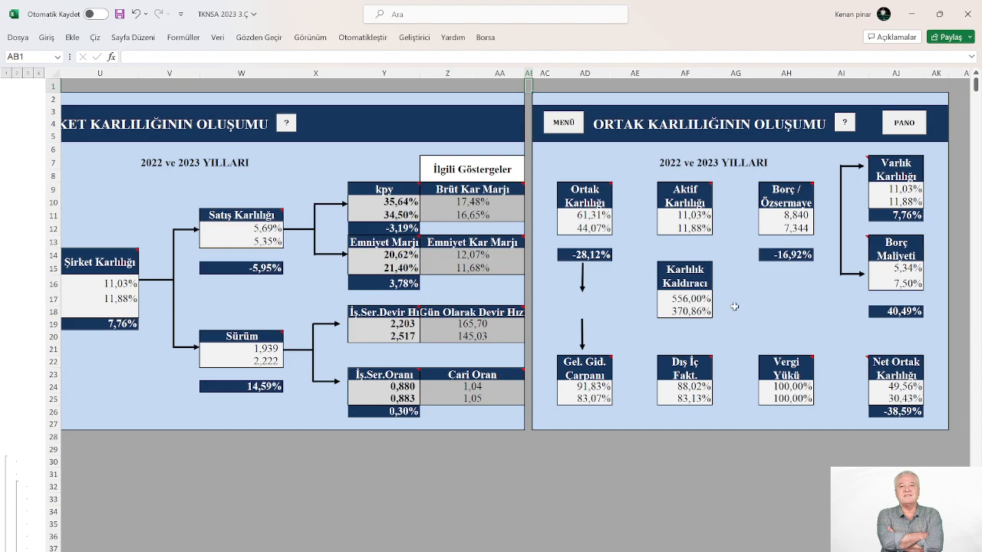
{"action": "mouse_move", "coordinate": [771, 289]}
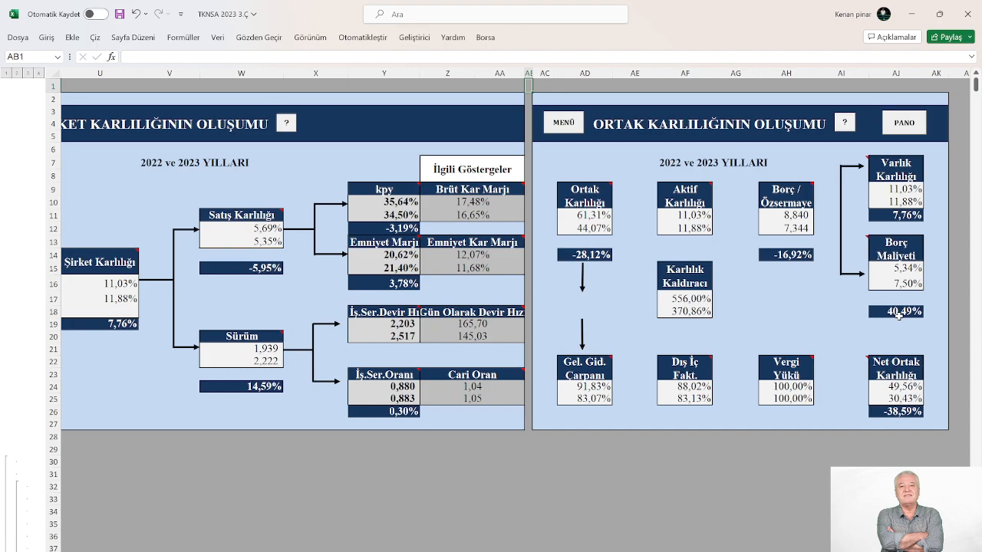
{"action": "mouse_move", "coordinate": [837, 334]}
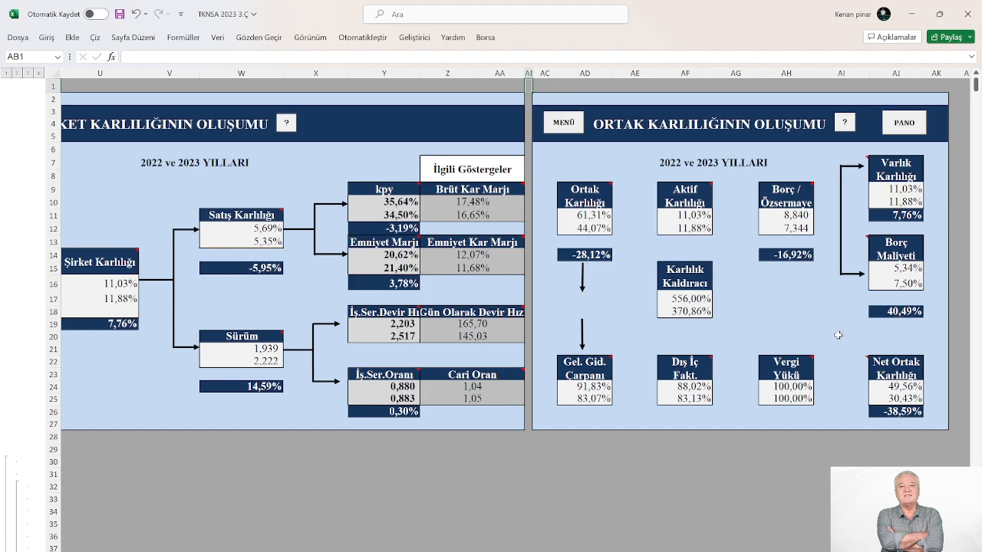
{"action": "mouse_move", "coordinate": [869, 247]}
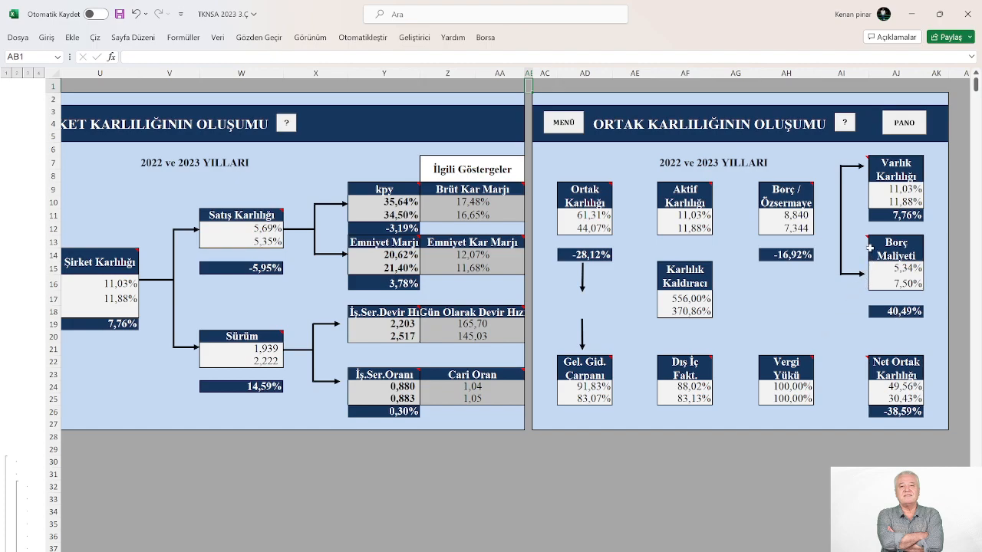
{"action": "mouse_move", "coordinate": [800, 284]}
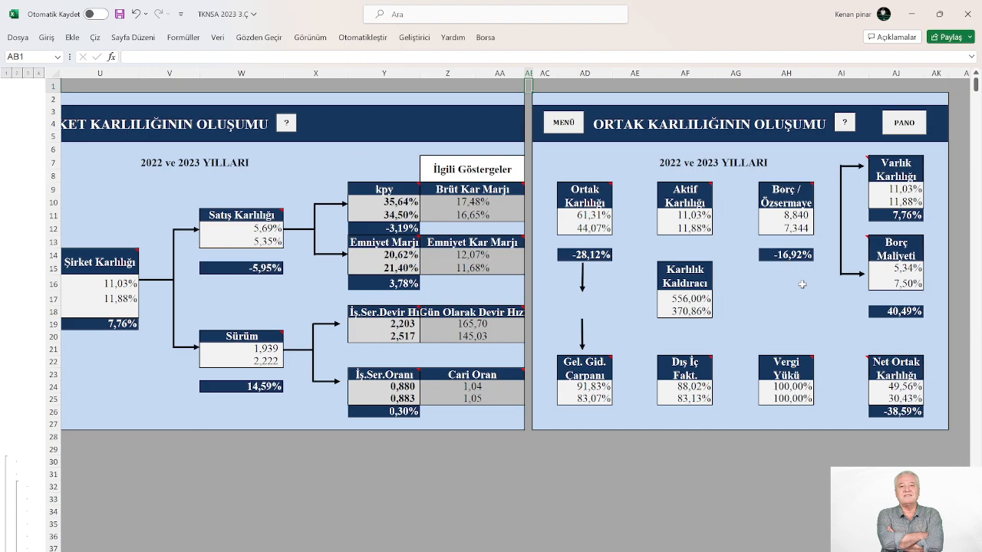
{"action": "mouse_move", "coordinate": [802, 291]}
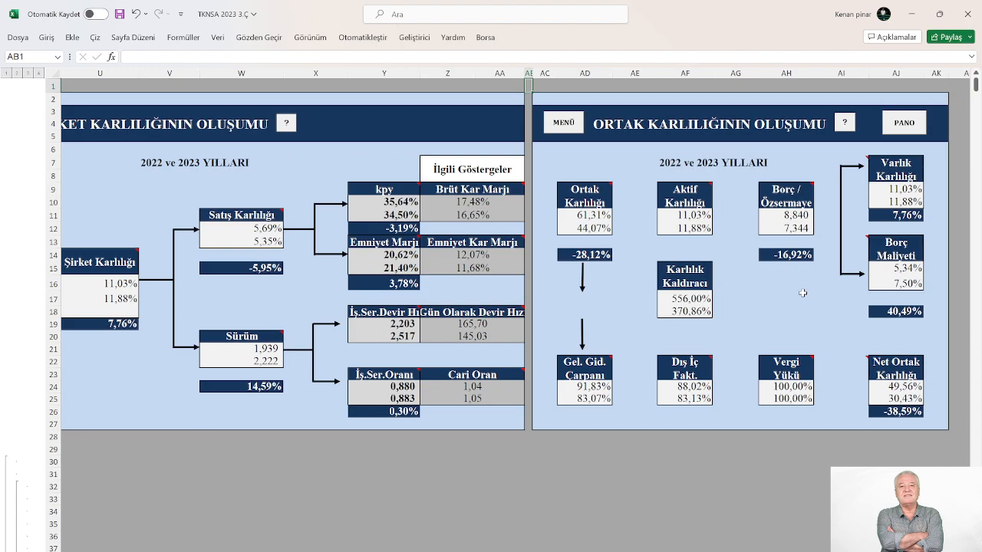
{"action": "mouse_move", "coordinate": [834, 225]}
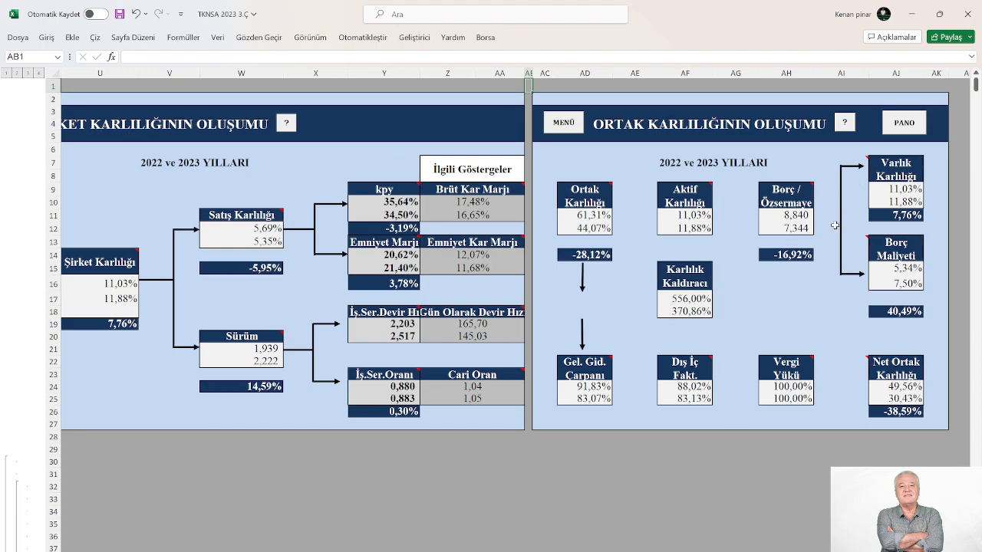
{"action": "mouse_move", "coordinate": [831, 284]}
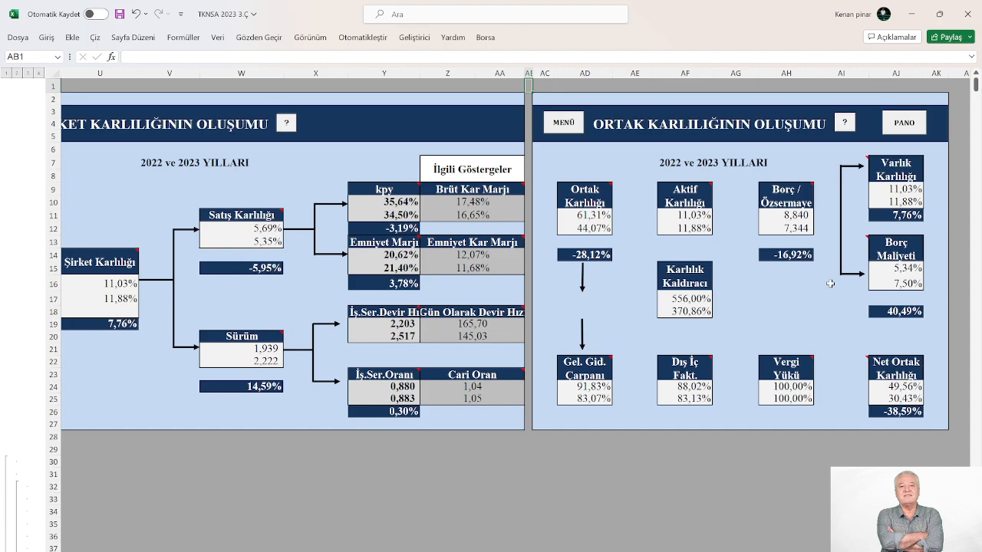
{"action": "mouse_move", "coordinate": [800, 313]}
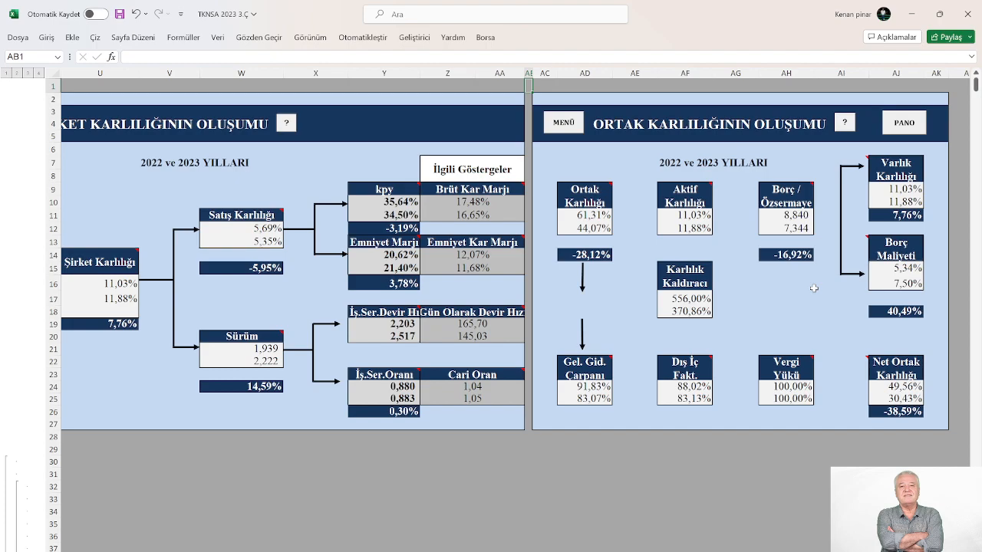
{"action": "mouse_move", "coordinate": [825, 275]}
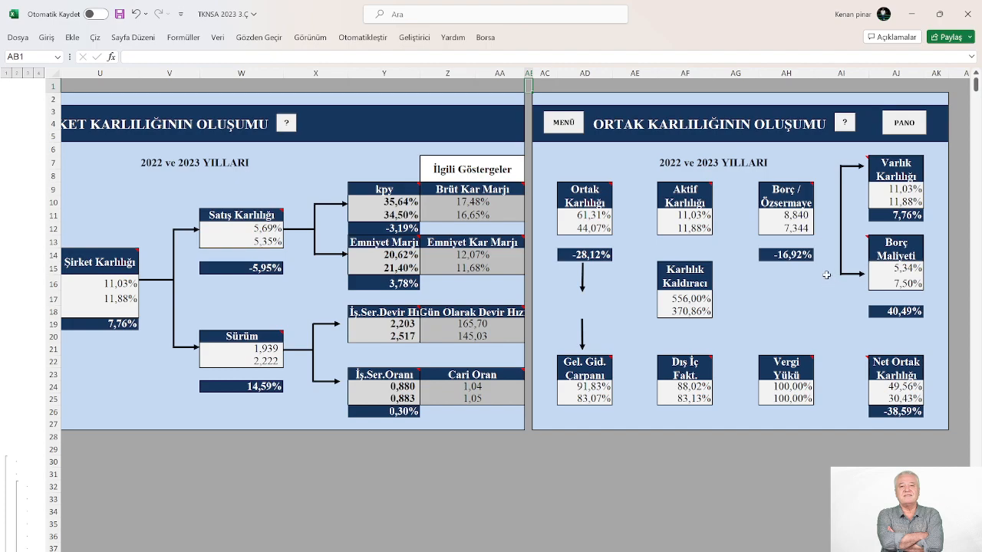
{"action": "mouse_move", "coordinate": [810, 282]}
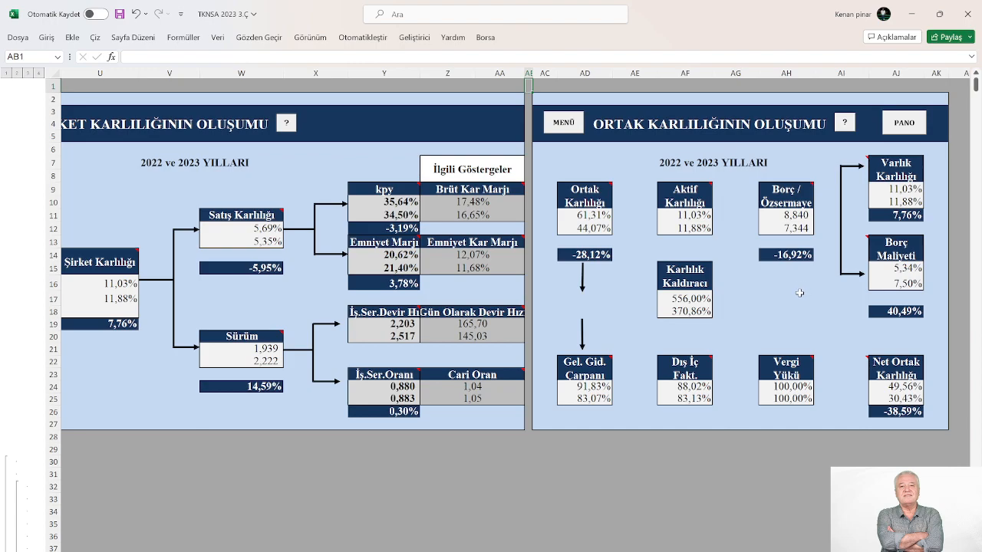
{"action": "mouse_move", "coordinate": [797, 274]}
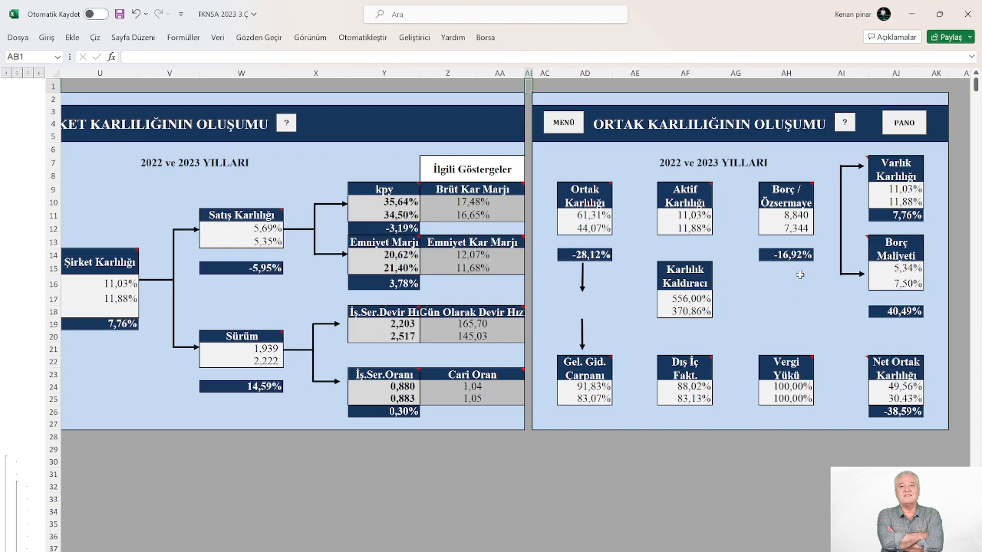
{"action": "mouse_move", "coordinate": [724, 331]}
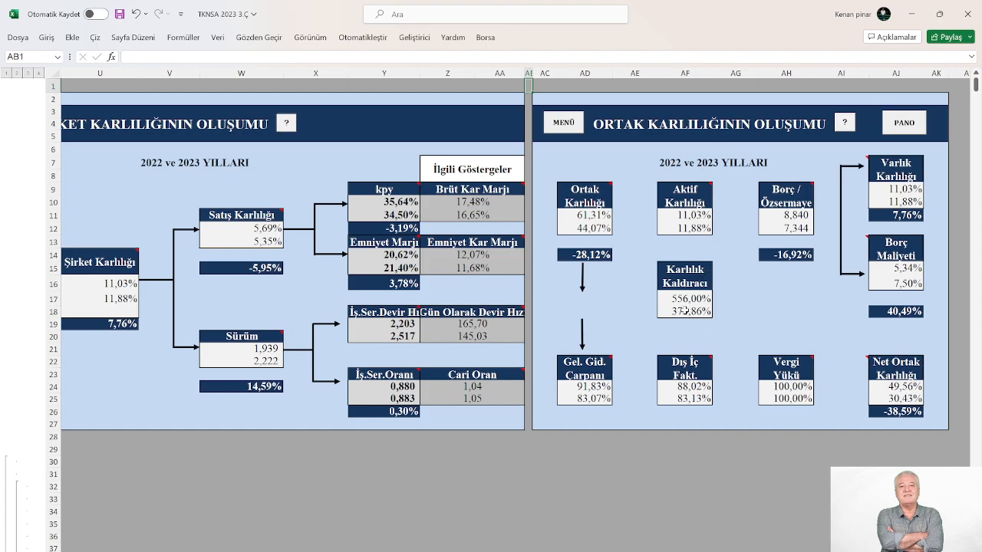
{"action": "mouse_move", "coordinate": [666, 322]}
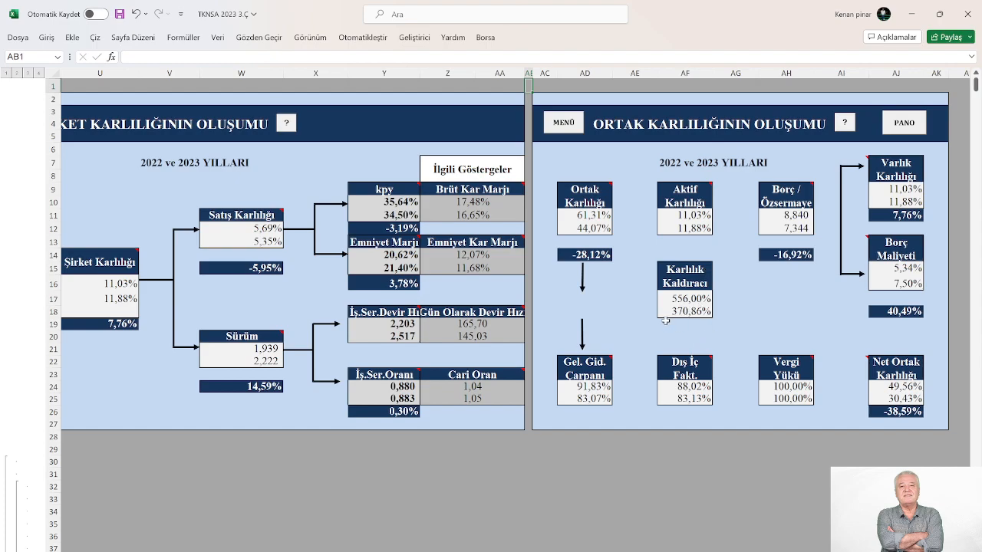
{"action": "mouse_move", "coordinate": [690, 317]}
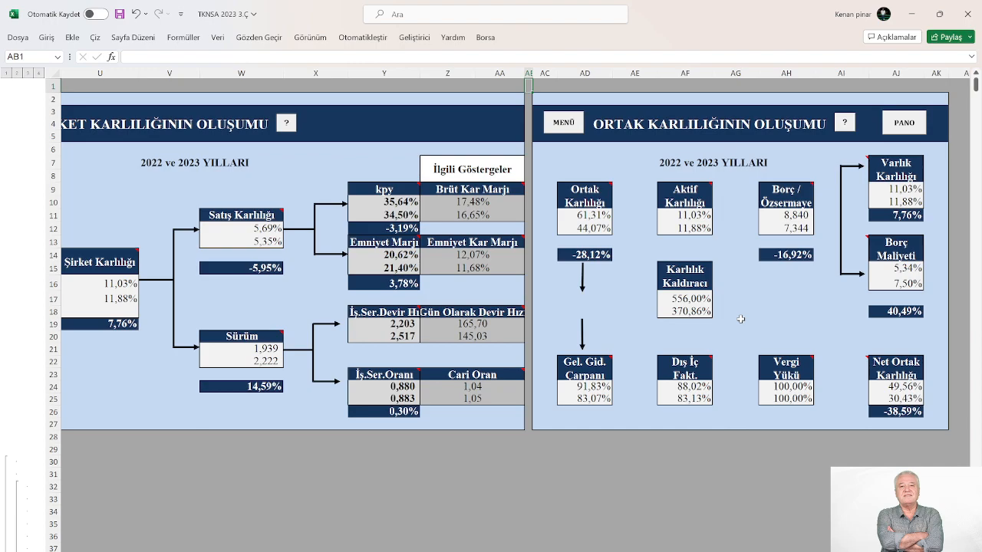
{"action": "mouse_move", "coordinate": [742, 316]}
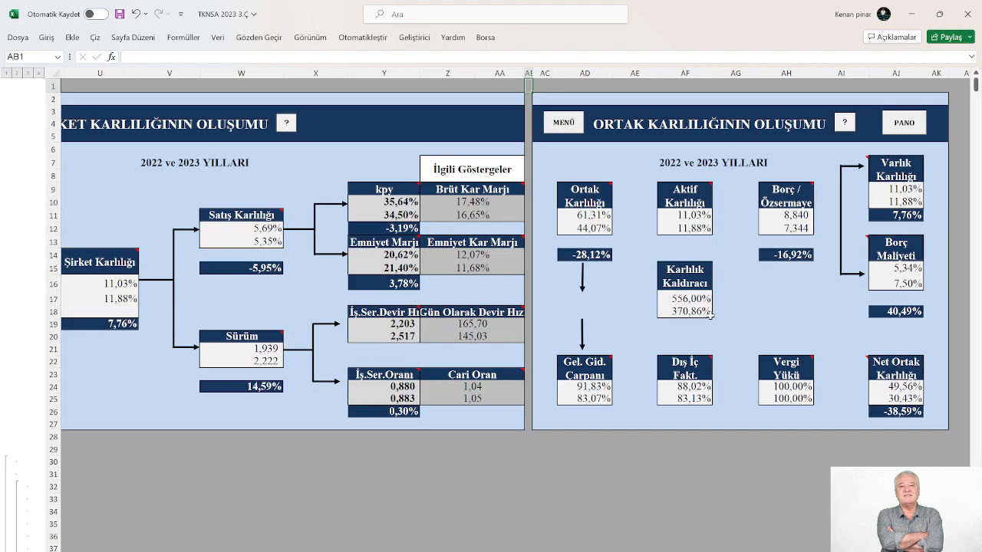
{"action": "mouse_move", "coordinate": [692, 327]}
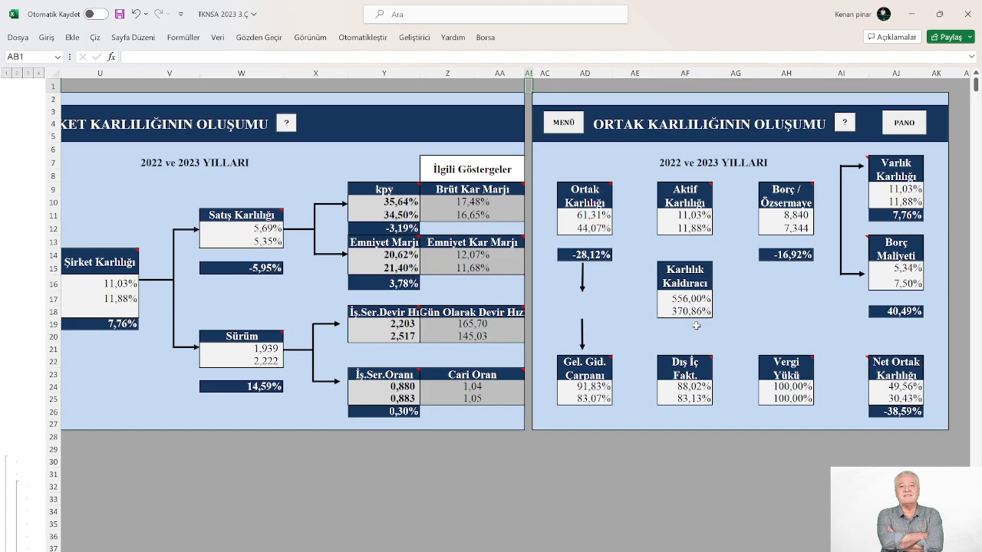
{"action": "mouse_move", "coordinate": [713, 305]}
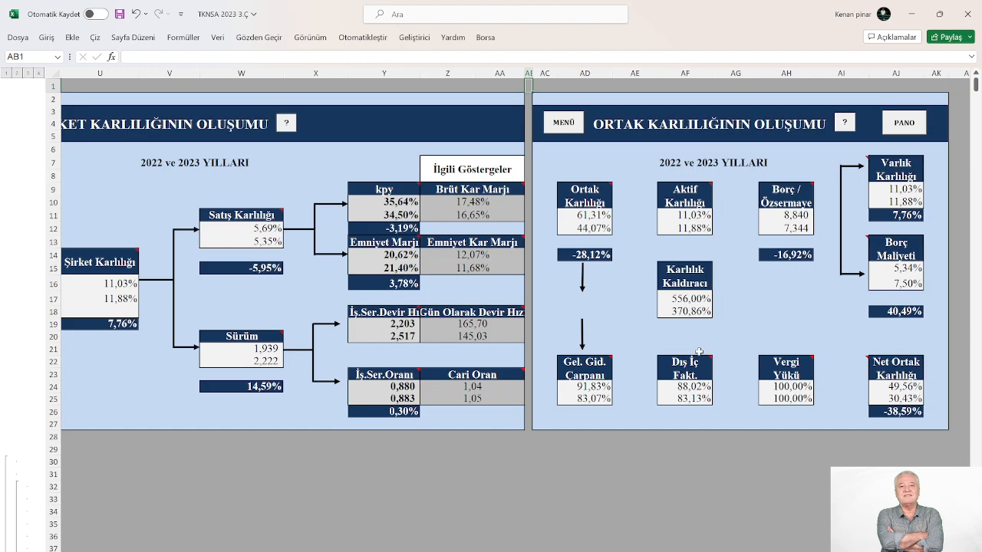
{"action": "mouse_move", "coordinate": [624, 215]}
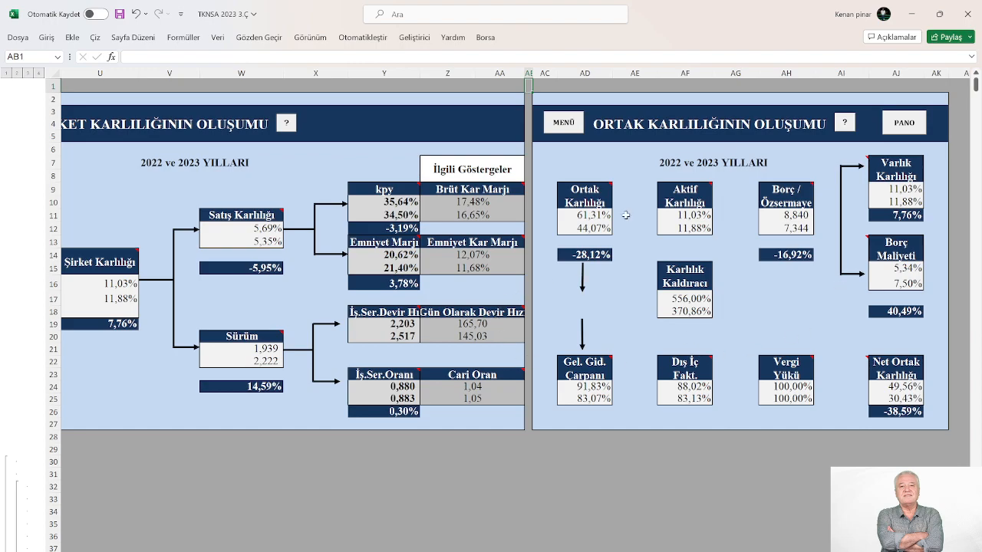
{"action": "mouse_move", "coordinate": [718, 308]}
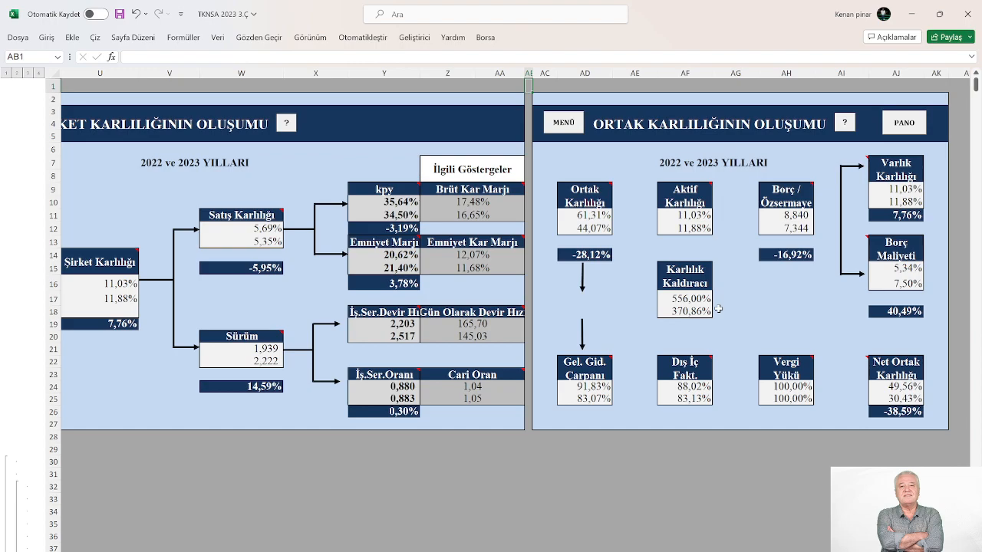
{"action": "mouse_move", "coordinate": [607, 494]}
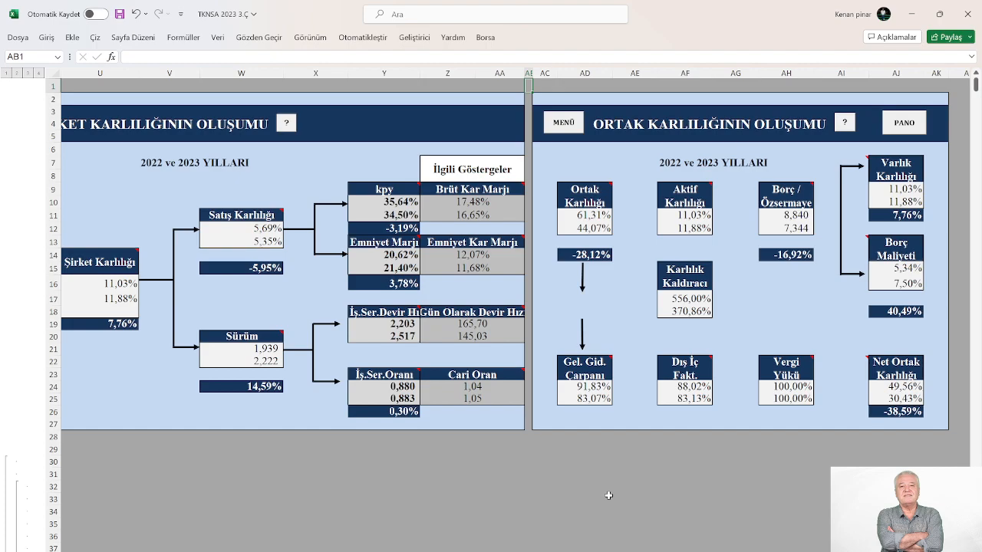
{"action": "mouse_move", "coordinate": [576, 429]}
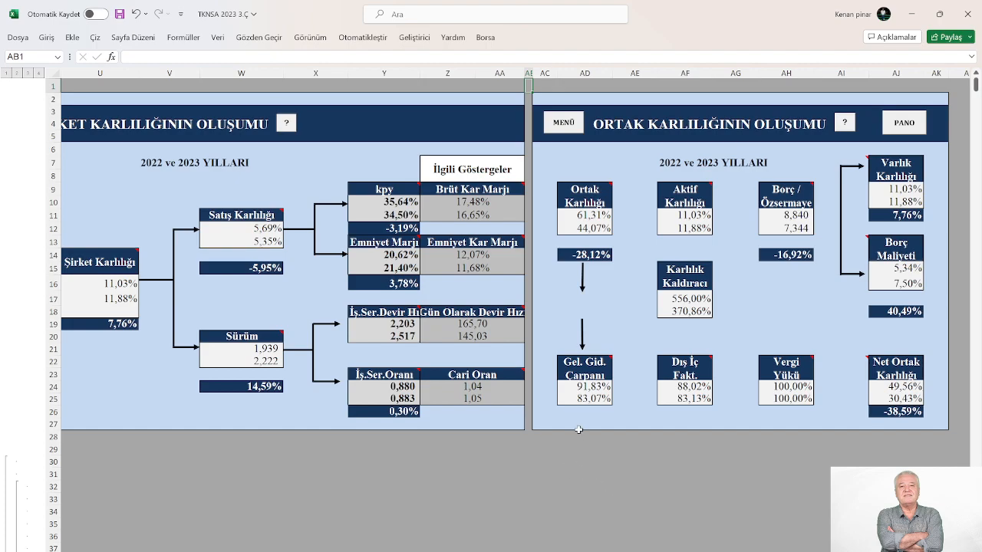
{"action": "mouse_move", "coordinate": [611, 445]}
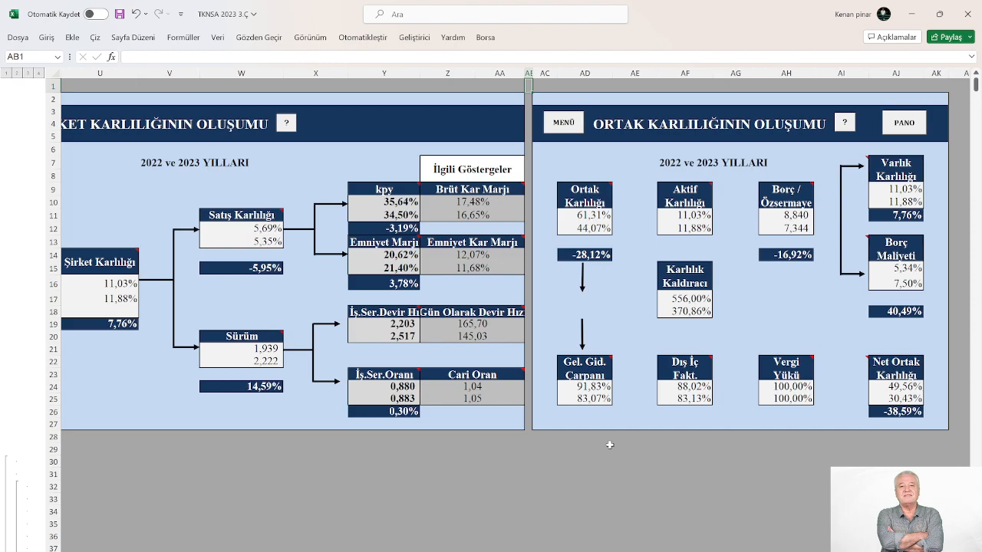
{"action": "mouse_move", "coordinate": [577, 460]}
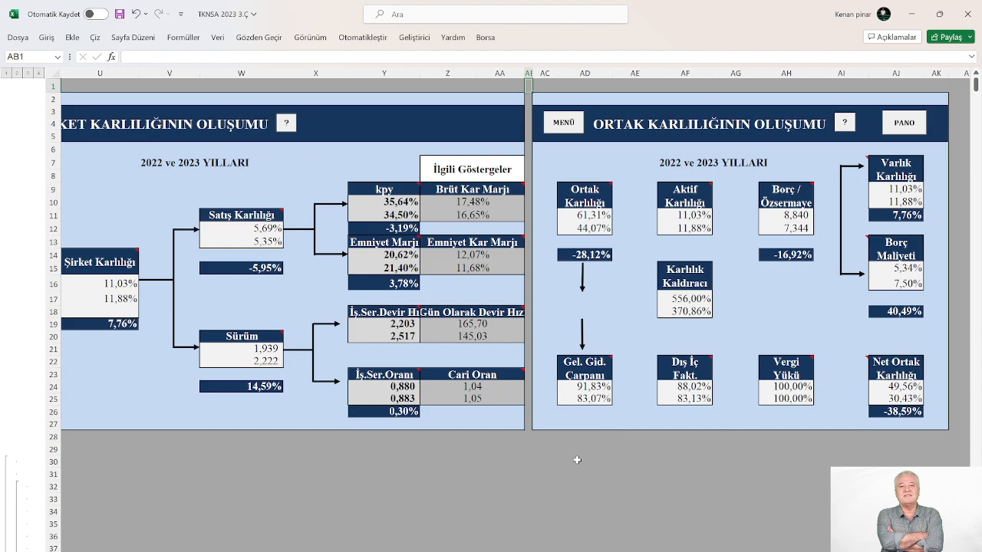
{"action": "mouse_move", "coordinate": [574, 442]}
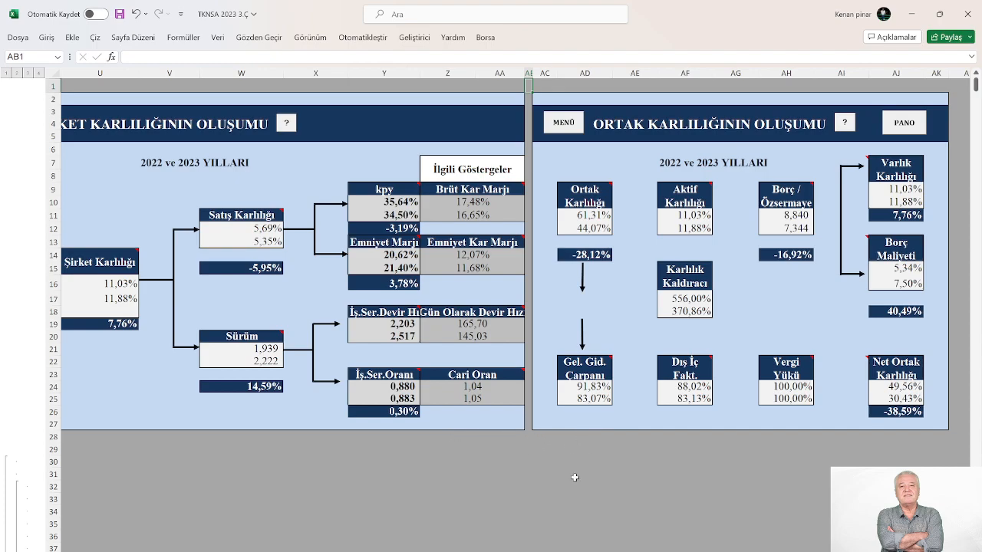
{"action": "mouse_move", "coordinate": [564, 474]}
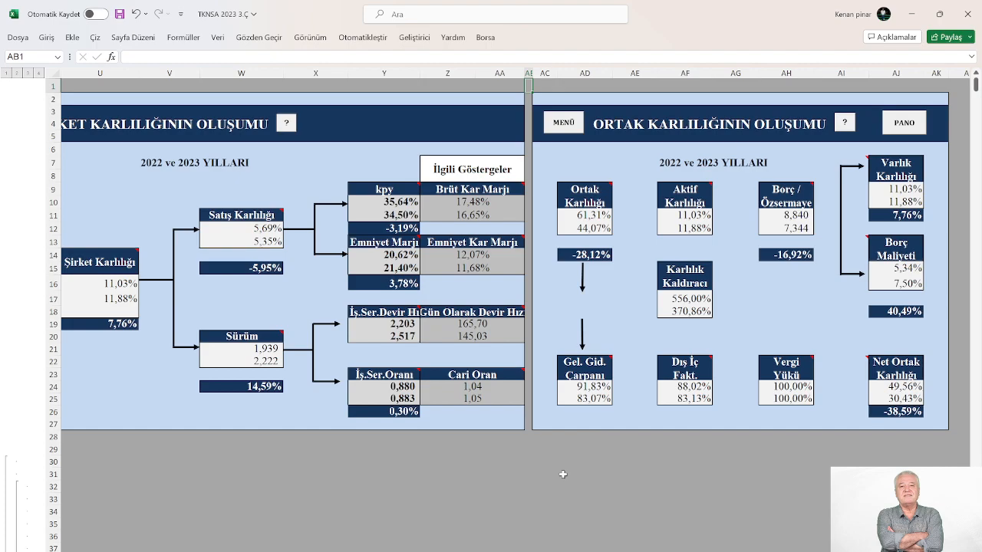
{"action": "mouse_move", "coordinate": [632, 437]}
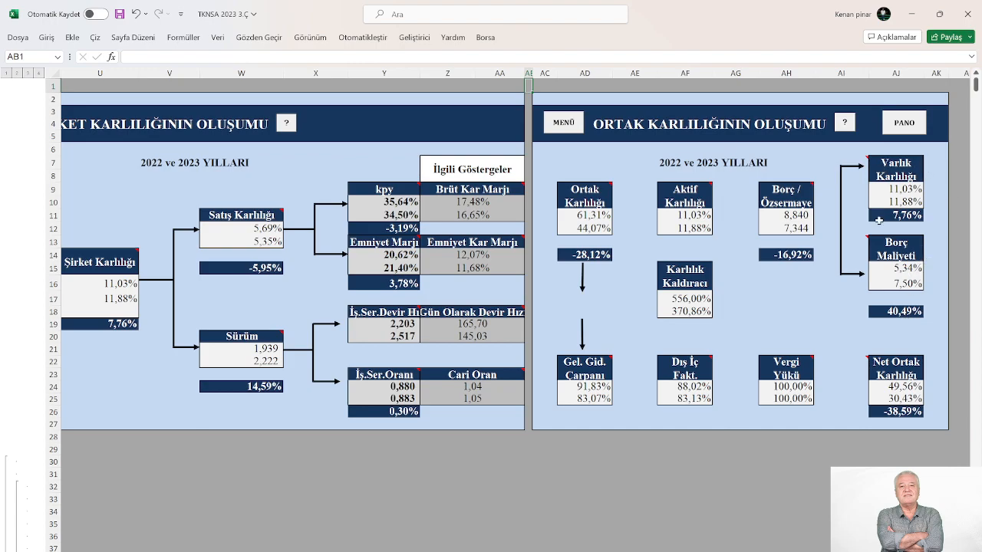
{"action": "mouse_move", "coordinate": [856, 327]}
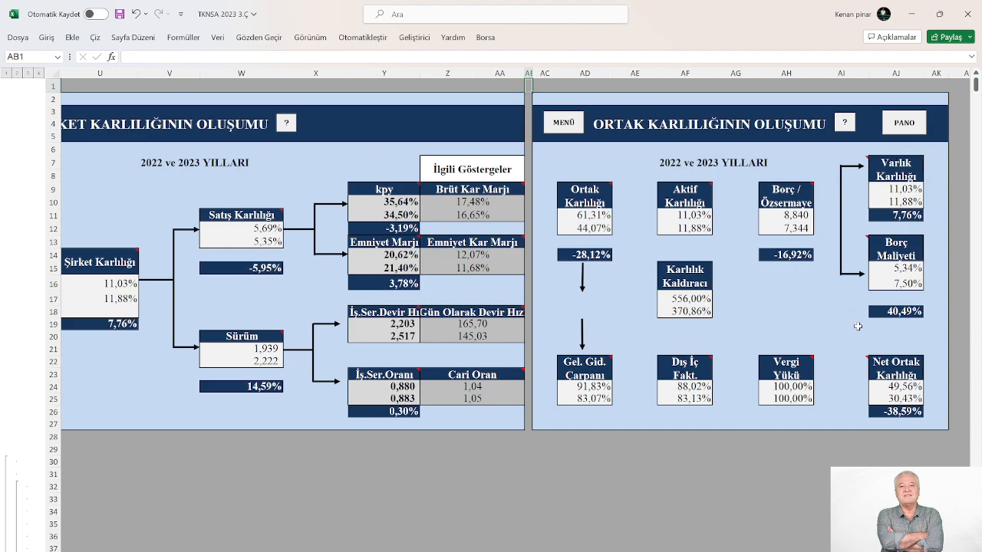
{"action": "mouse_move", "coordinate": [883, 270]}
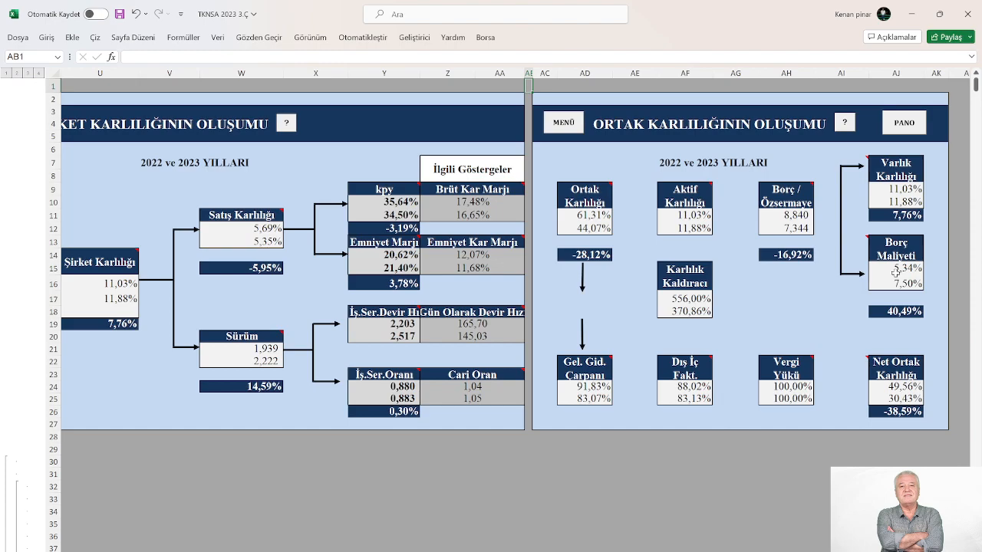
{"action": "mouse_move", "coordinate": [567, 137]}
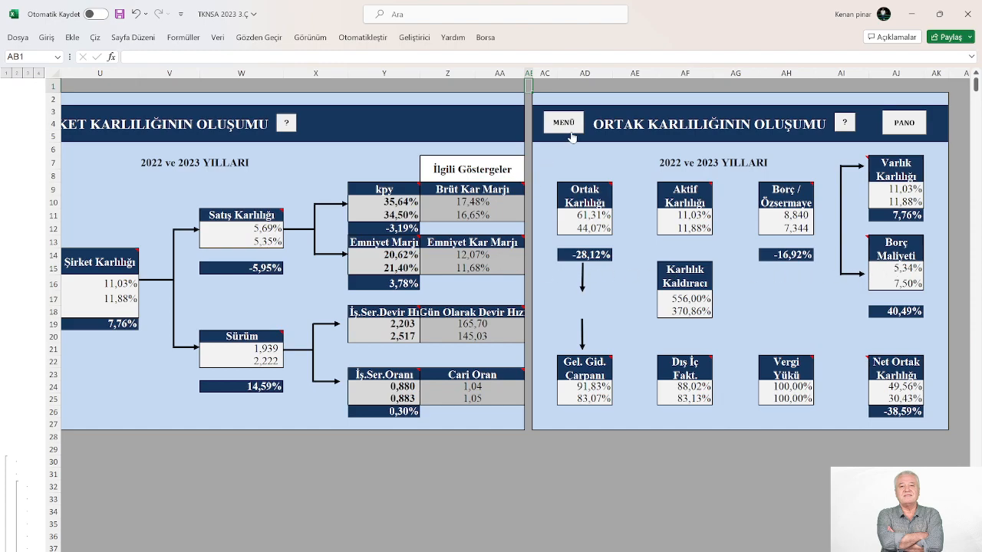
- Leave the profitability diagrams for the KAR - ZARAR income statement sheet via MENÜ
{"action": "left_click", "coordinate": [563, 122]}
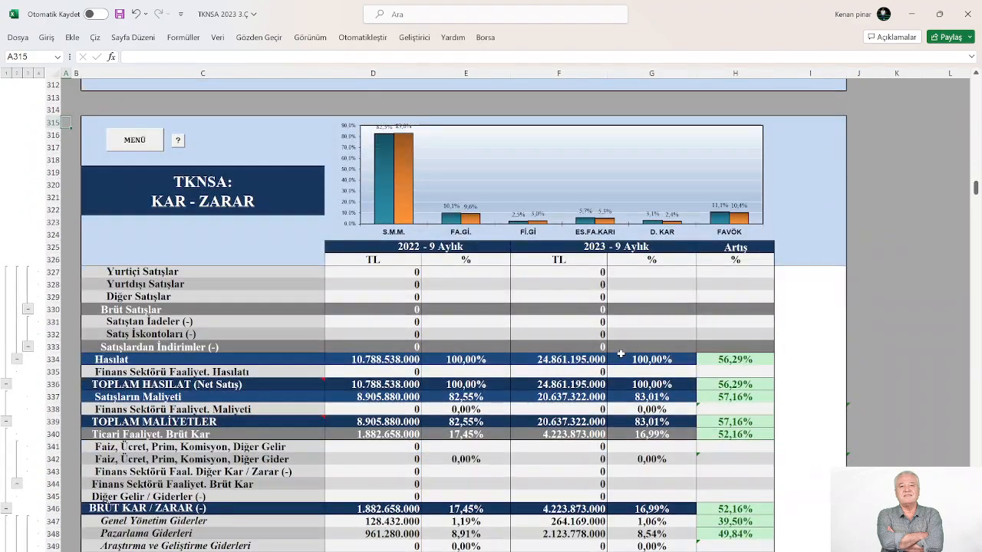
{"action": "scroll", "scroll_direction": "down", "scroll_amount": 3}
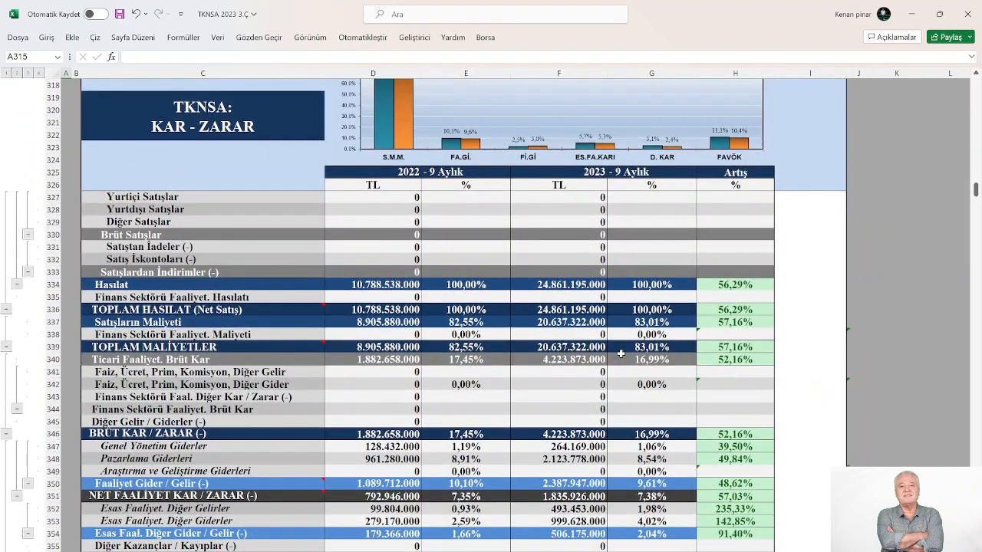
{"action": "mouse_move", "coordinate": [718, 337]}
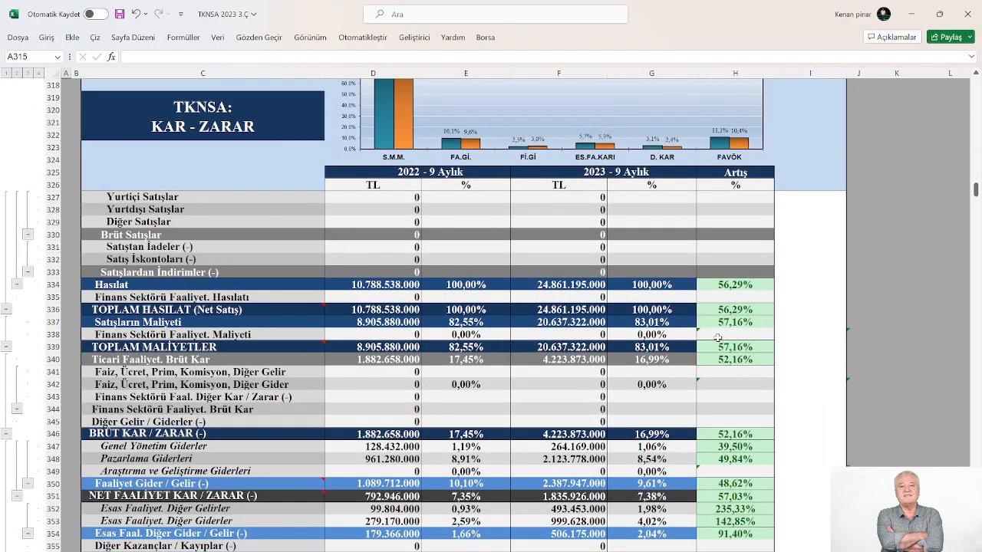
{"action": "mouse_move", "coordinate": [759, 315]}
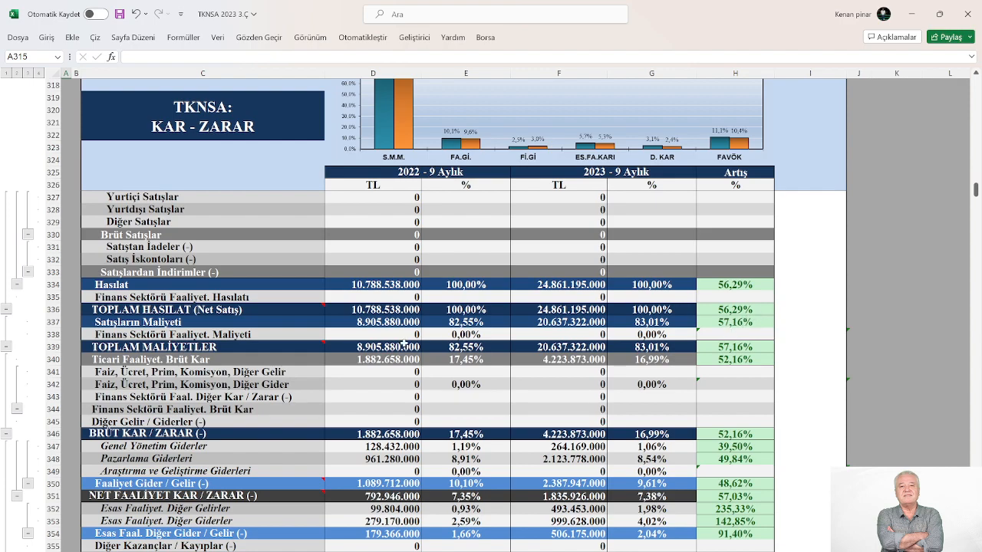
{"action": "mouse_move", "coordinate": [713, 356]}
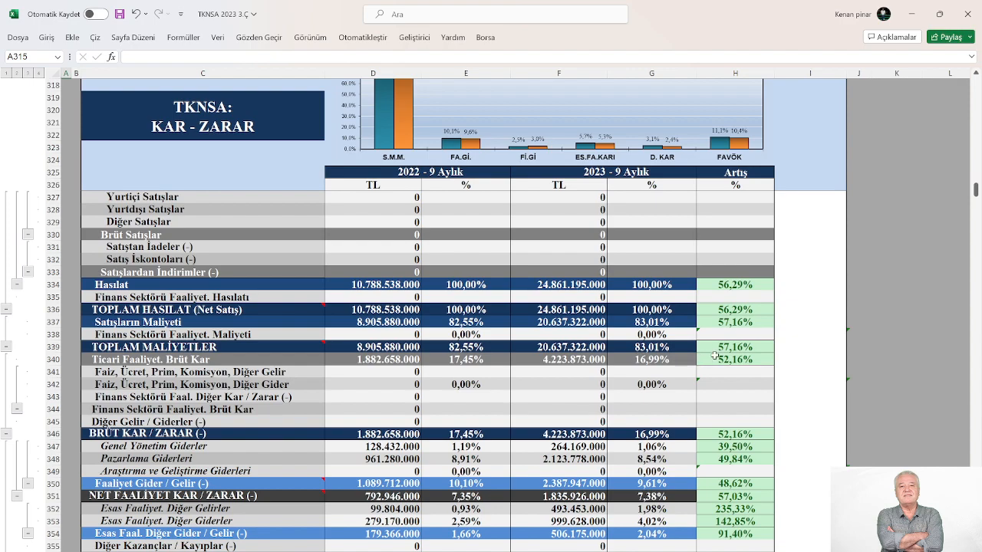
{"action": "mouse_move", "coordinate": [752, 347]}
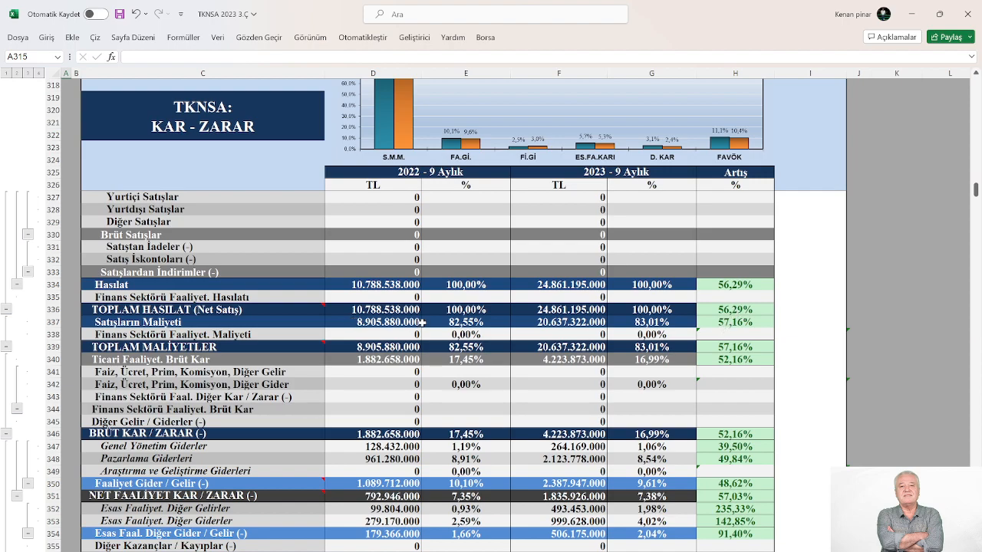
{"action": "mouse_move", "coordinate": [756, 314]}
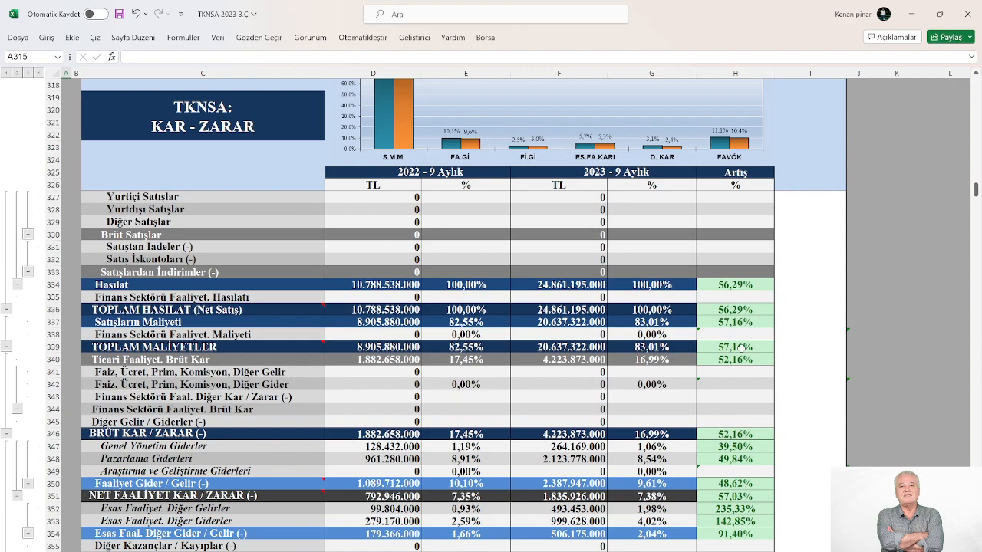
{"action": "mouse_move", "coordinate": [582, 205]}
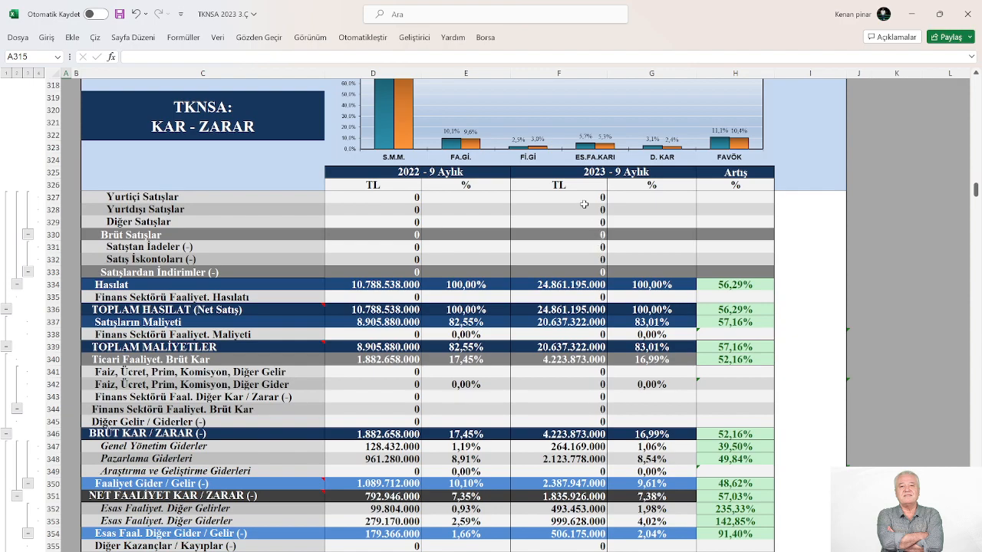
{"action": "mouse_move", "coordinate": [521, 181]}
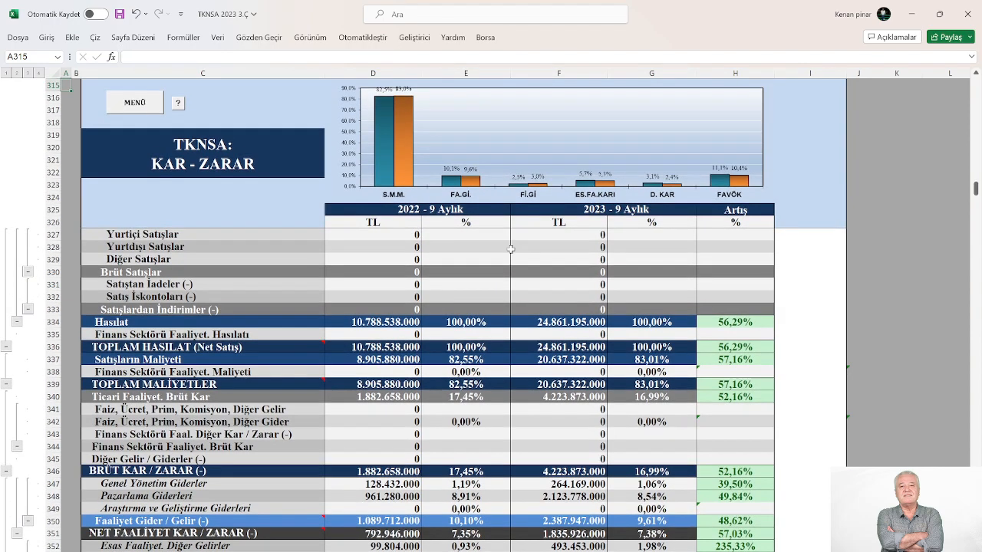
{"action": "scroll", "scroll_direction": "down", "scroll_amount": 3}
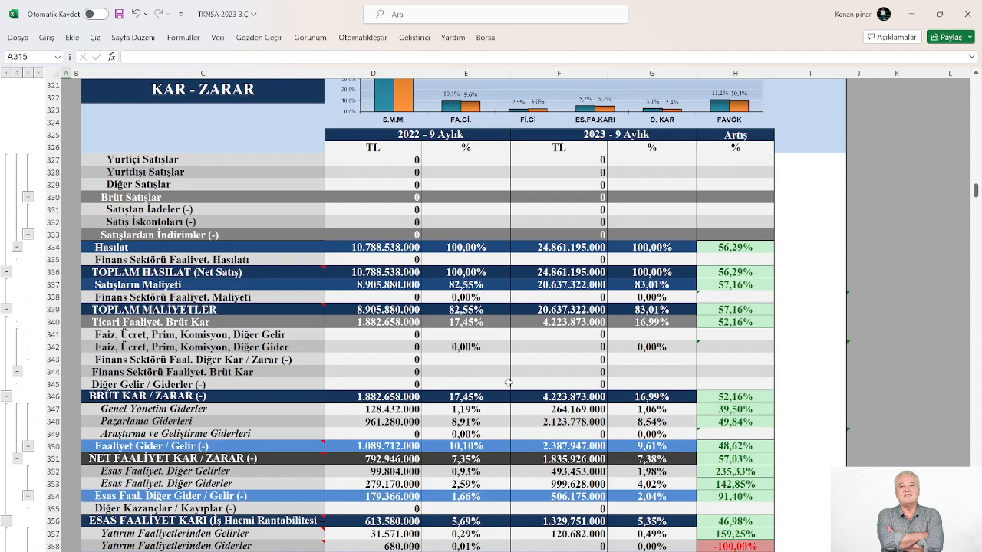
{"action": "mouse_move", "coordinate": [521, 371]}
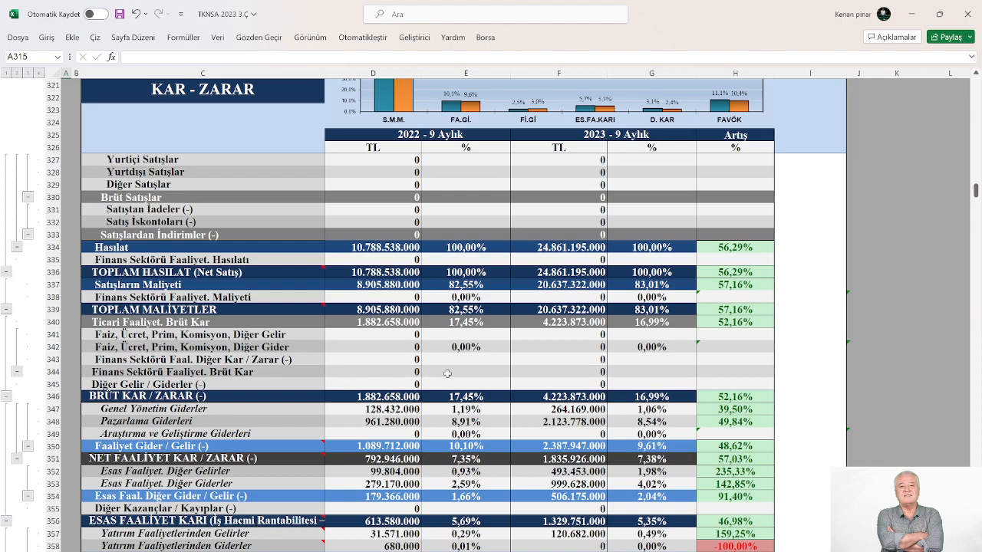
{"action": "mouse_move", "coordinate": [758, 273]}
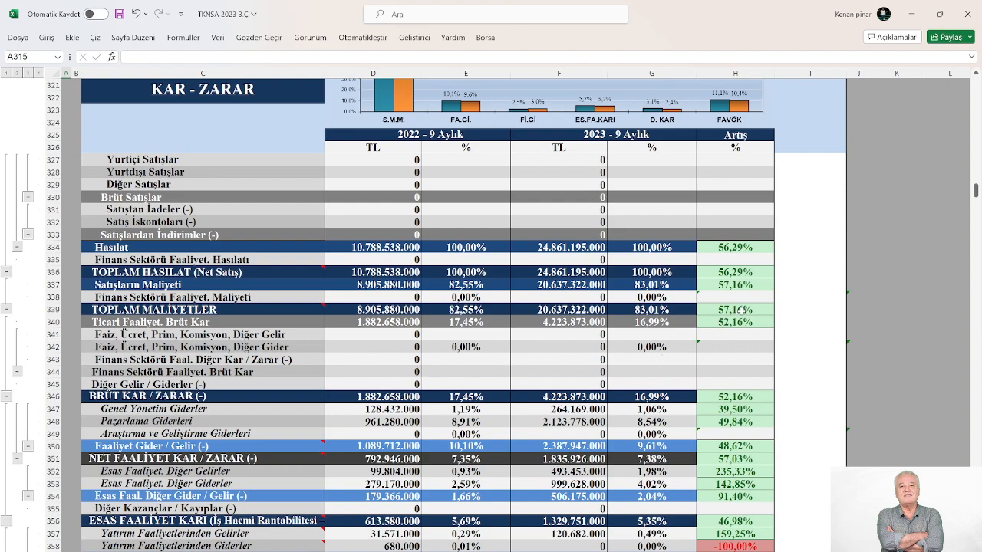
{"action": "scroll", "scroll_direction": "down", "scroll_amount": 3}
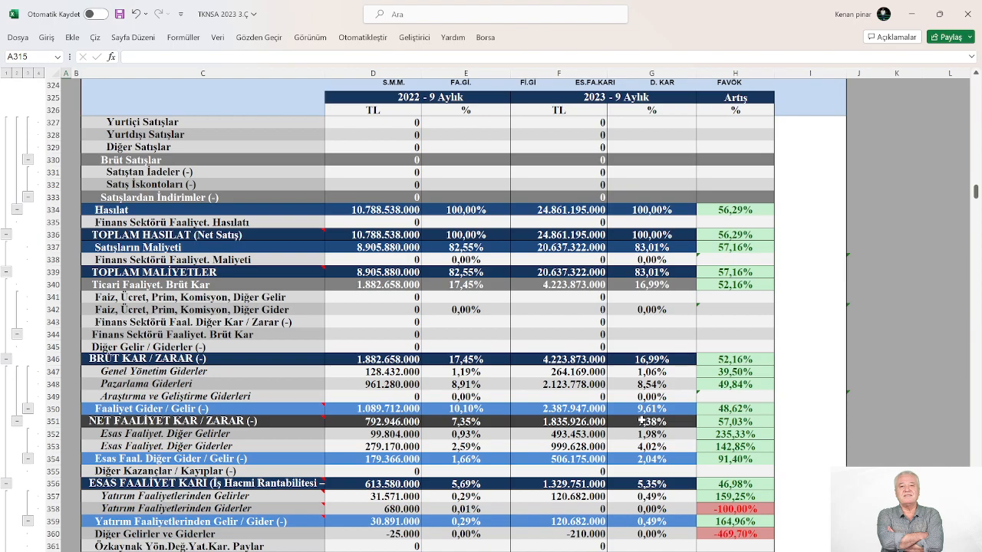
{"action": "scroll", "scroll_direction": "down", "scroll_amount": 3}
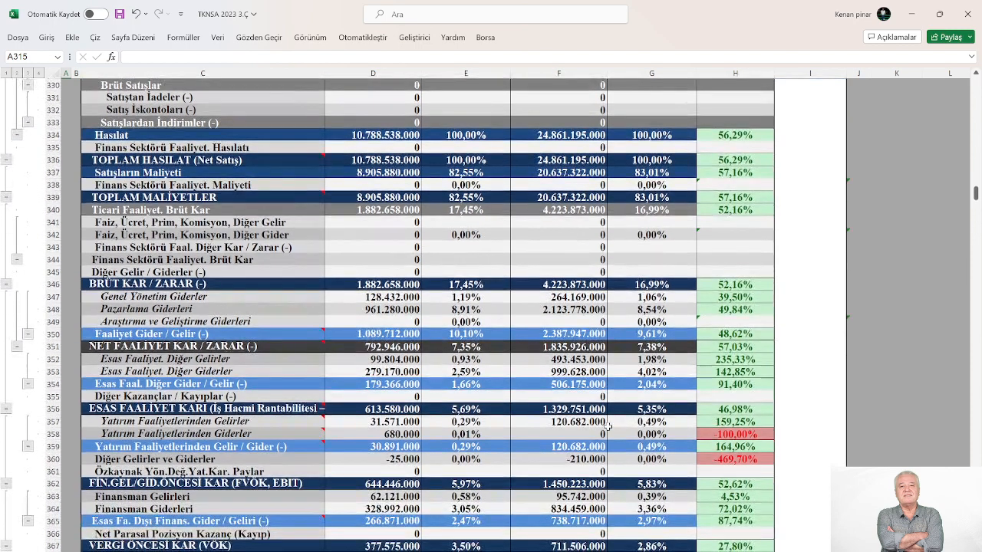
{"action": "scroll", "scroll_direction": "down", "scroll_amount": 3}
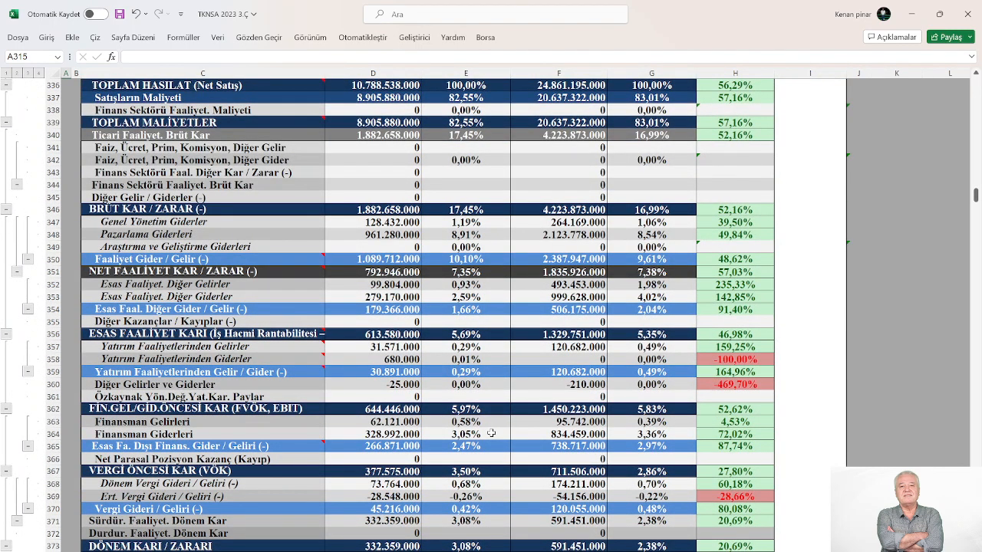
{"action": "mouse_move", "coordinate": [489, 390]}
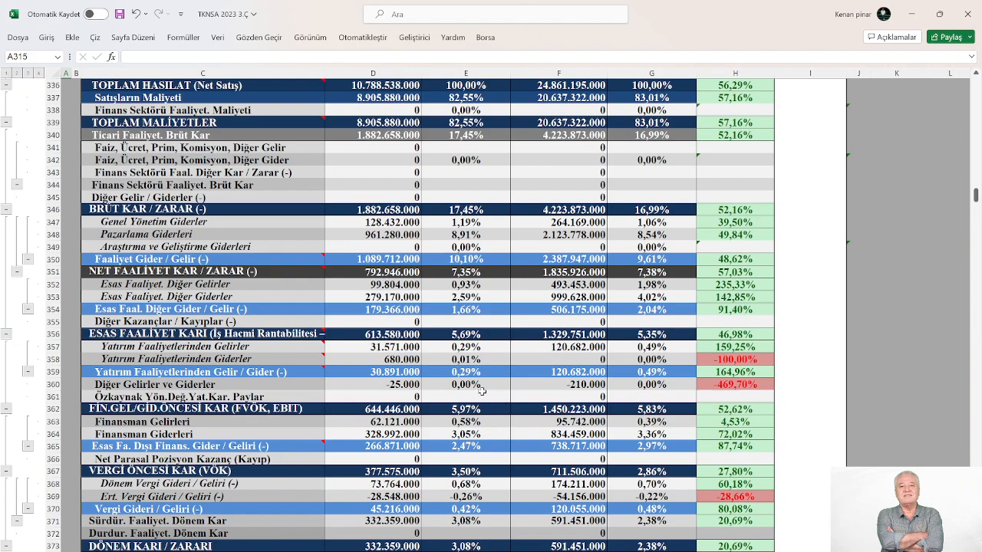
{"action": "mouse_move", "coordinate": [497, 378]}
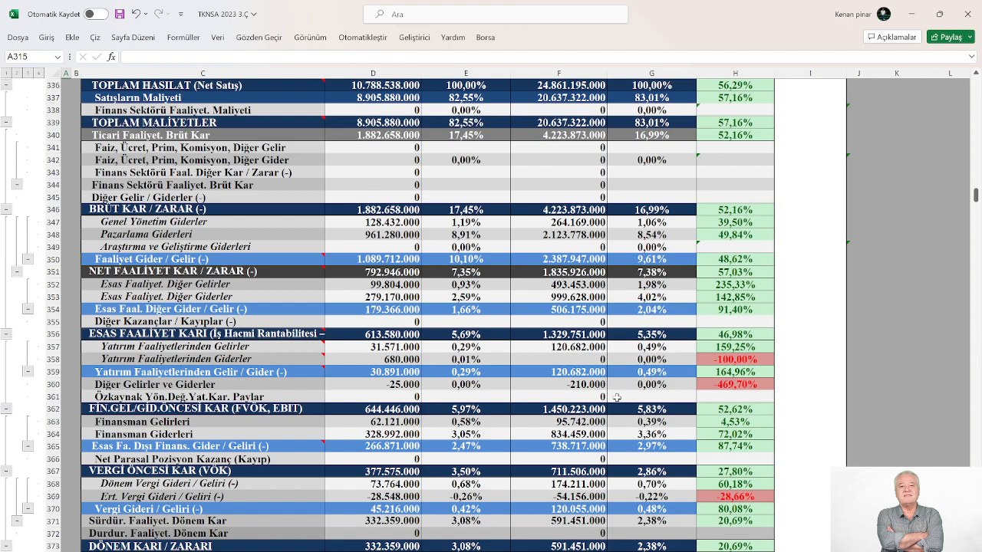
{"action": "mouse_move", "coordinate": [615, 398]}
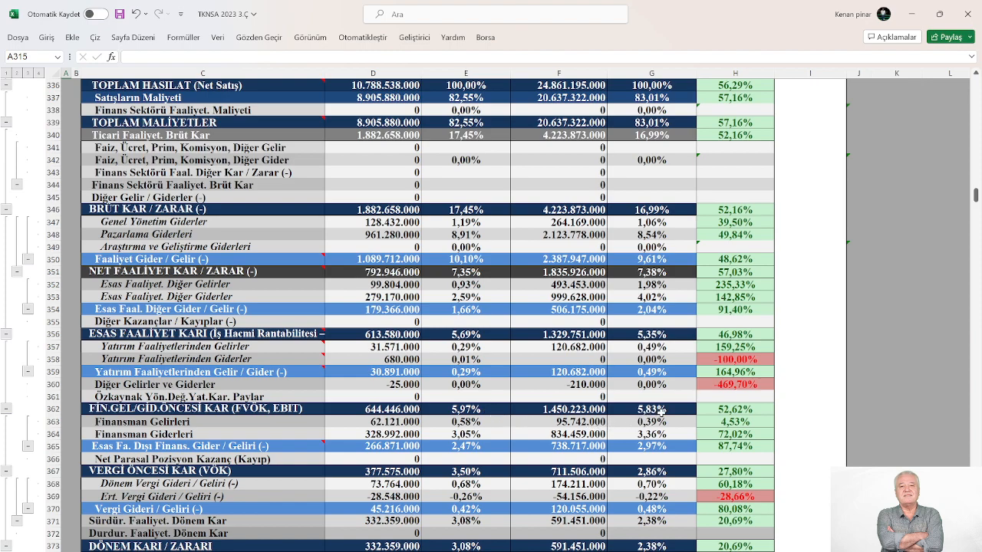
{"action": "scroll", "scroll_direction": "down", "scroll_amount": 3}
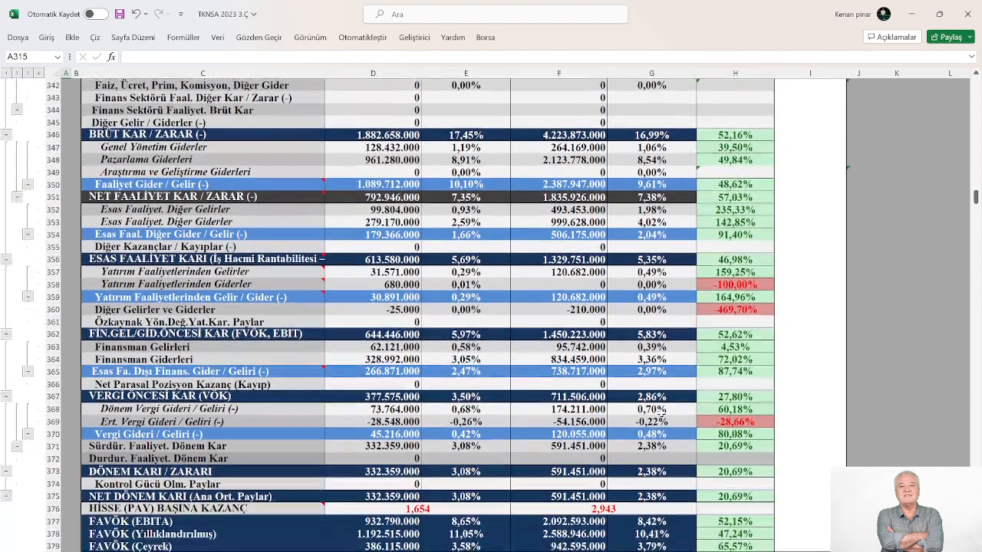
{"action": "scroll", "scroll_direction": "down", "scroll_amount": 3}
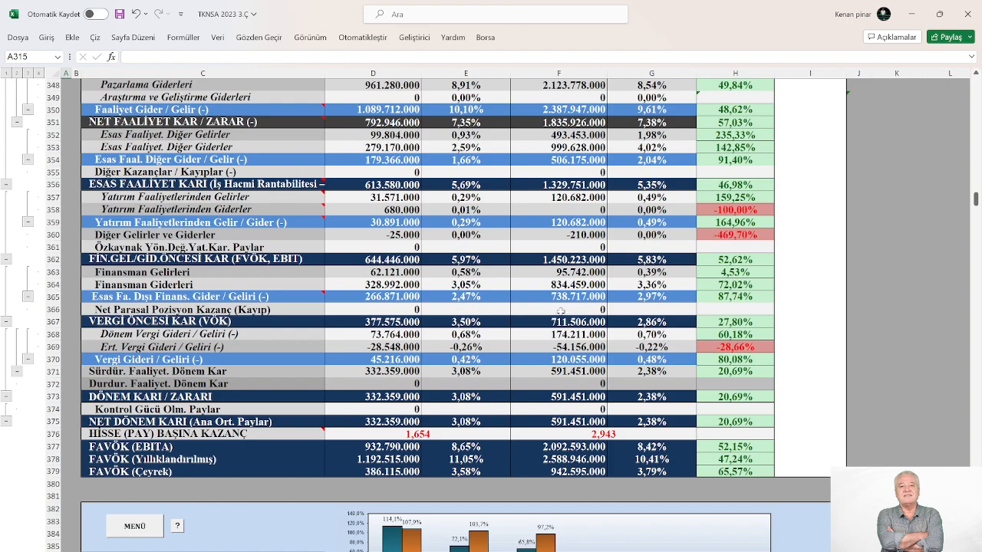
{"action": "mouse_move", "coordinate": [663, 298]}
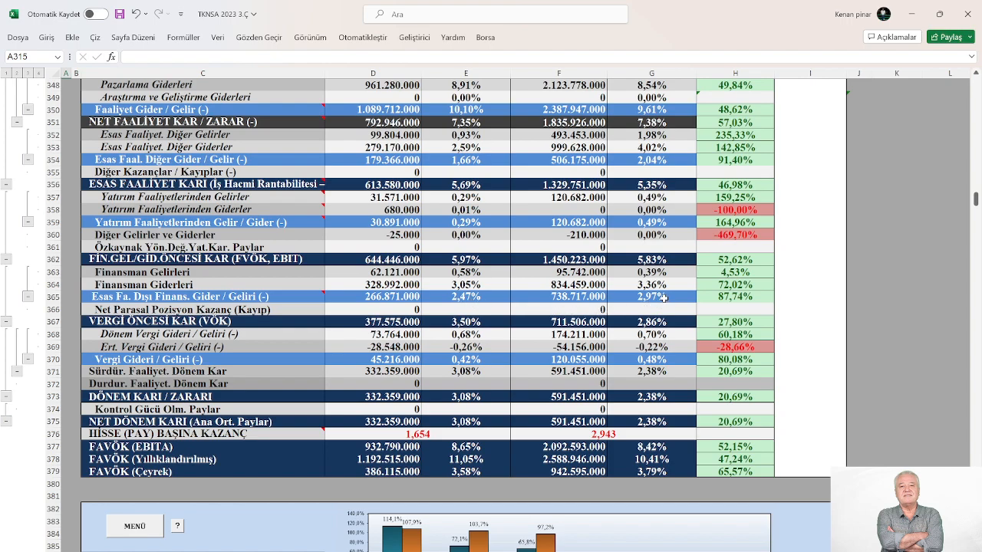
{"action": "mouse_move", "coordinate": [539, 357]}
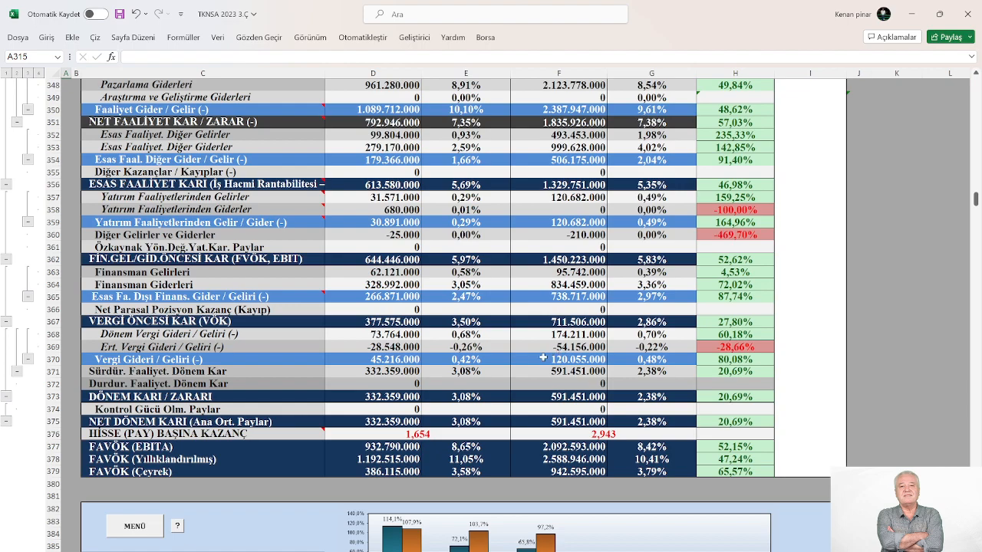
{"action": "mouse_move", "coordinate": [497, 323]}
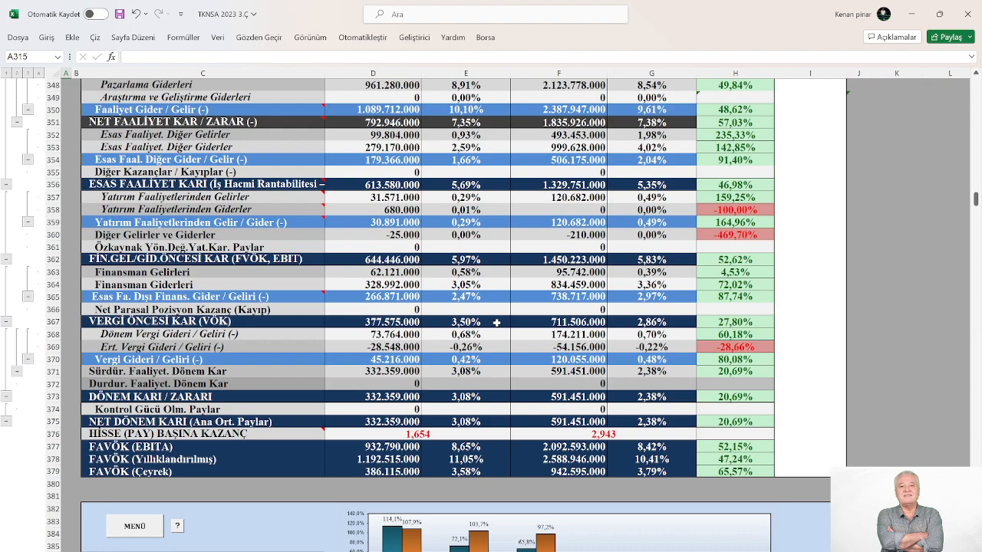
{"action": "mouse_move", "coordinate": [641, 350]}
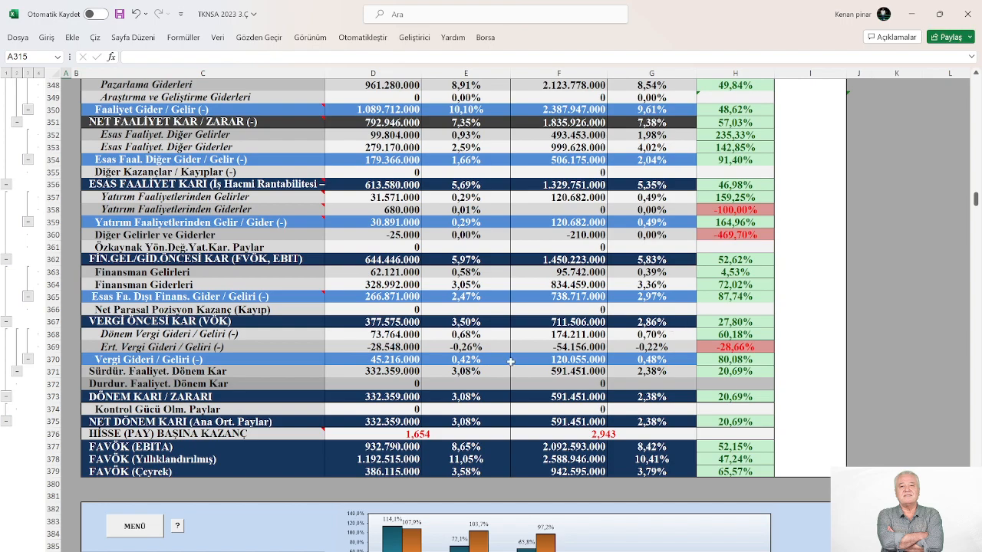
{"action": "mouse_move", "coordinate": [487, 365]}
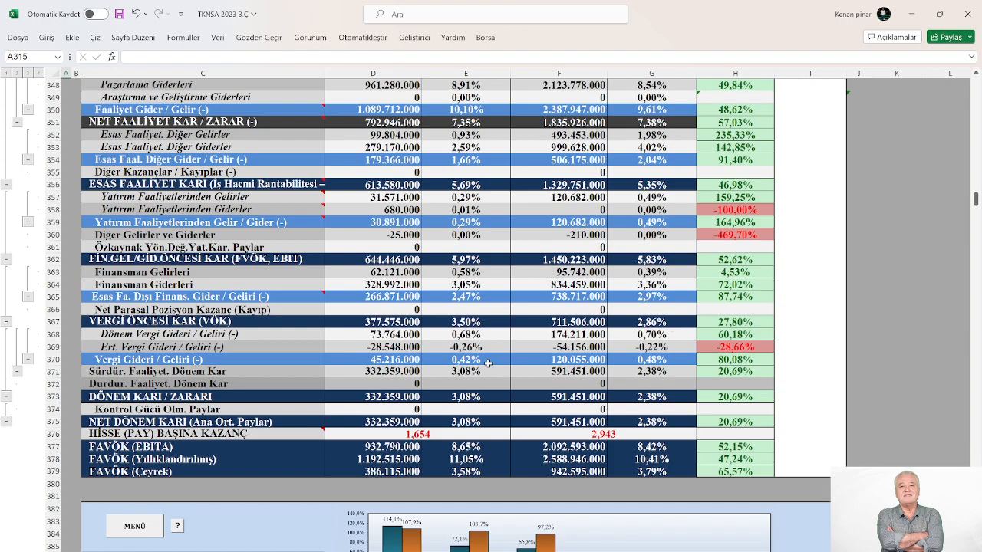
{"action": "mouse_move", "coordinate": [638, 365]}
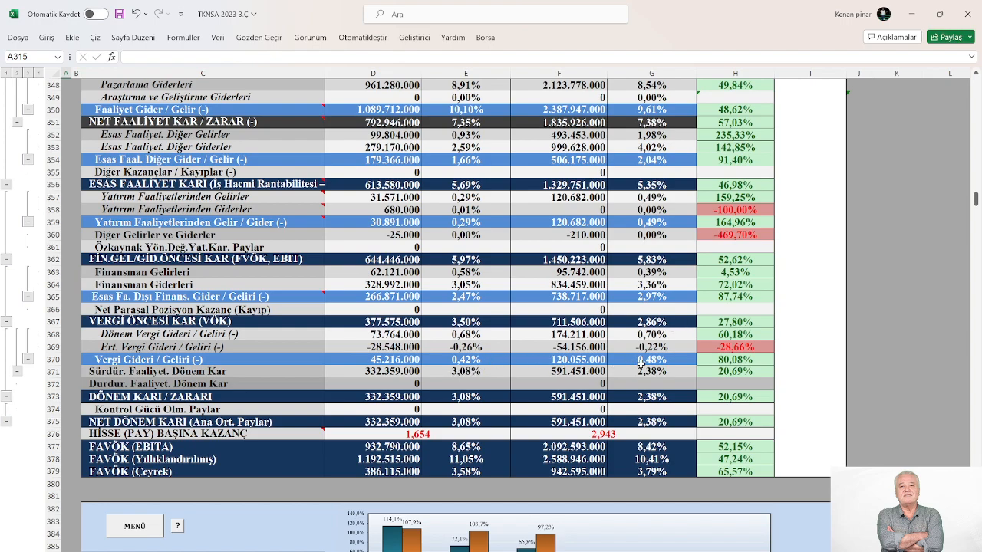
{"action": "scroll", "scroll_direction": "down", "scroll_amount": 3}
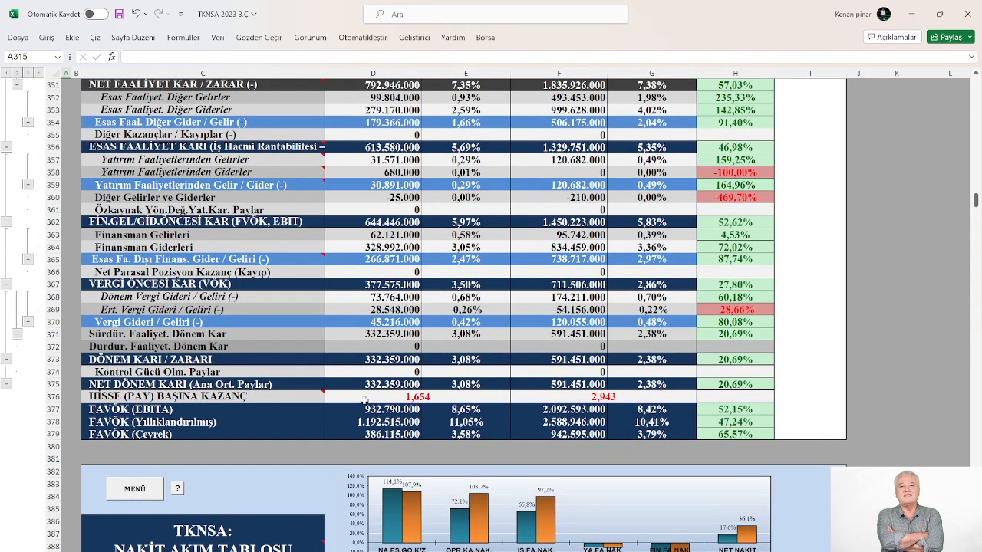
{"action": "mouse_move", "coordinate": [483, 385]}
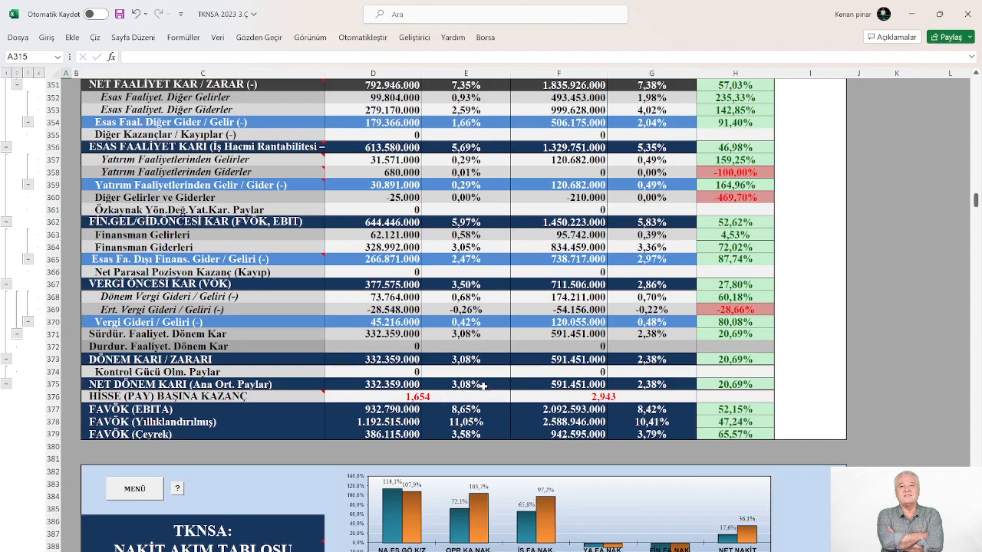
{"action": "mouse_move", "coordinate": [486, 386]}
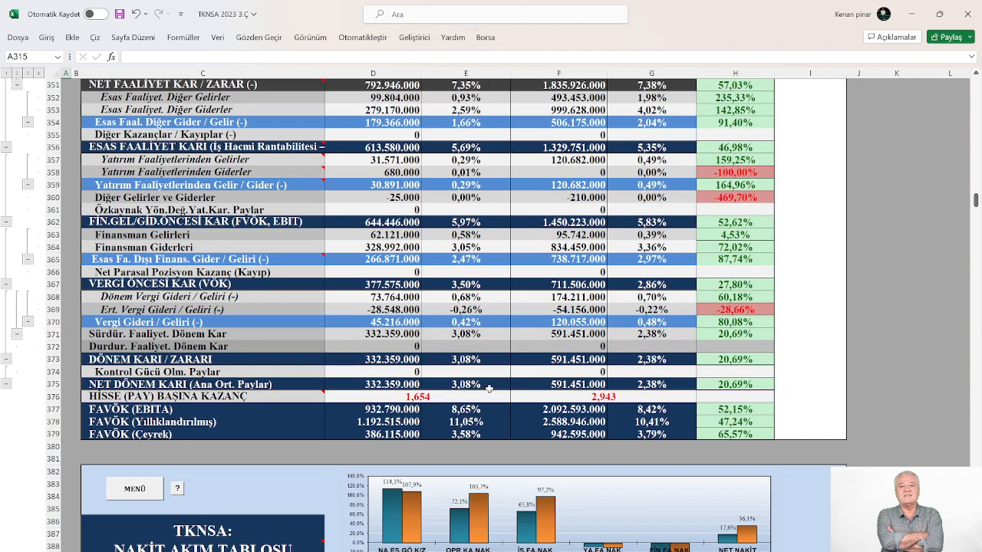
{"action": "mouse_move", "coordinate": [667, 389]}
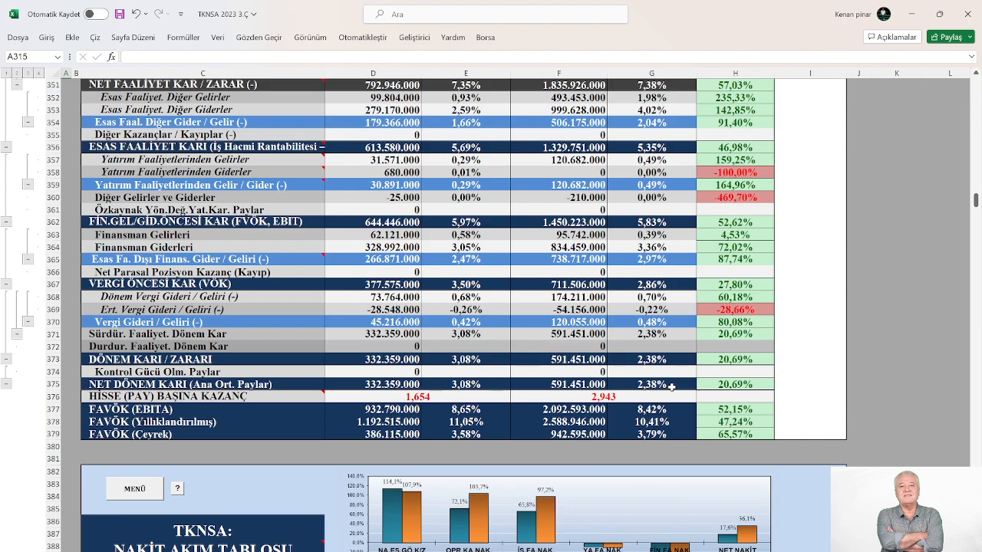
{"action": "scroll", "scroll_direction": "down", "scroll_amount": 3}
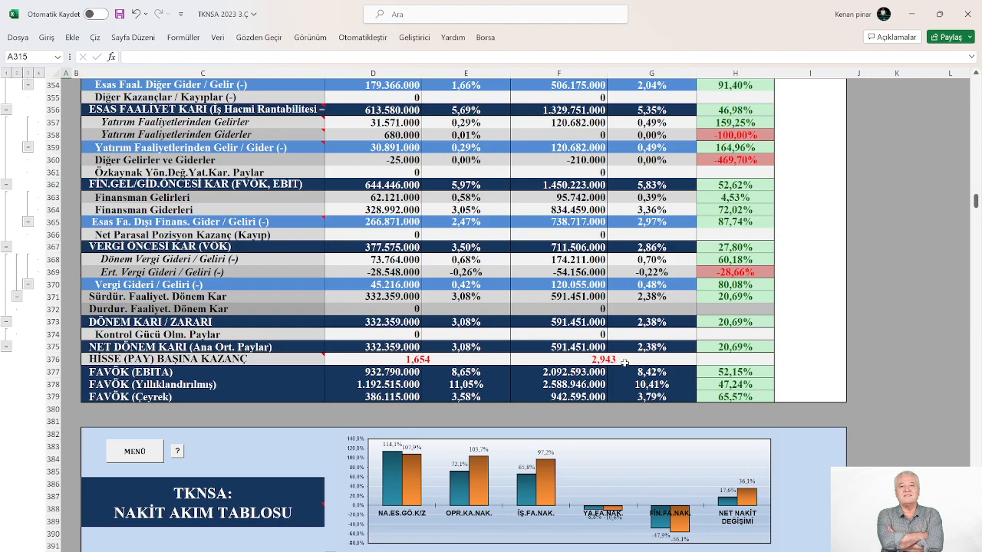
- Scroll through the Nakit Akım Değerleme commentary ratios down to the Fon Kaynak Kullanımı table
{"action": "scroll", "scroll_direction": "down", "scroll_amount": 3}
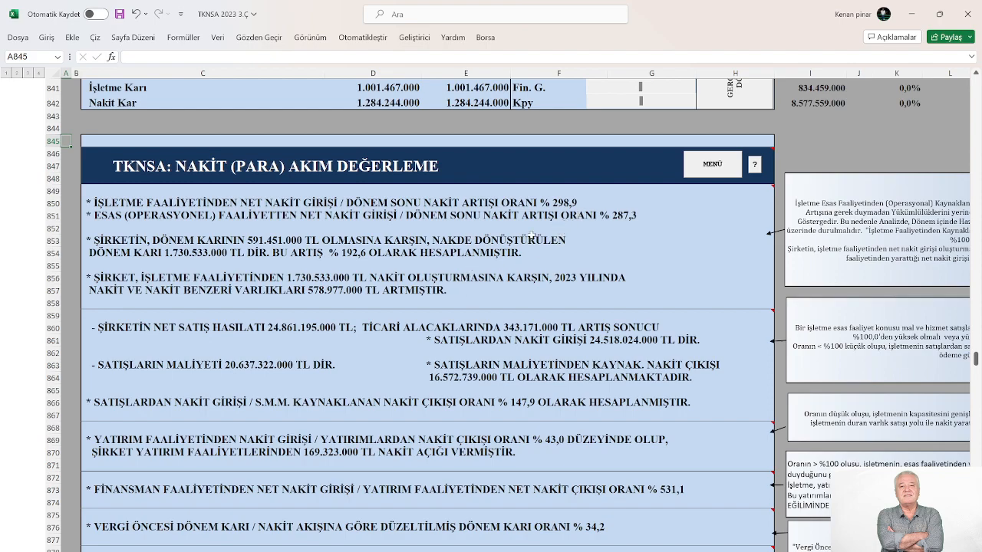
{"action": "mouse_move", "coordinate": [622, 230]}
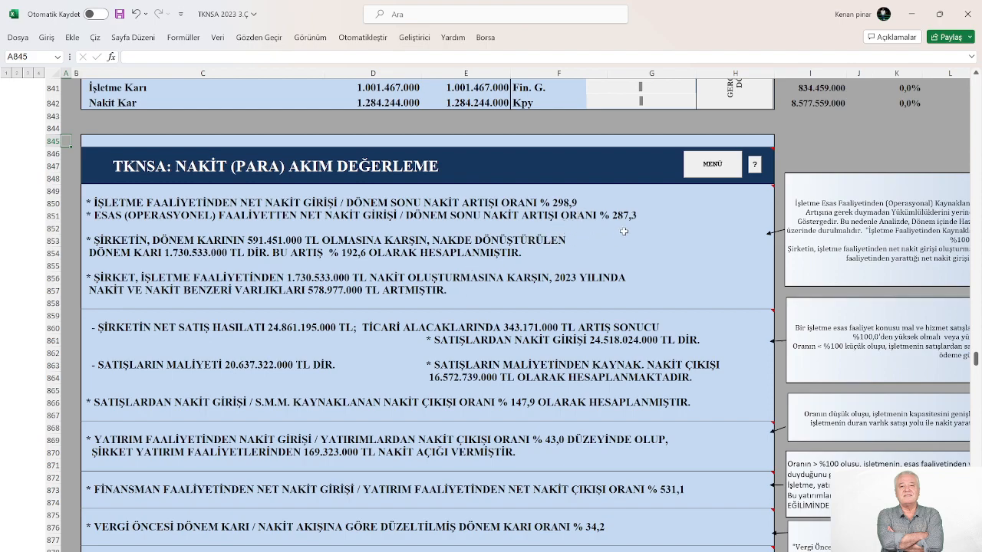
{"action": "mouse_move", "coordinate": [604, 234]}
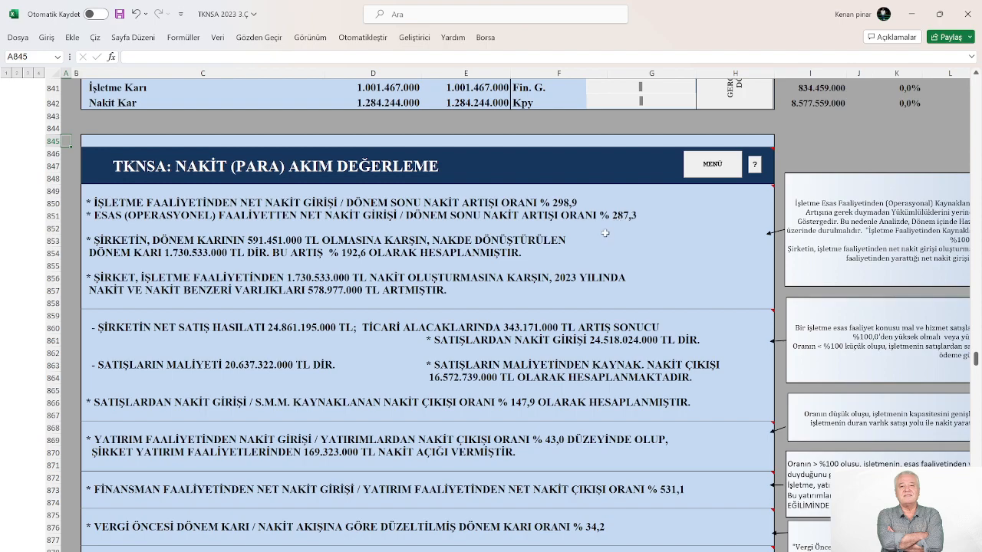
{"action": "scroll", "scroll_direction": "down", "scroll_amount": 3}
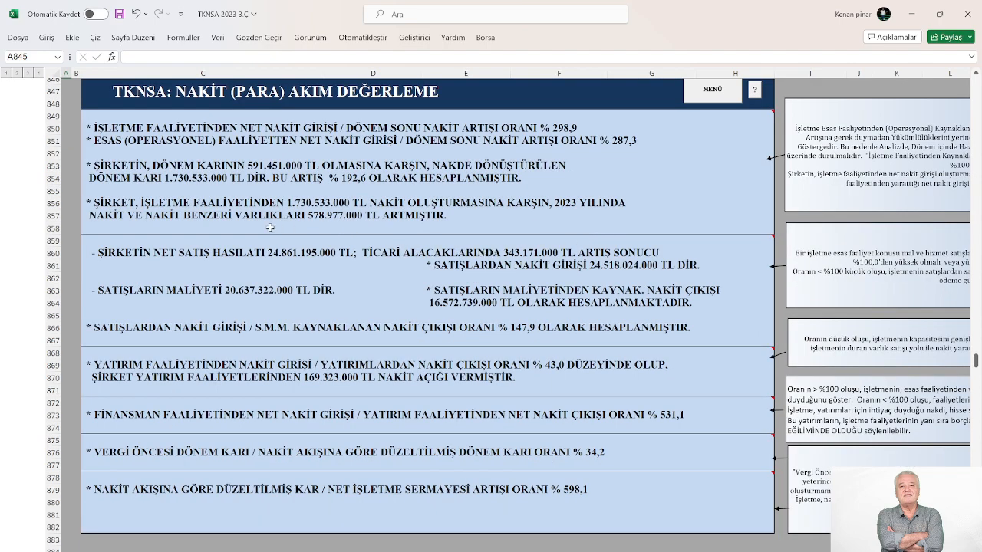
{"action": "mouse_move", "coordinate": [393, 222]}
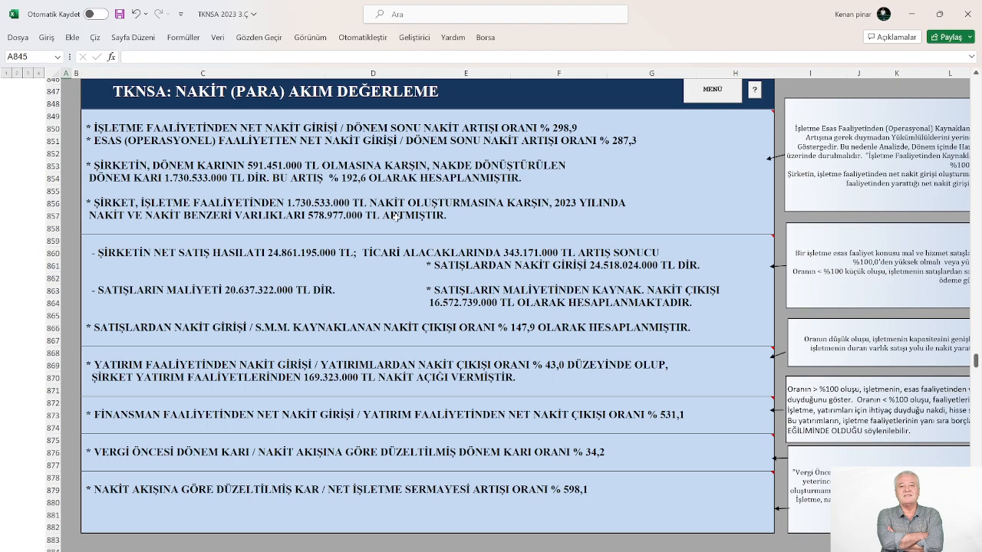
{"action": "mouse_move", "coordinate": [330, 227]}
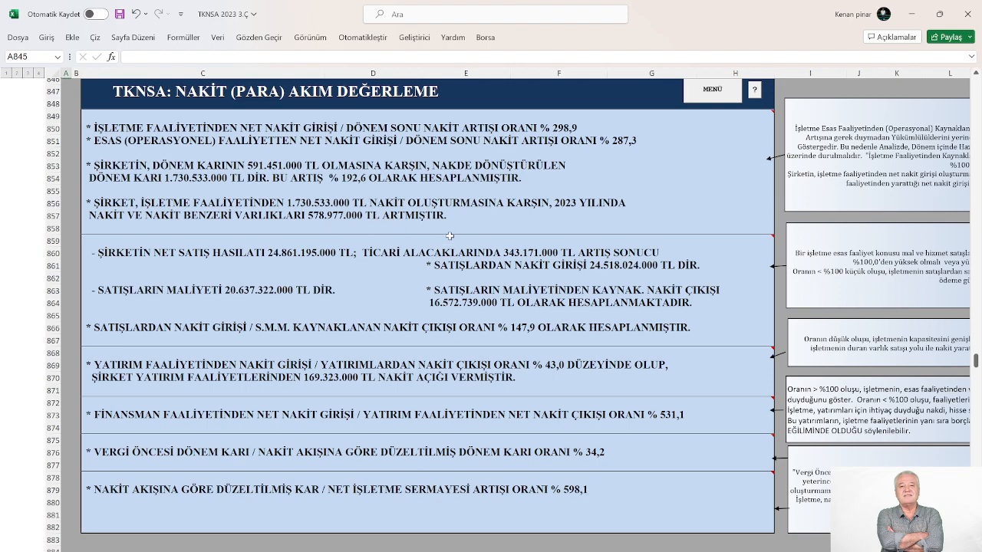
{"action": "scroll", "scroll_direction": "down", "scroll_amount": 3}
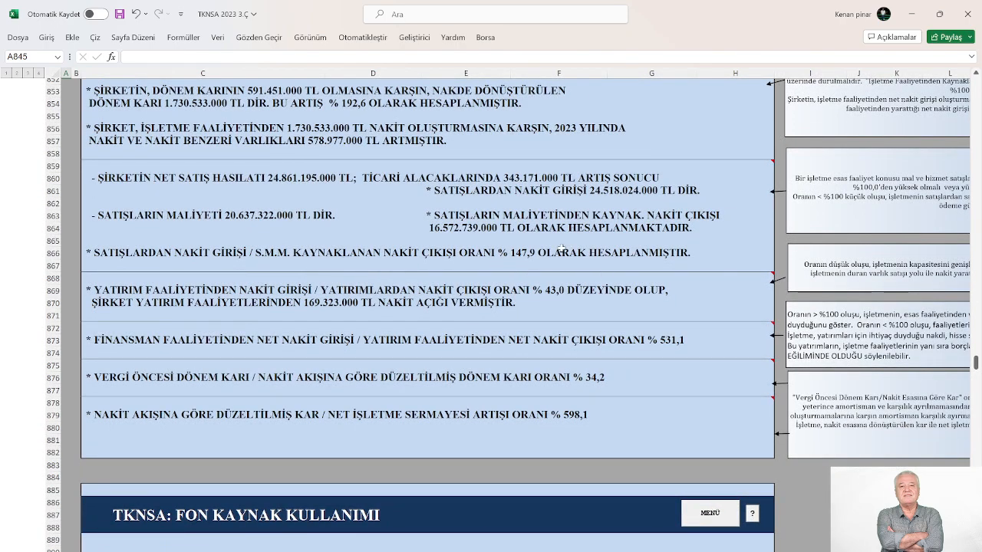
{"action": "scroll", "scroll_direction": "down", "scroll_amount": 3}
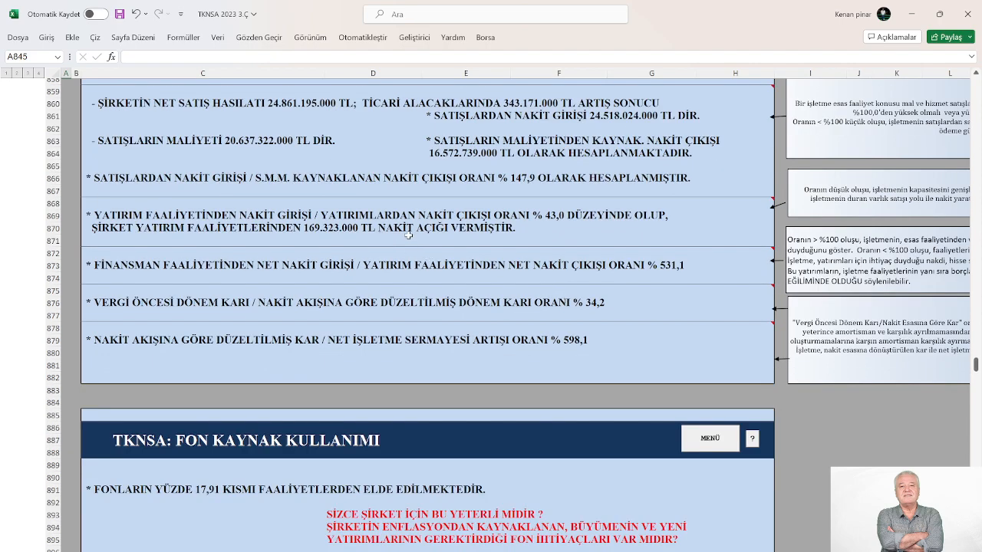
{"action": "mouse_move", "coordinate": [541, 231]}
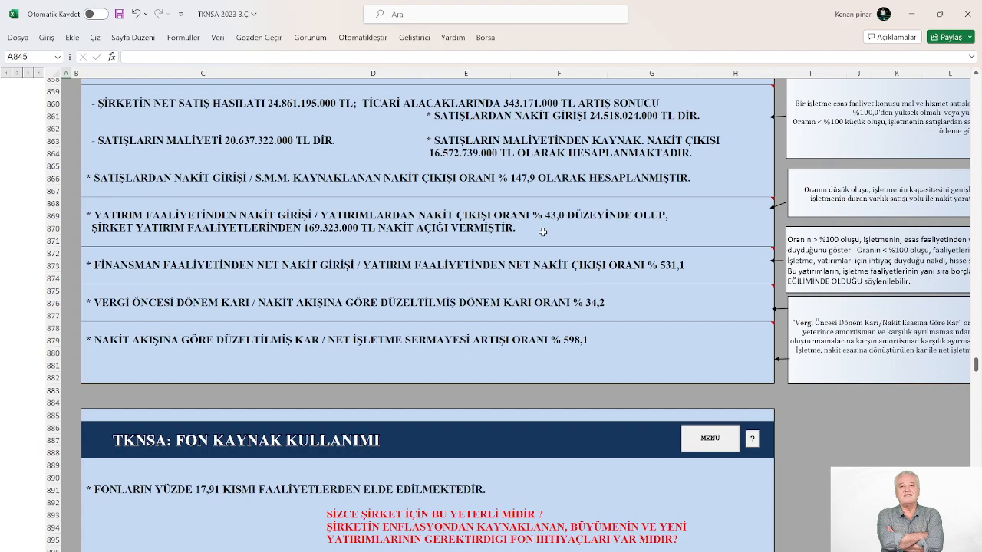
{"action": "mouse_move", "coordinate": [298, 233]}
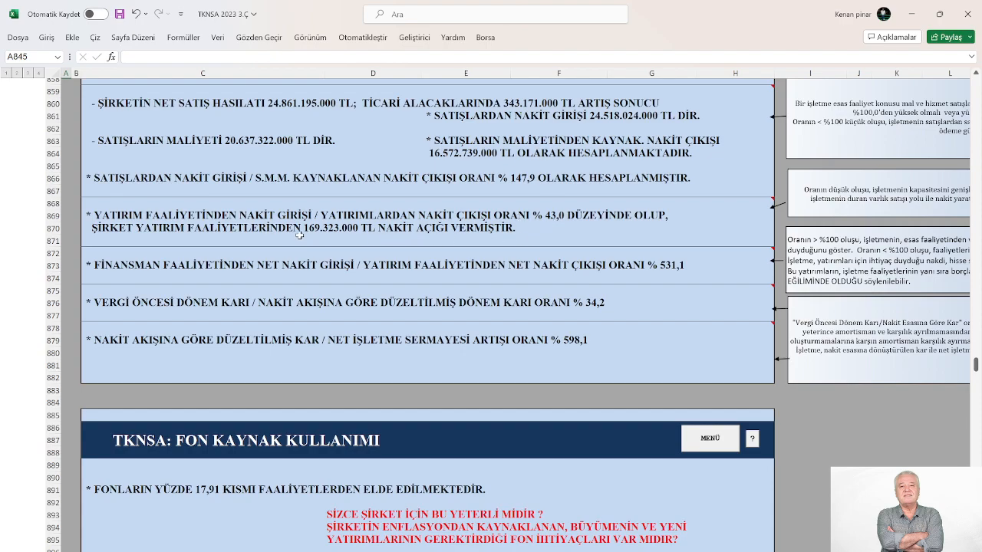
{"action": "mouse_move", "coordinate": [429, 232]}
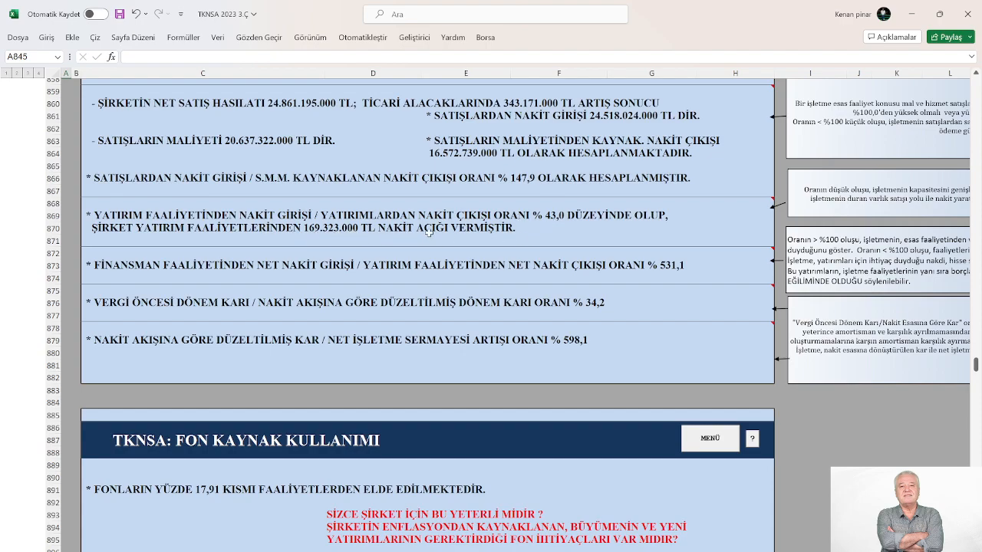
{"action": "mouse_move", "coordinate": [464, 239]}
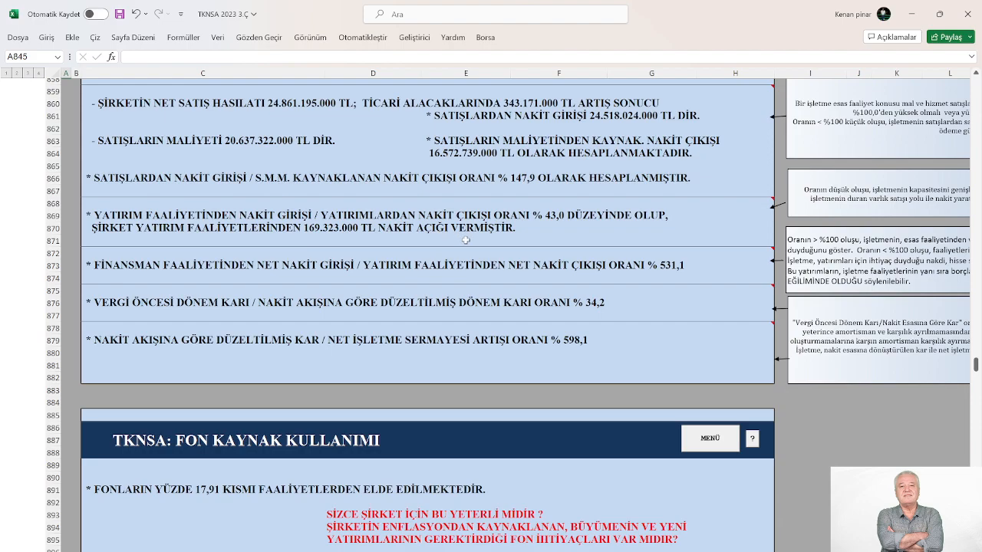
{"action": "scroll", "scroll_direction": "down", "scroll_amount": 3}
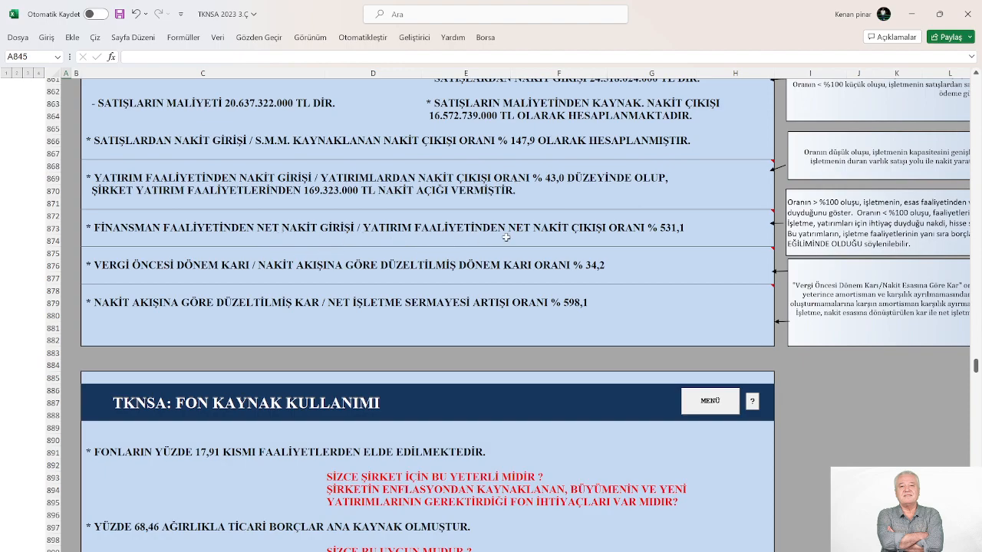
{"action": "mouse_move", "coordinate": [669, 246]}
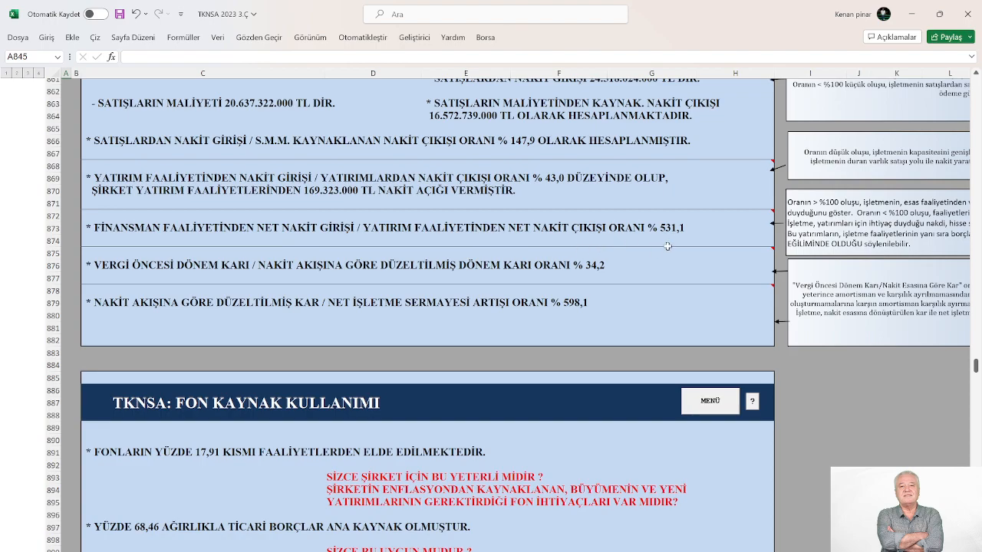
{"action": "mouse_move", "coordinate": [702, 240]}
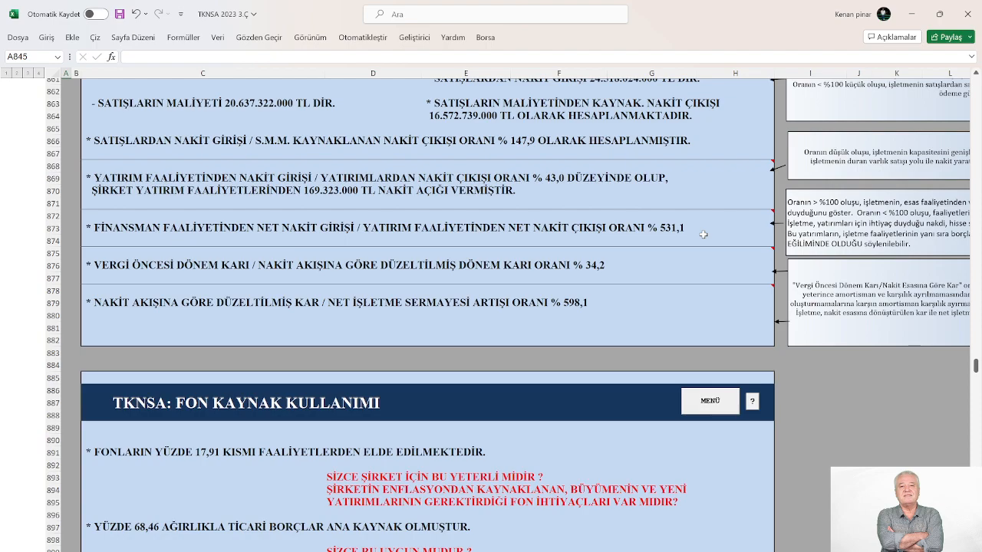
{"action": "mouse_move", "coordinate": [684, 239]}
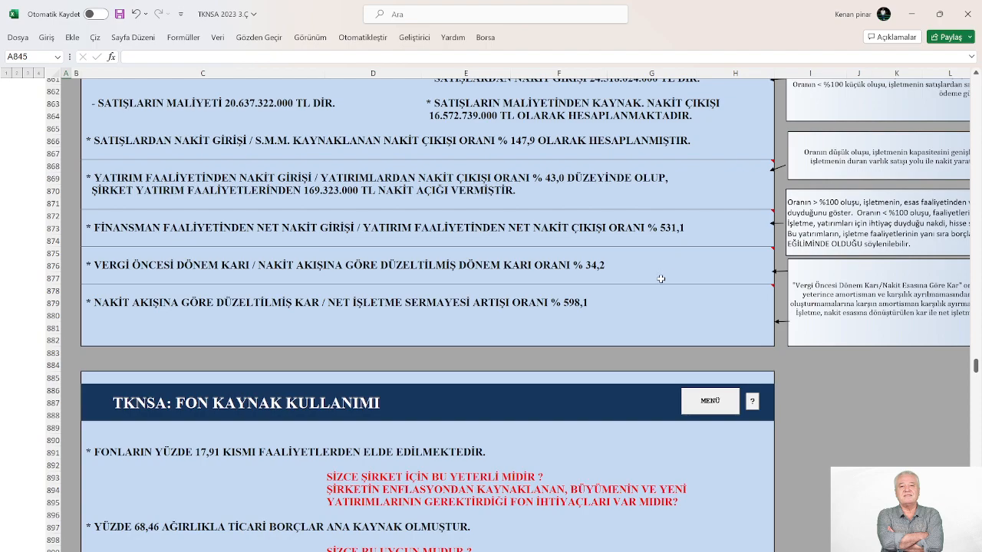
{"action": "mouse_move", "coordinate": [662, 276]}
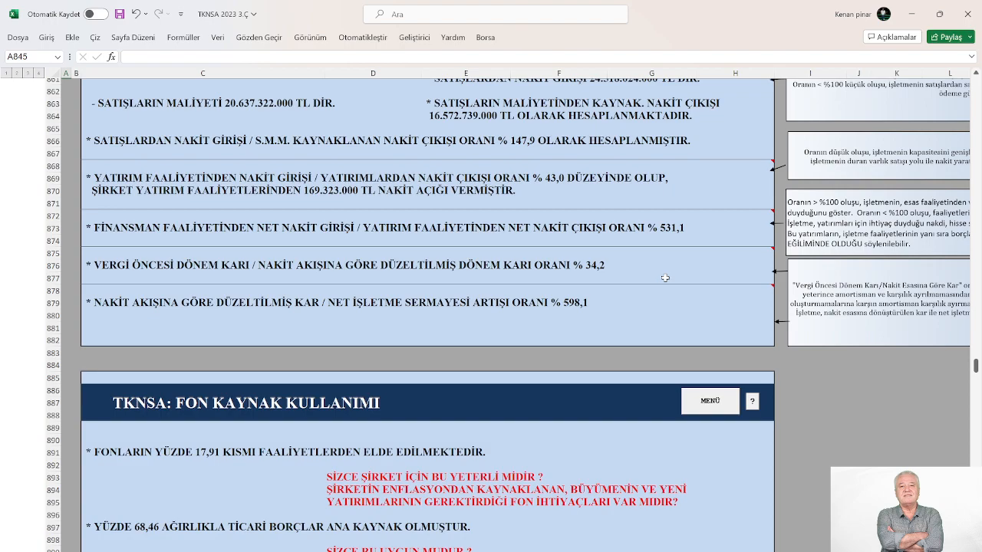
{"action": "mouse_move", "coordinate": [667, 253]}
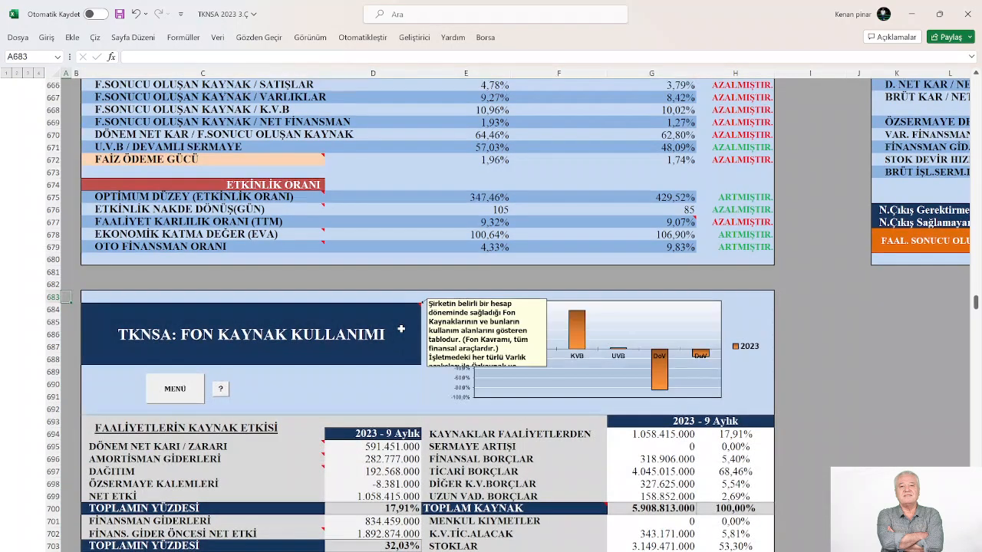
- Scroll past the fund sources/uses and working capital tables to the GÖSTERGELER ratios comparing 2022 and 2023
{"action": "scroll", "scroll_direction": "down", "scroll_amount": 3}
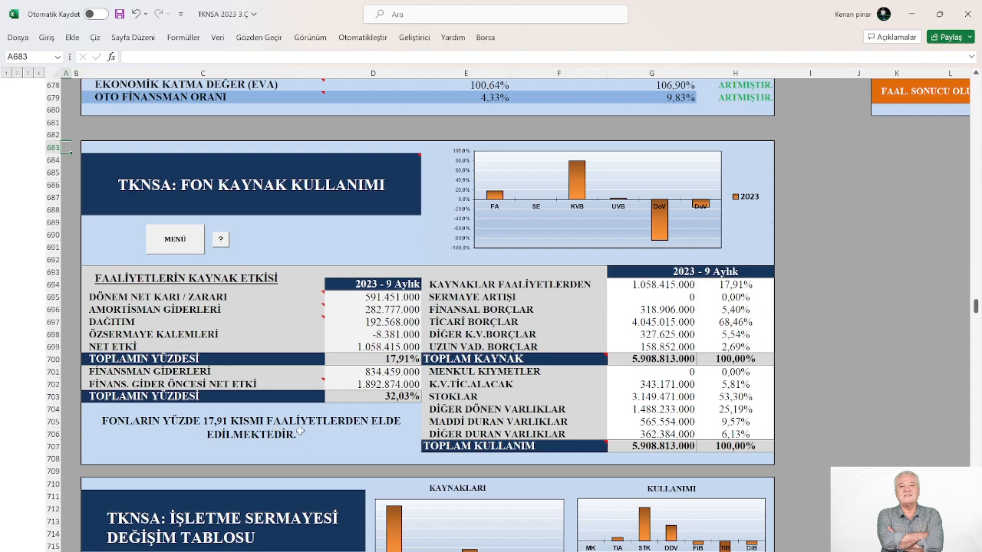
{"action": "mouse_move", "coordinate": [337, 429]}
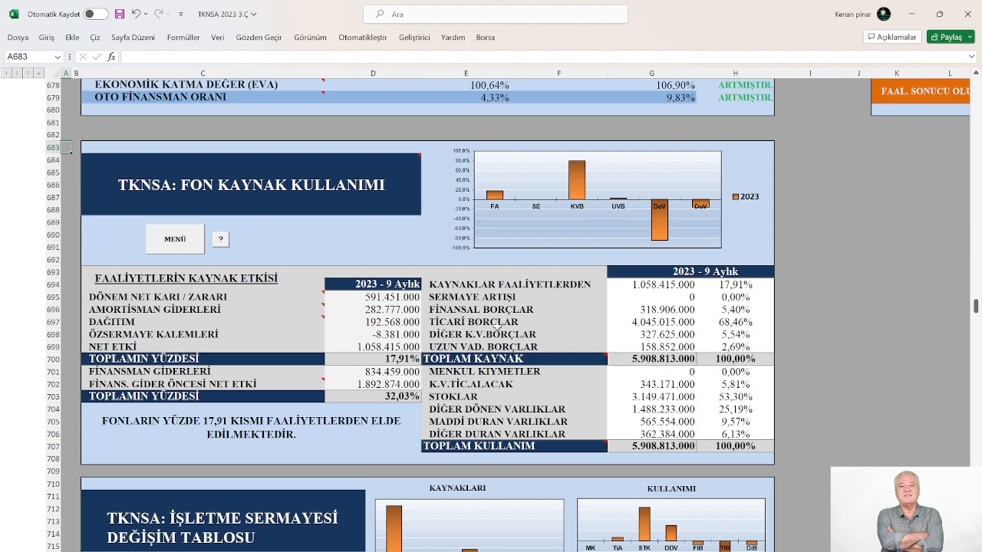
{"action": "mouse_move", "coordinate": [498, 416]}
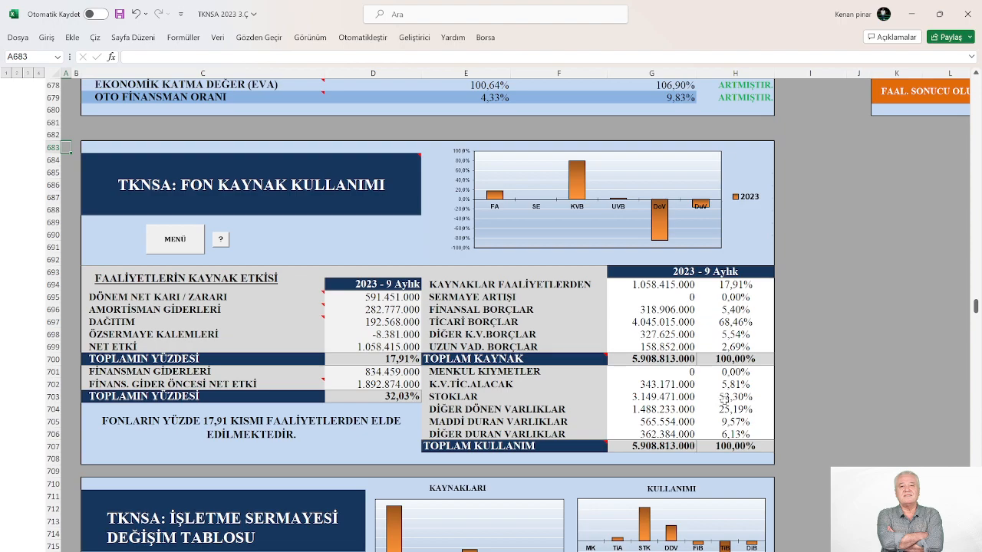
{"action": "mouse_move", "coordinate": [718, 405]}
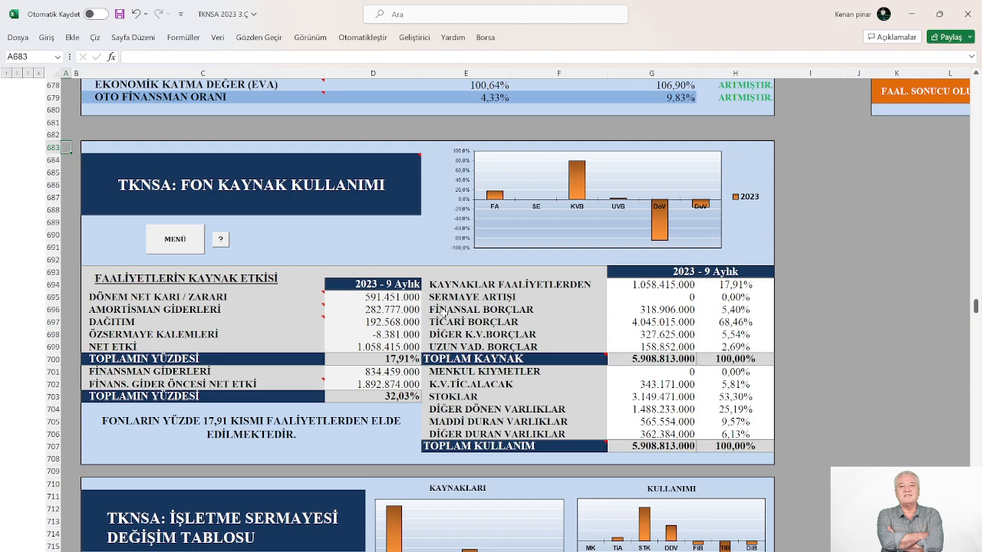
{"action": "mouse_move", "coordinate": [483, 396]}
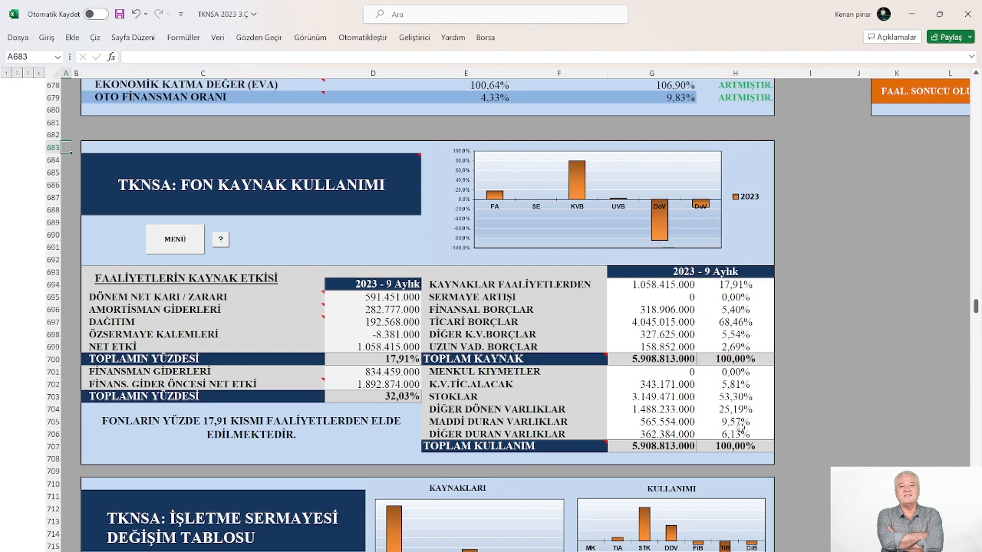
{"action": "scroll", "scroll_direction": "down", "scroll_amount": 3}
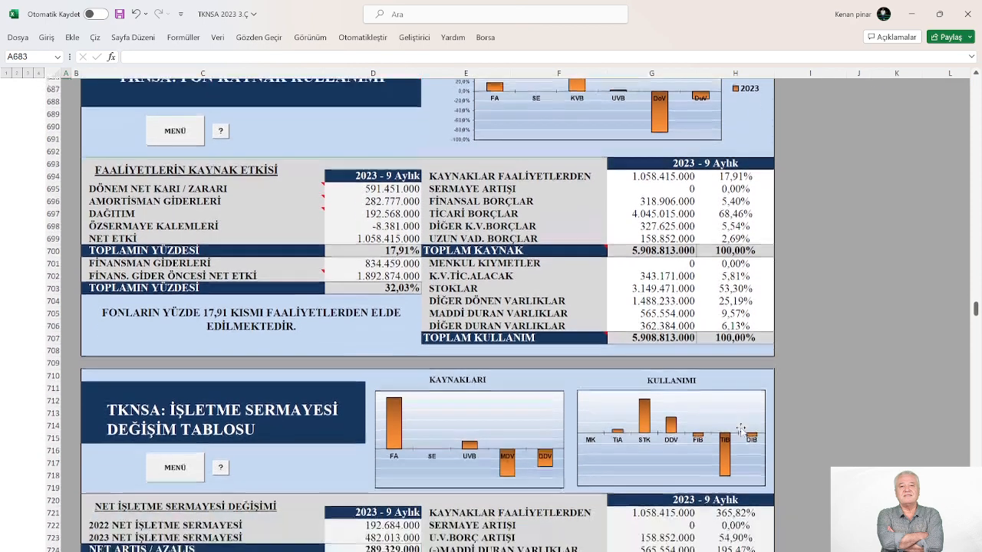
{"action": "scroll", "scroll_direction": "down", "scroll_amount": 3}
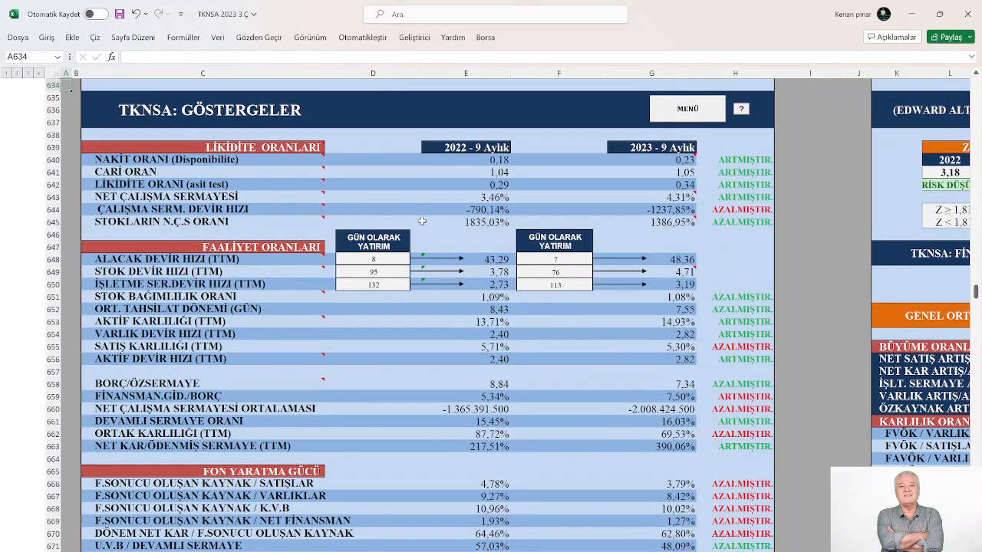
{"action": "mouse_move", "coordinate": [733, 184]}
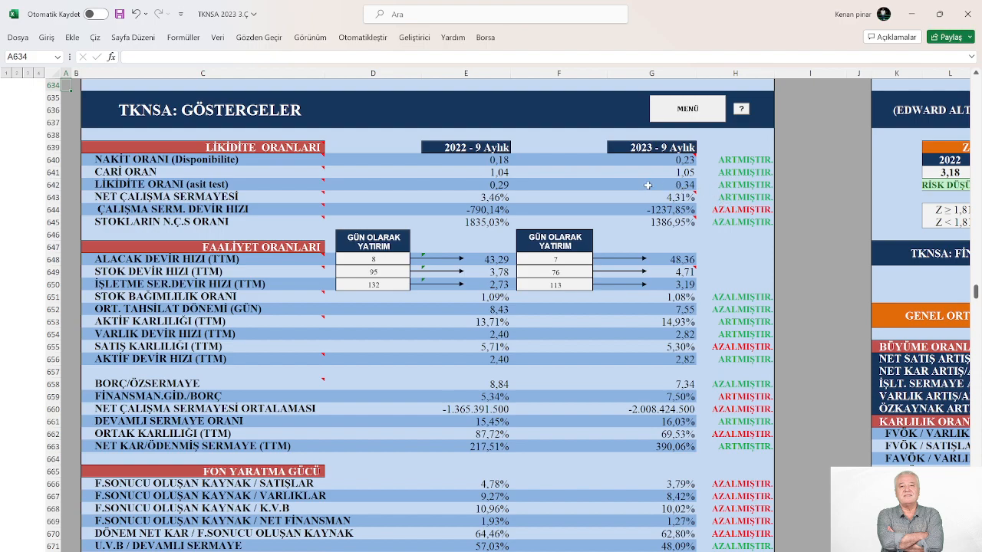
{"action": "mouse_move", "coordinate": [707, 172]}
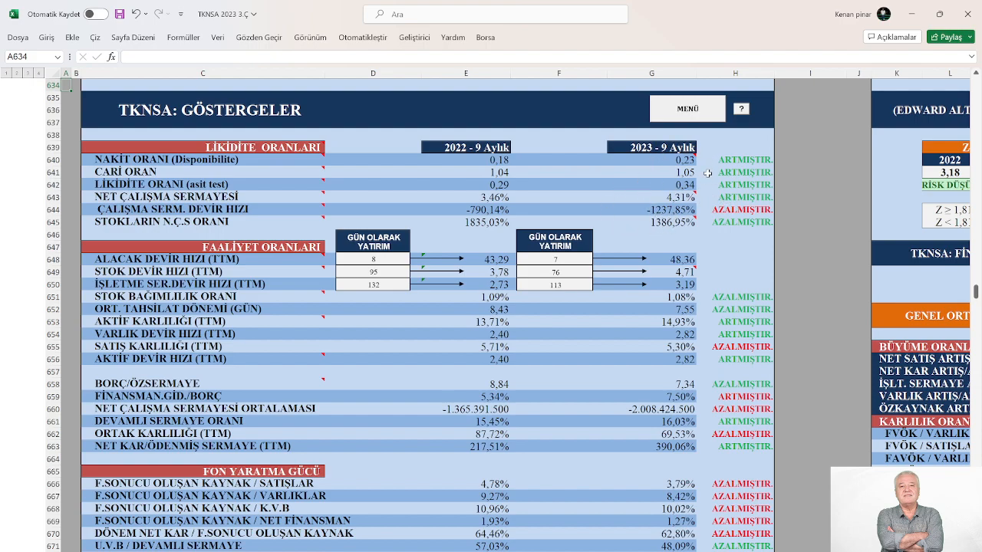
- Scroll through the ratio tables to the Reel Satış Artışları ve İhracat section showing 56.29% real sales growth
{"action": "scroll", "scroll_direction": "down", "scroll_amount": 3}
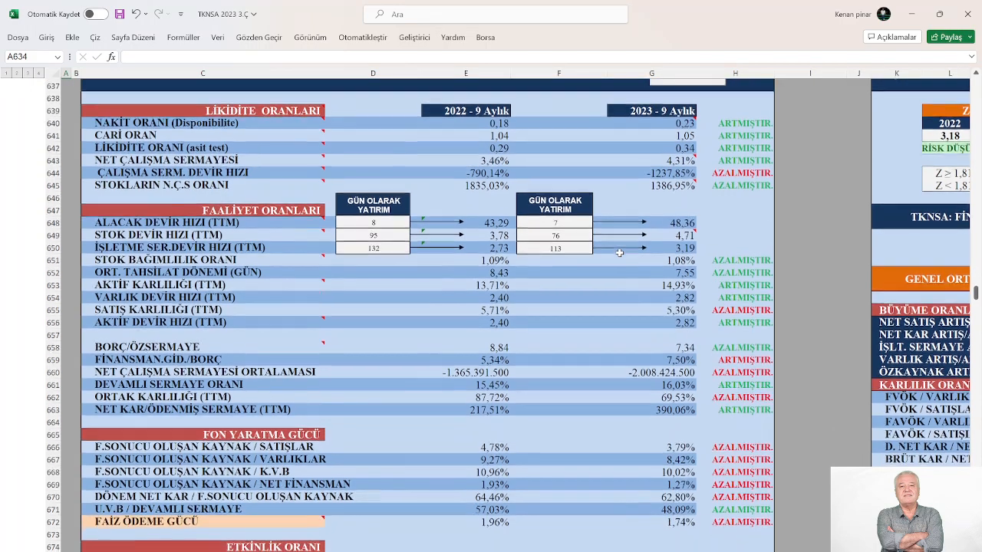
{"action": "scroll", "scroll_direction": "down", "scroll_amount": 3}
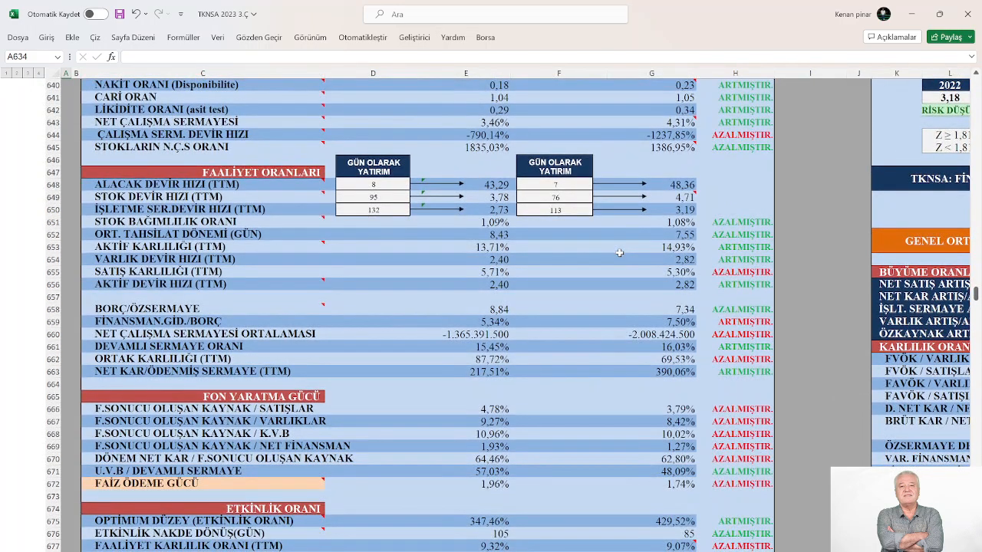
{"action": "mouse_move", "coordinate": [233, 469]}
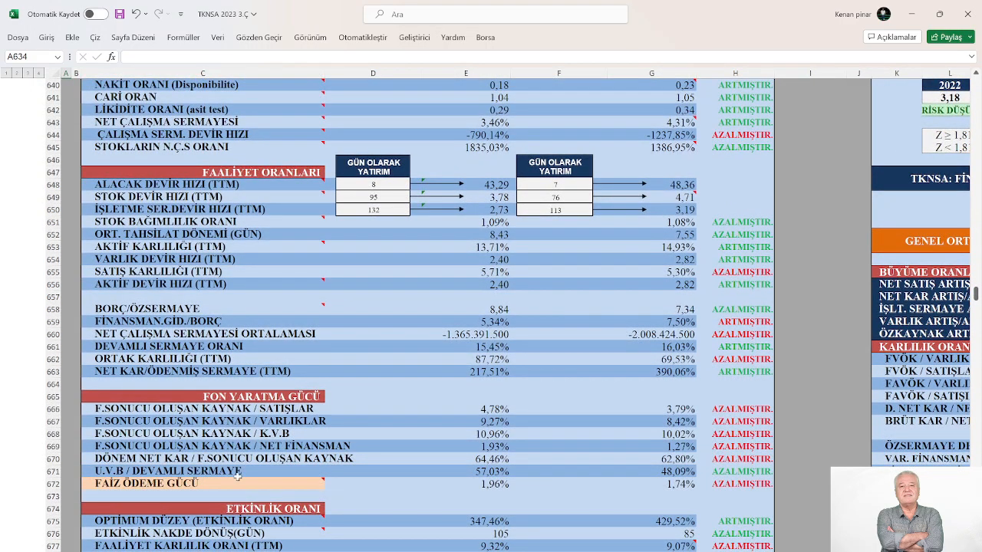
{"action": "mouse_move", "coordinate": [548, 333]}
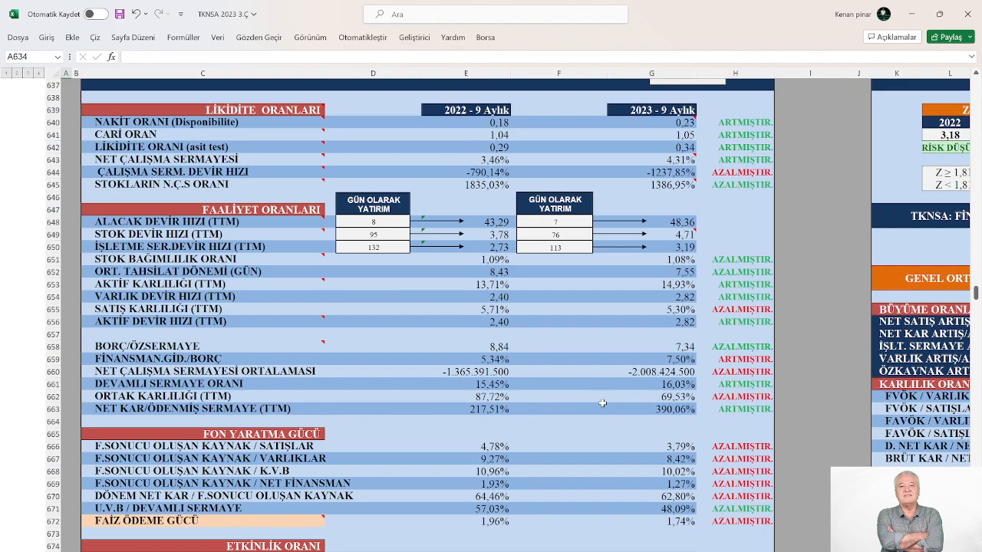
{"action": "mouse_move", "coordinate": [546, 414]}
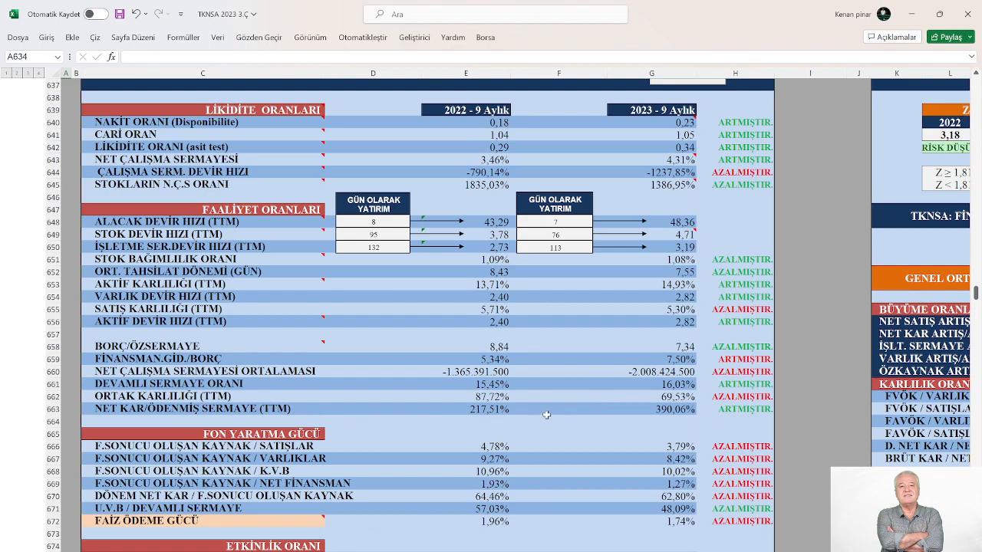
{"action": "mouse_move", "coordinate": [555, 388]}
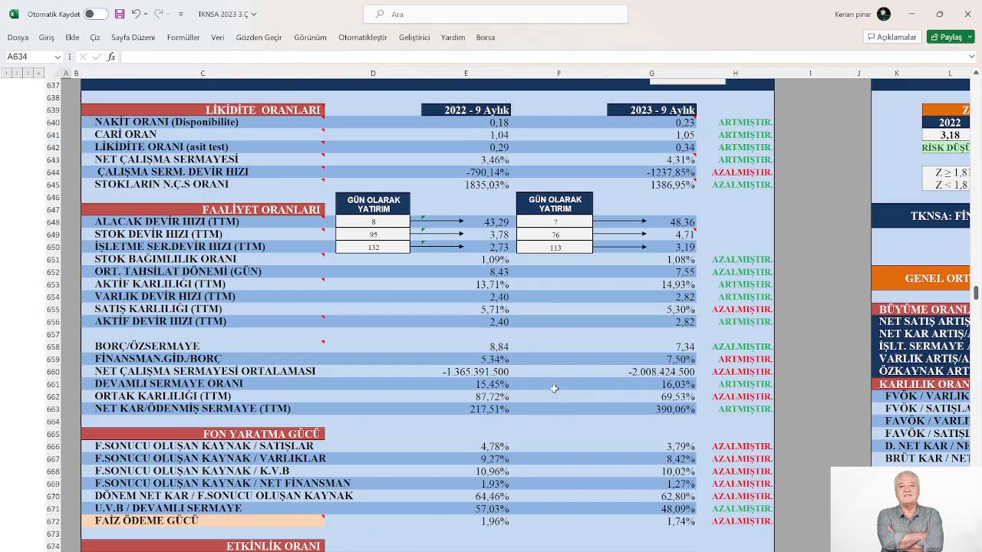
{"action": "scroll", "scroll_direction": "down", "scroll_amount": 3}
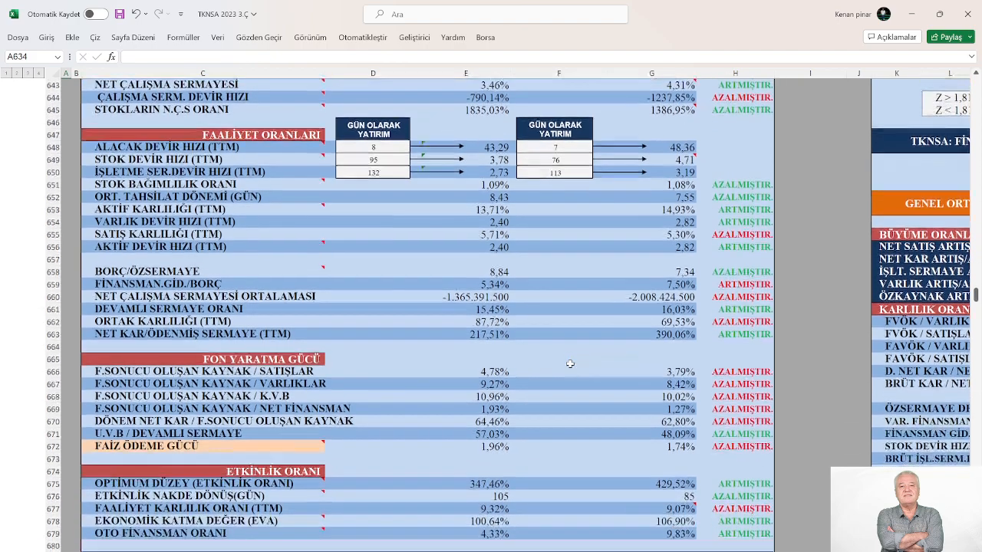
{"action": "scroll", "scroll_direction": "down", "scroll_amount": 3}
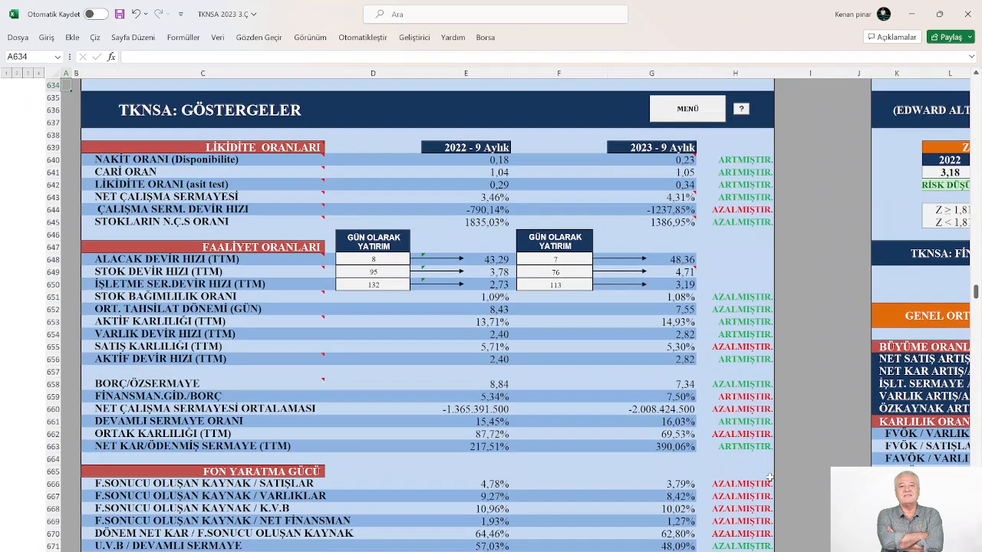
{"action": "scroll", "scroll_direction": "down", "scroll_amount": 3}
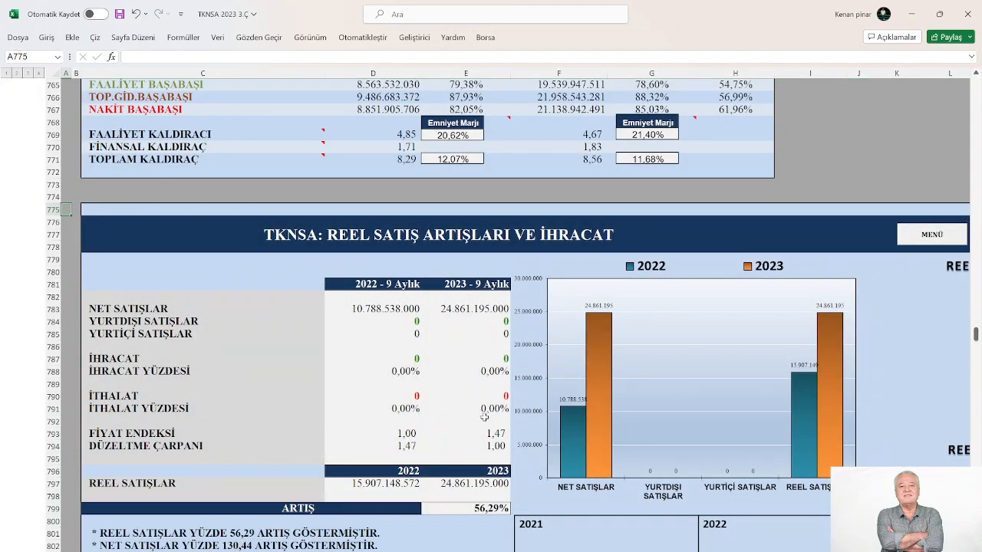
- Navigate via MENÜ from the real sales section back to the Kar-Zarar income statement
{"action": "scroll", "scroll_direction": "down", "scroll_amount": 3}
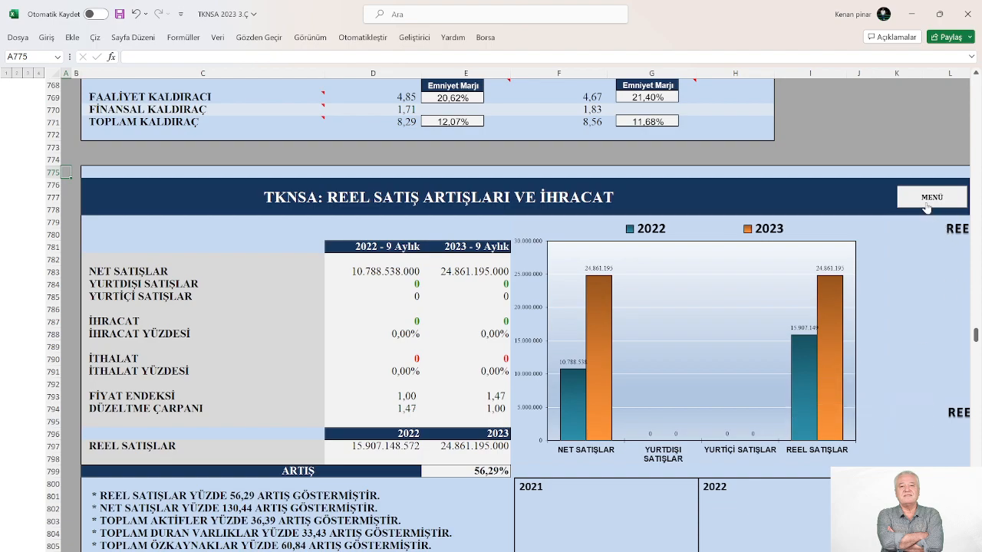
{"action": "left_click", "coordinate": [930, 196]}
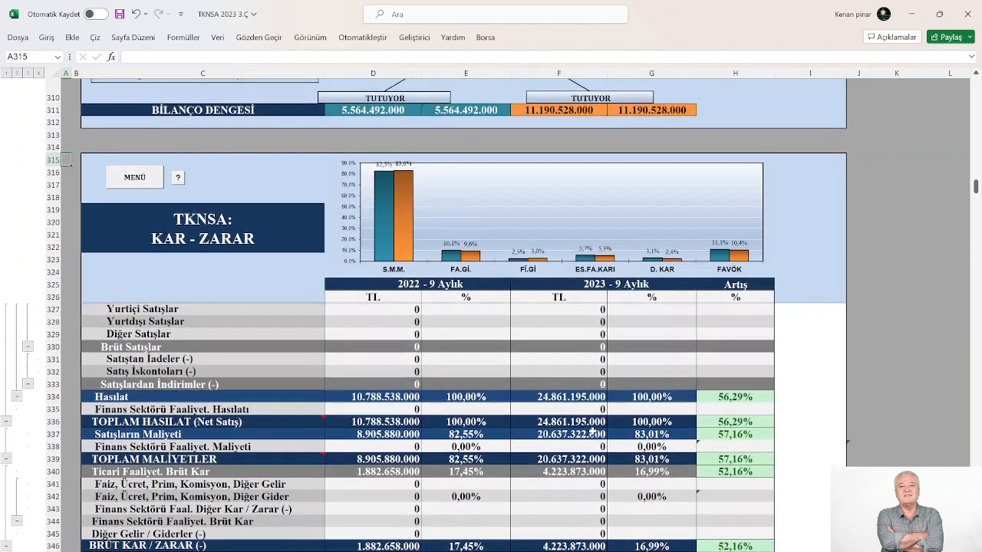
- Scroll through the Kar-Zarar figures, then navigate via MENÜ to the Hisse Senedi Değeri section with target price 16.31
{"action": "scroll", "scroll_direction": "down", "scroll_amount": 3}
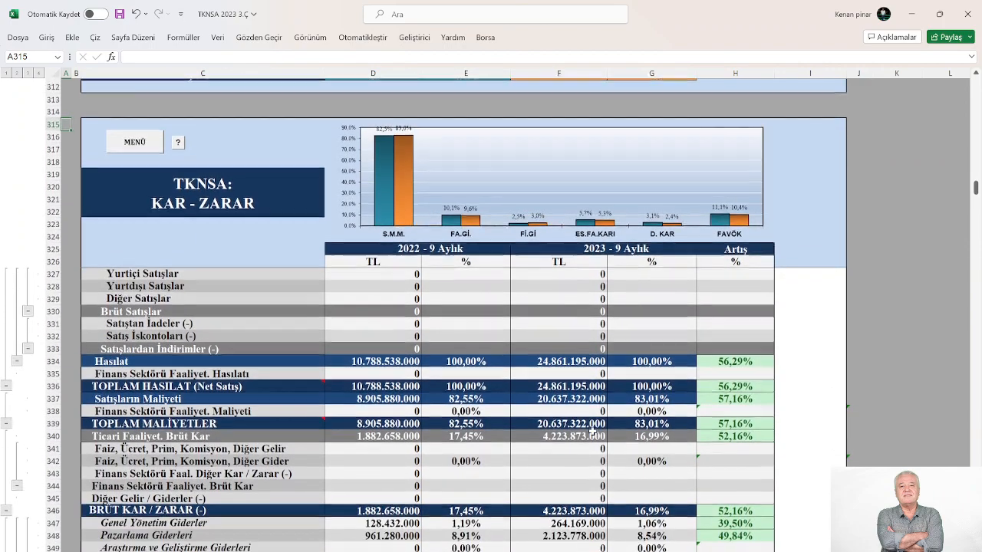
{"action": "scroll", "scroll_direction": "down", "scroll_amount": 3}
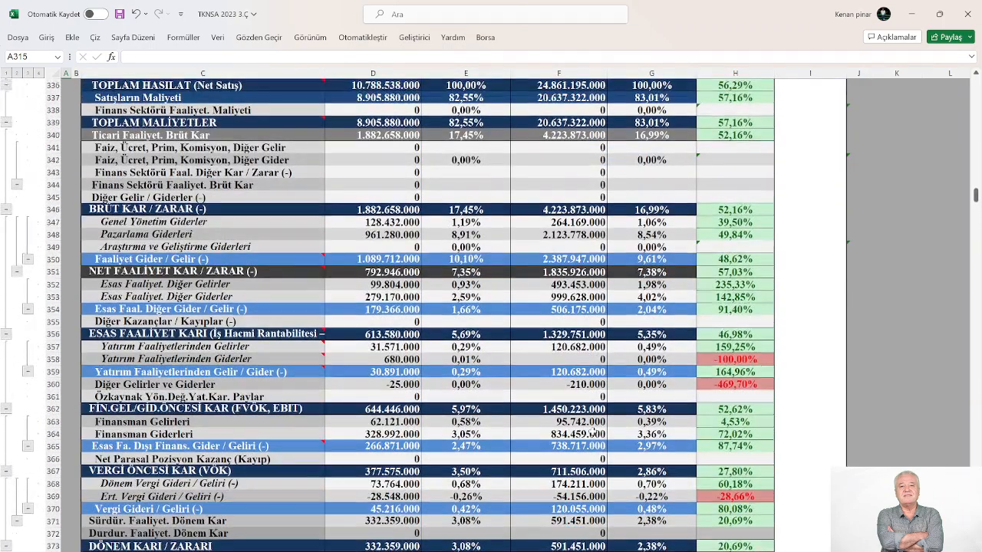
{"action": "scroll", "scroll_direction": "down", "scroll_amount": 3}
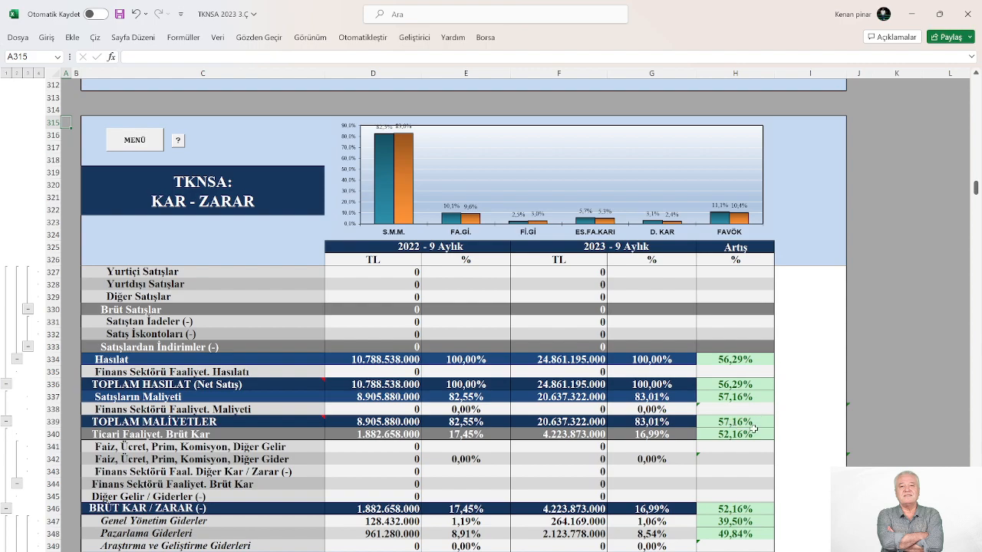
{"action": "mouse_move", "coordinate": [733, 421]}
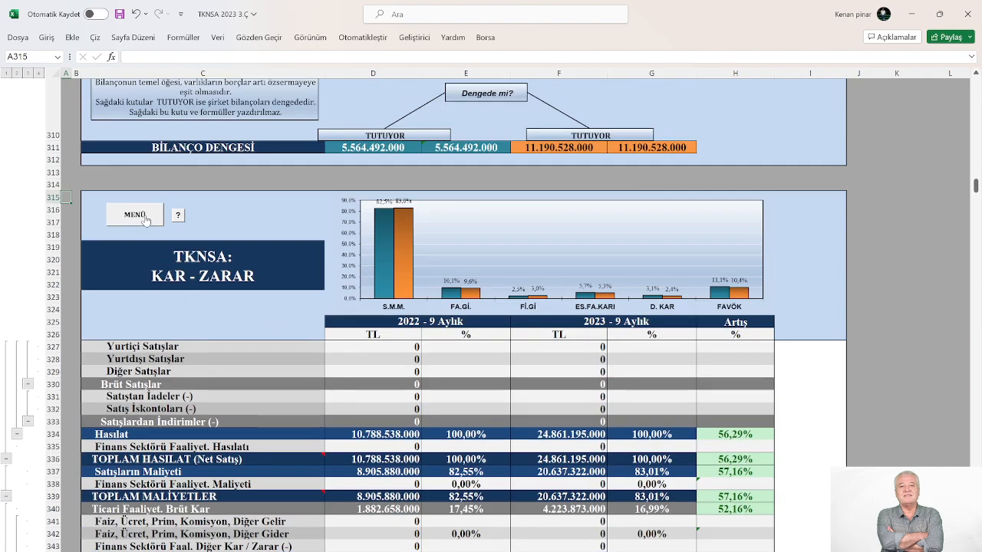
{"action": "left_click", "coordinate": [135, 214]}
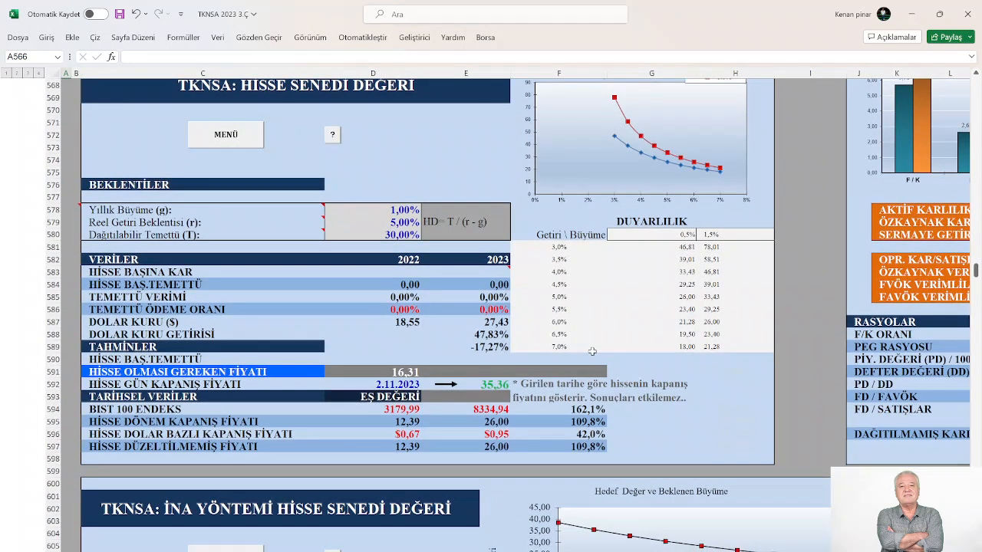
- Scroll through the share value and İNA valuation tables, then return to the workbook's Menü of financial tables
{"action": "scroll", "scroll_direction": "down", "scroll_amount": 3}
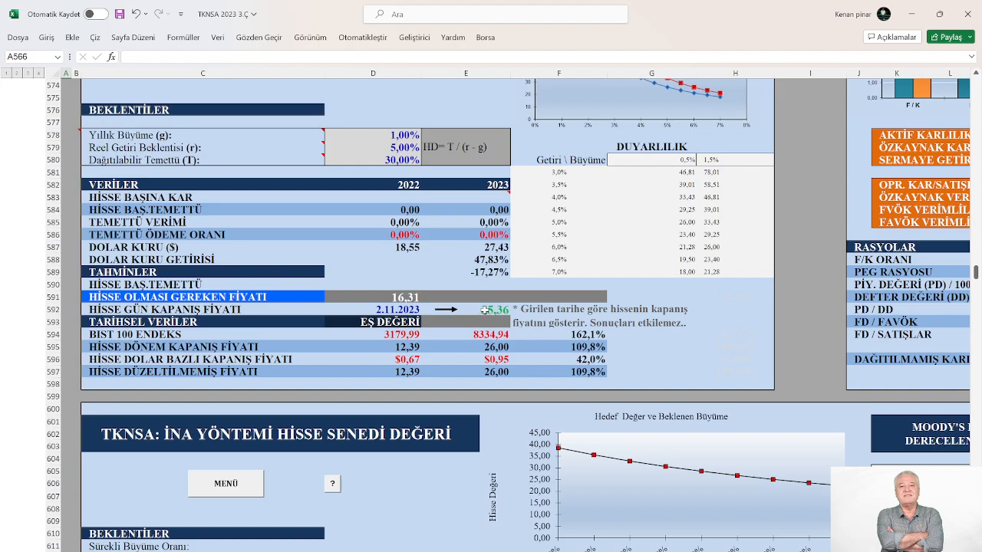
{"action": "scroll", "scroll_direction": "down", "scroll_amount": 3}
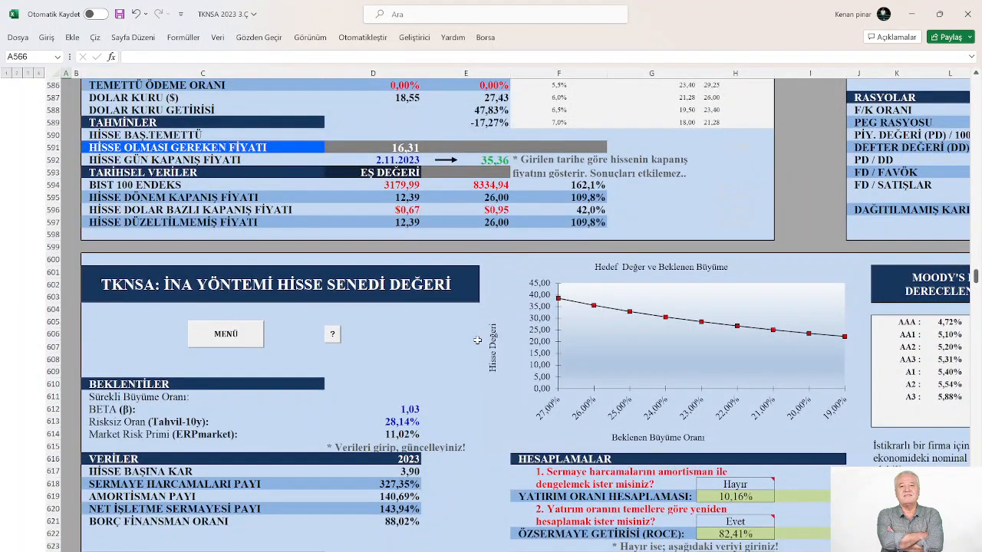
{"action": "scroll", "scroll_direction": "down", "scroll_amount": 3}
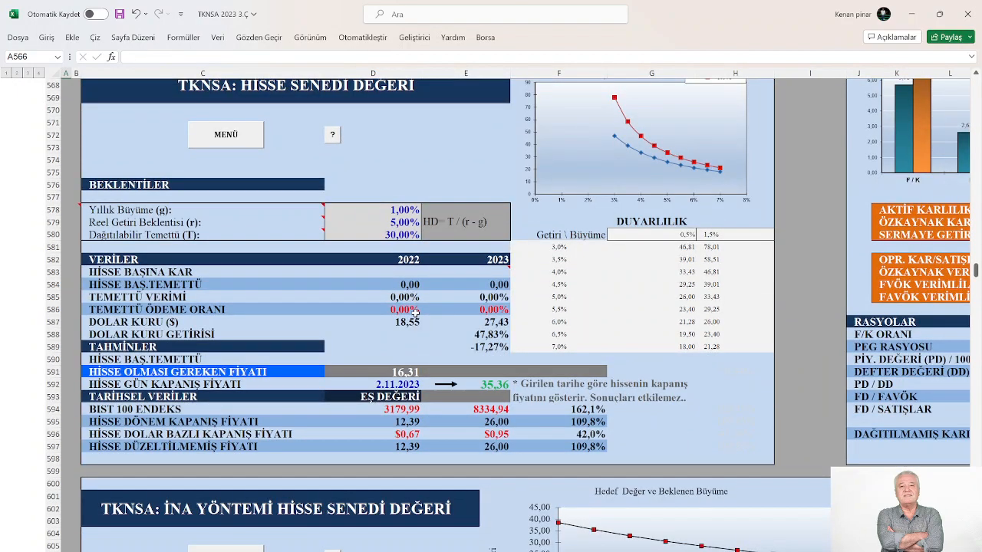
{"action": "mouse_move", "coordinate": [405, 344]}
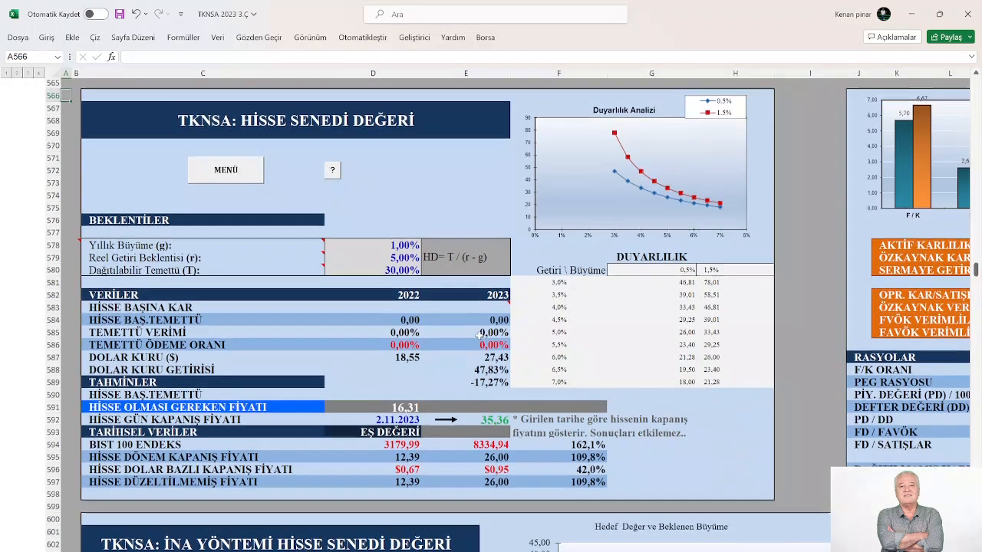
{"action": "scroll", "scroll_direction": "down", "scroll_amount": 3}
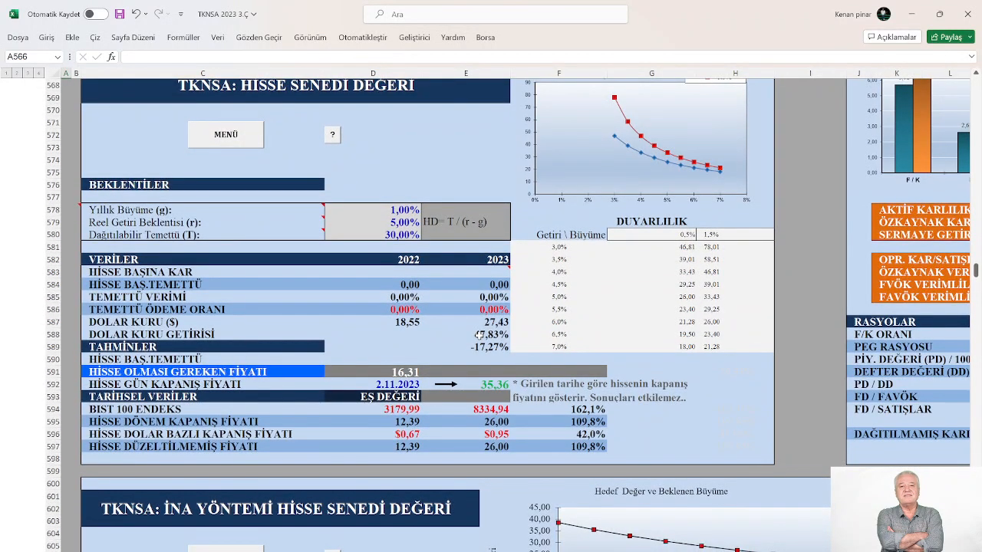
{"action": "scroll", "scroll_direction": "down", "scroll_amount": 3}
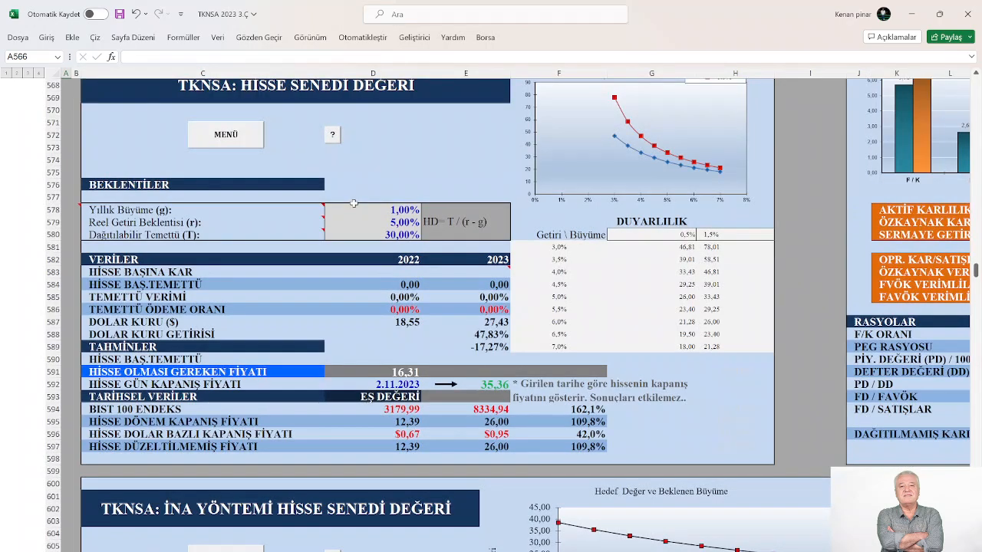
{"action": "left_click", "coordinate": [225, 135]}
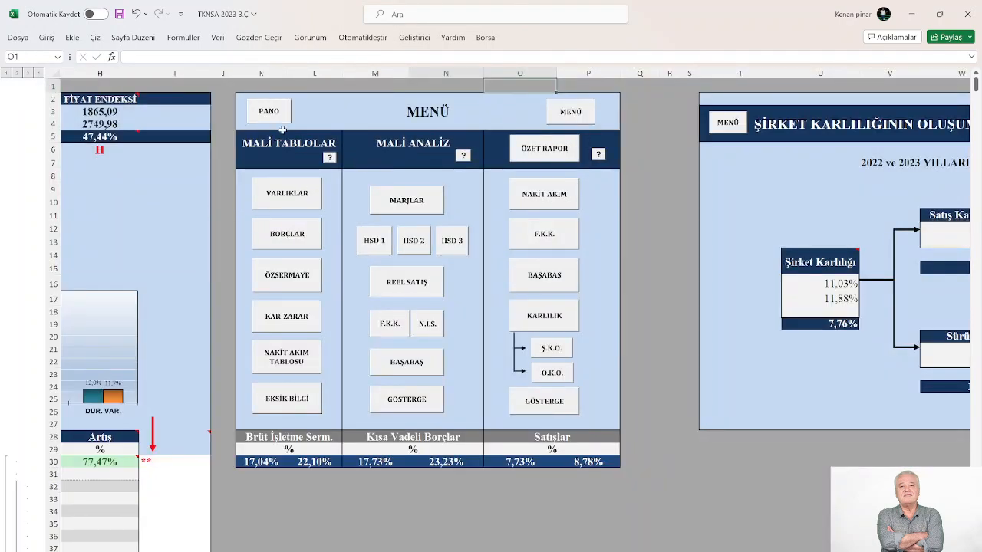